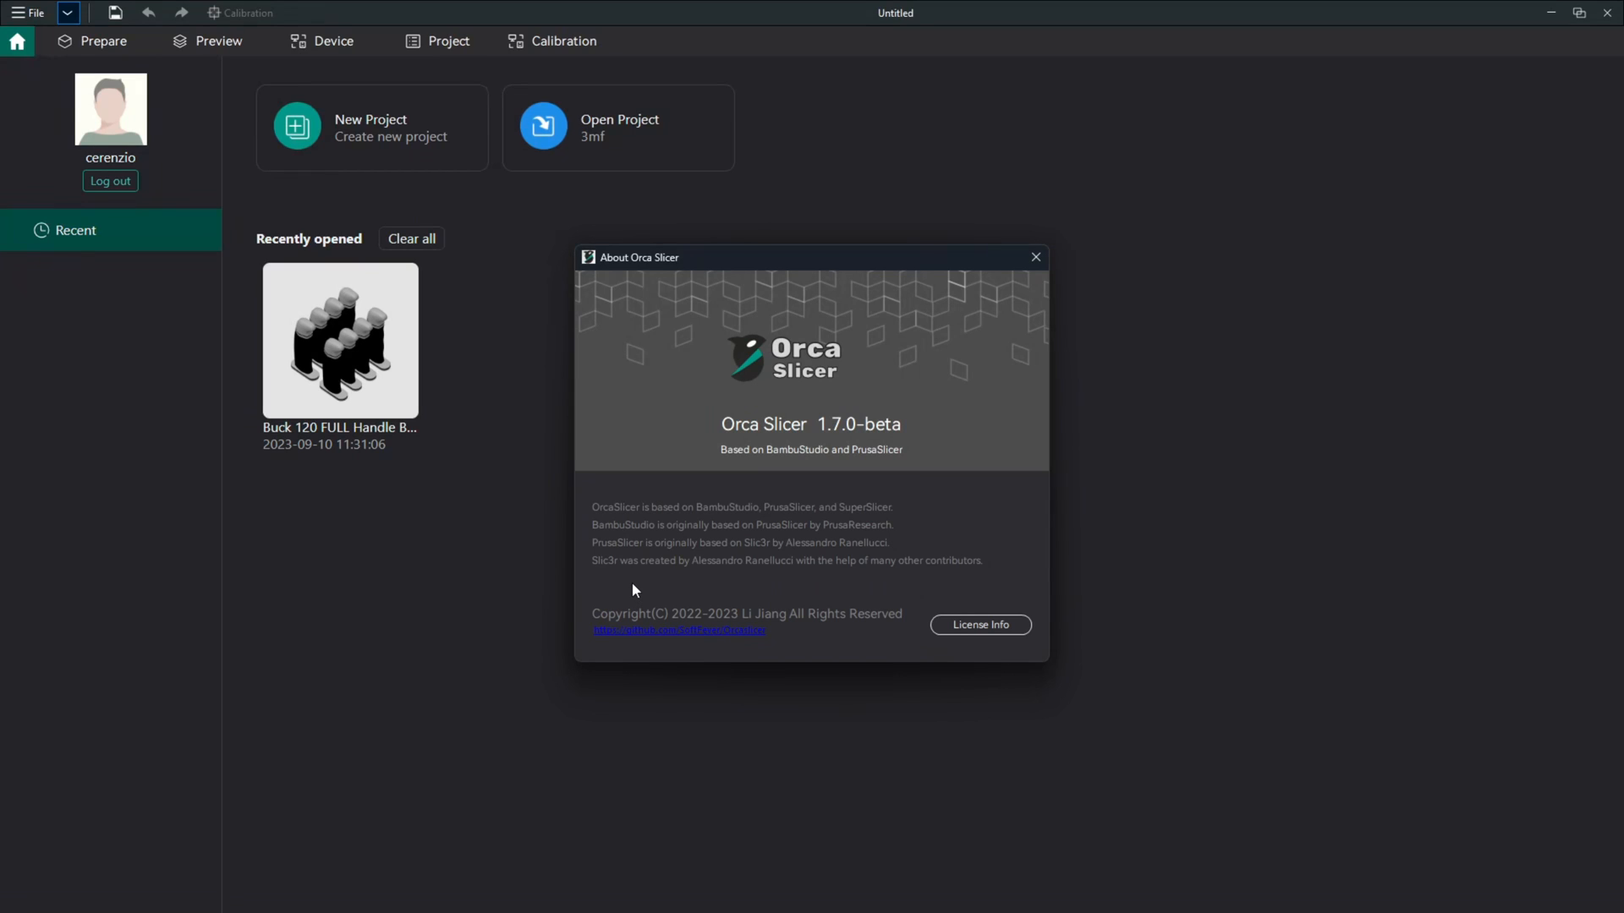
mouse_move(737, 445)
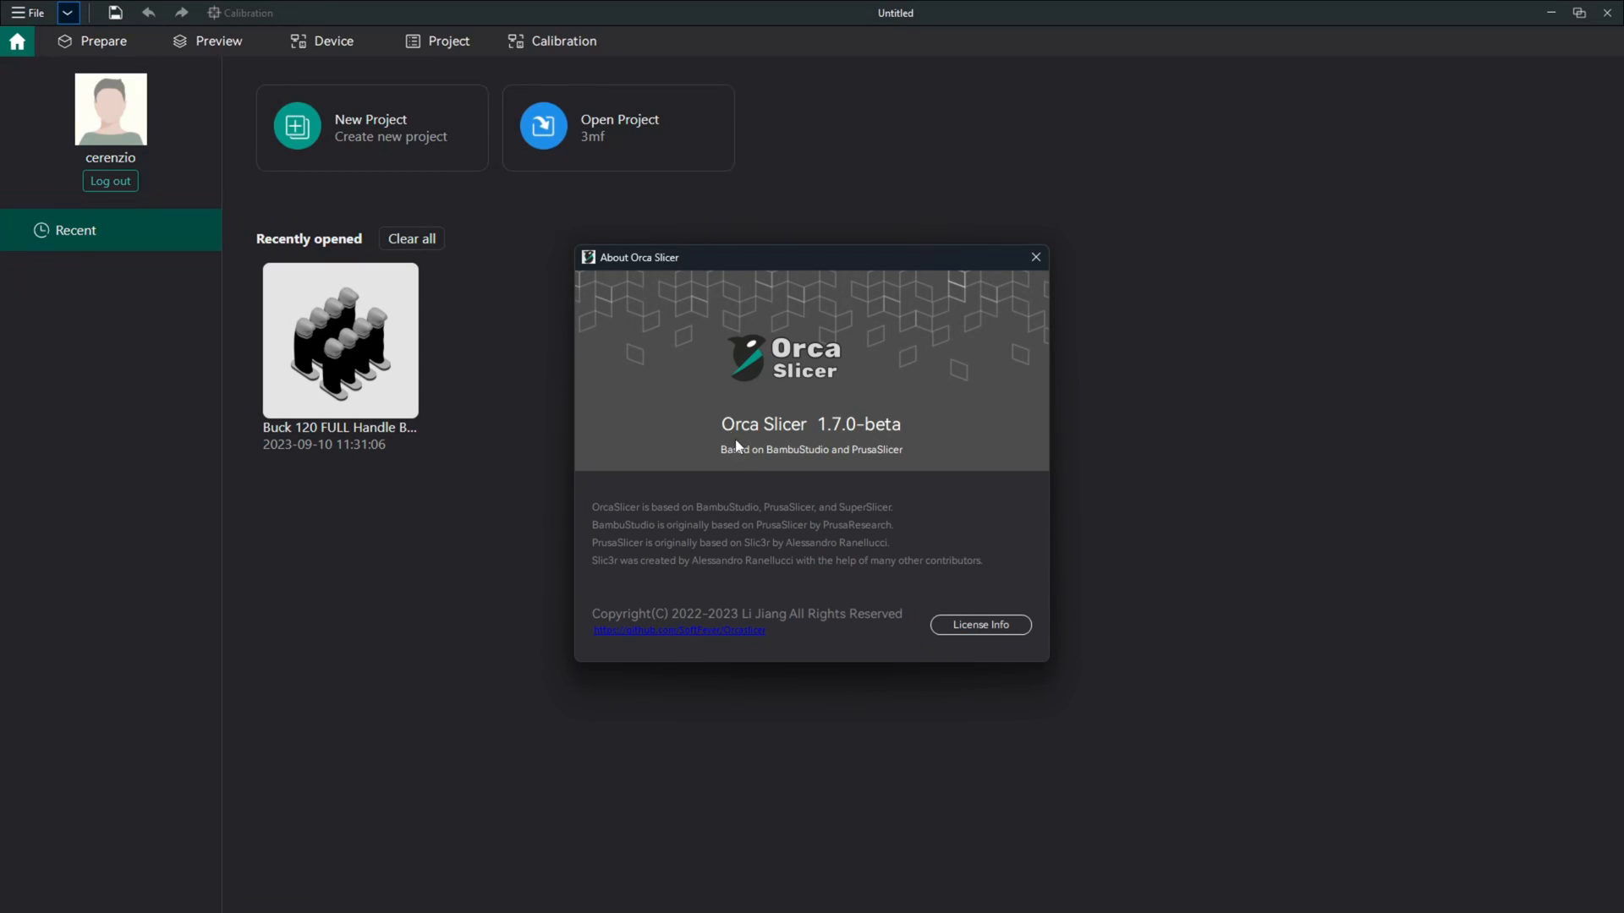
mouse_move(845, 440)
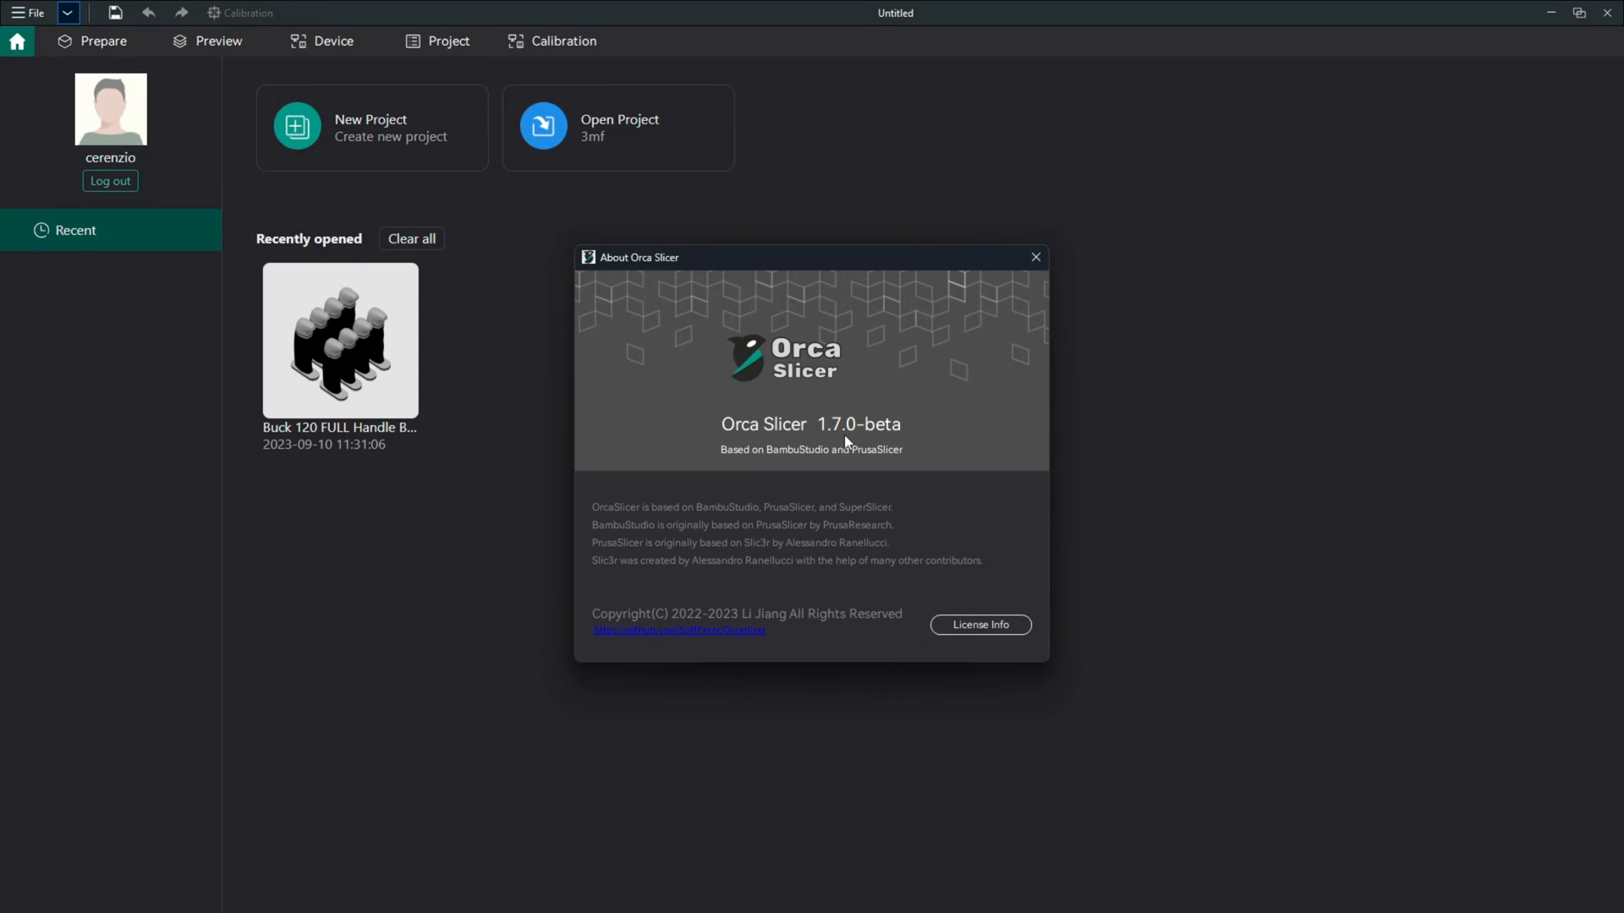
mouse_move(1035, 257)
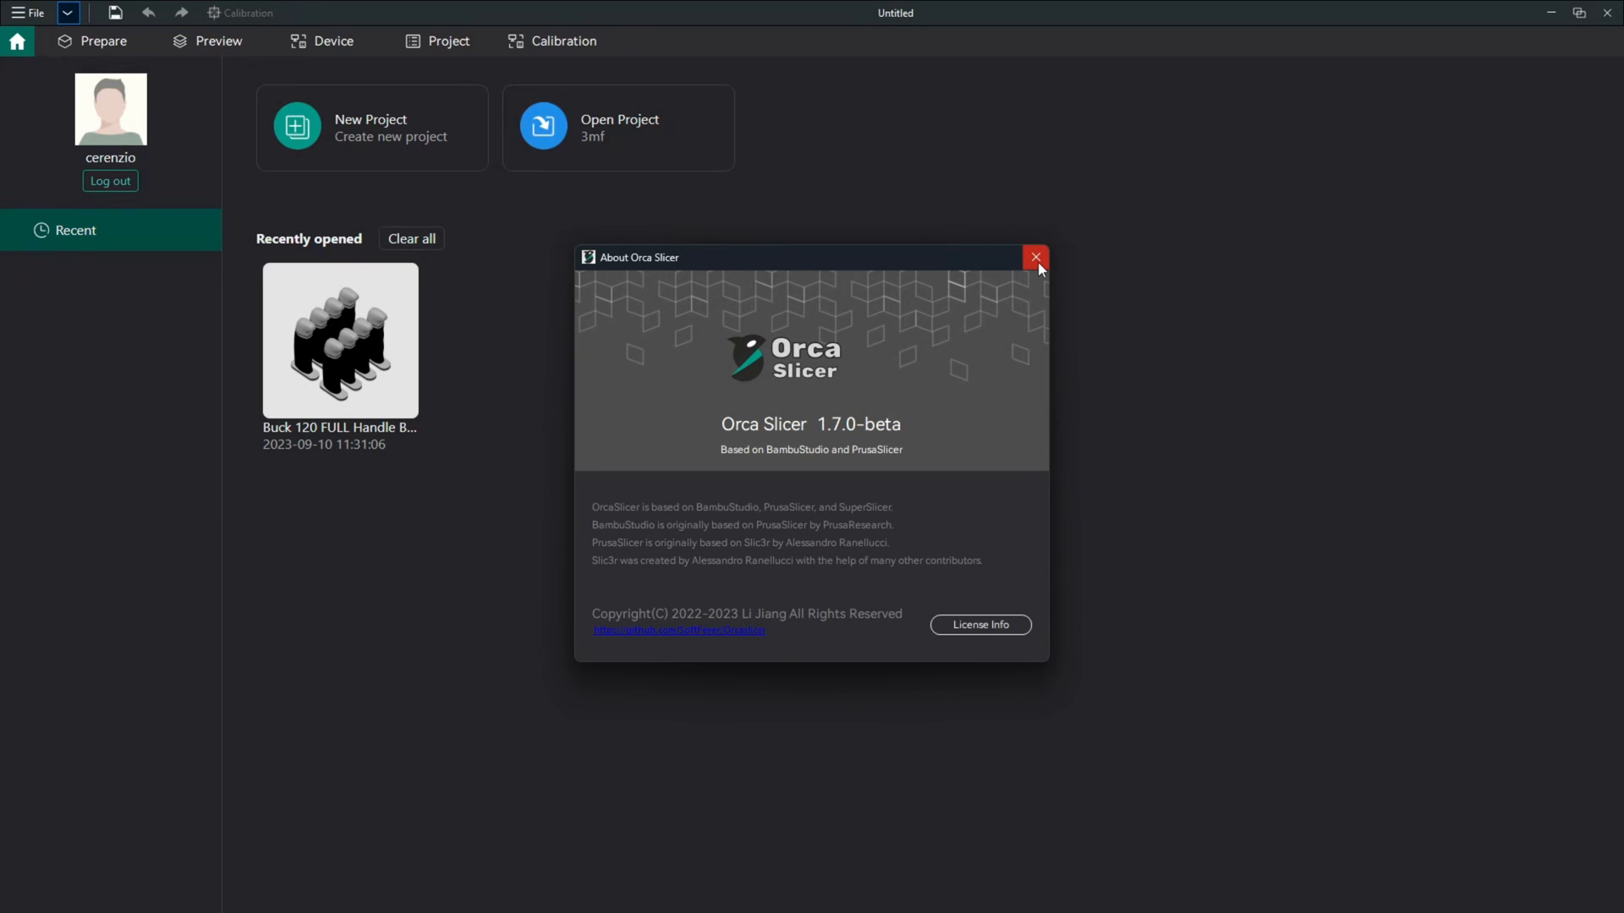
Dismiss the About Orca Slicer dialog to return to the home screen.
click(1035, 257)
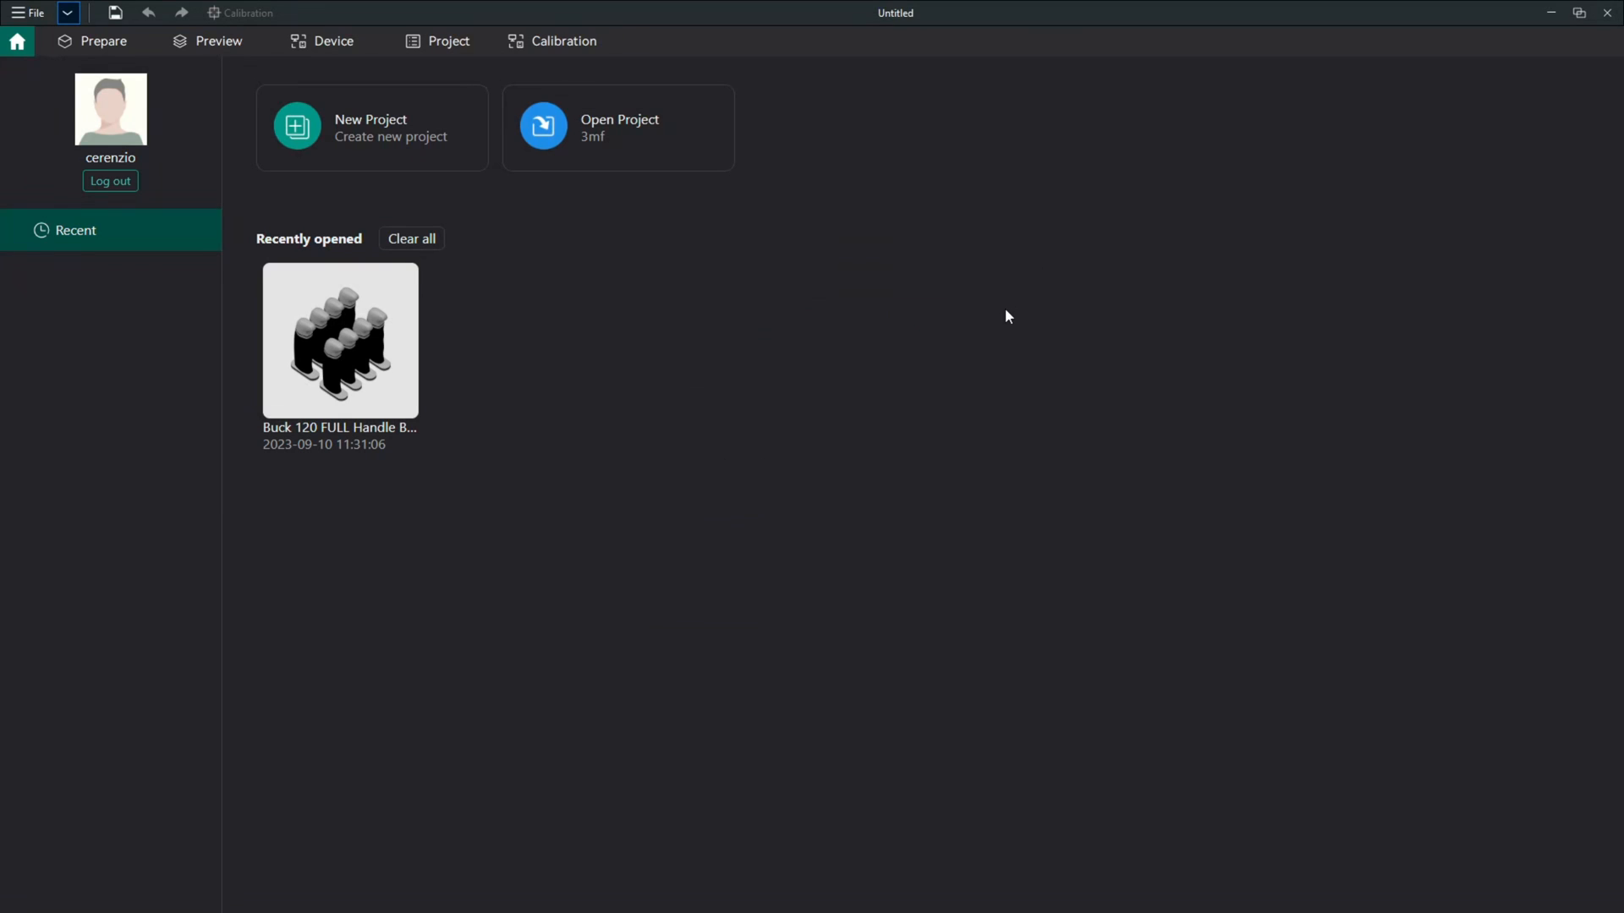
mouse_move(1025, 392)
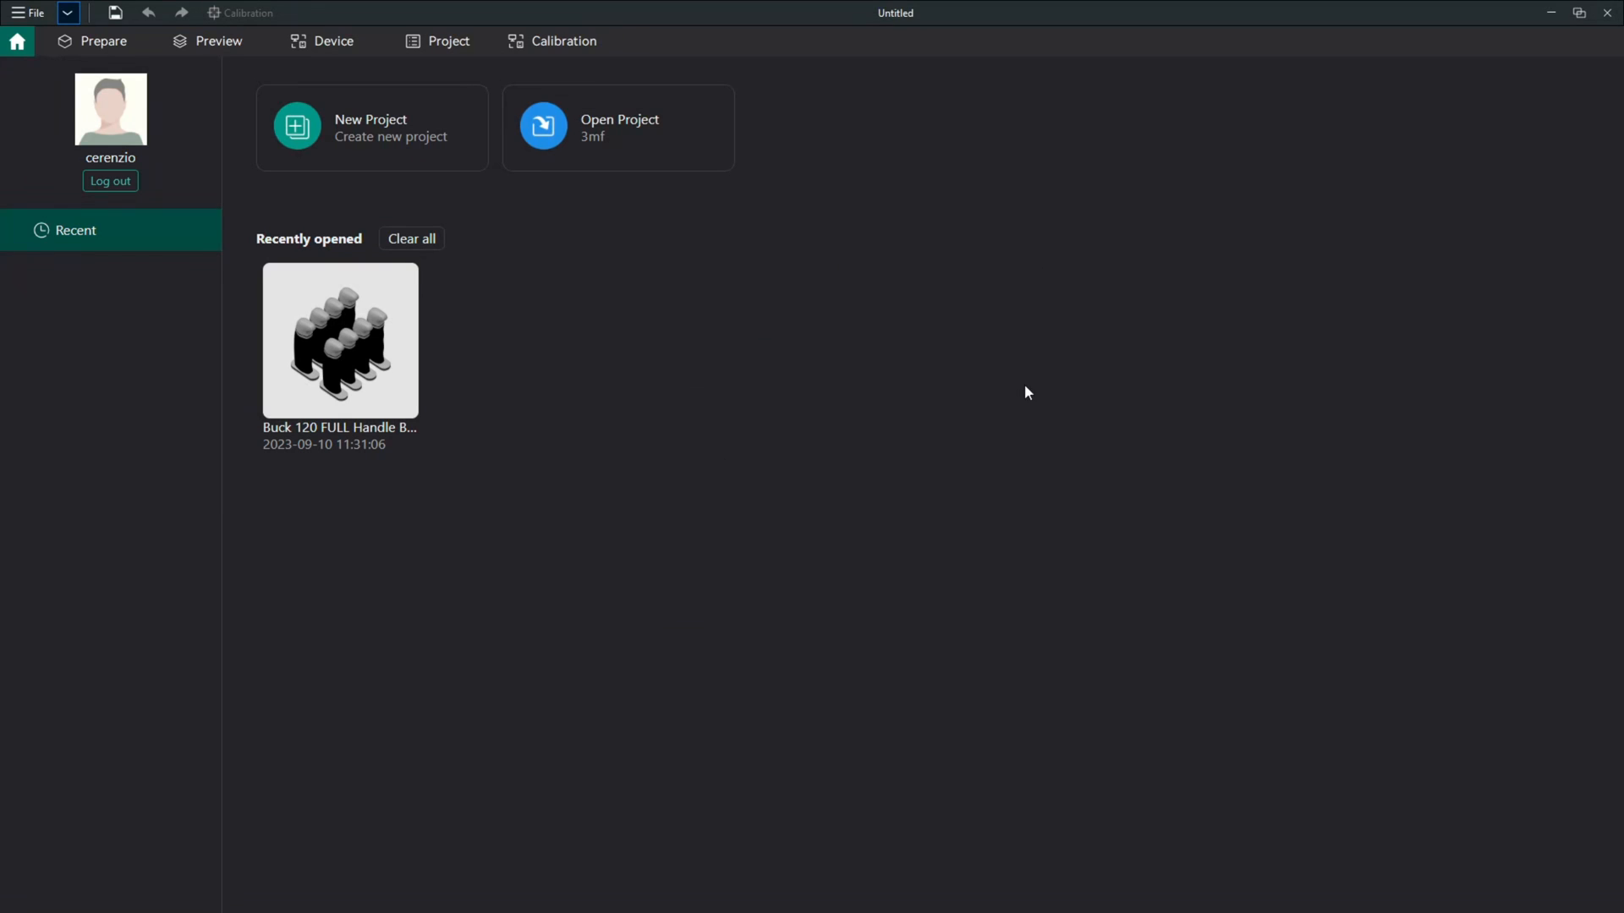
mouse_move(824, 487)
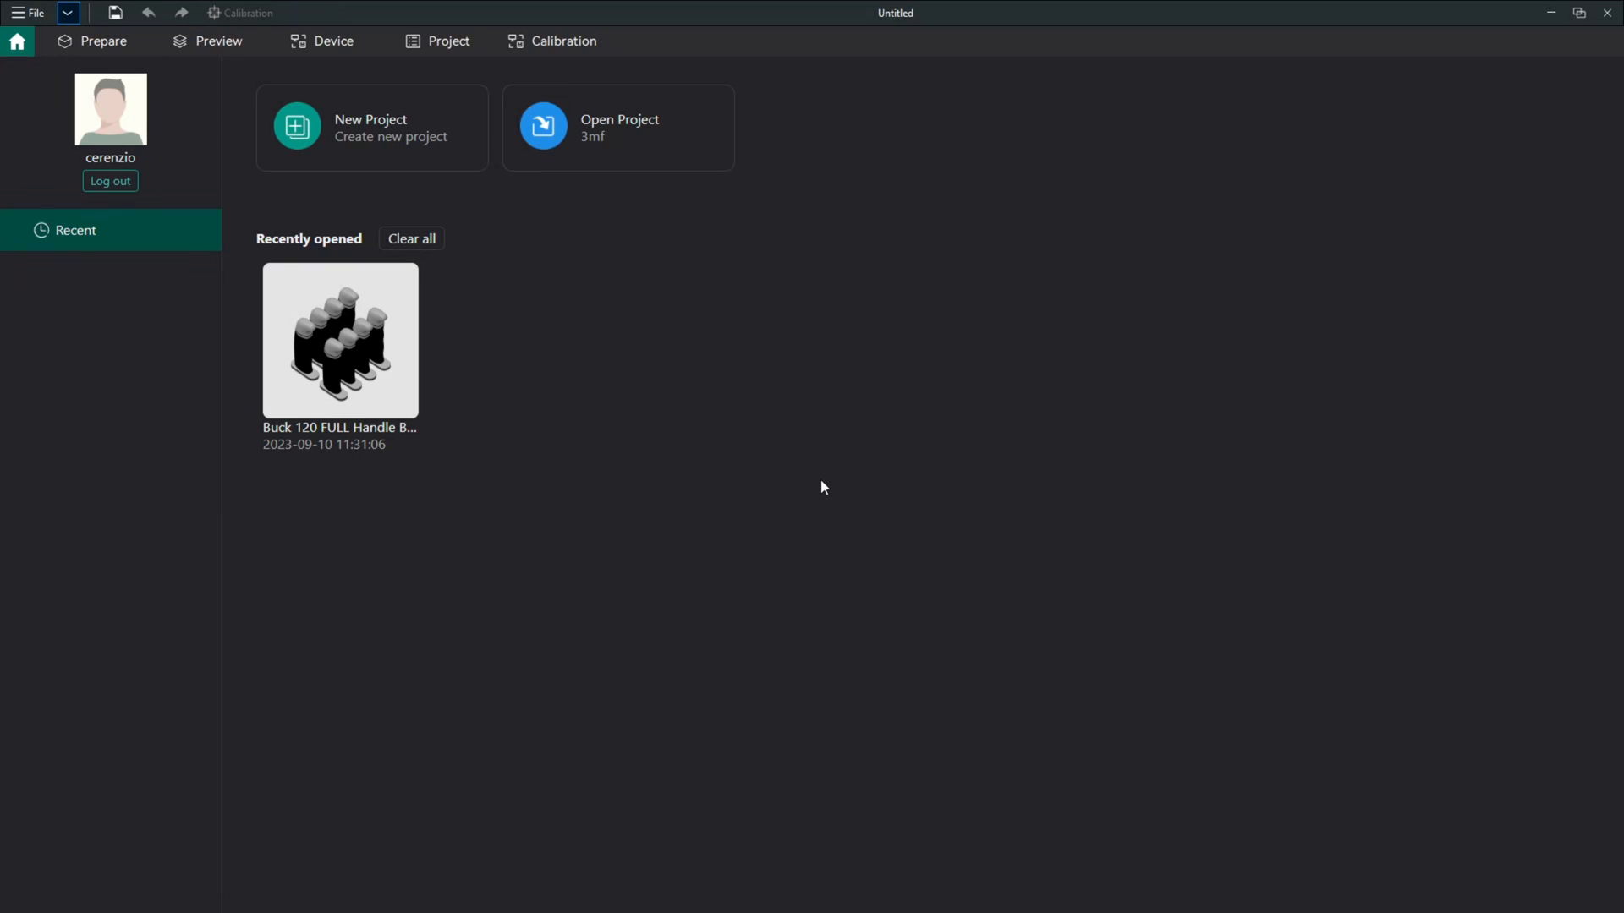
mouse_move(693, 446)
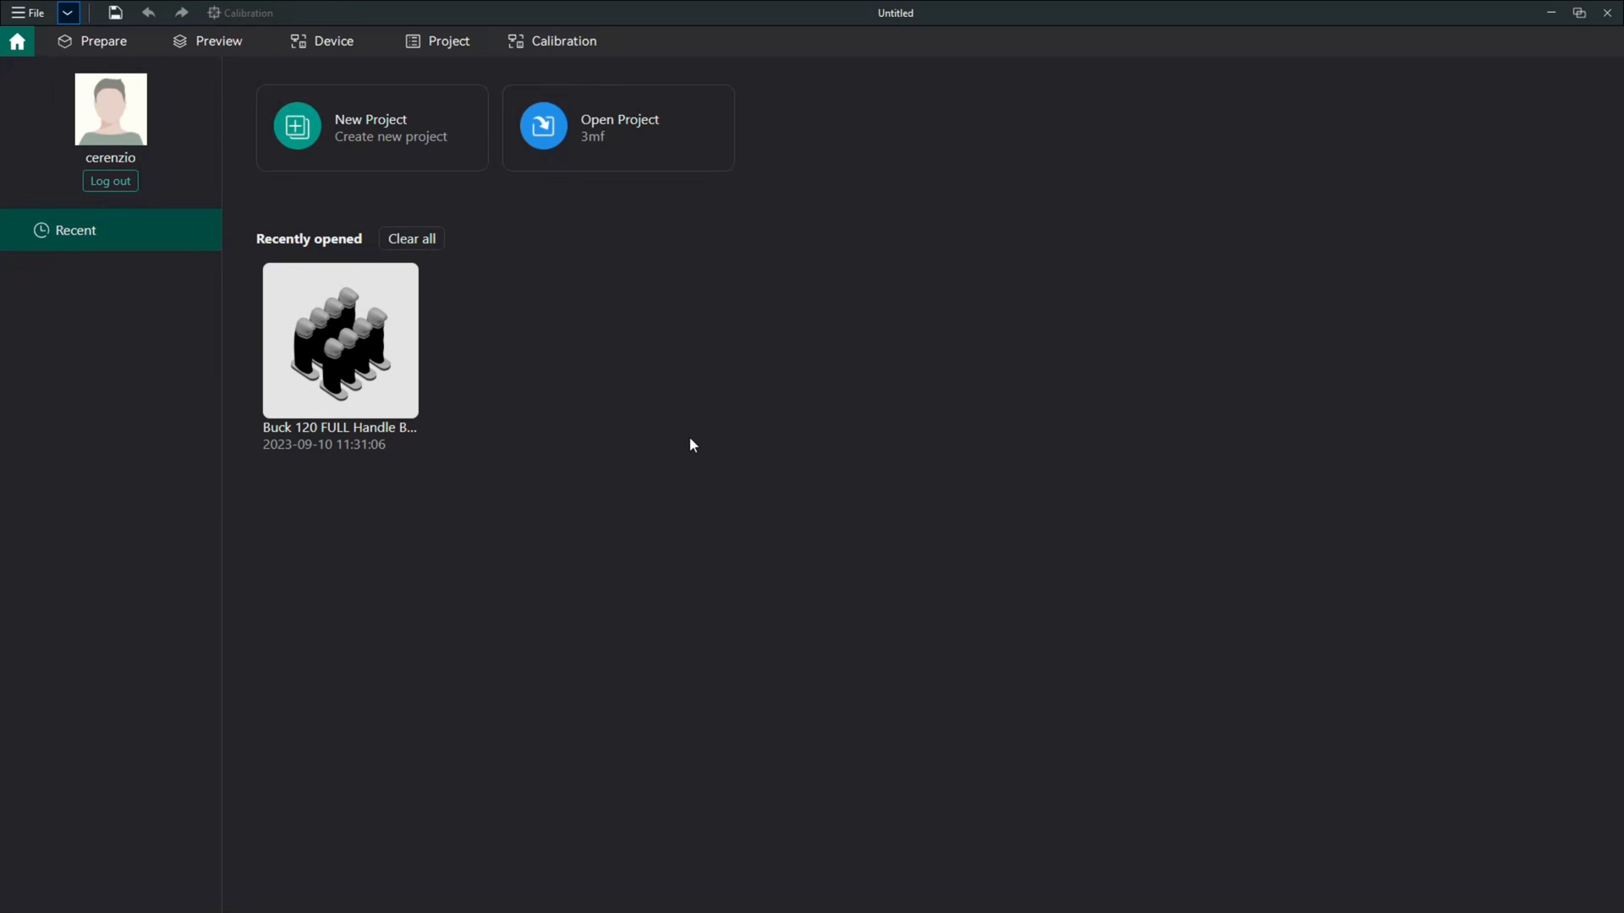
mouse_move(731, 428)
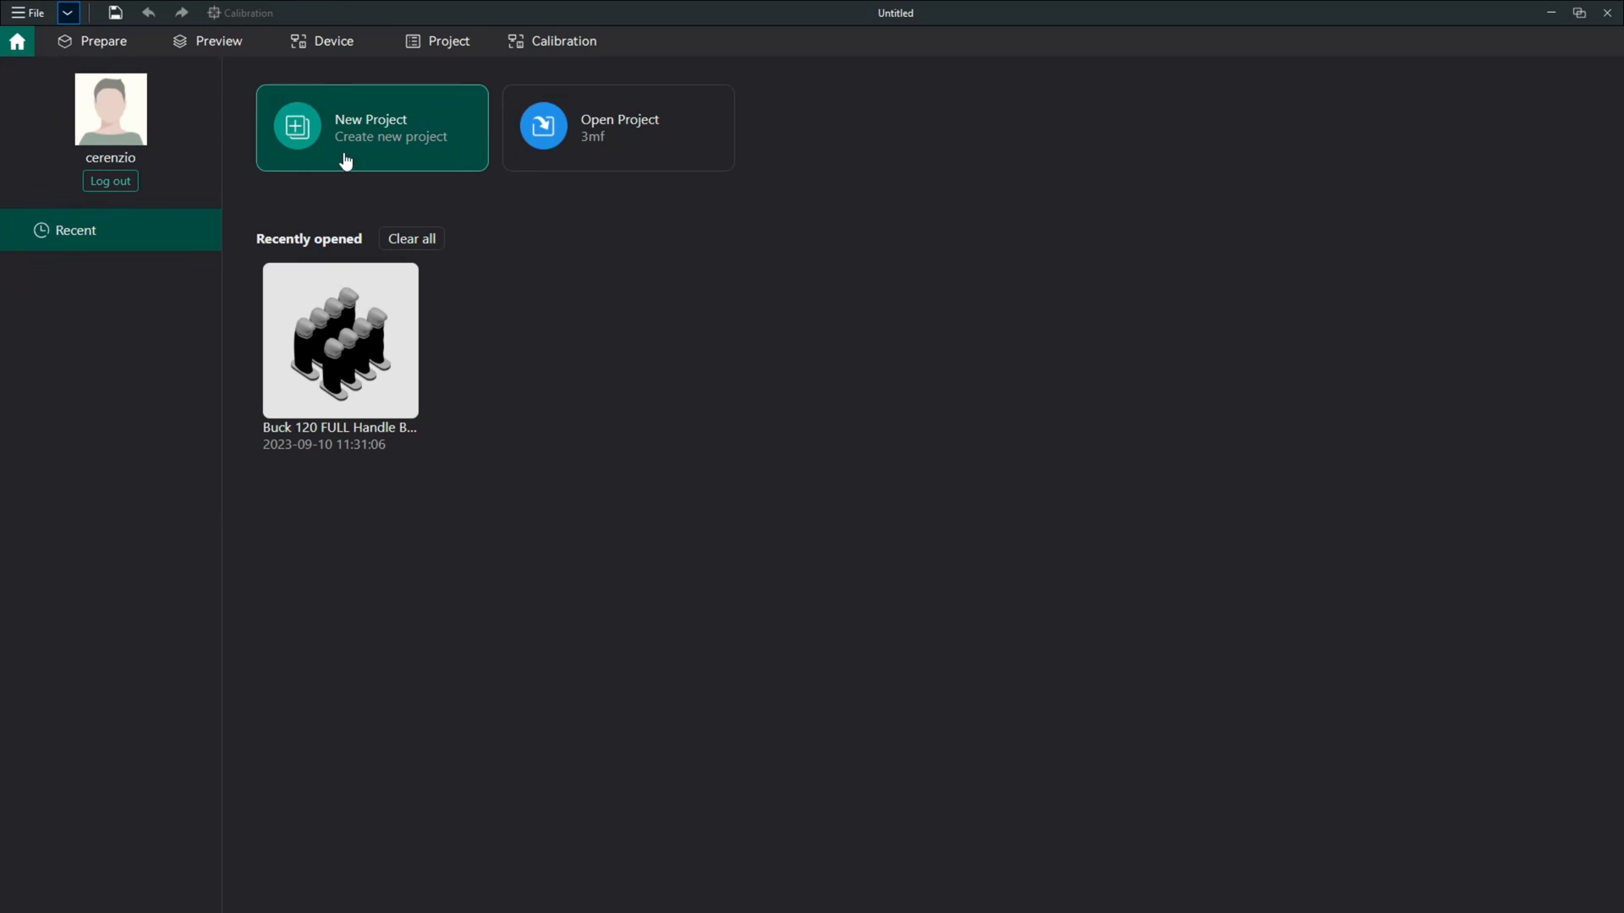
Start a new project and add the Creality K1 0.4mm nozzle printer as the active preset.
click(372, 128)
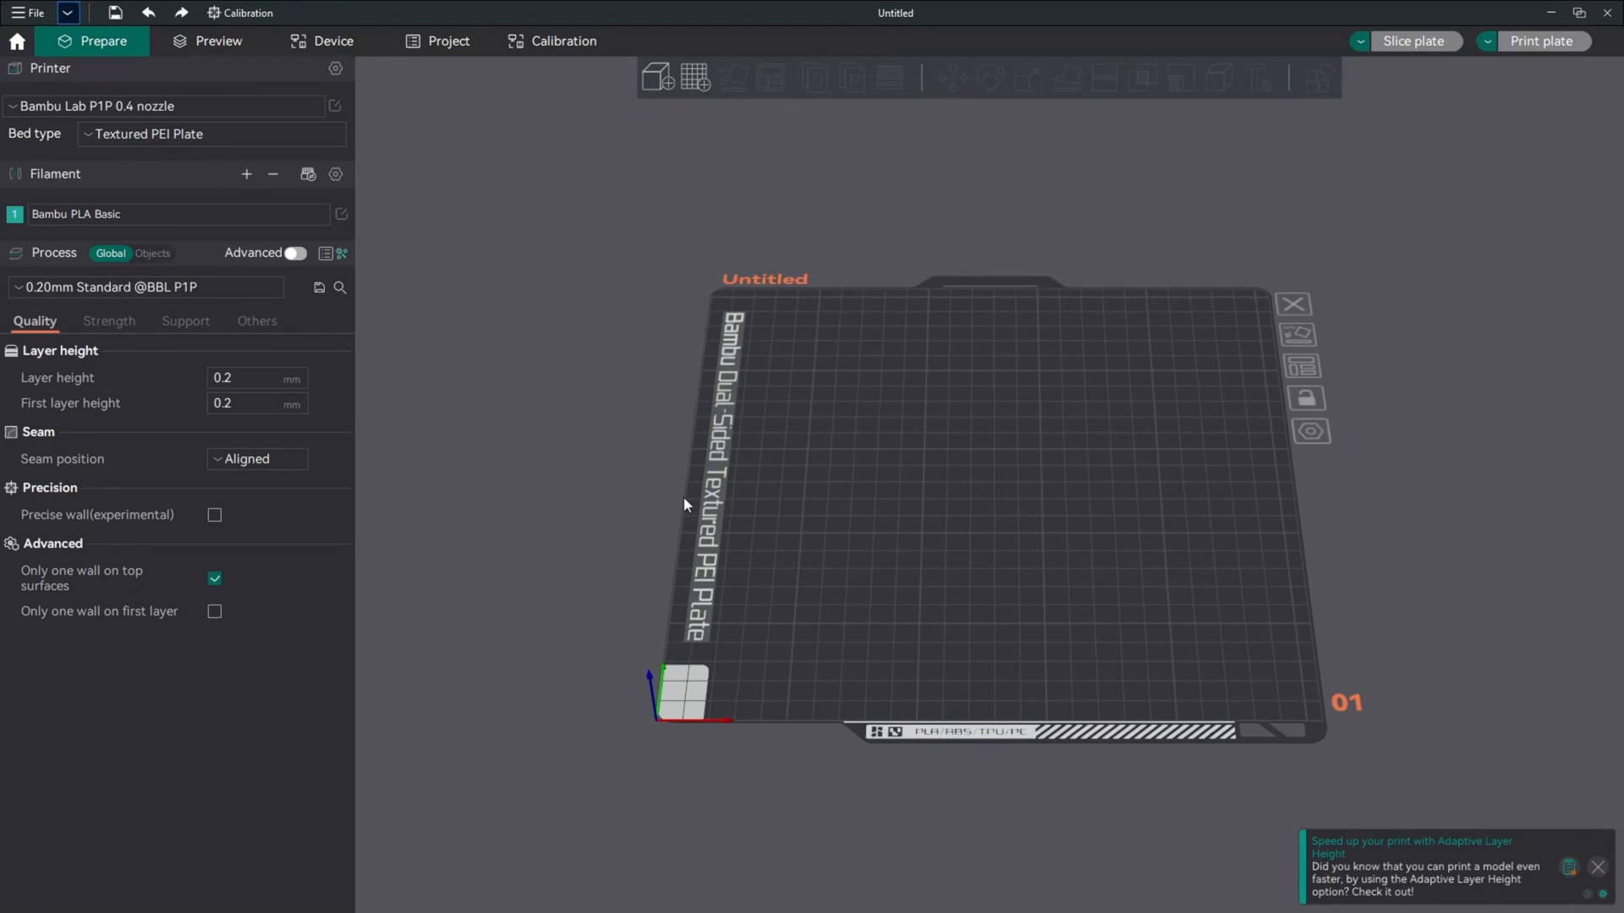
mouse_move(616, 462)
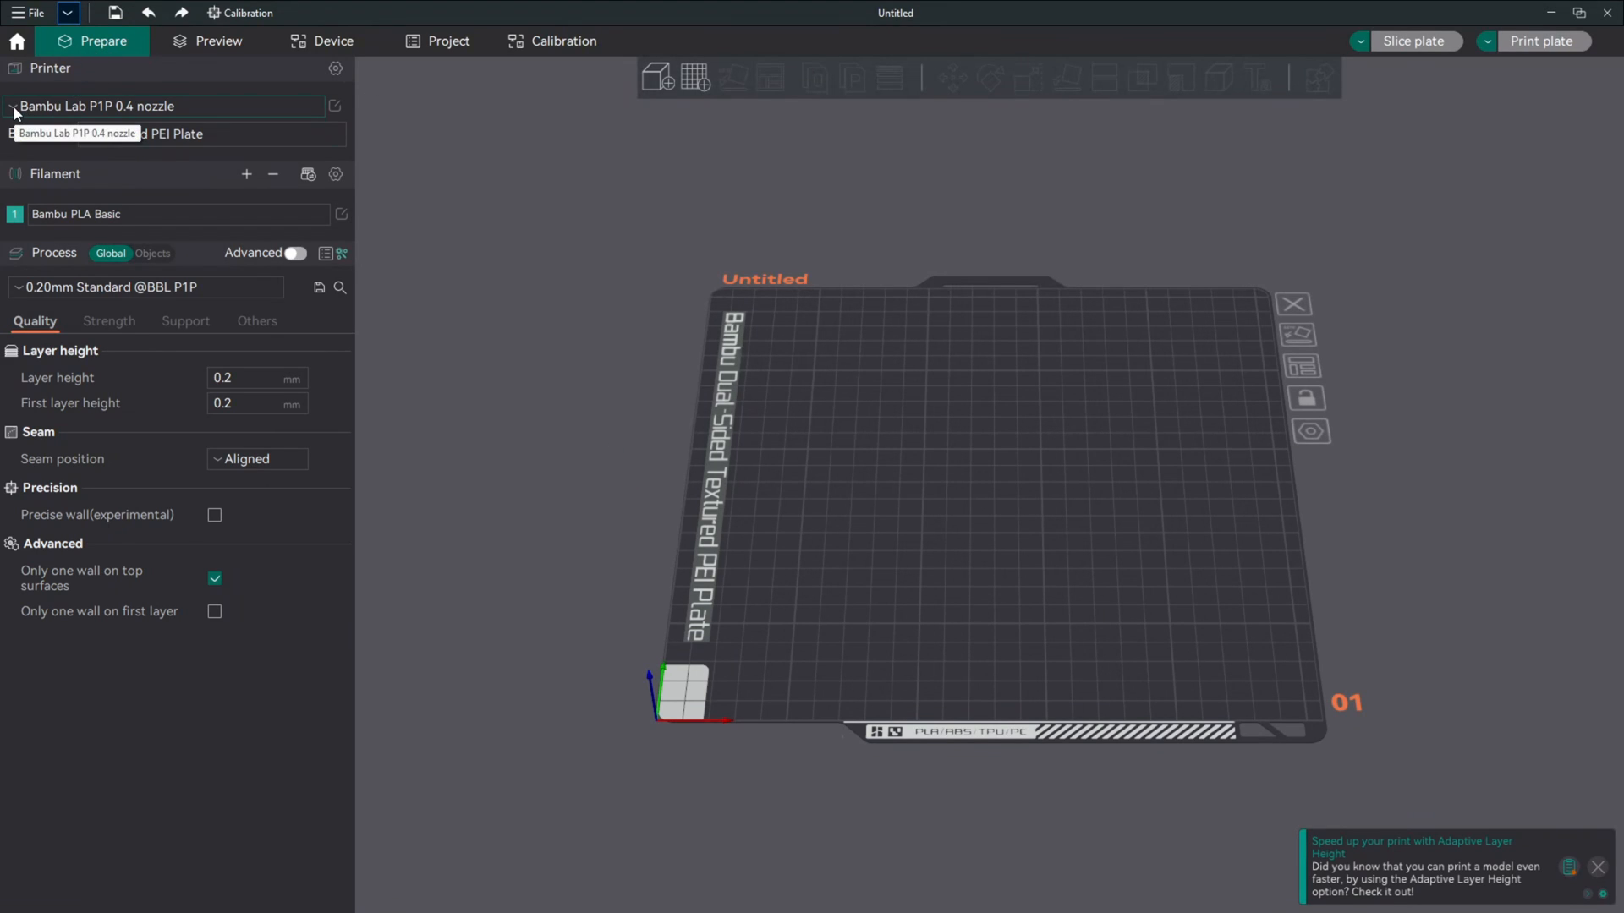
click(165, 105)
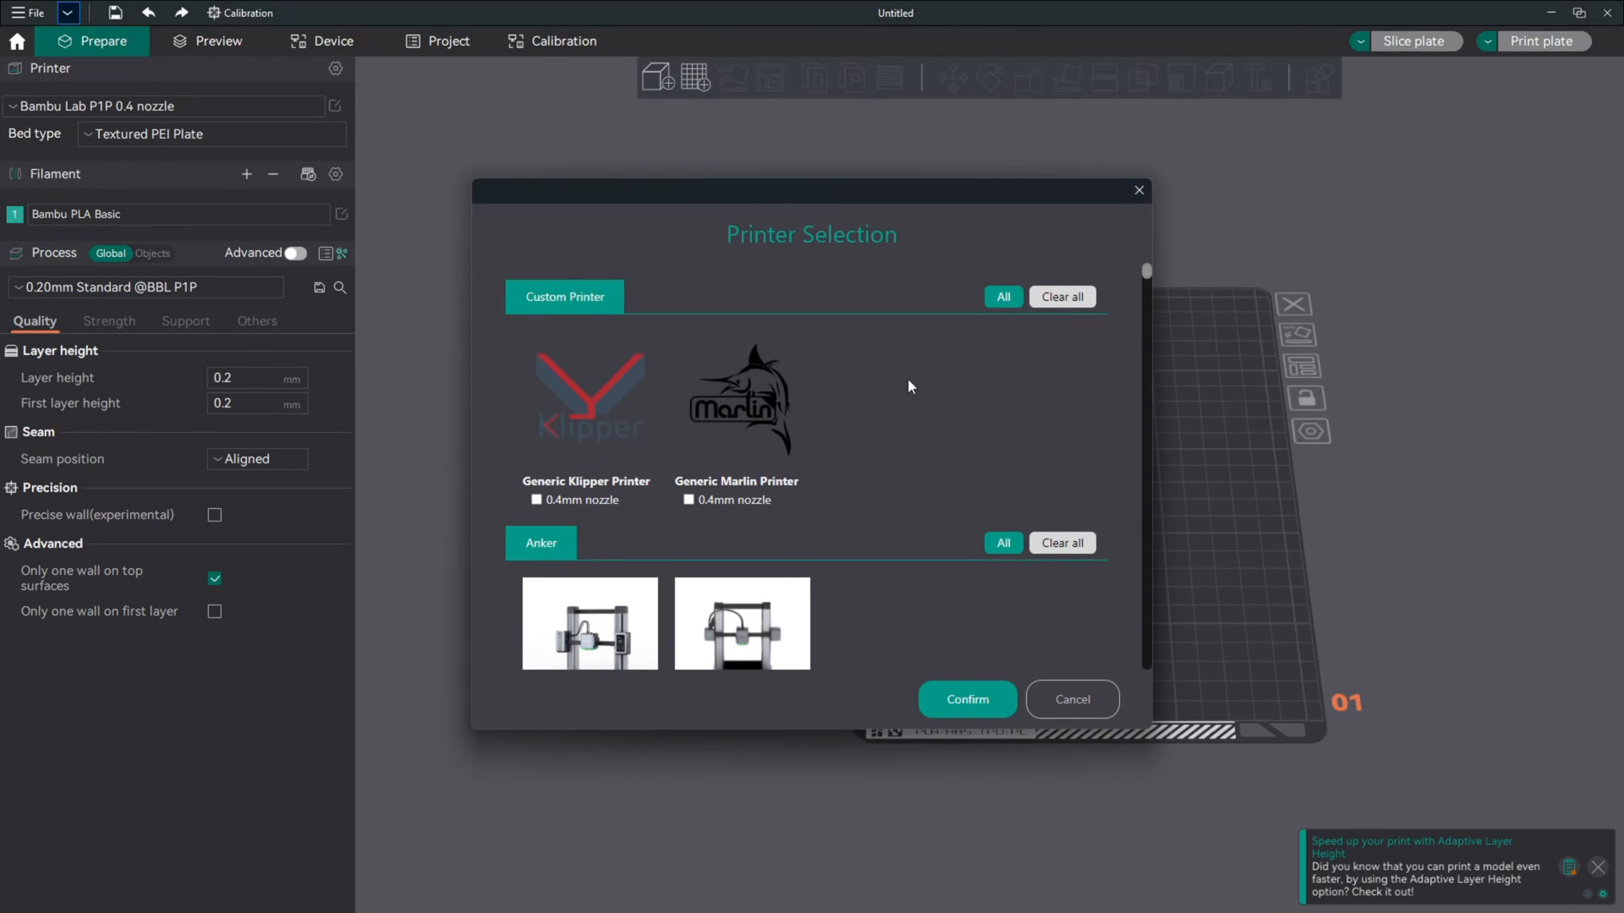
scroll(down, 3)
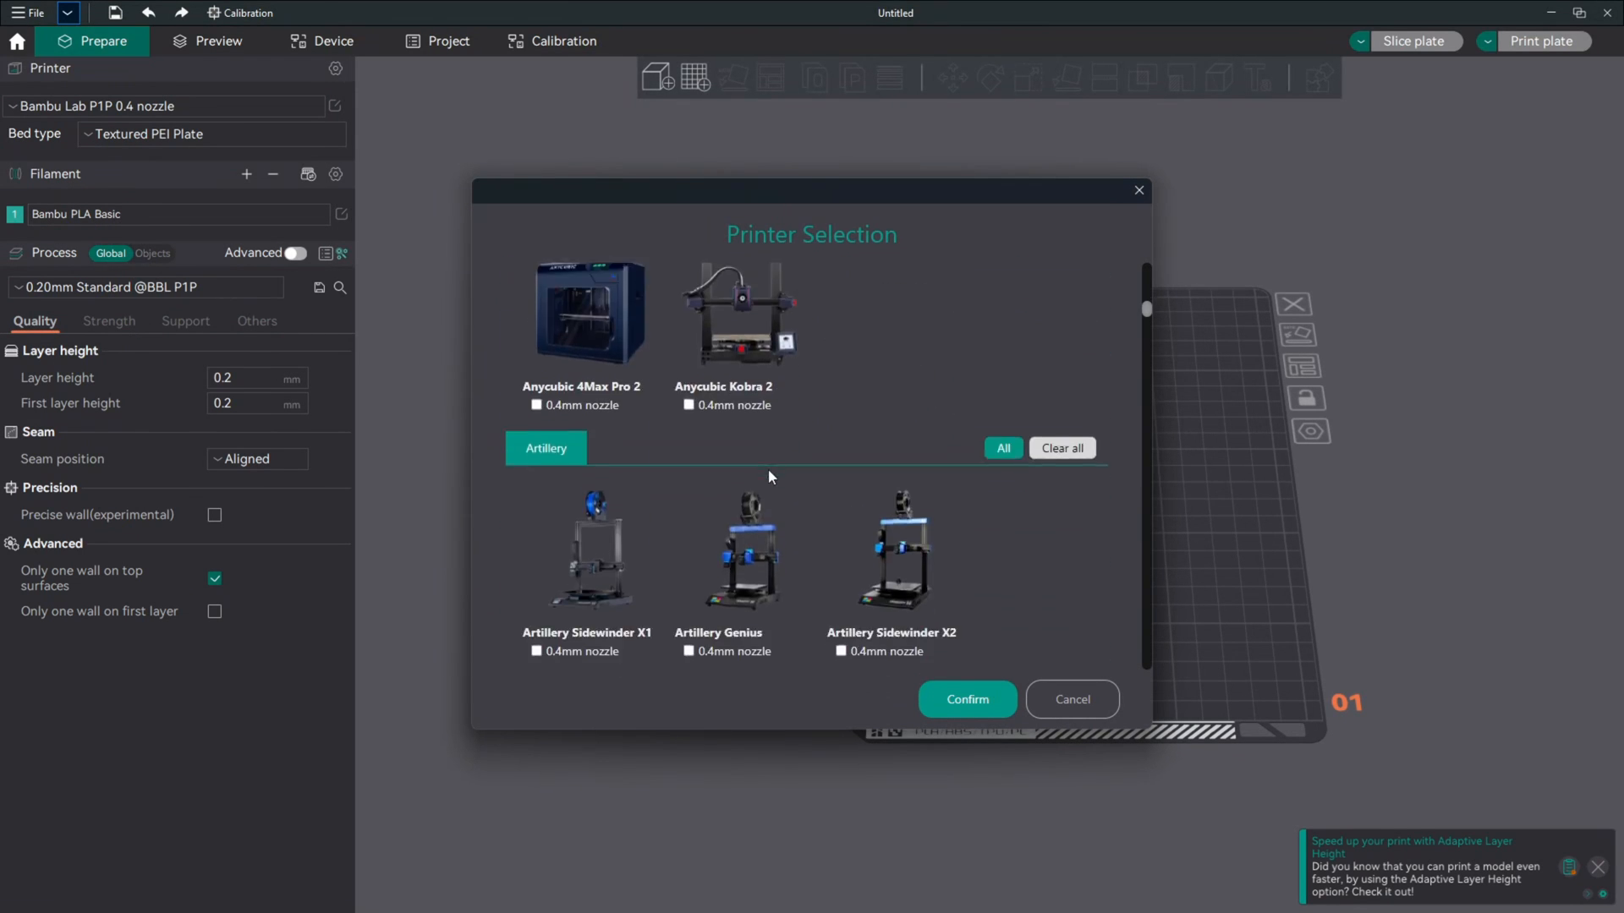
scroll(down, 3)
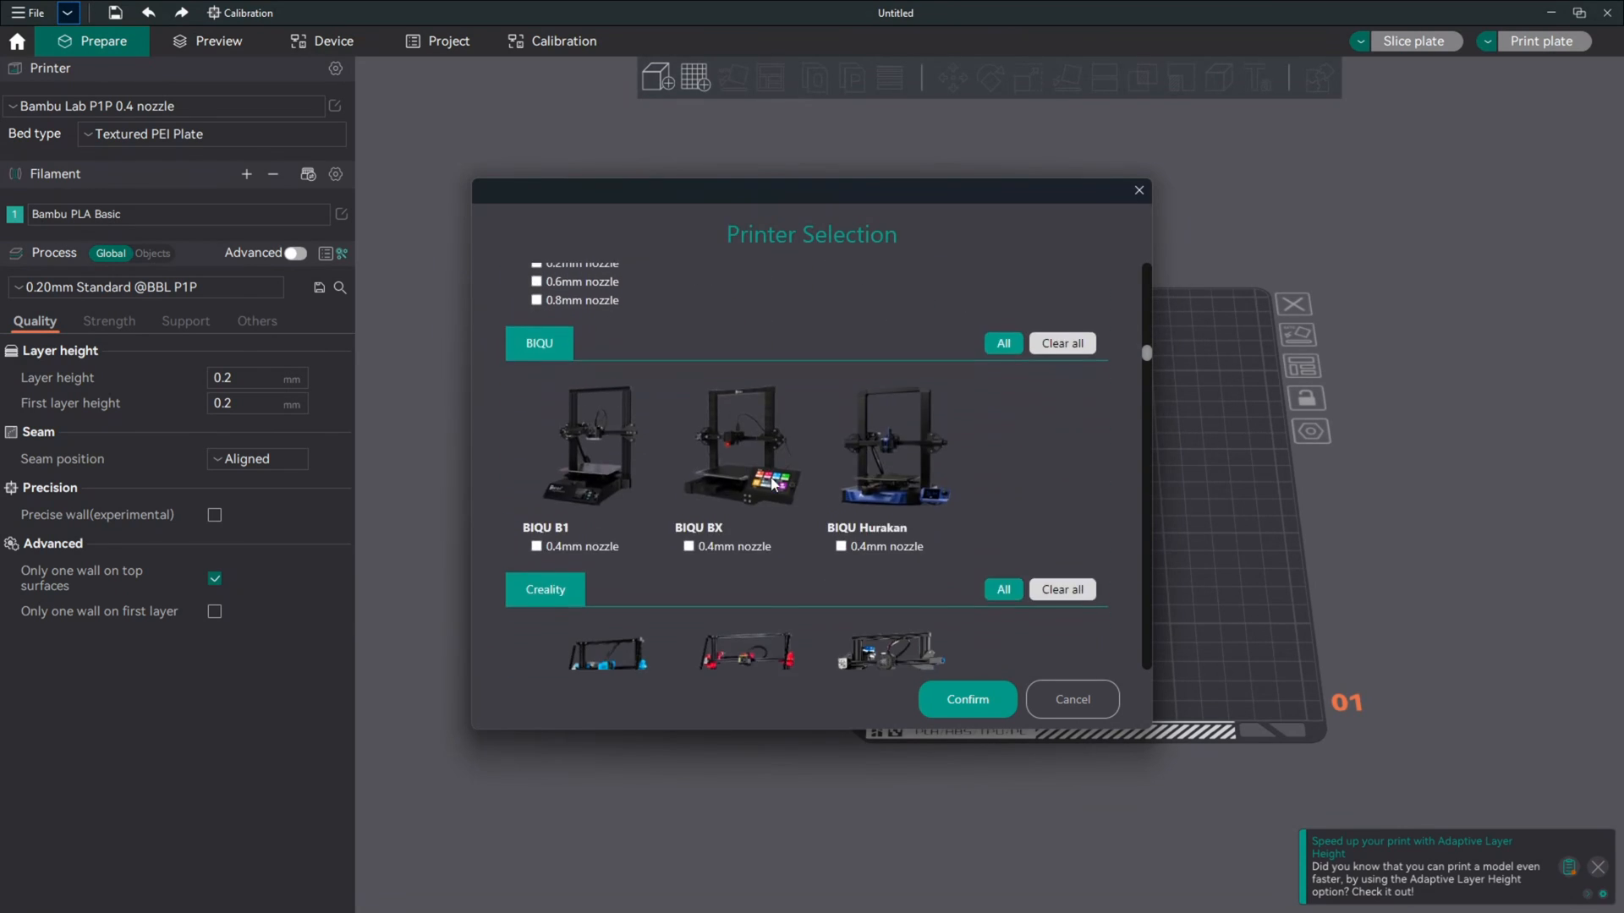
scroll(down, 3)
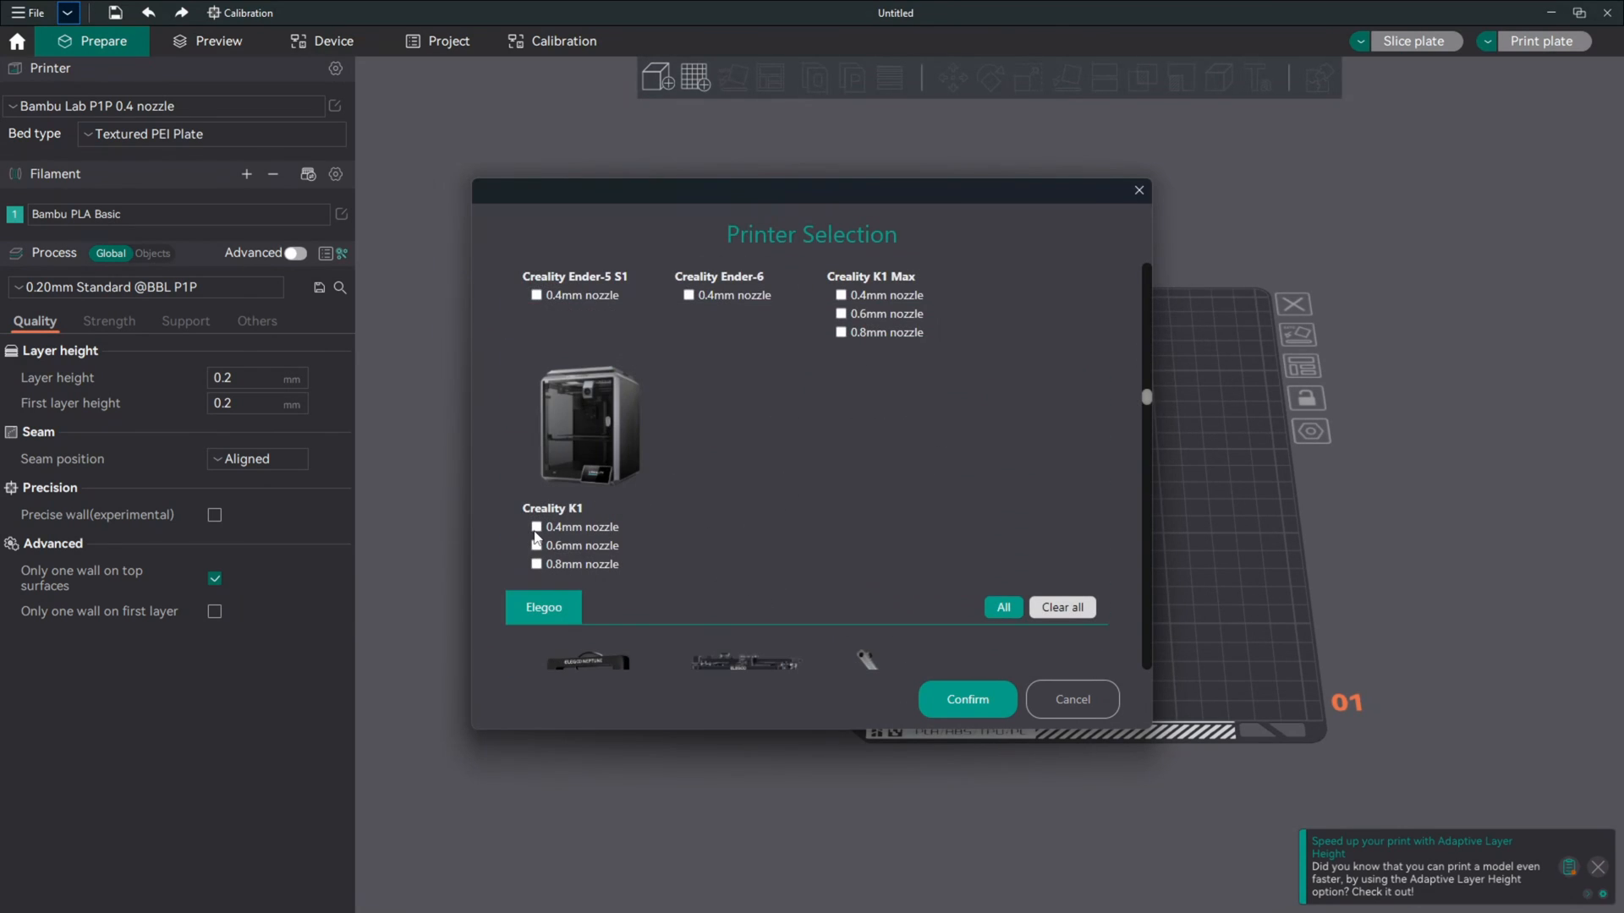
click(536, 527)
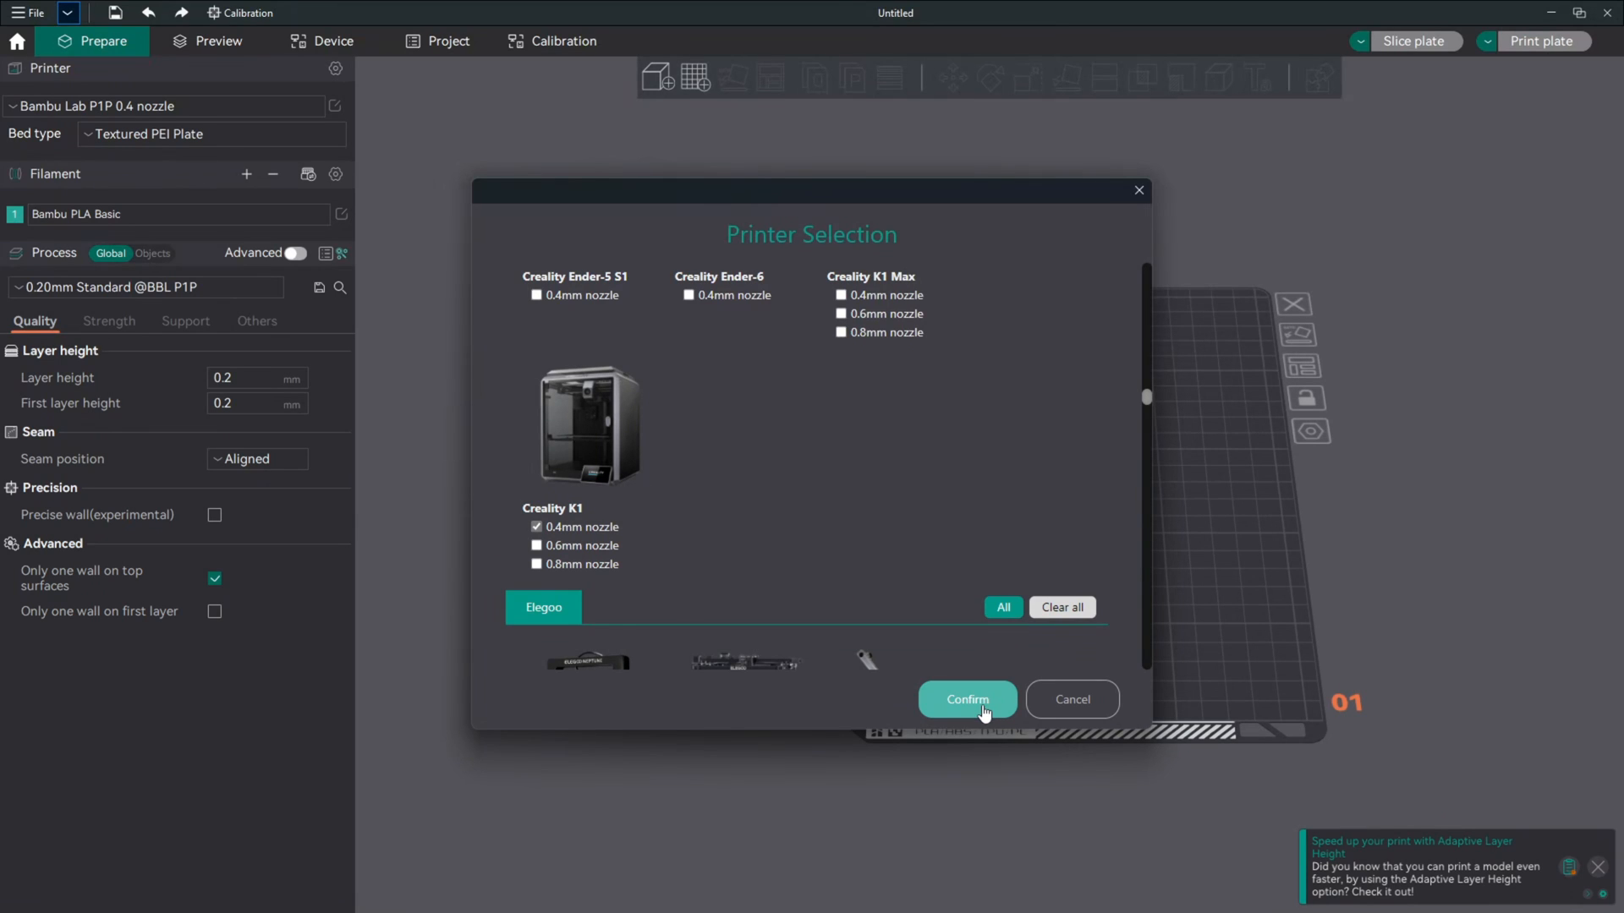
click(967, 700)
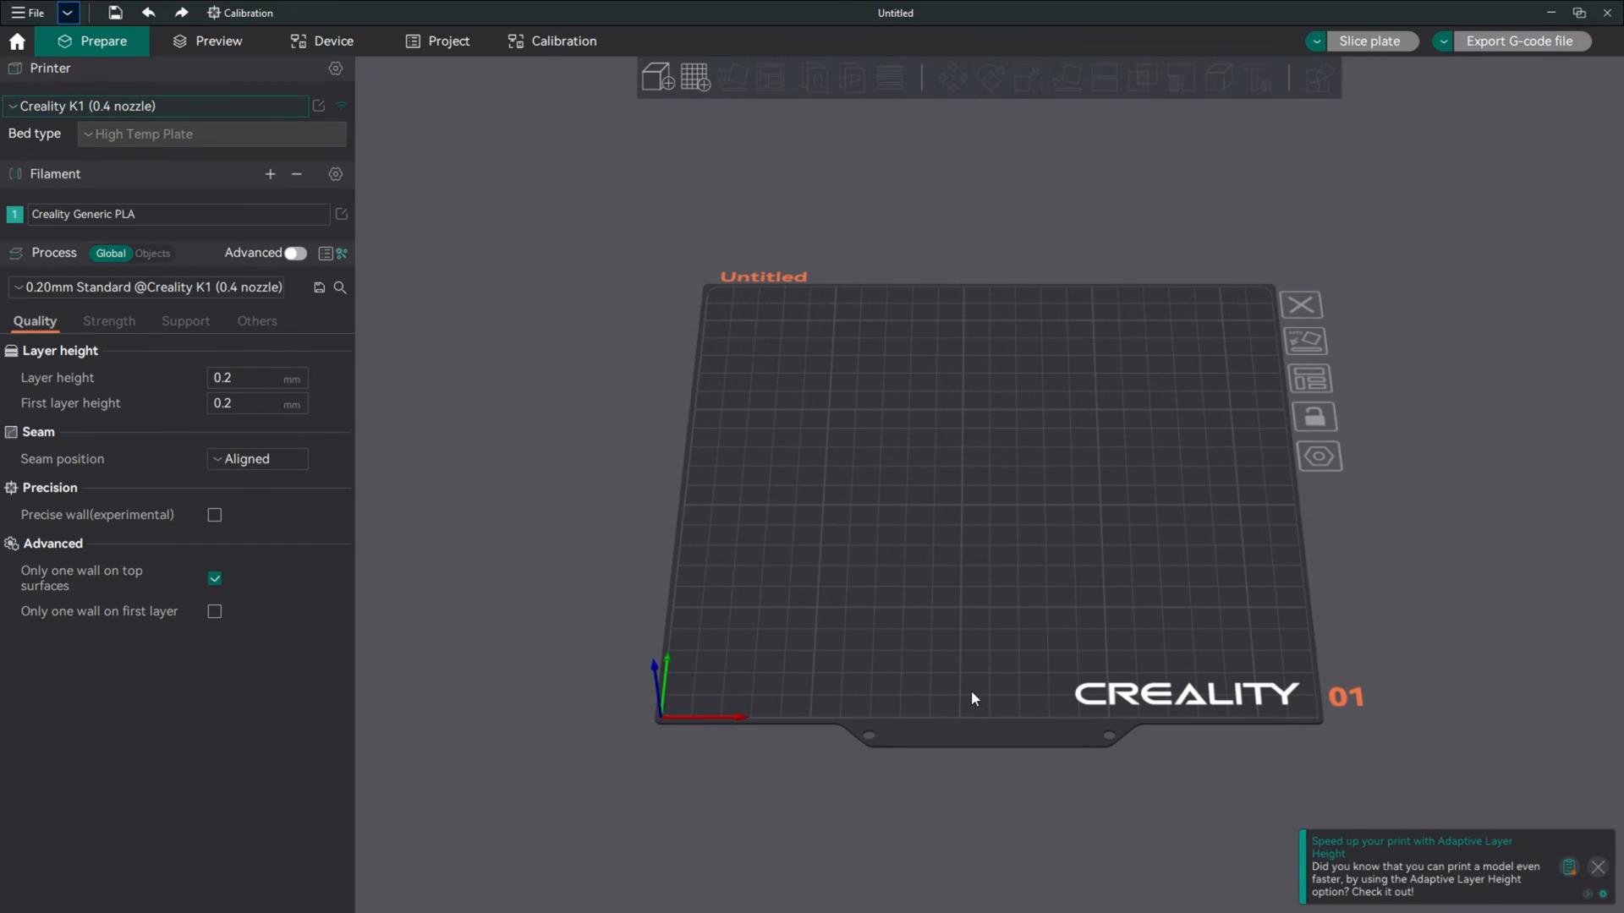
mouse_move(777, 455)
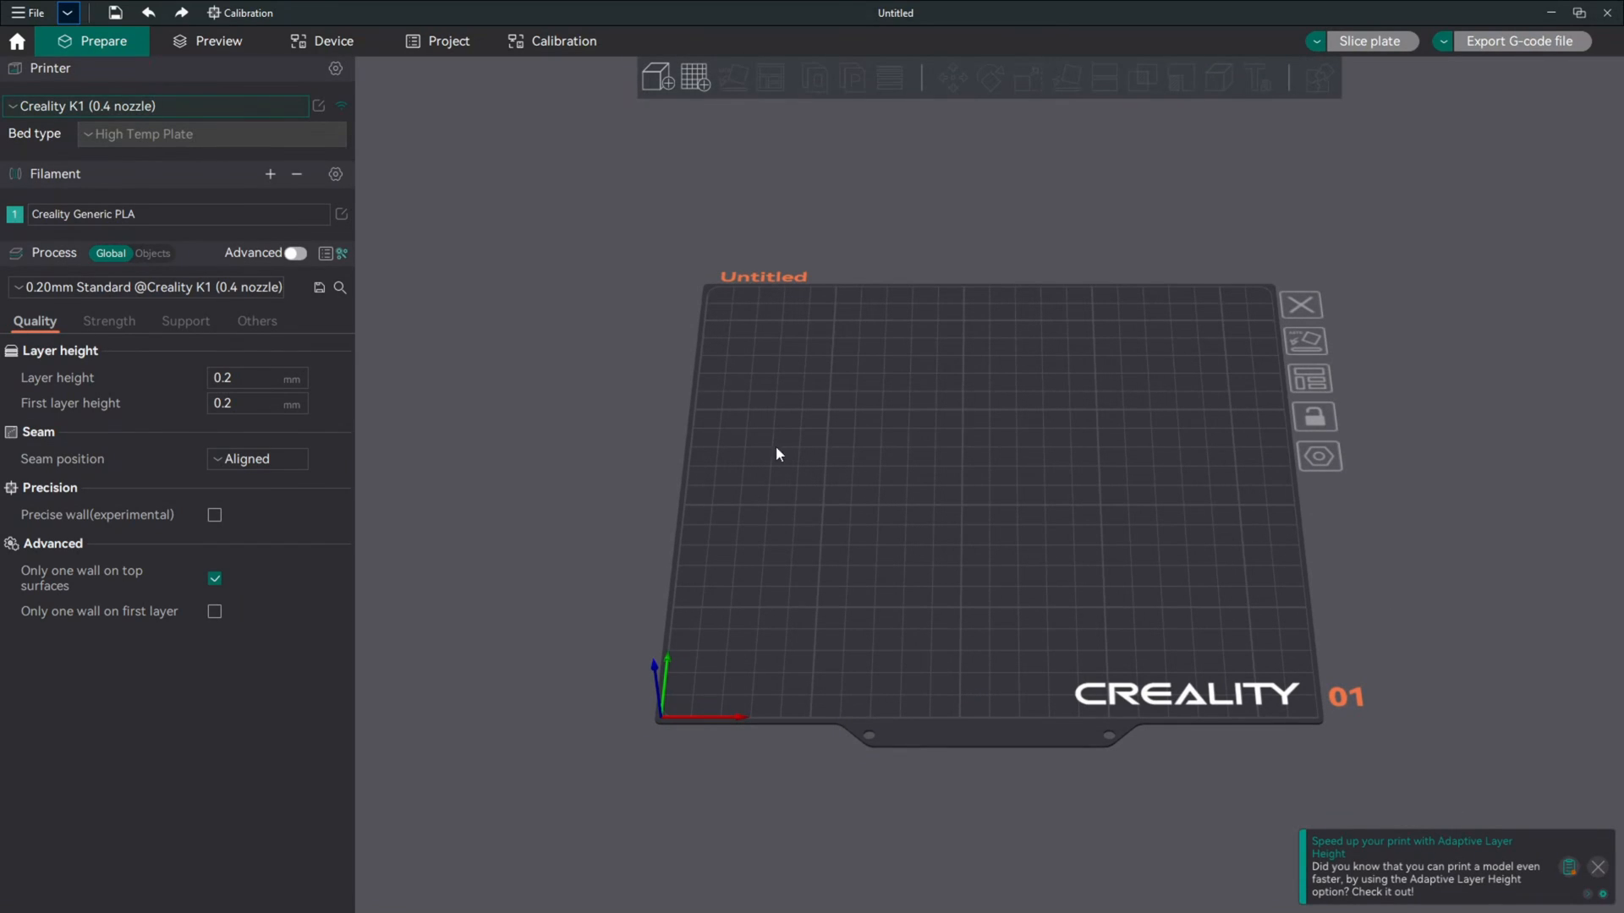
mouse_move(766, 470)
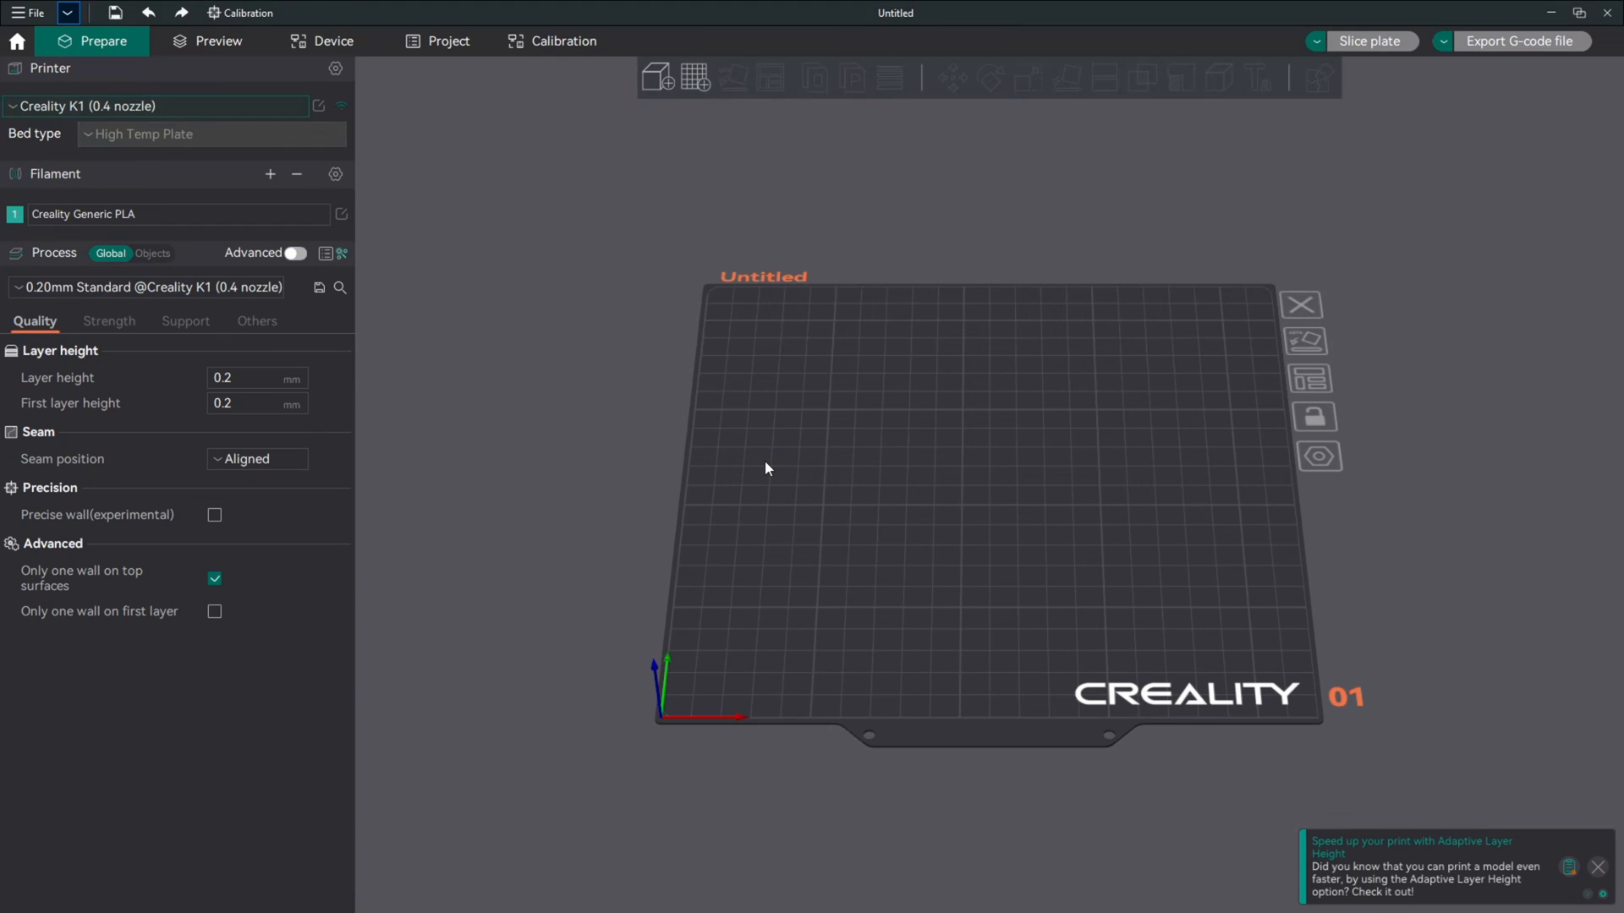
mouse_move(136, 115)
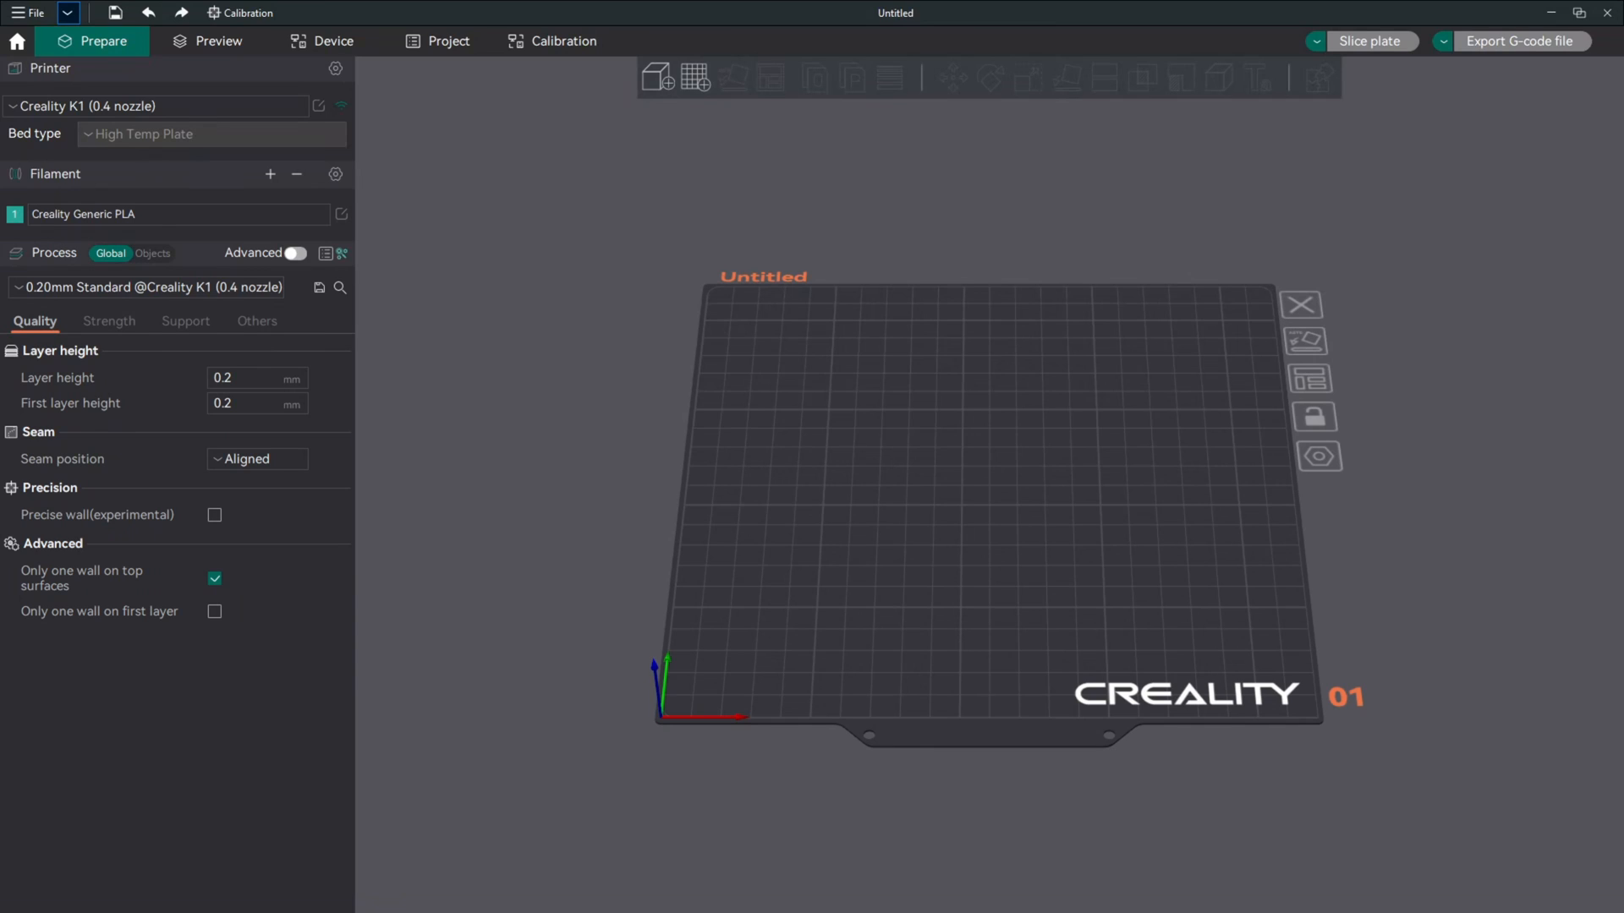
Add the Test_dog_fixed.stl model onto the K1 build plate via the plate context menu.
right_click(976, 589)
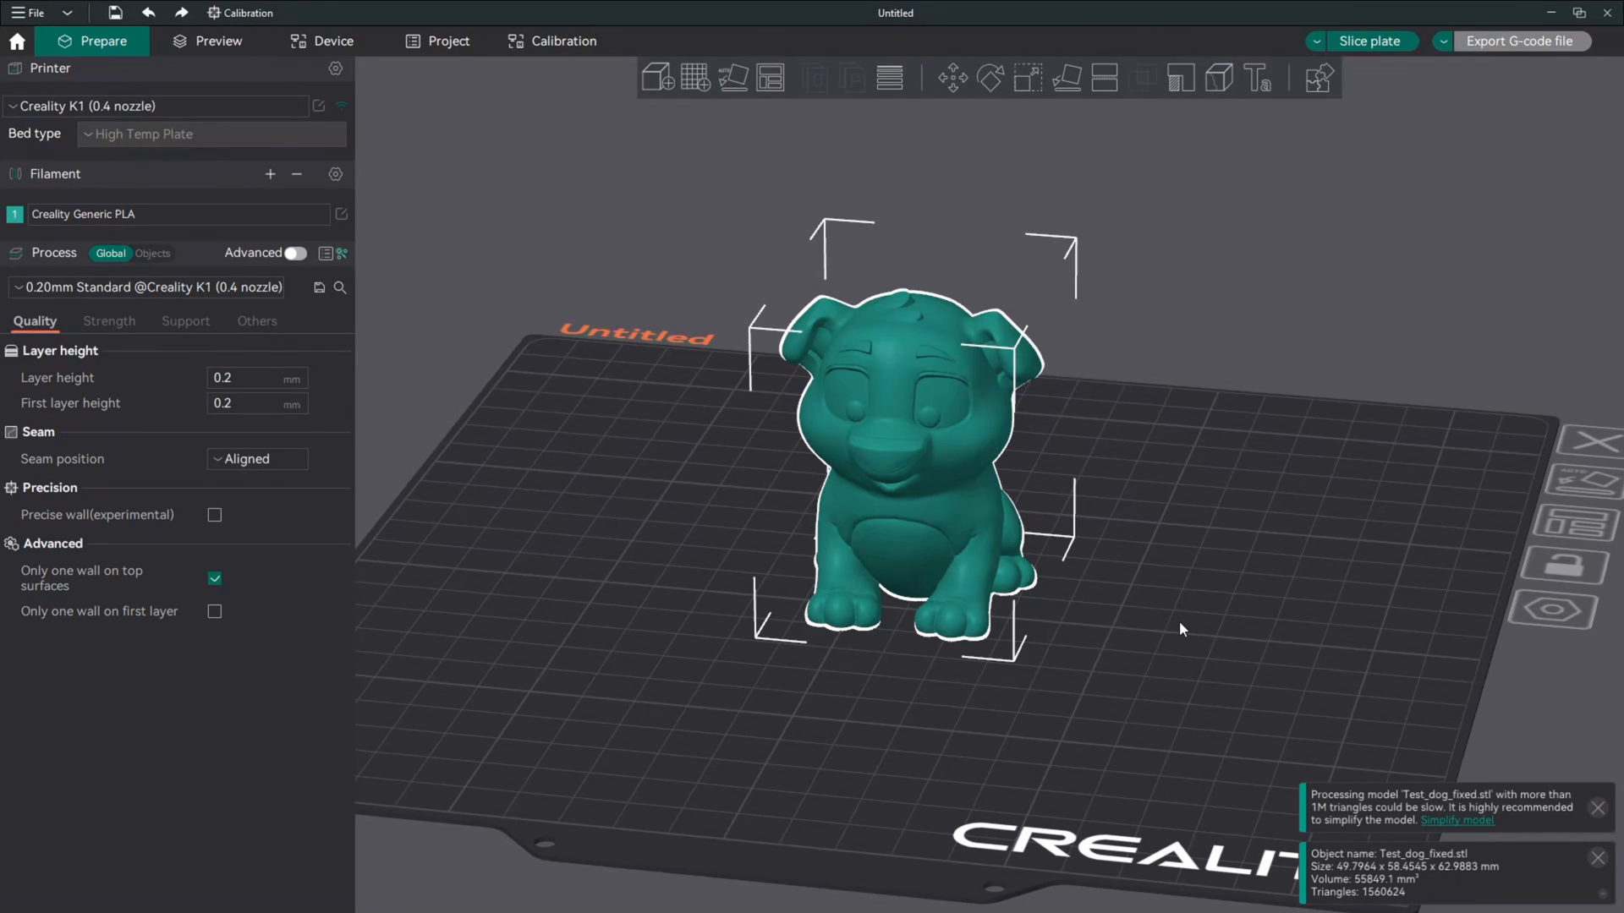
mouse_move(1317, 850)
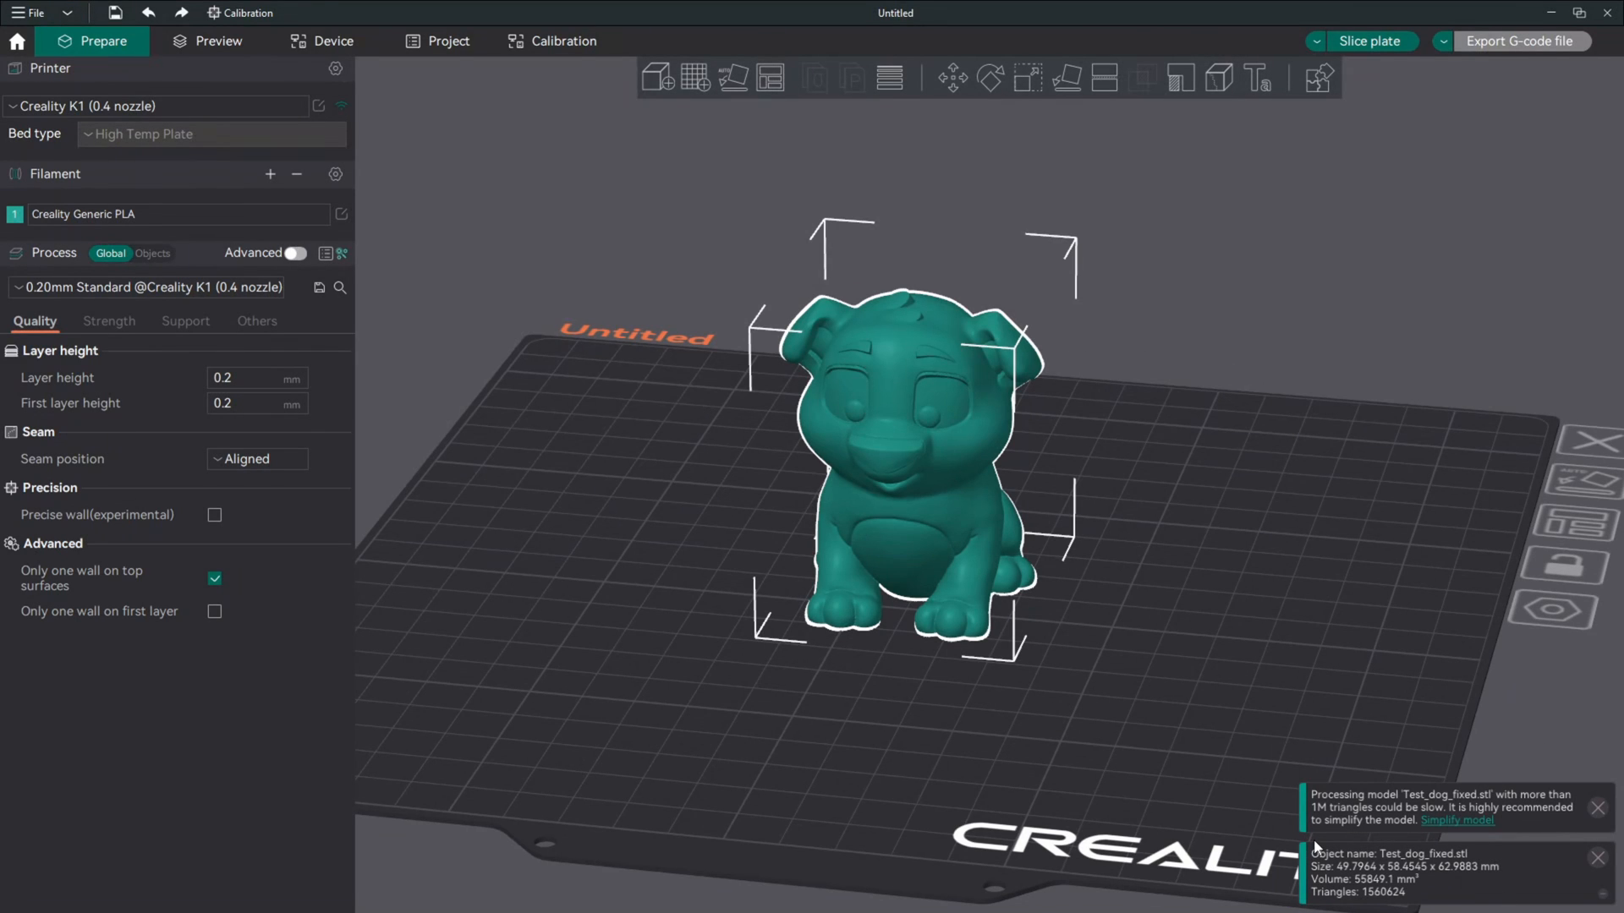
mouse_move(1377, 841)
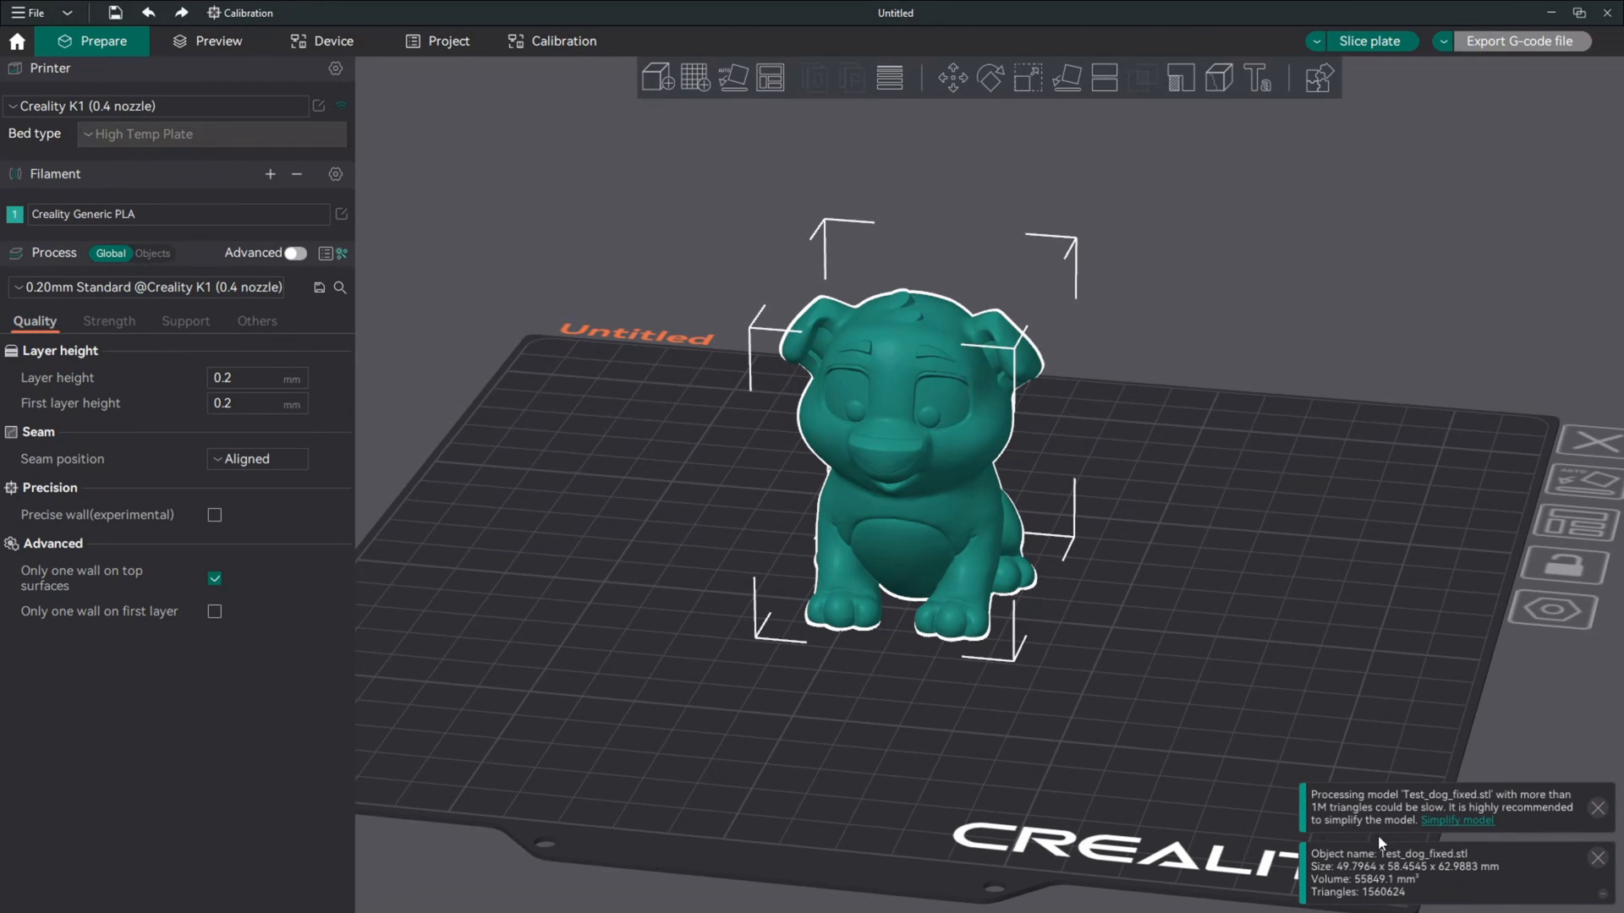
click(1595, 807)
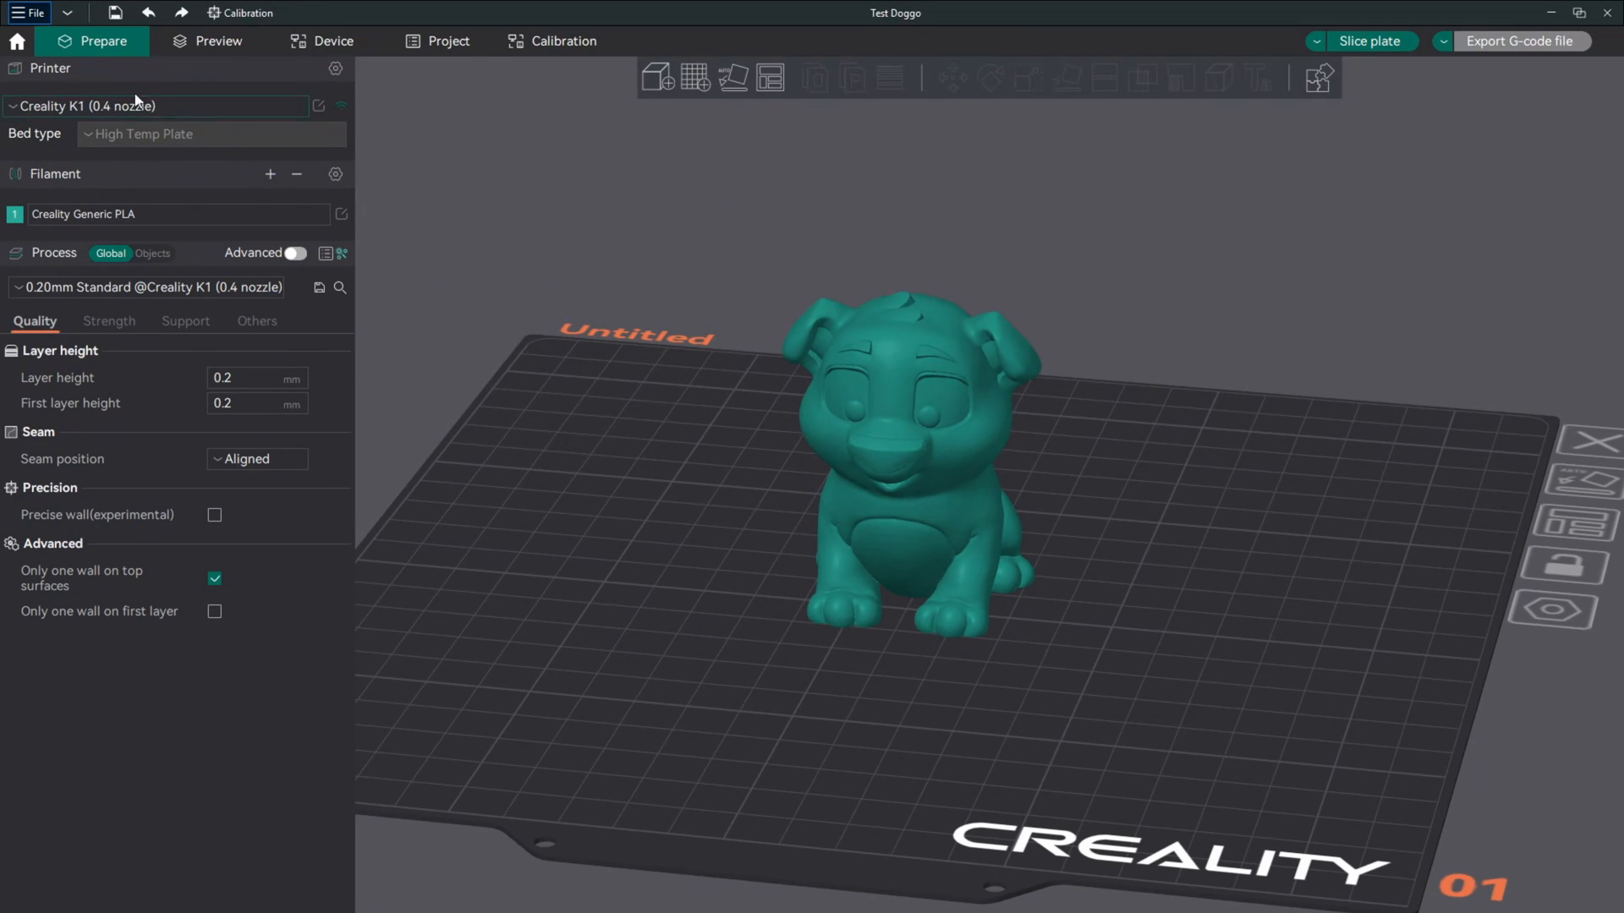
mouse_move(138, 108)
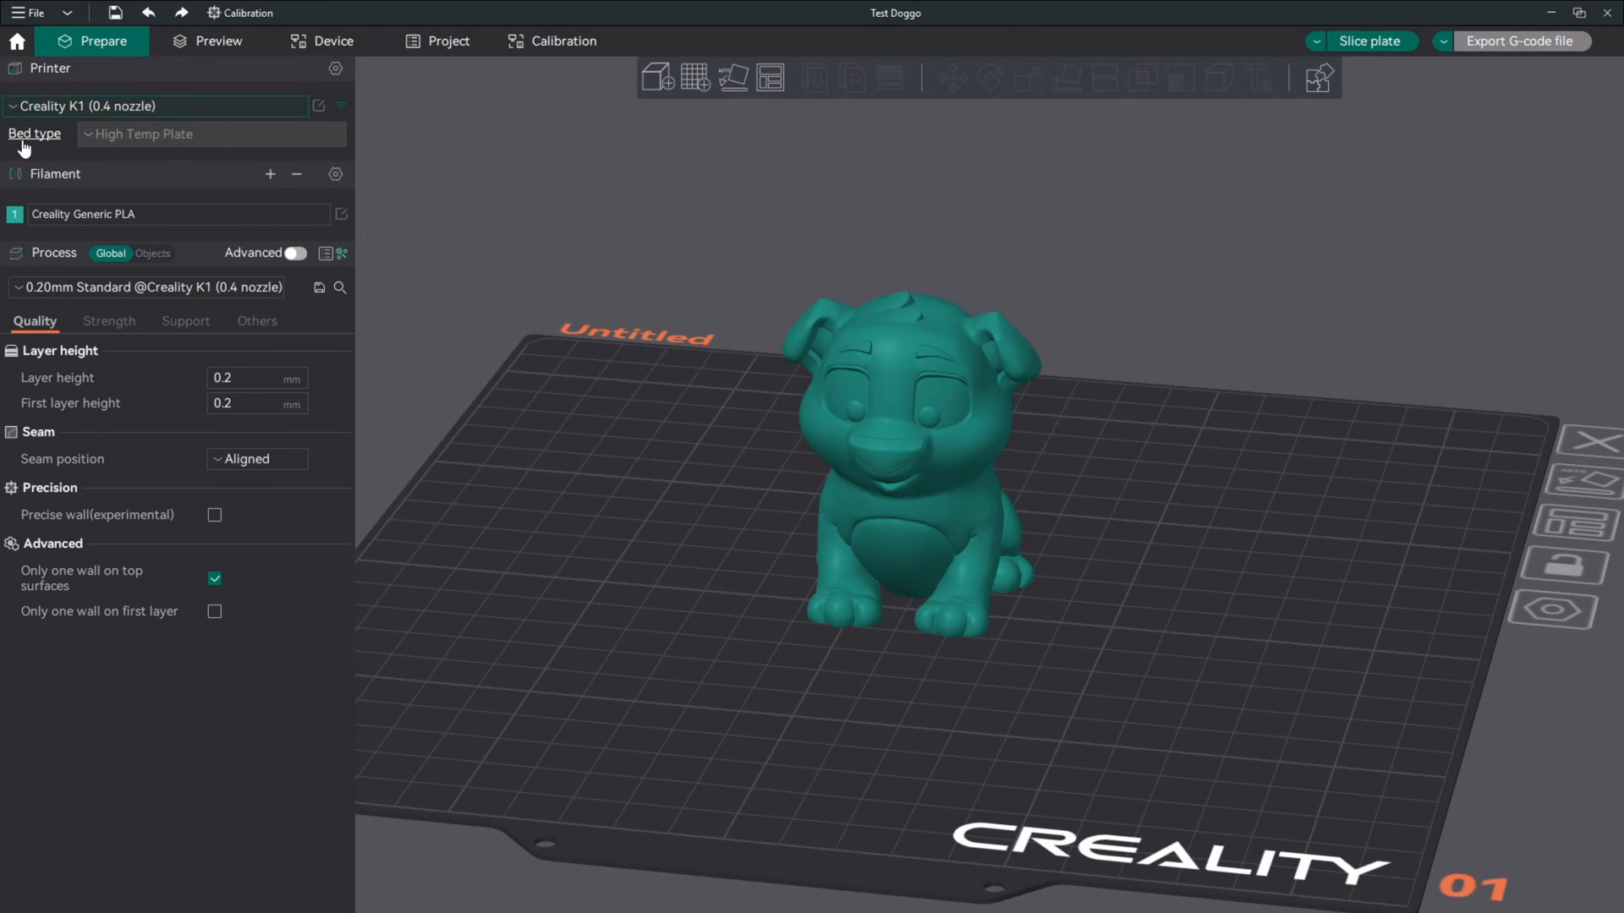
mouse_move(81, 139)
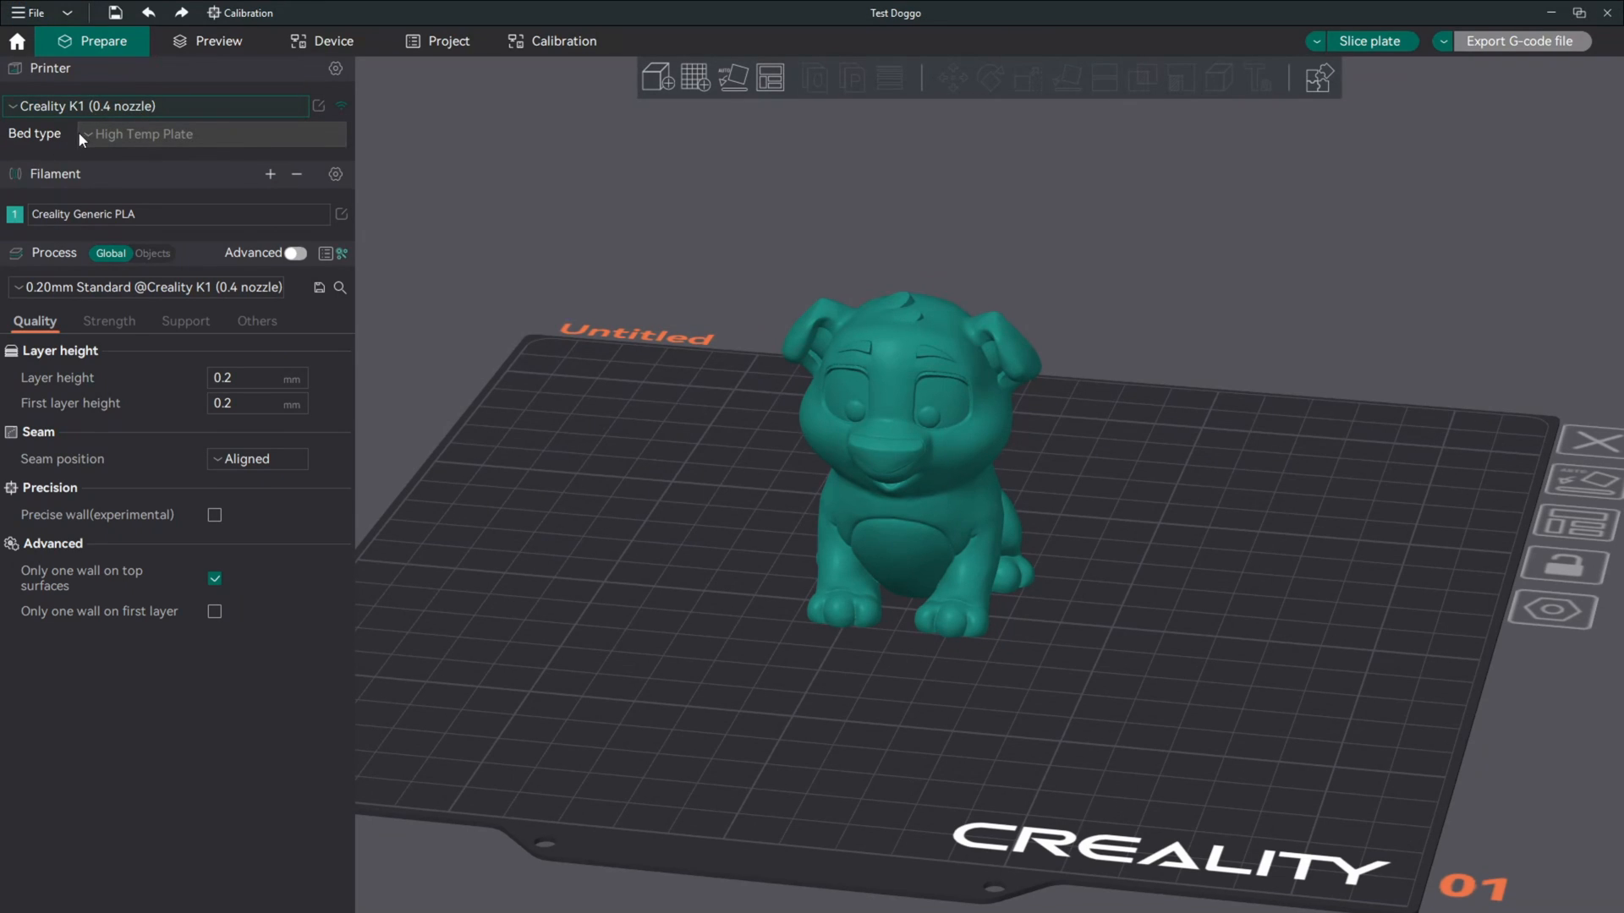
mouse_move(186, 142)
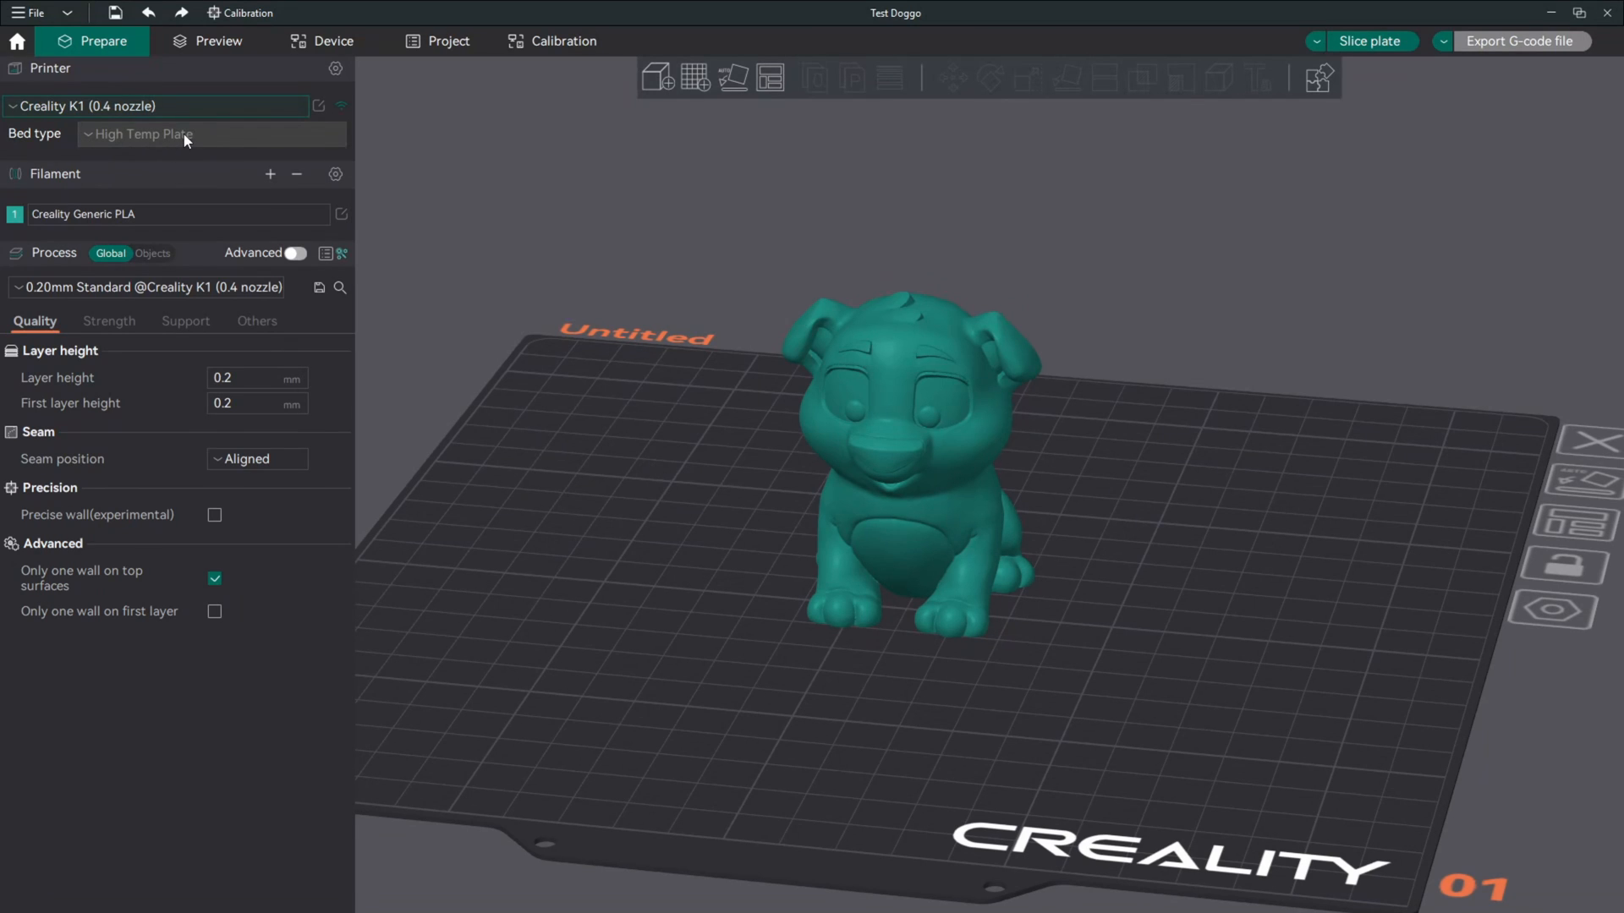
mouse_move(71, 215)
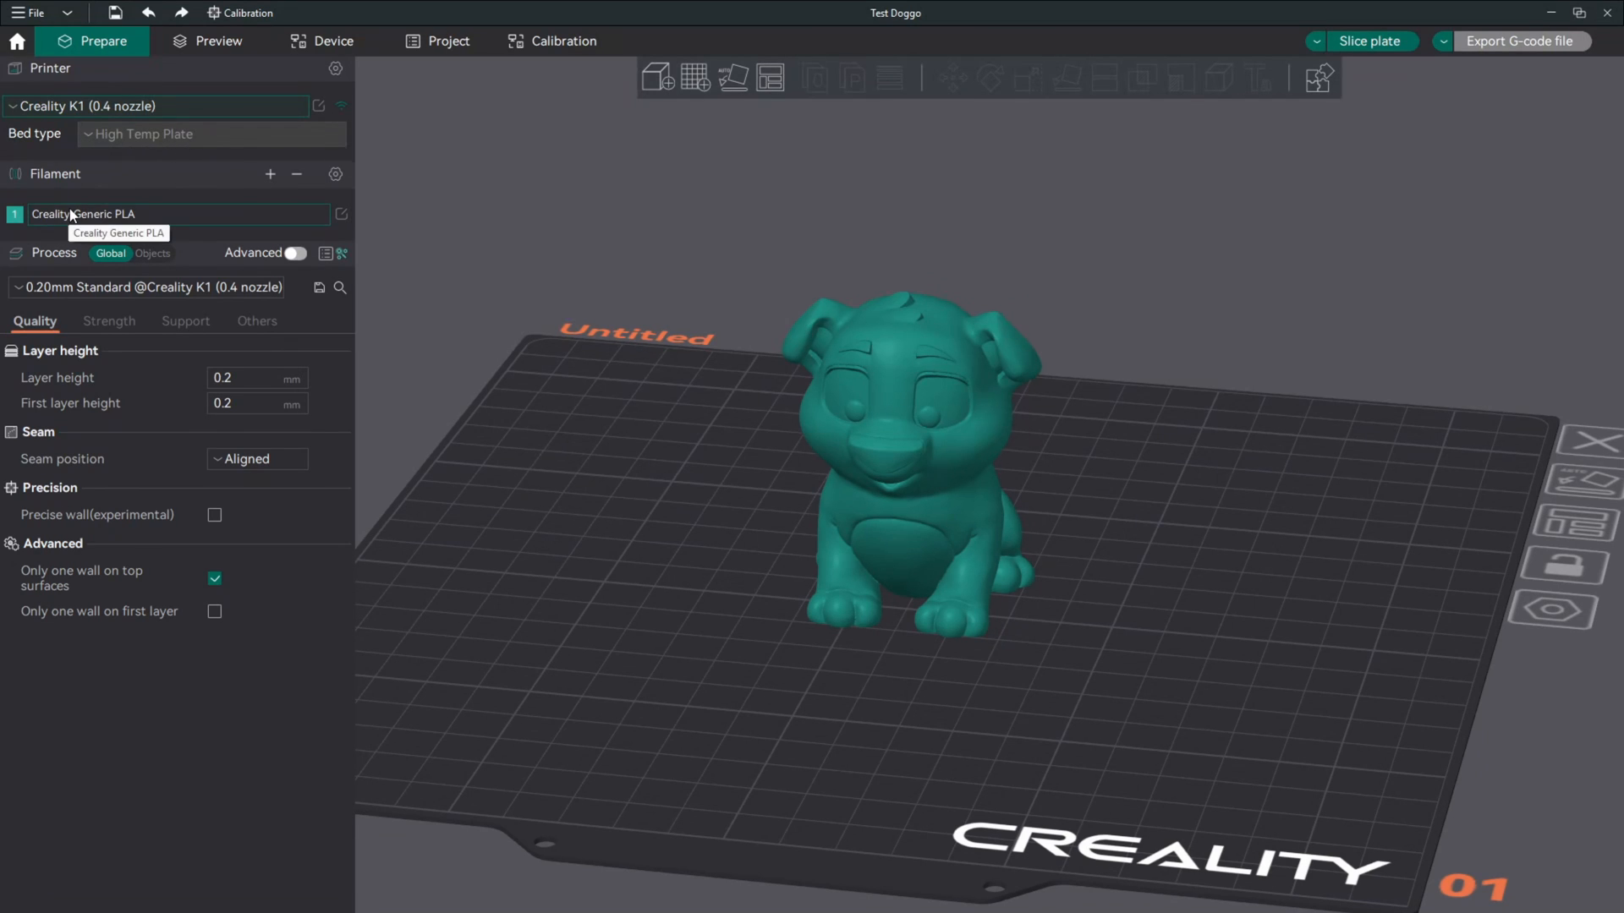
mouse_move(76, 217)
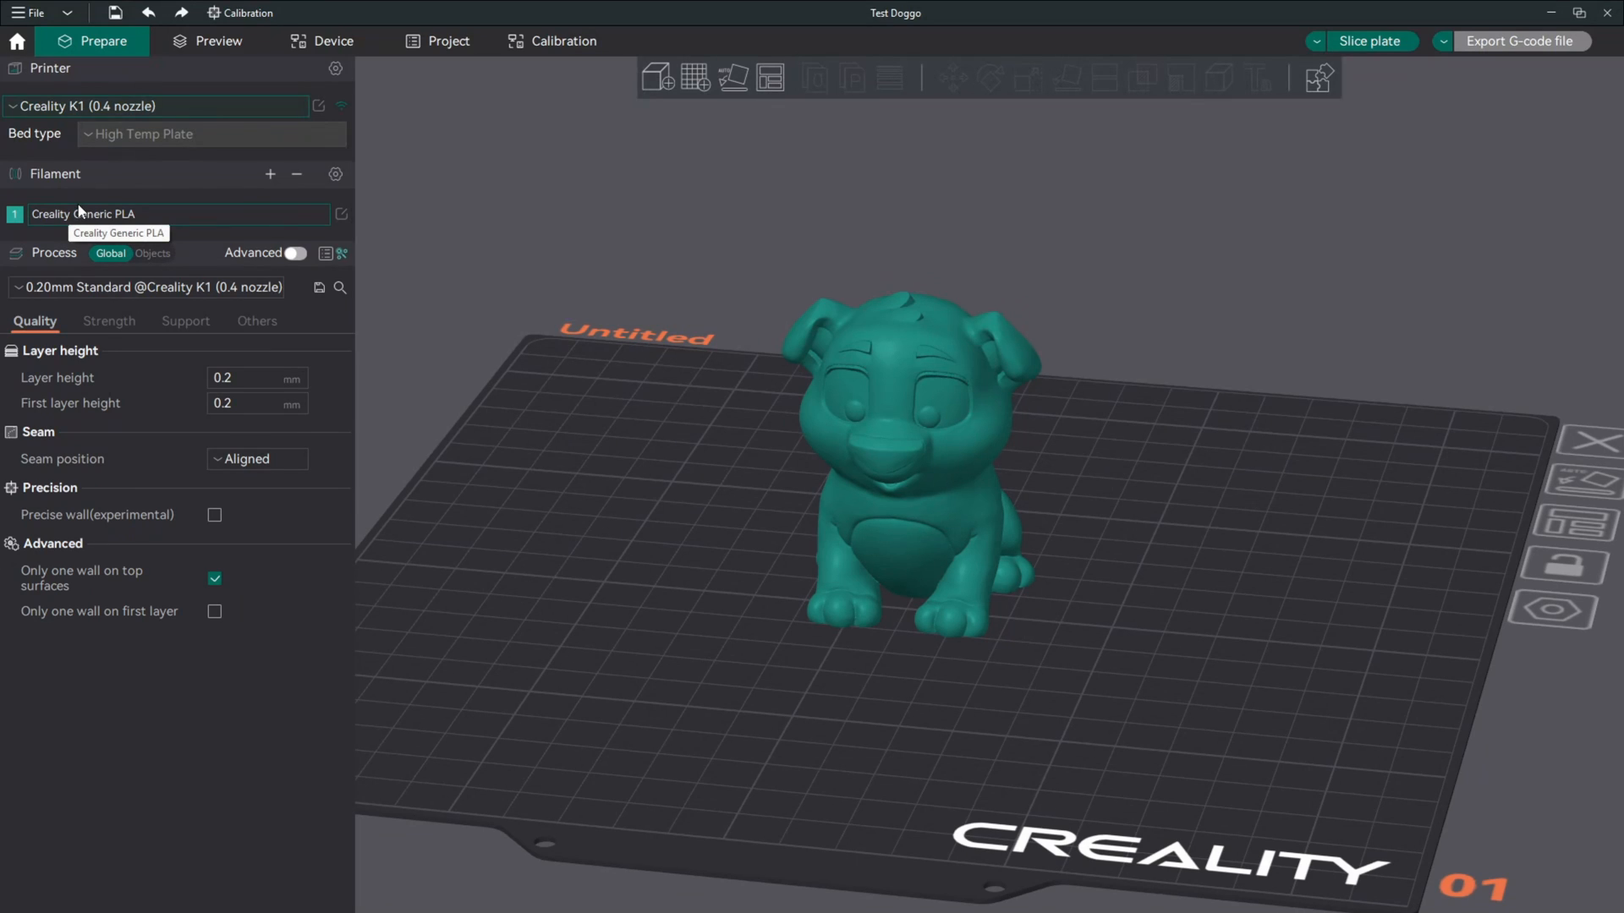
mouse_move(71, 261)
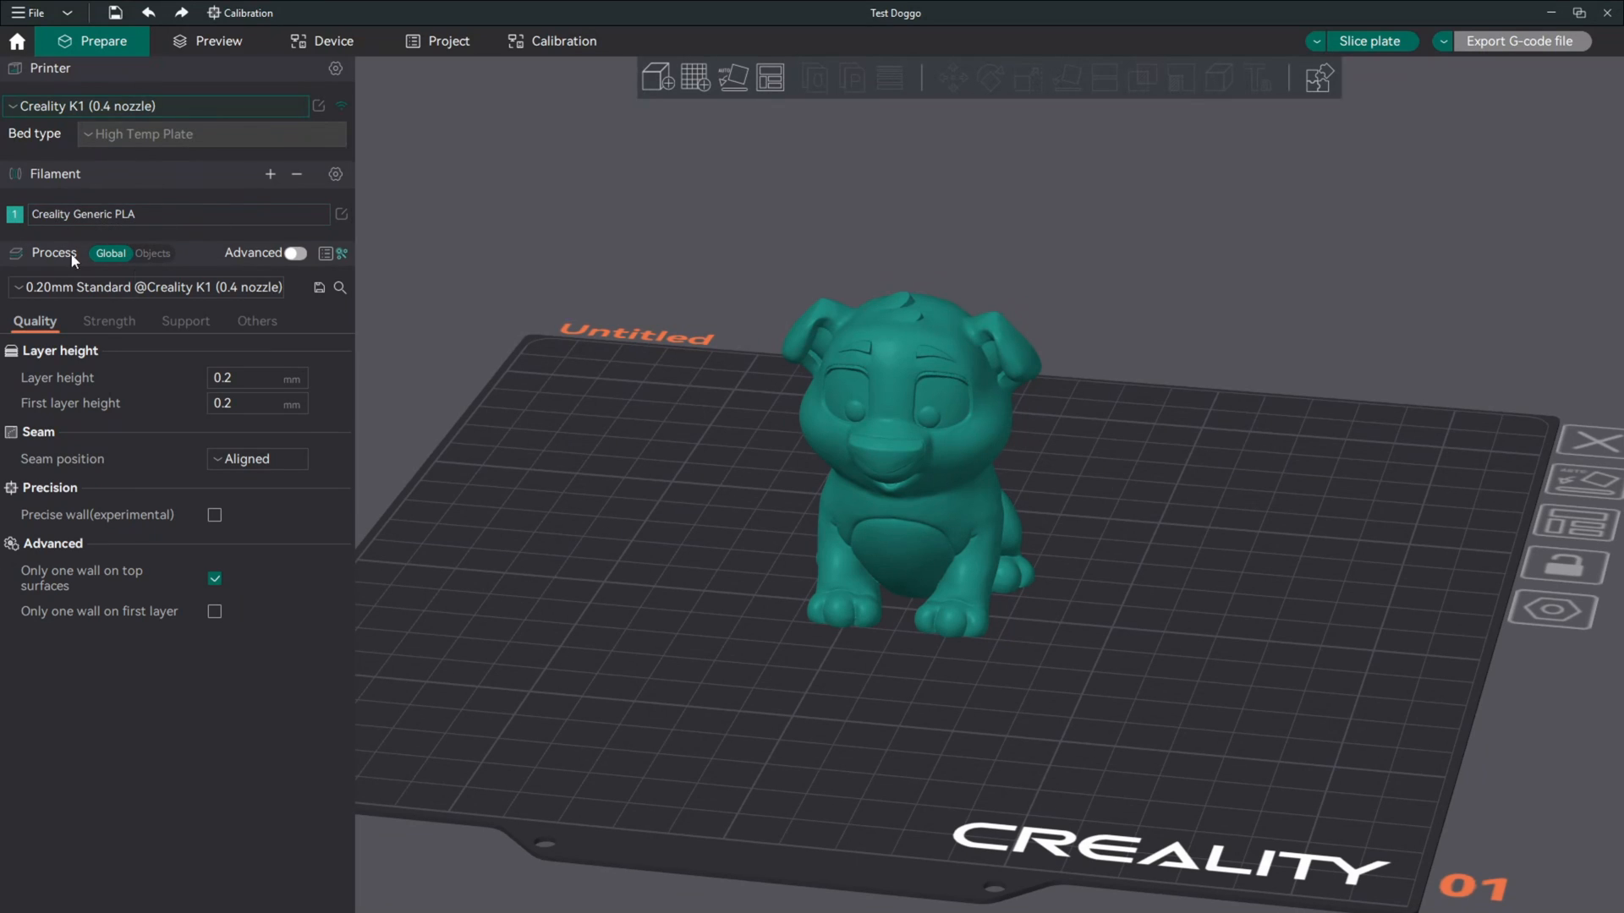
mouse_move(342, 215)
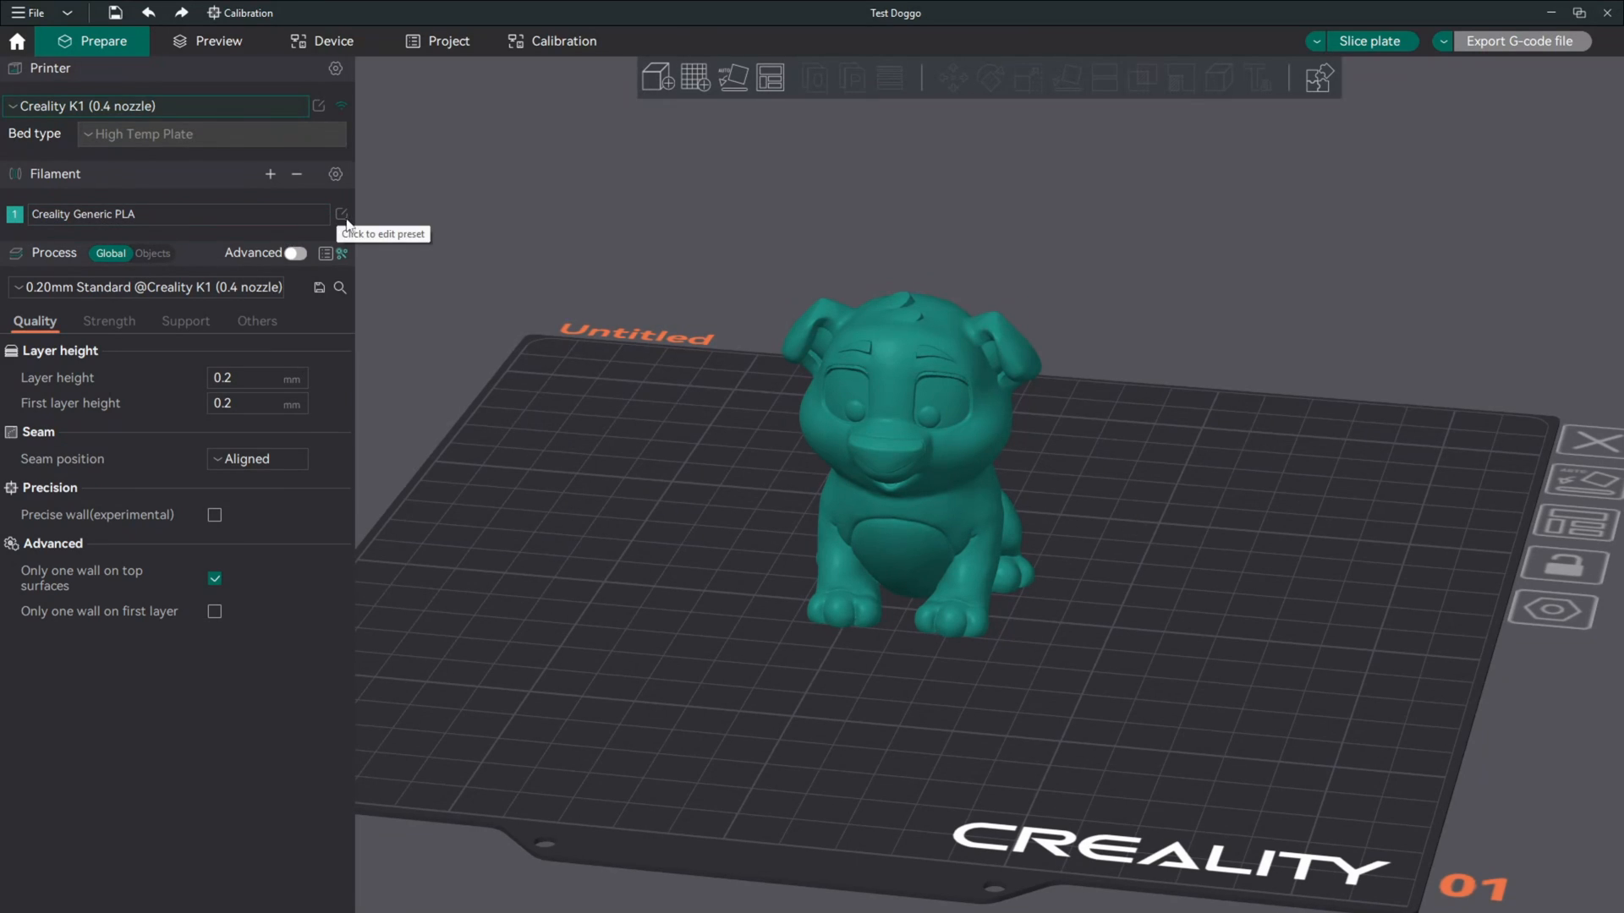
click(342, 213)
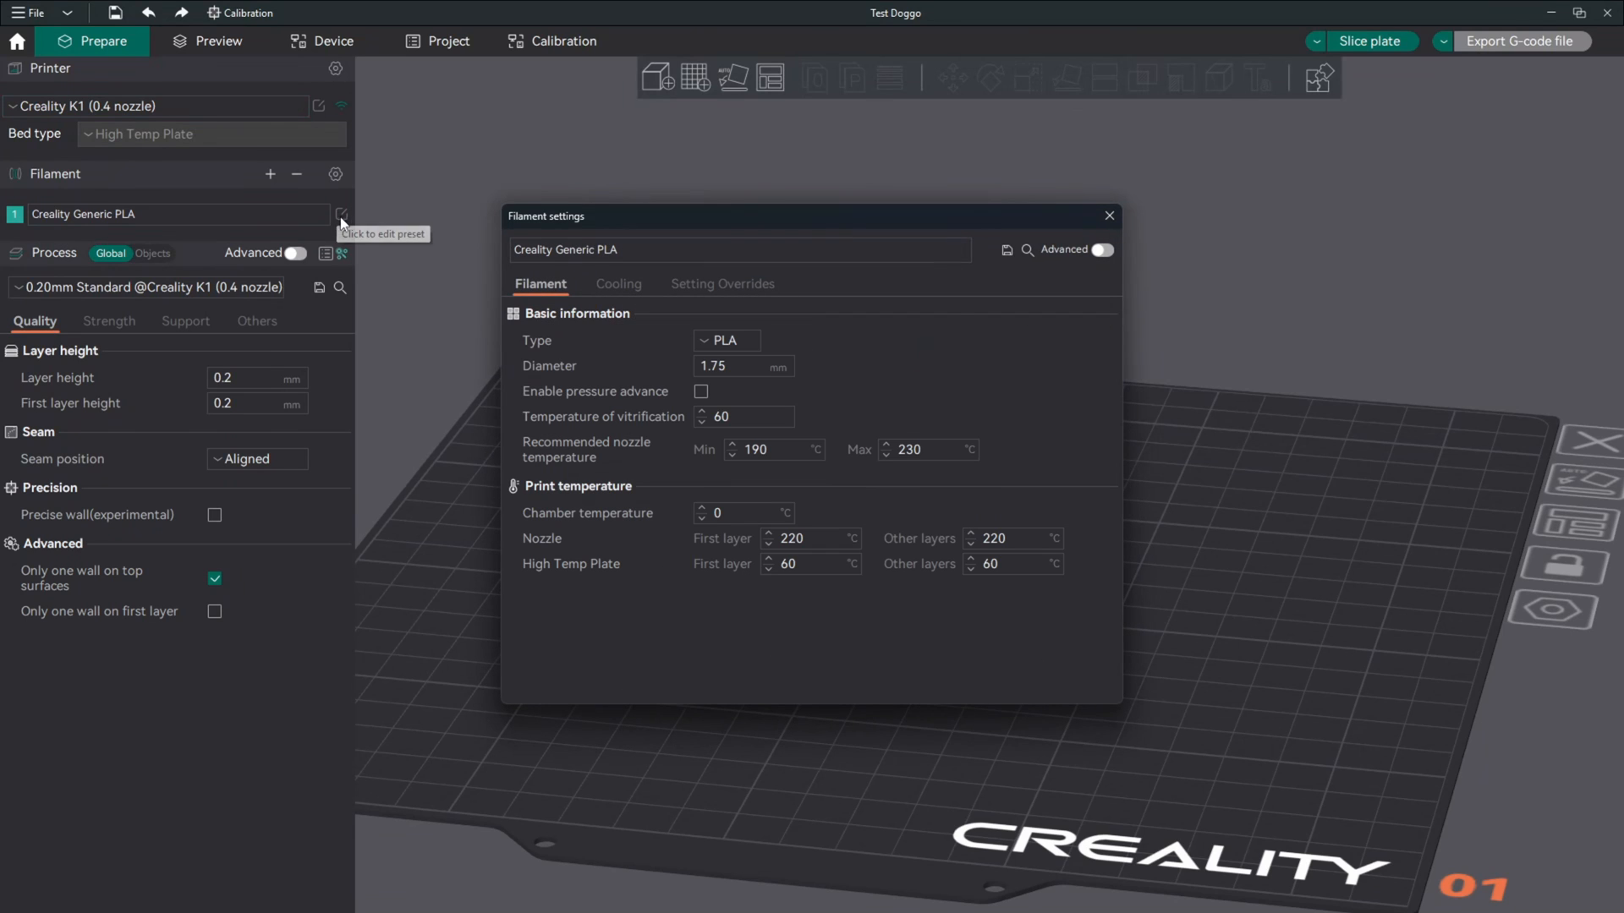
mouse_move(592, 619)
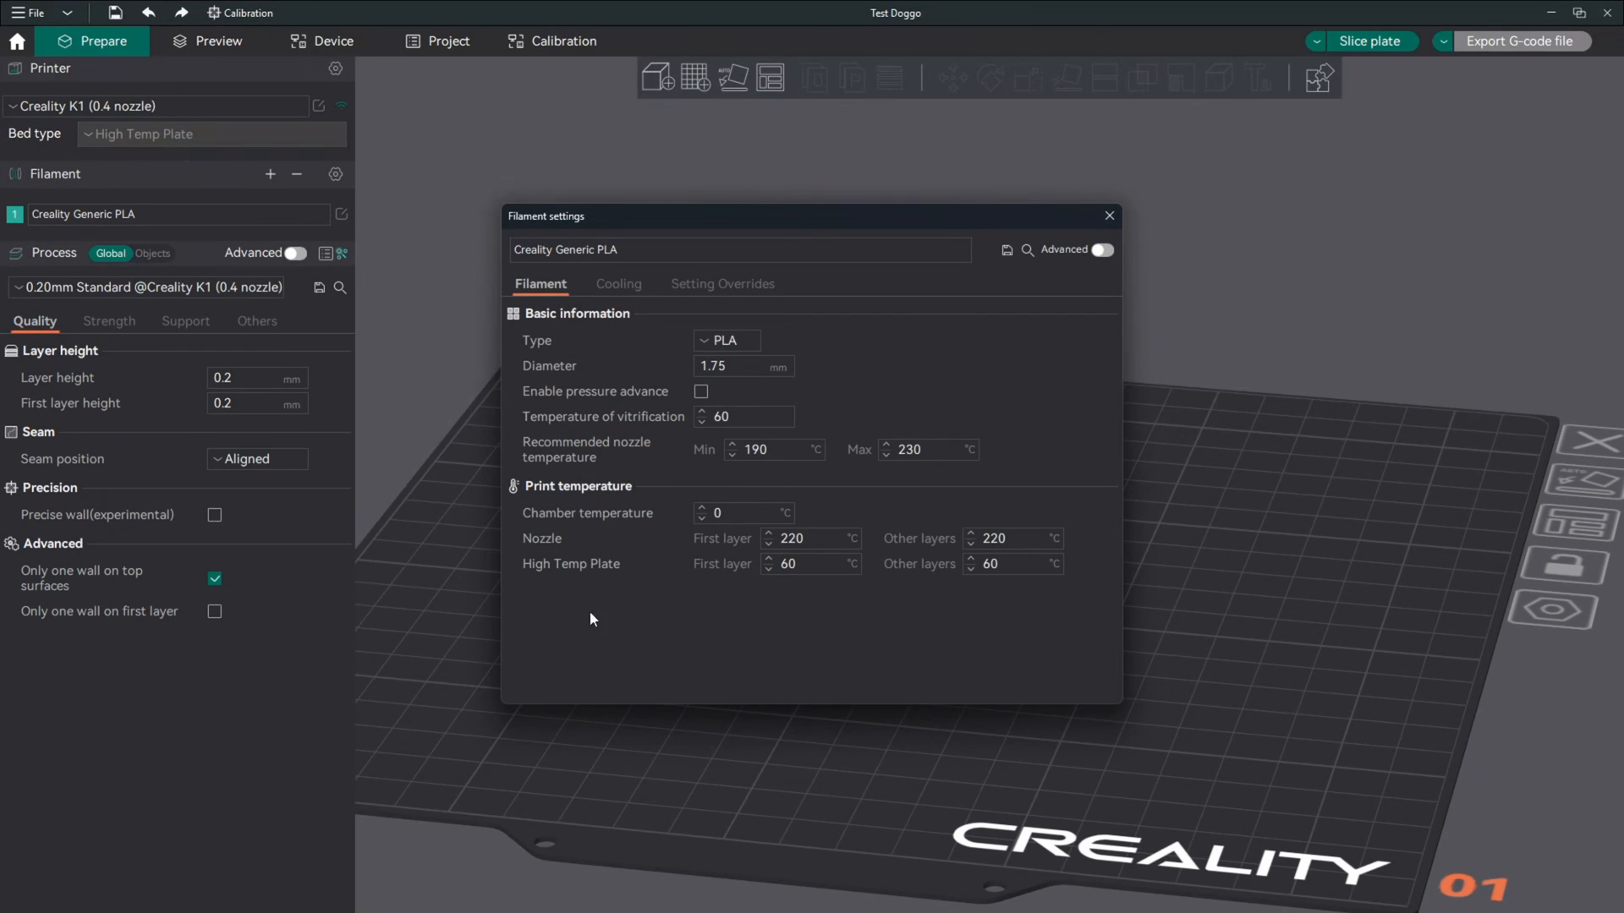
mouse_move(843, 516)
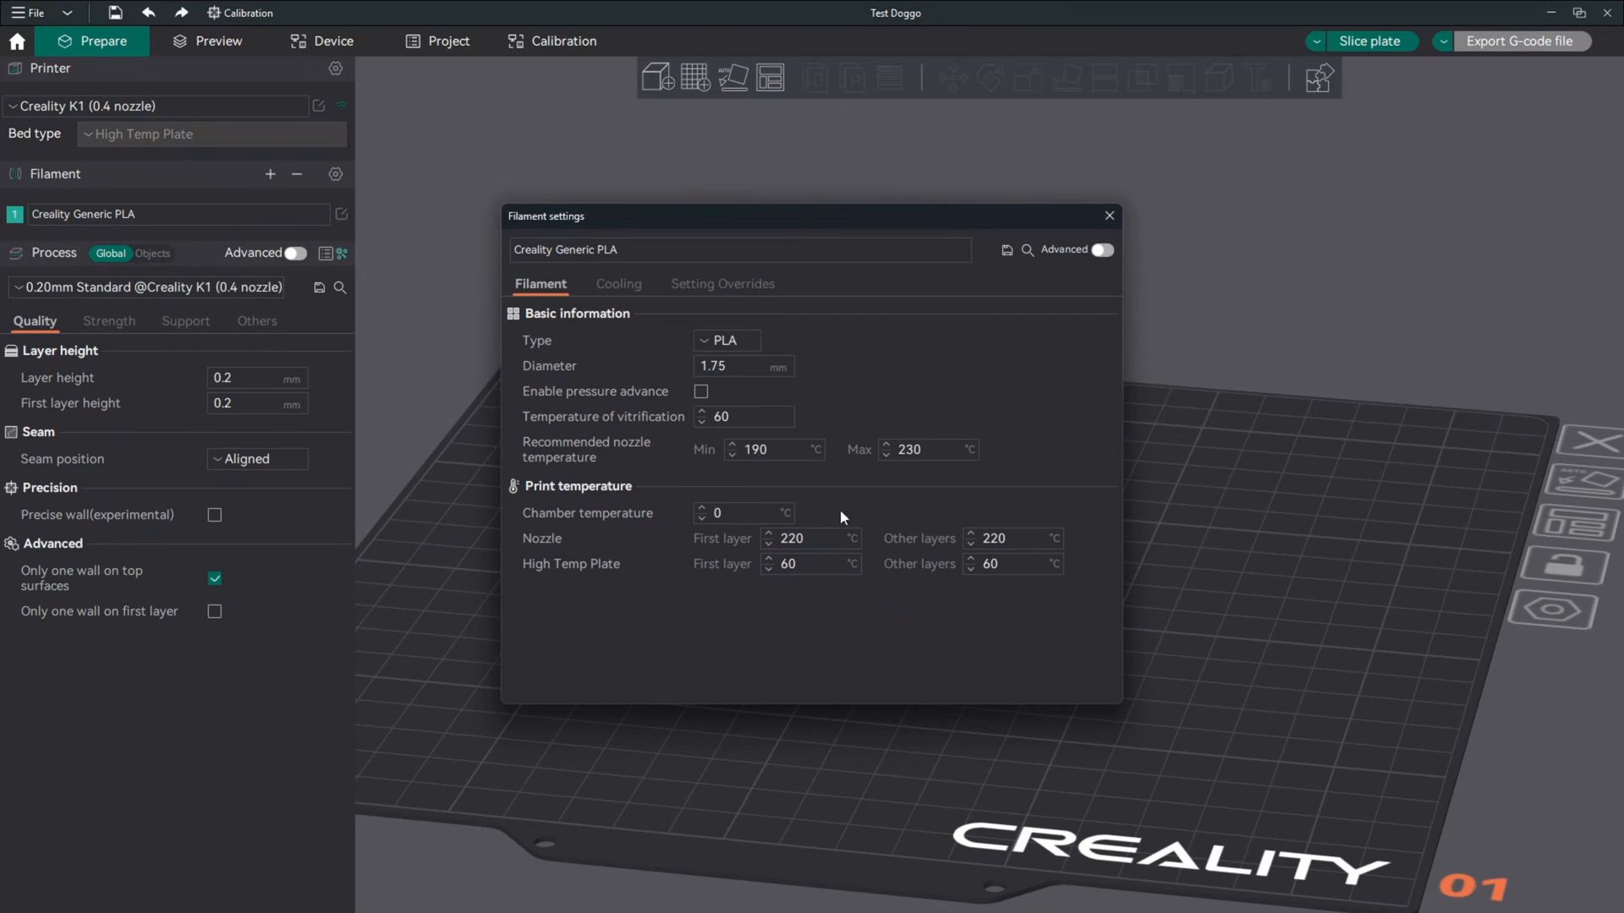
mouse_move(1074, 276)
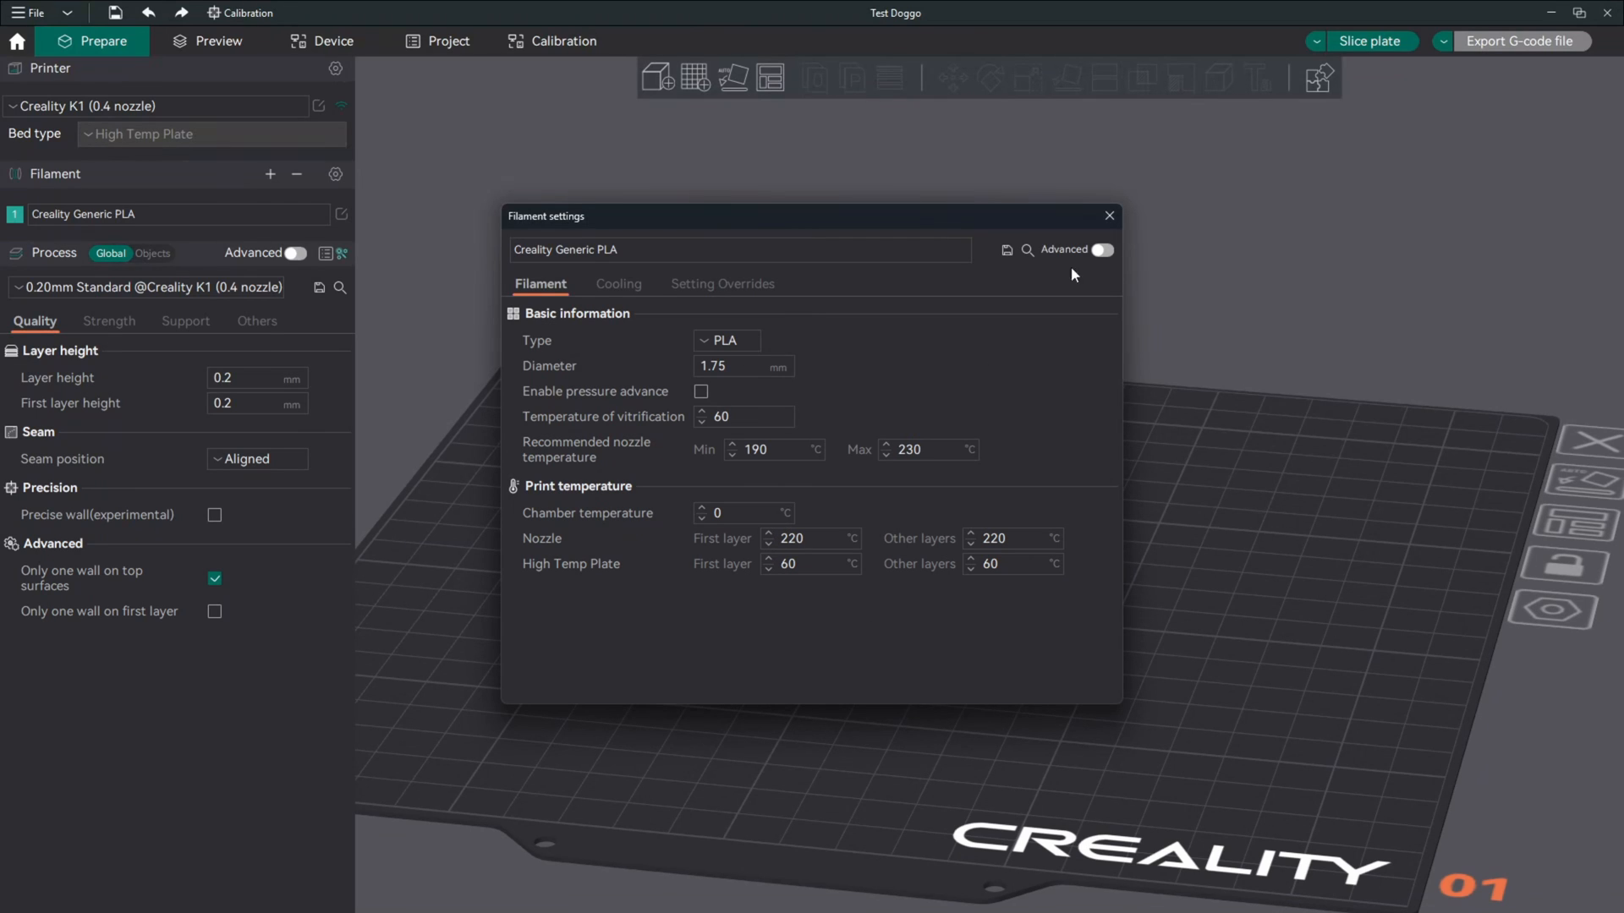
mouse_move(1108, 216)
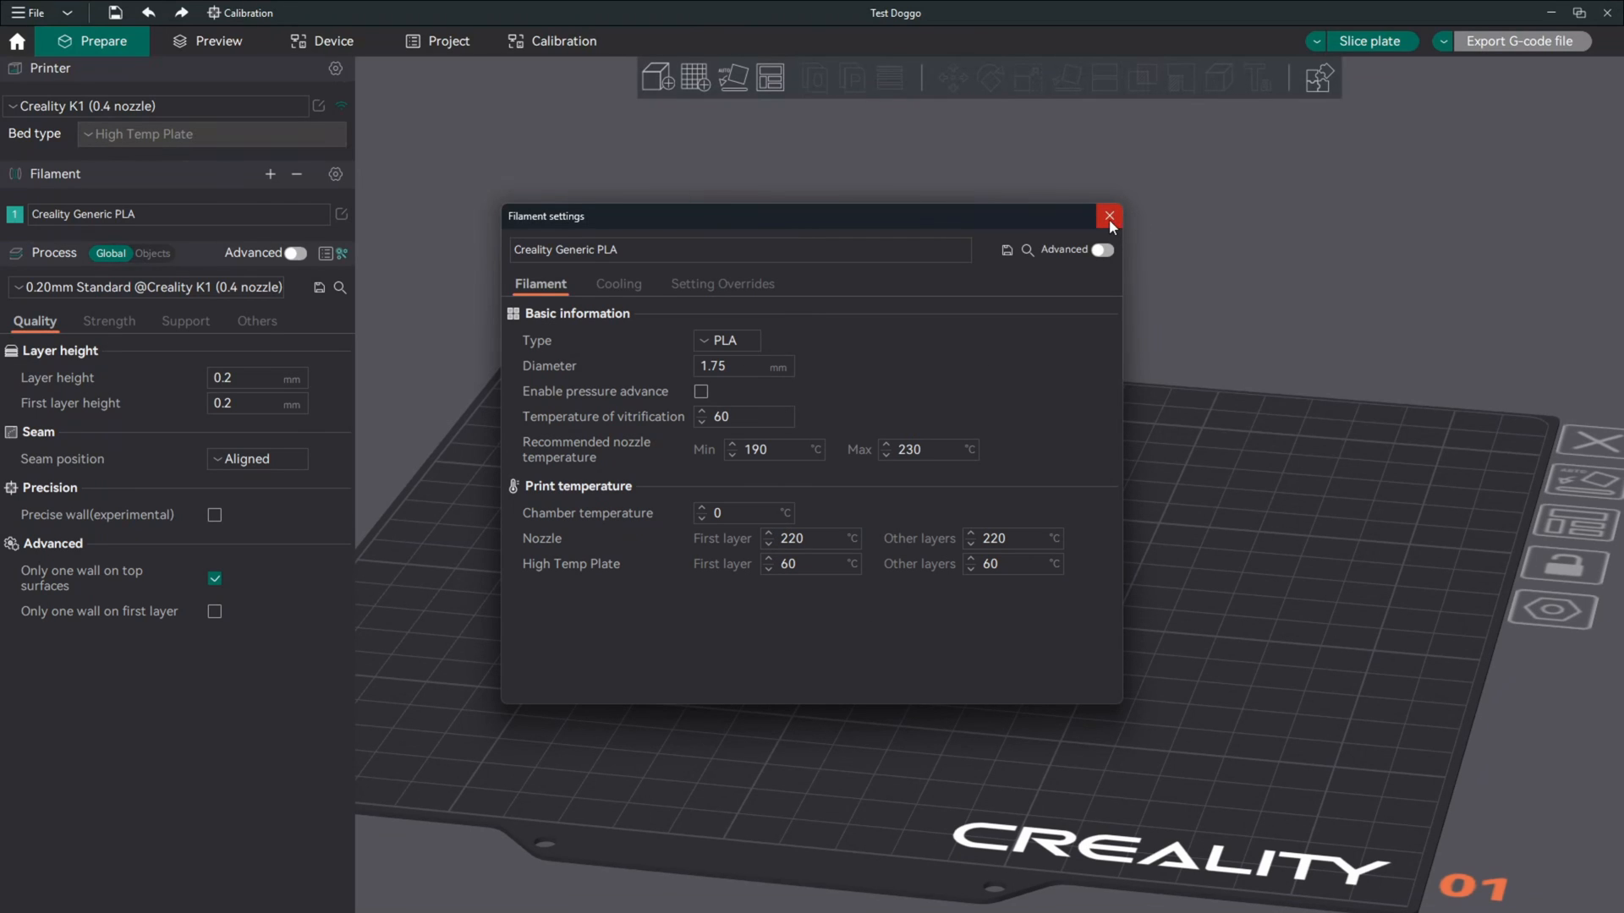
click(1108, 217)
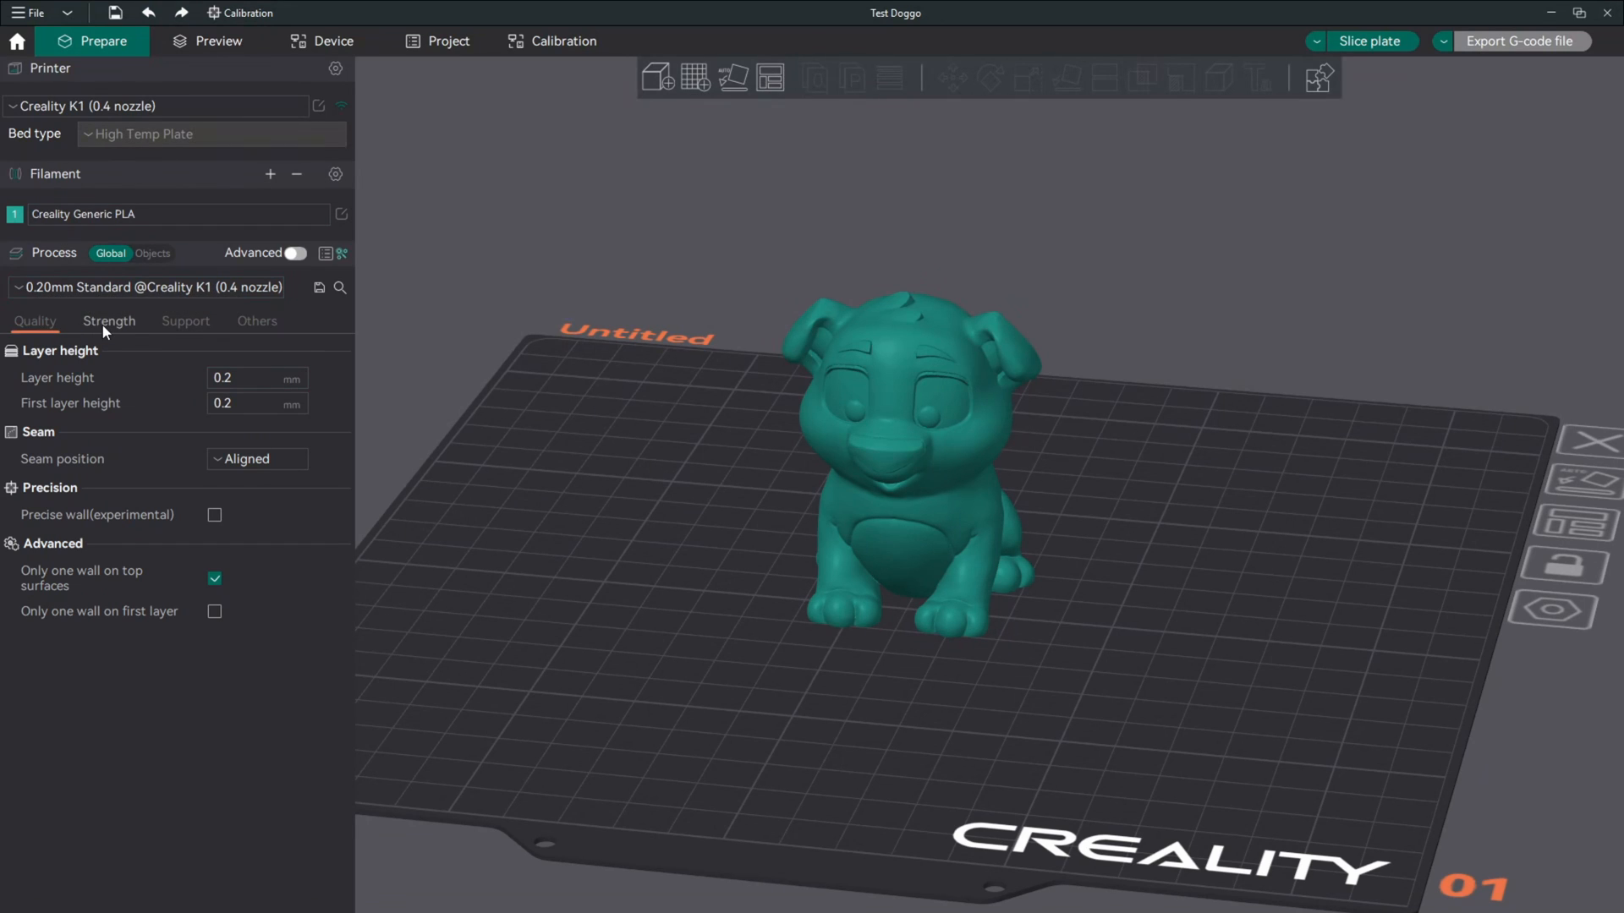
Under Strength, set sparse infill density to 5% and lower wall loops from 3 to 2.
click(108, 322)
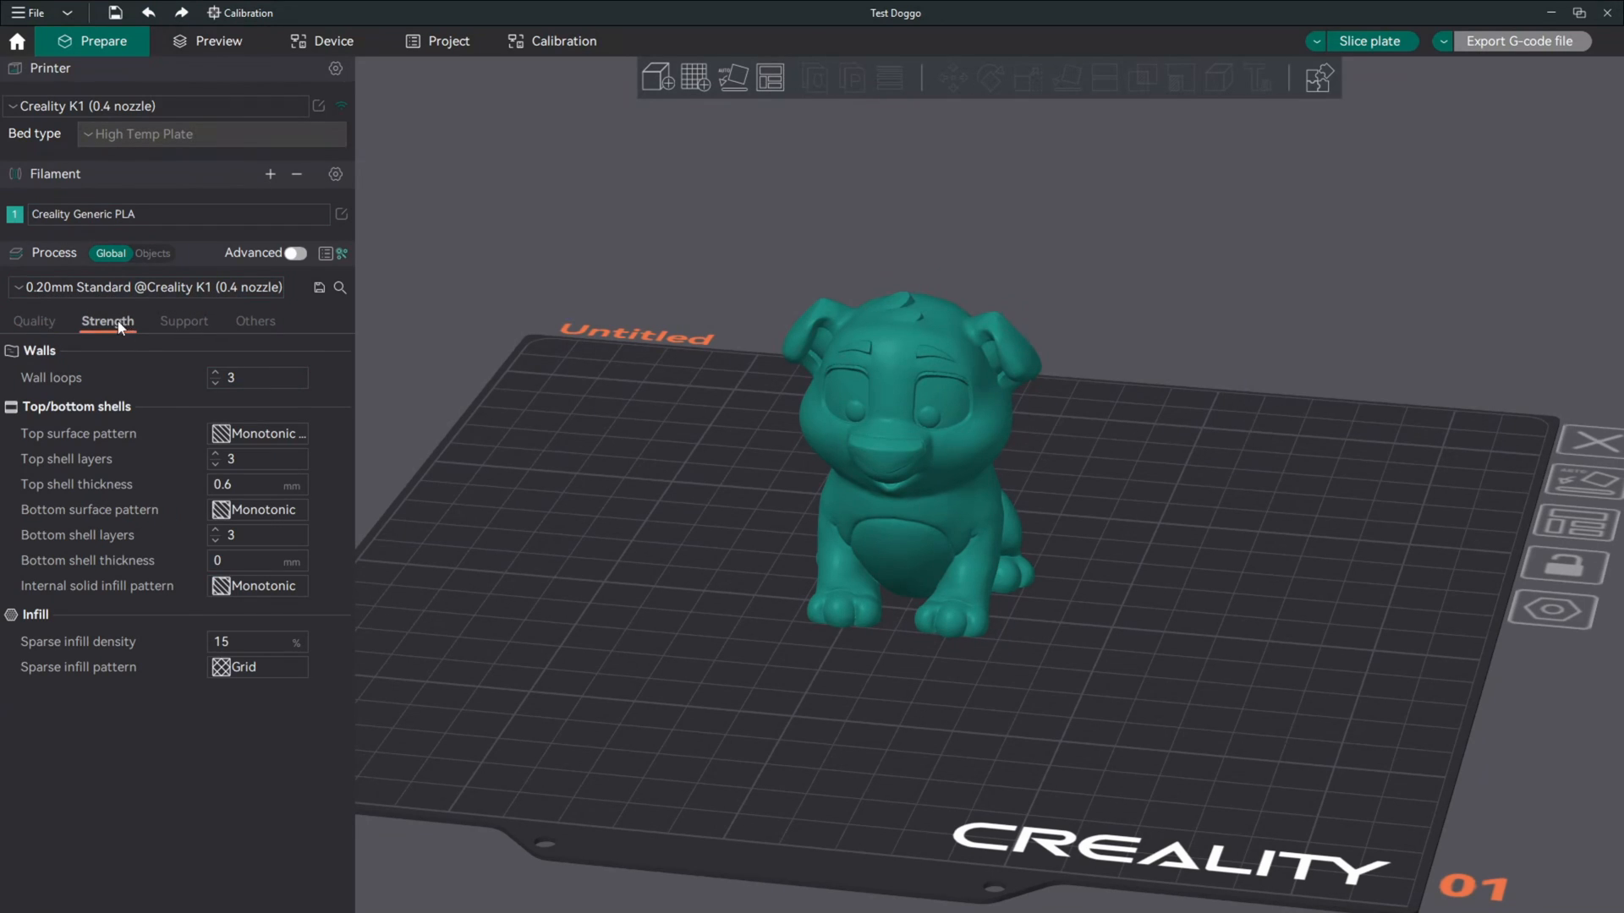
mouse_move(179, 406)
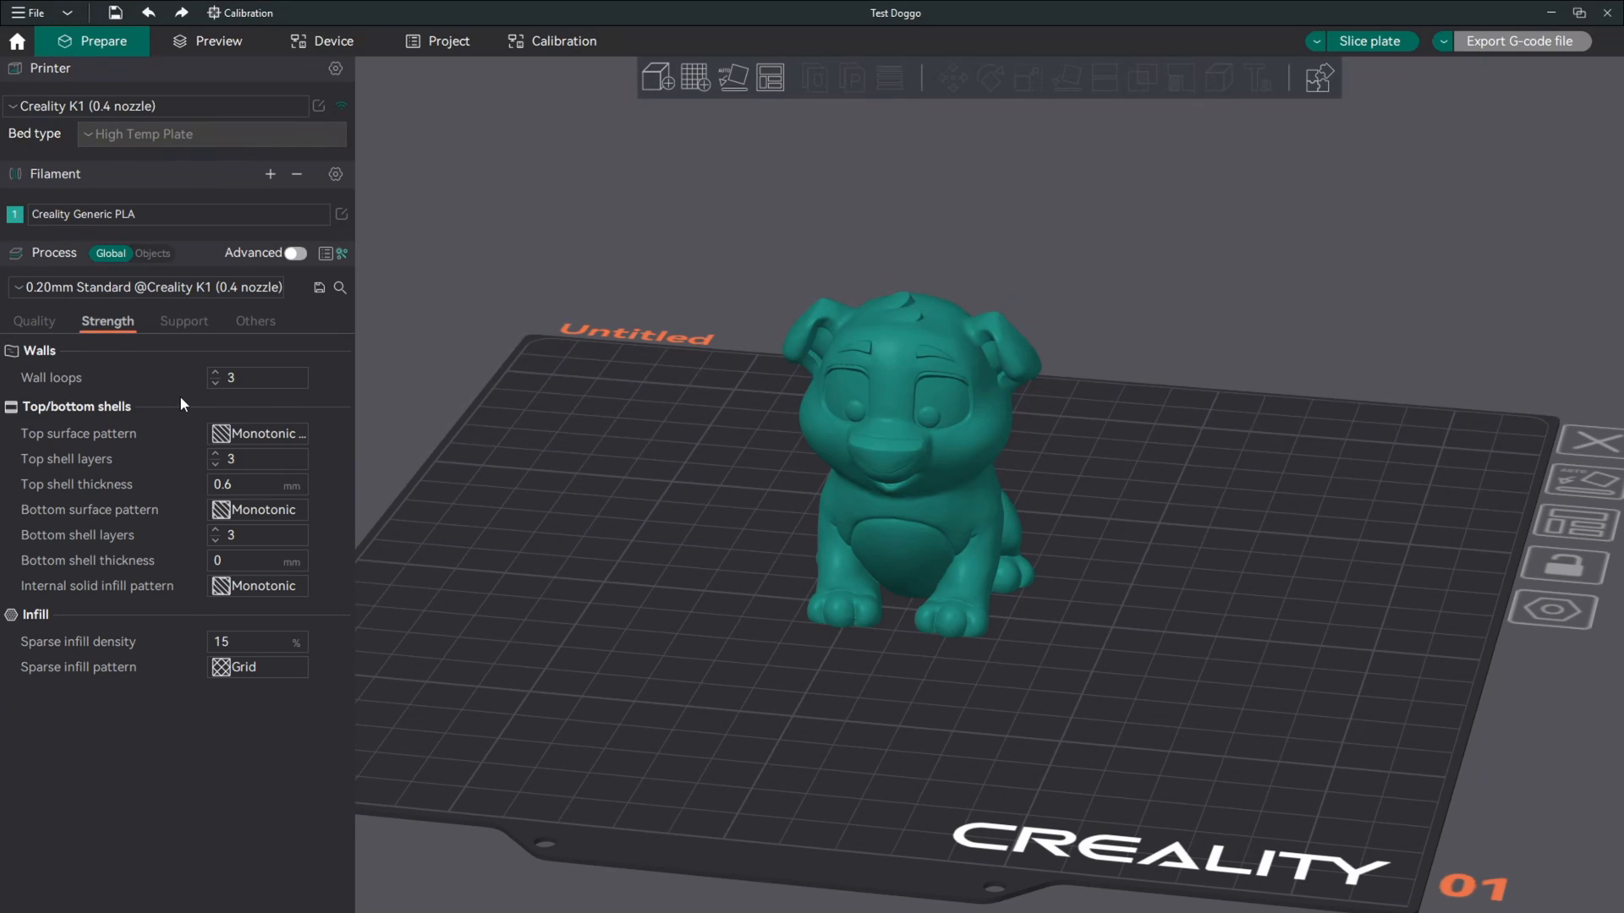
mouse_move(188, 407)
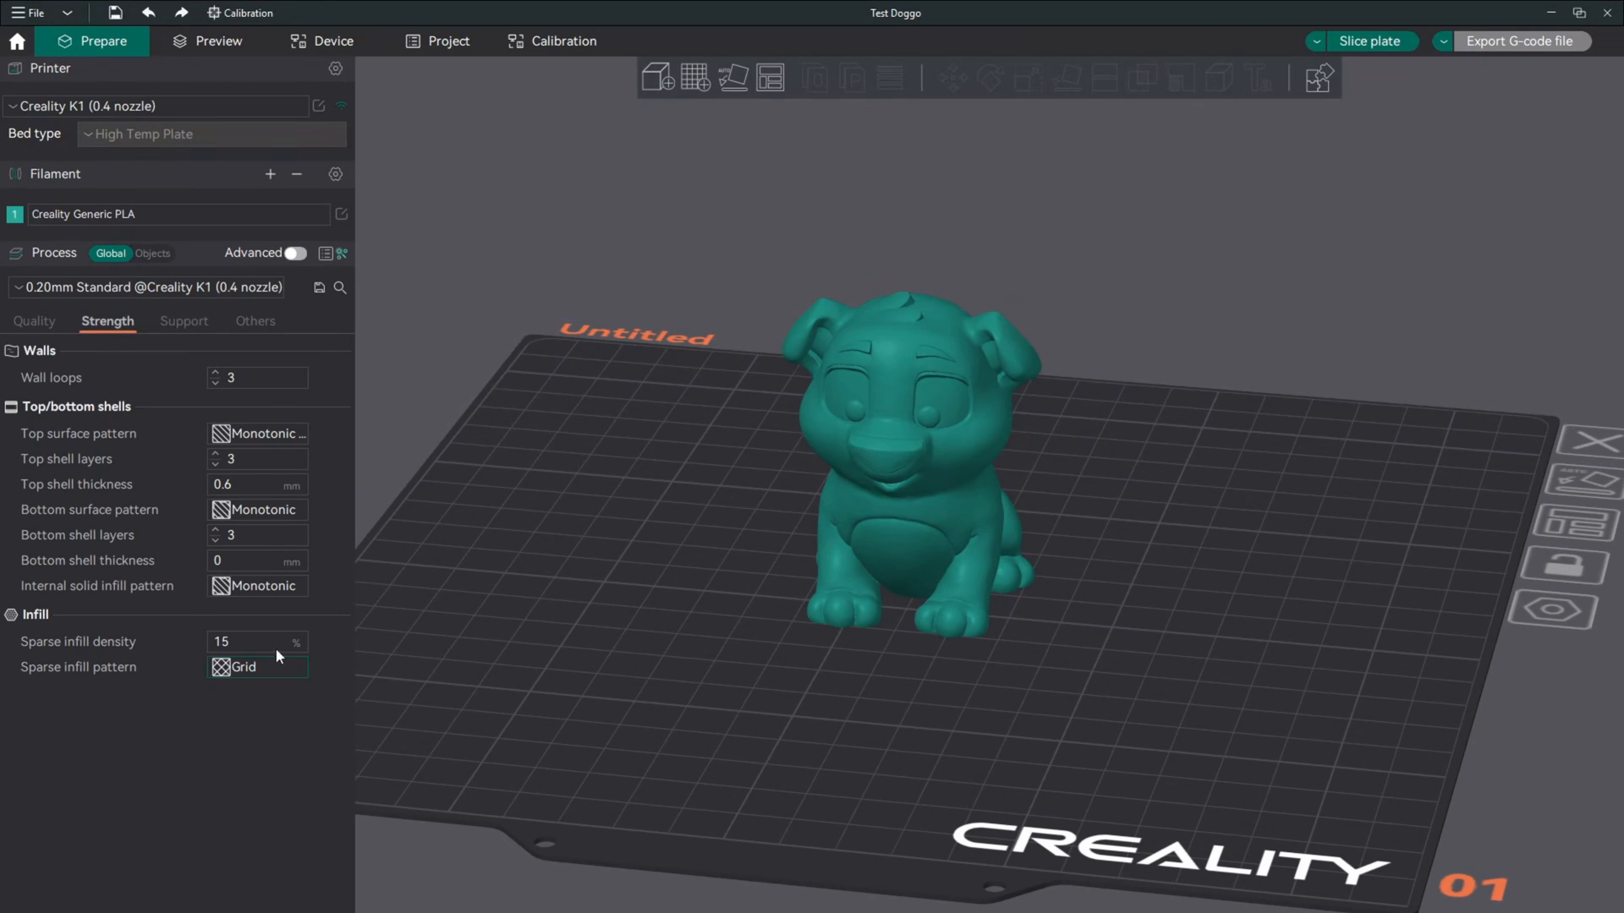
mouse_move(177, 711)
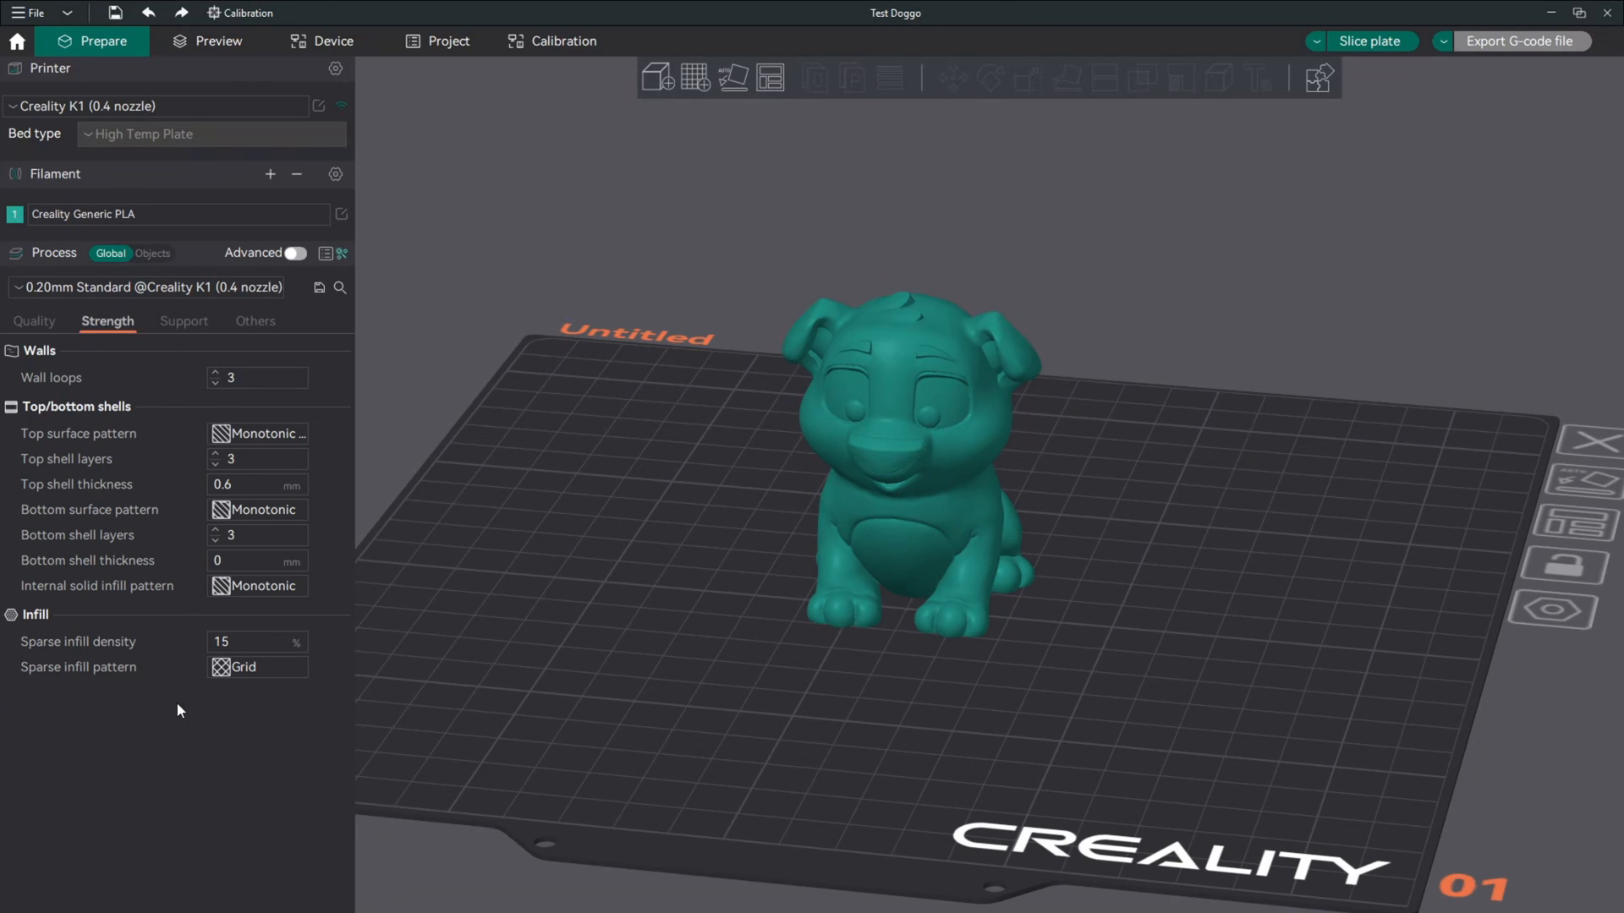
mouse_move(182, 717)
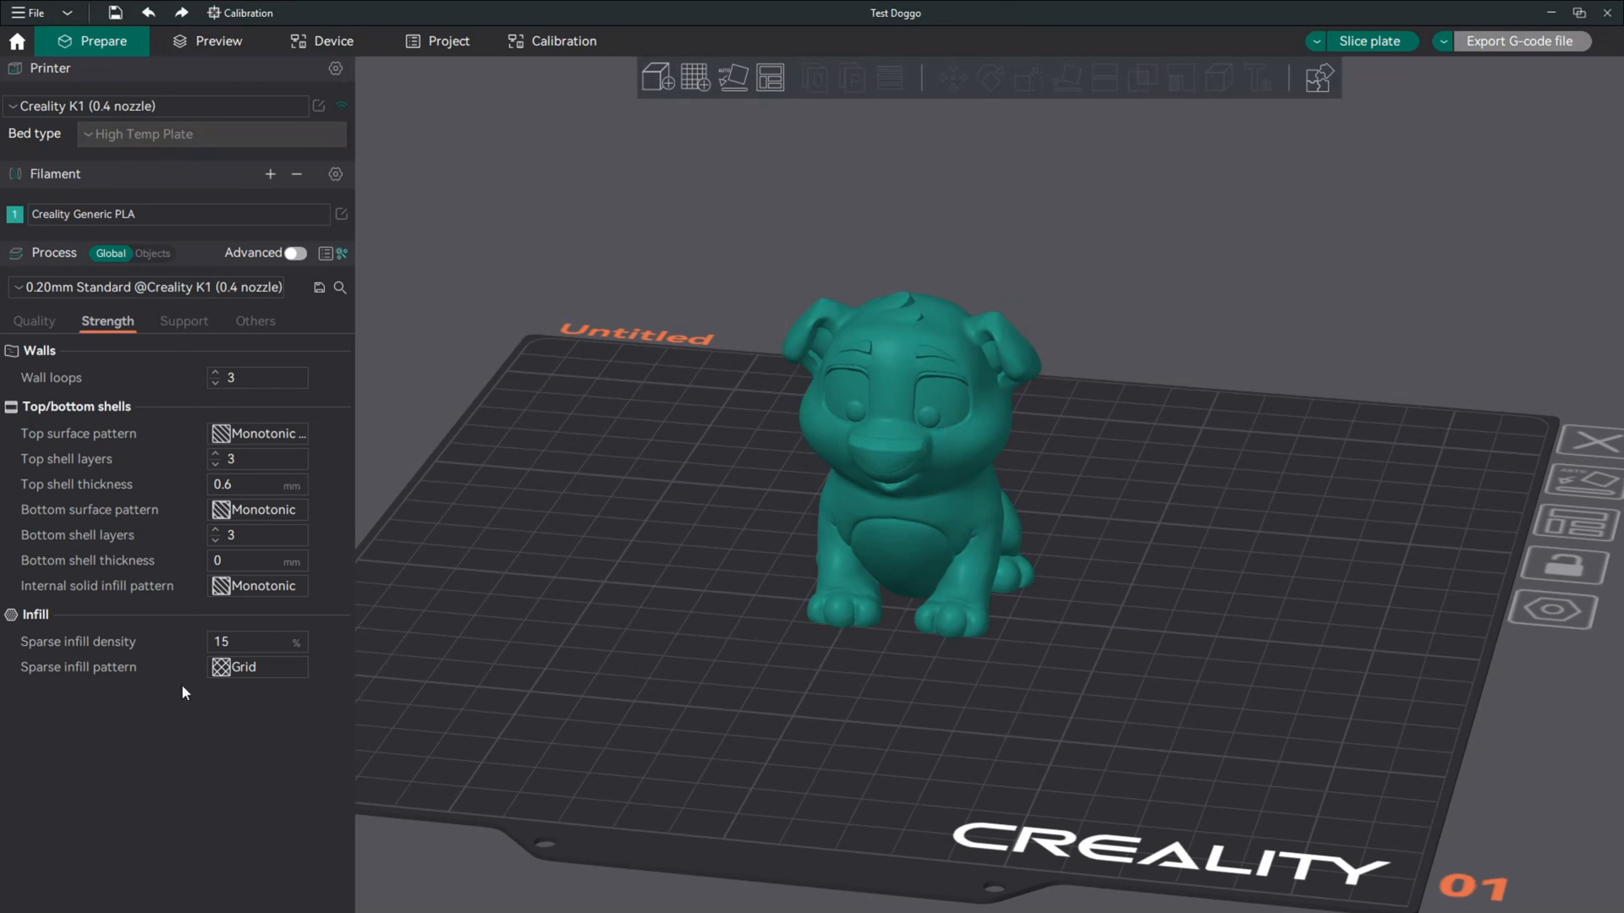
mouse_move(81, 594)
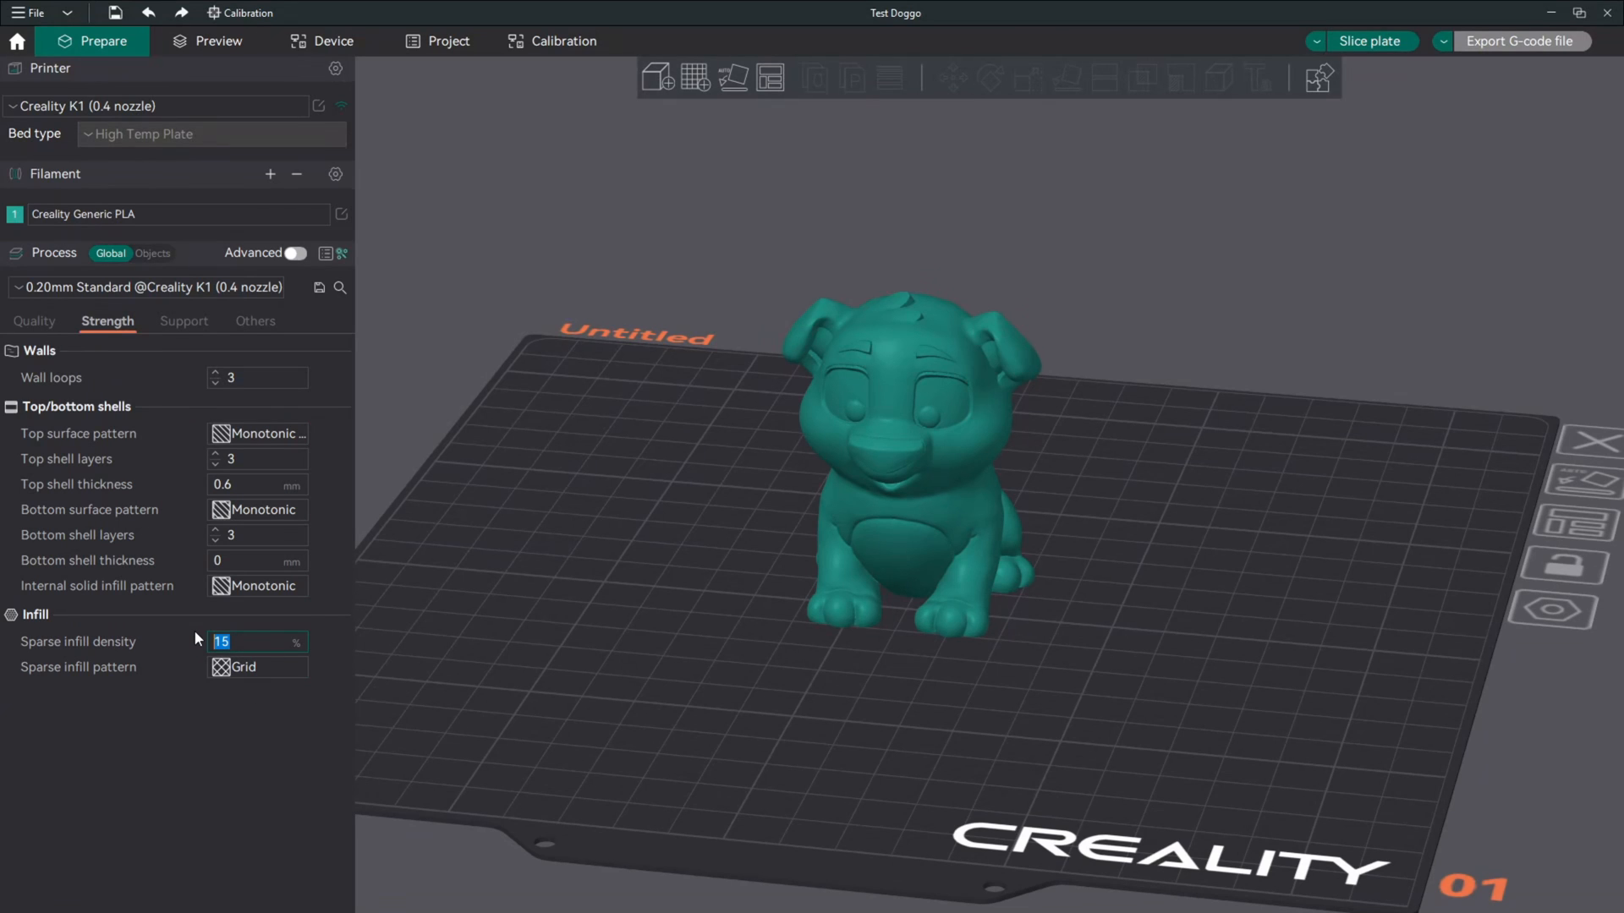
text(5)
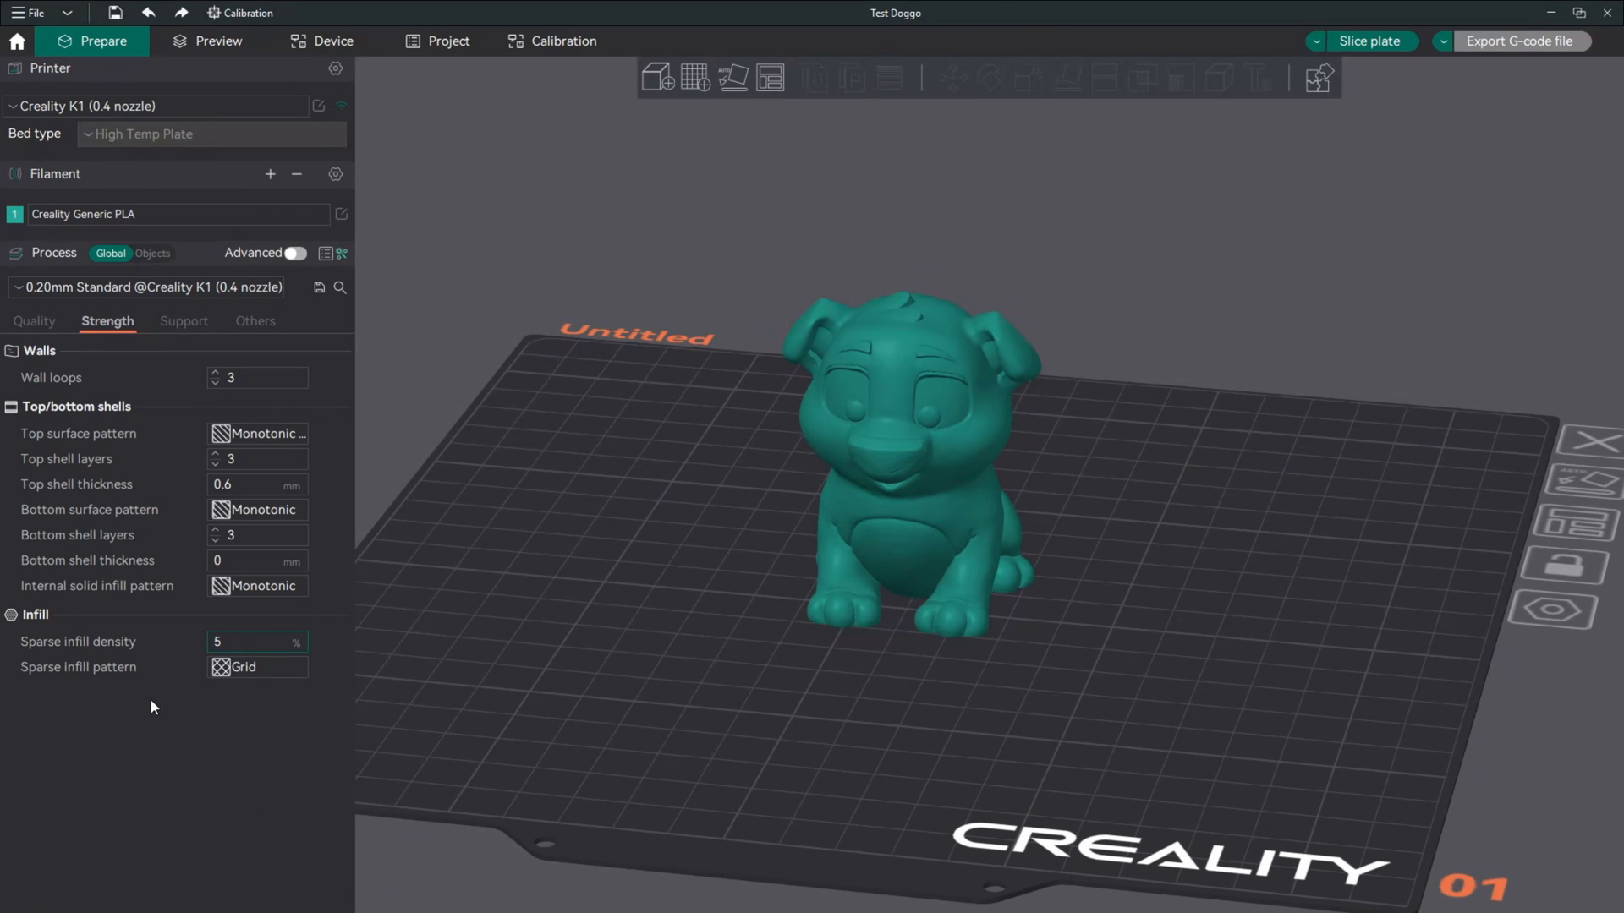
click(254, 643)
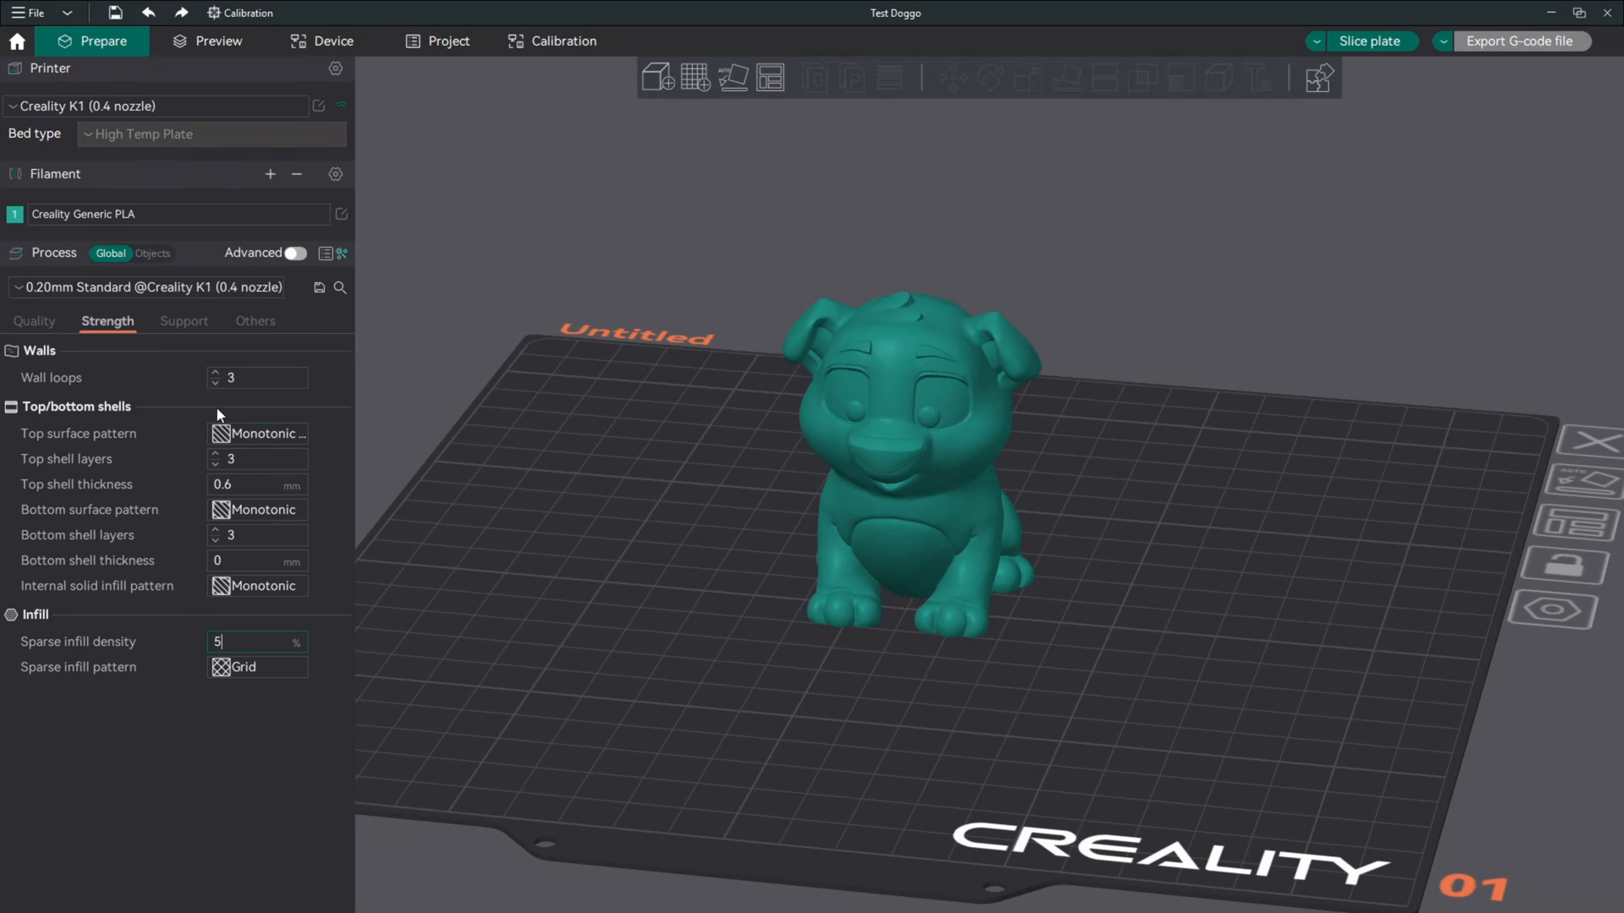
click(253, 377)
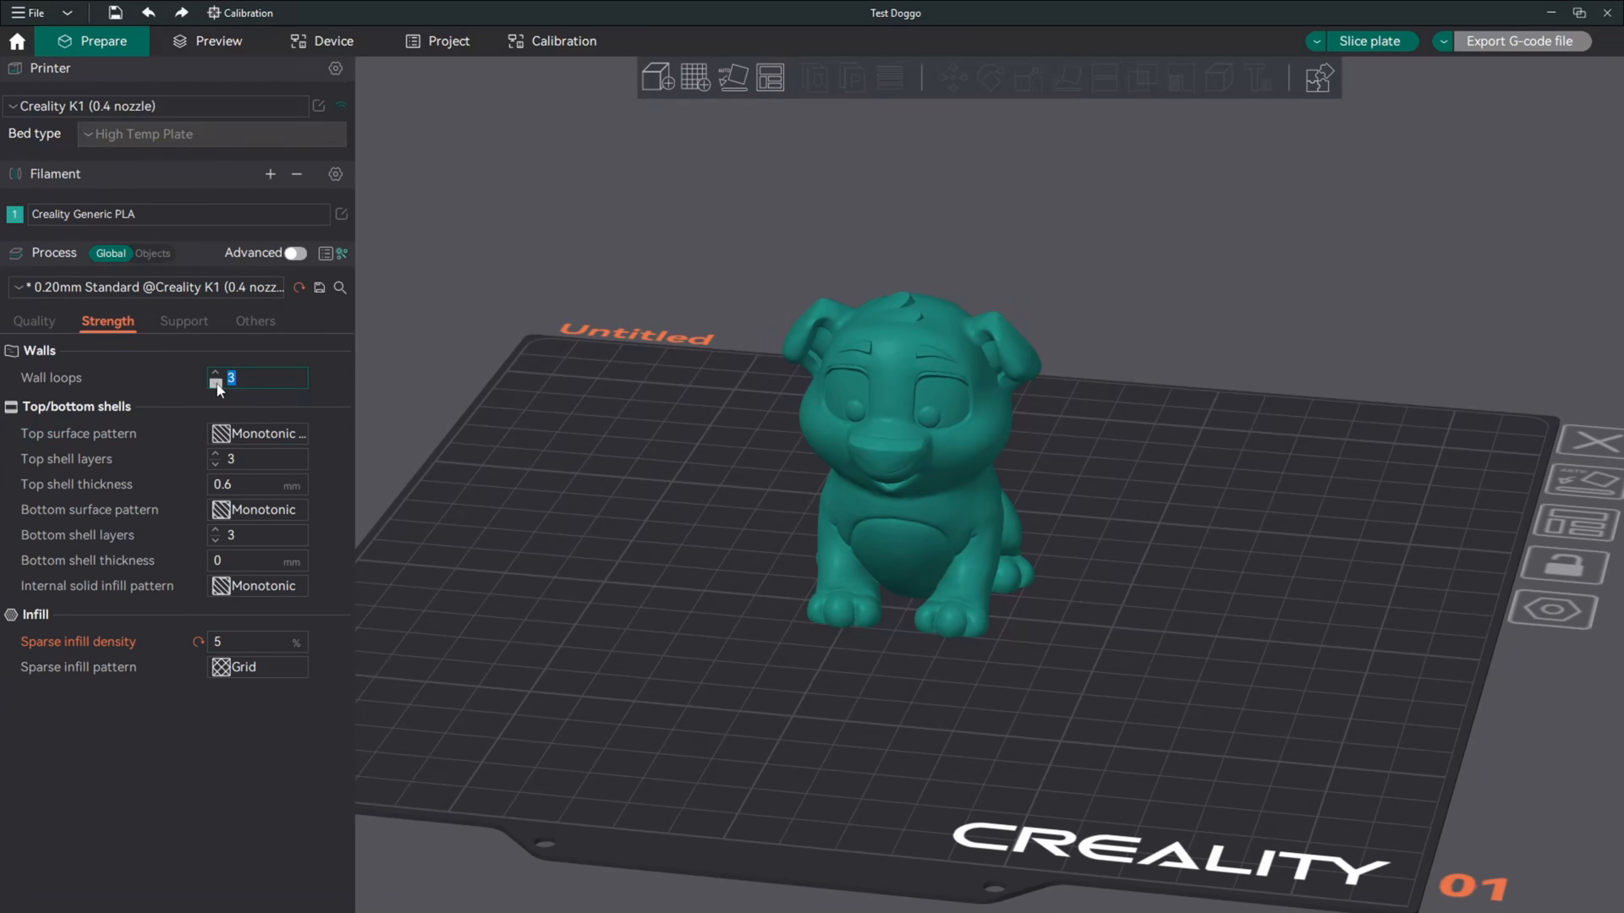
click(216, 384)
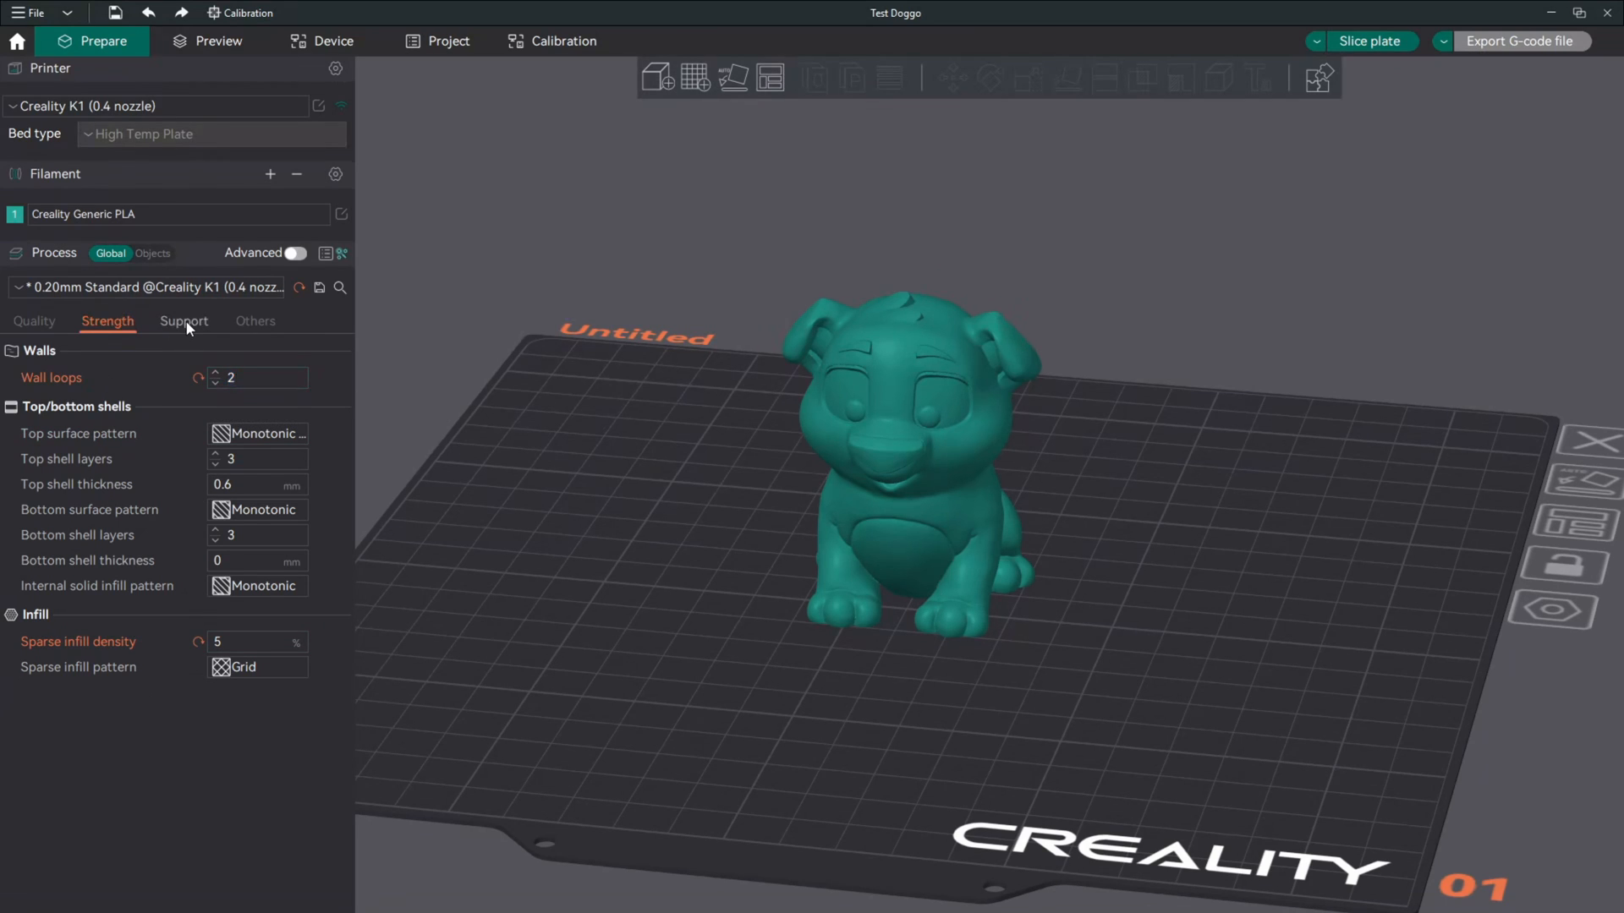
Leave support generation disabled and set the brim type to No-brim under Others.
click(183, 322)
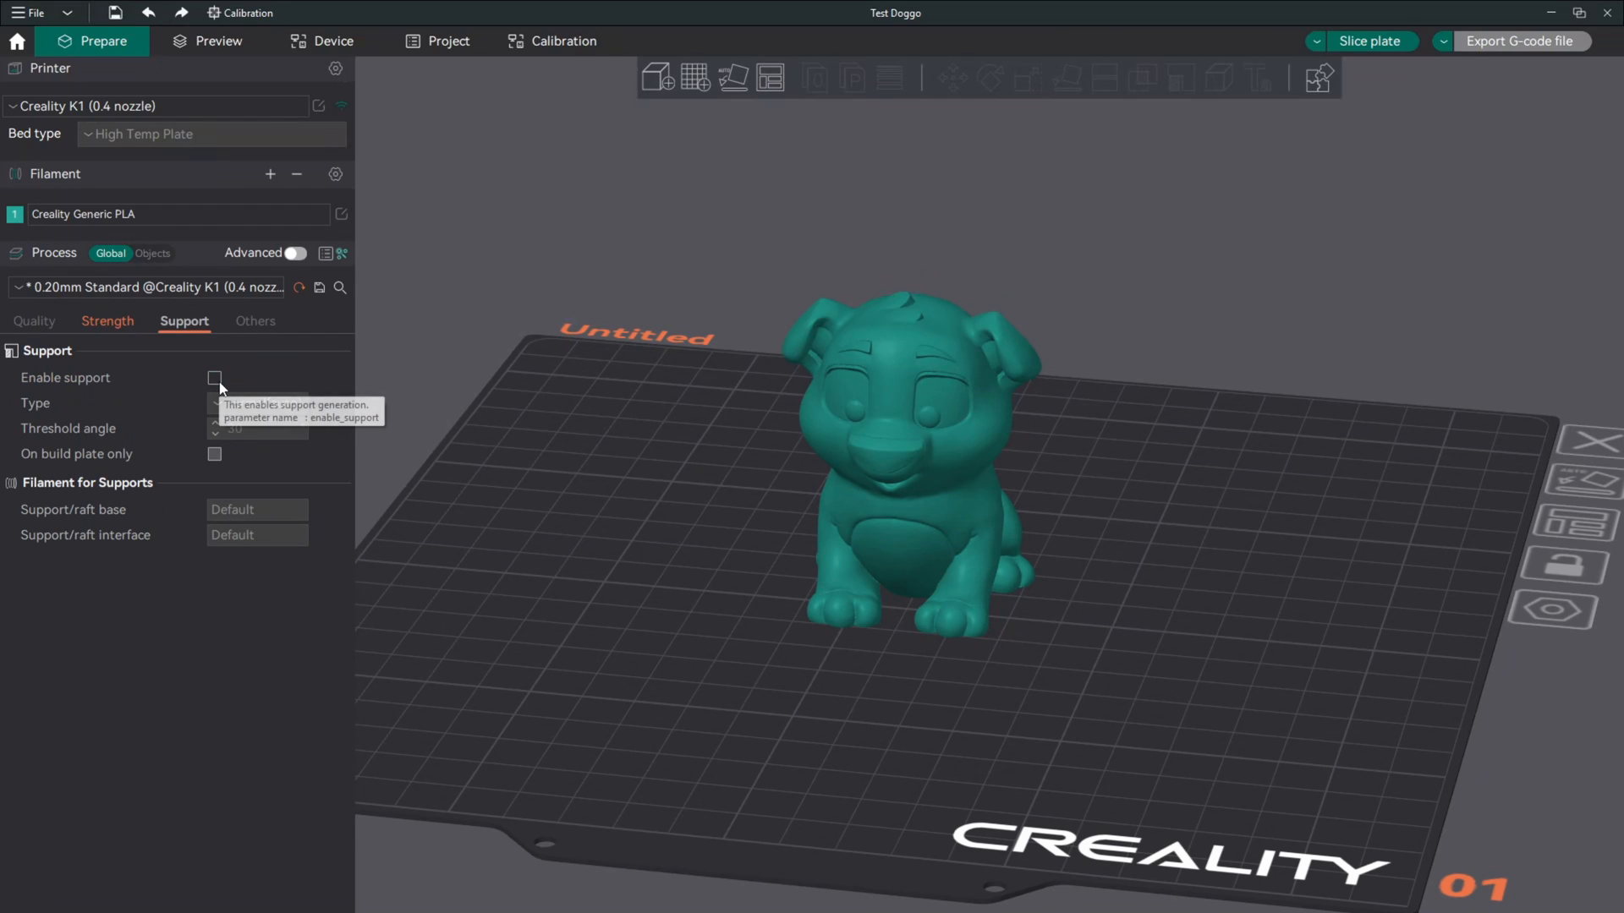
click(213, 379)
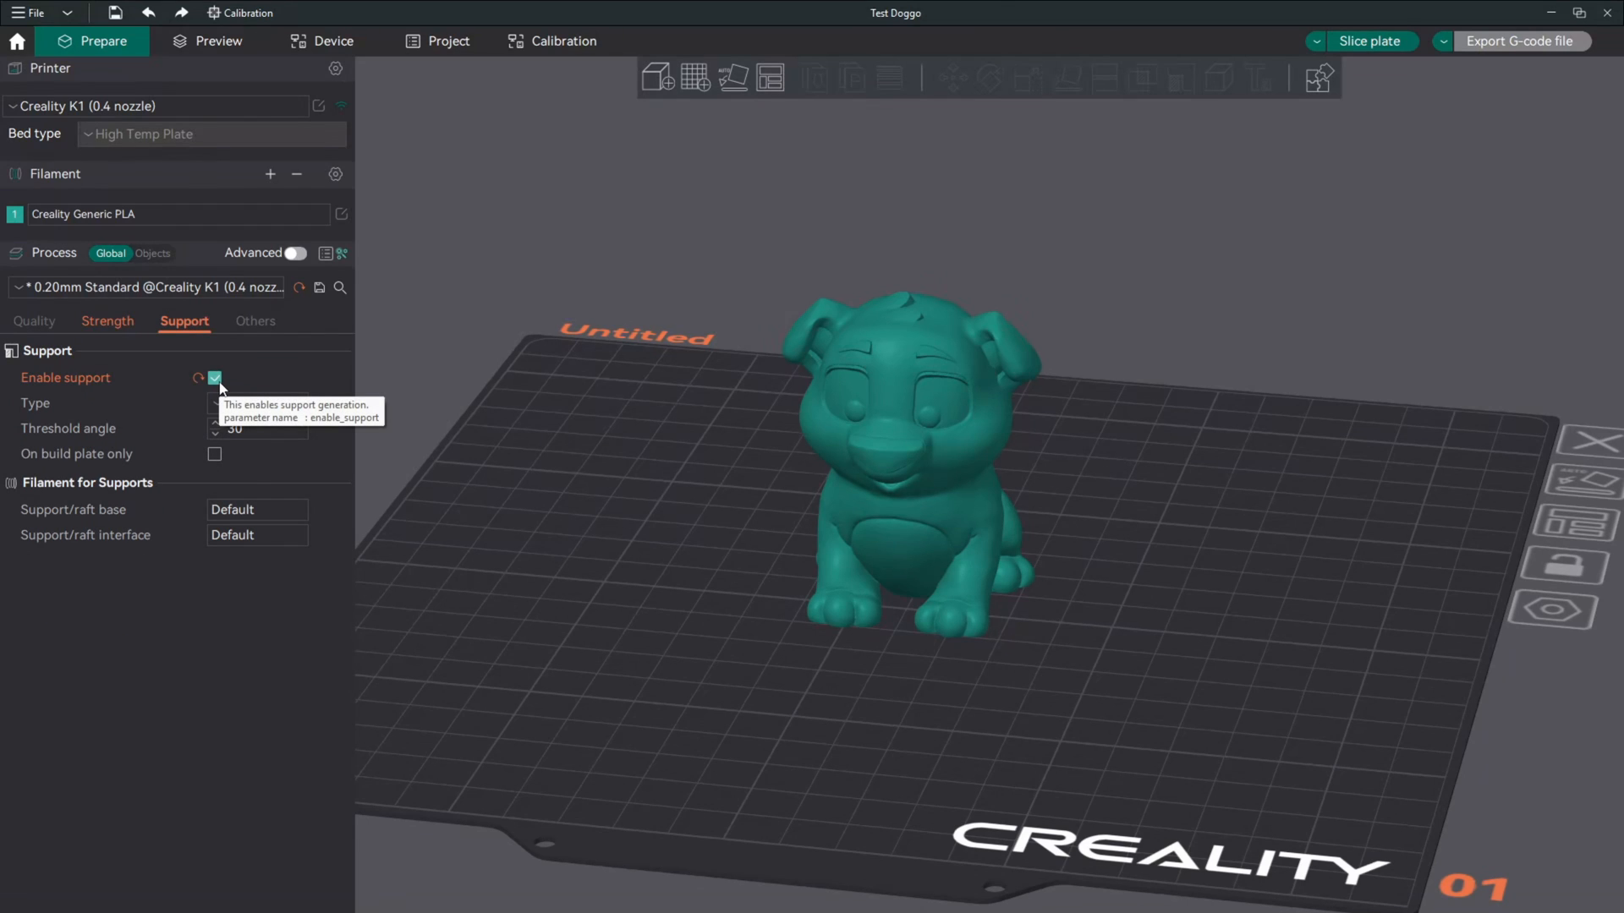
click(214, 379)
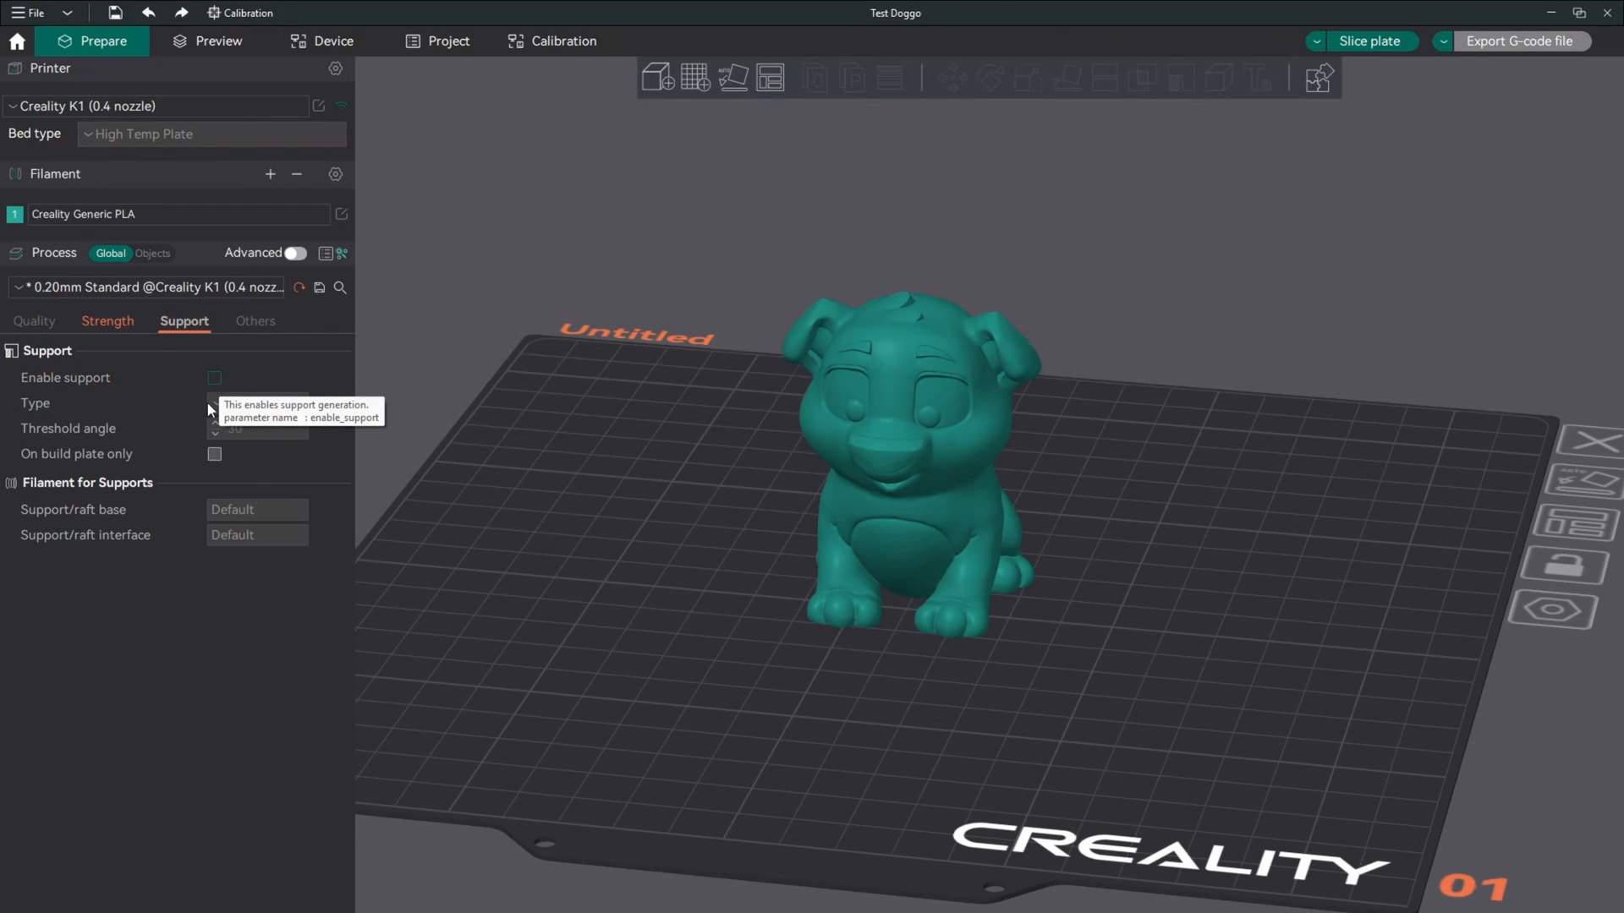
click(255, 322)
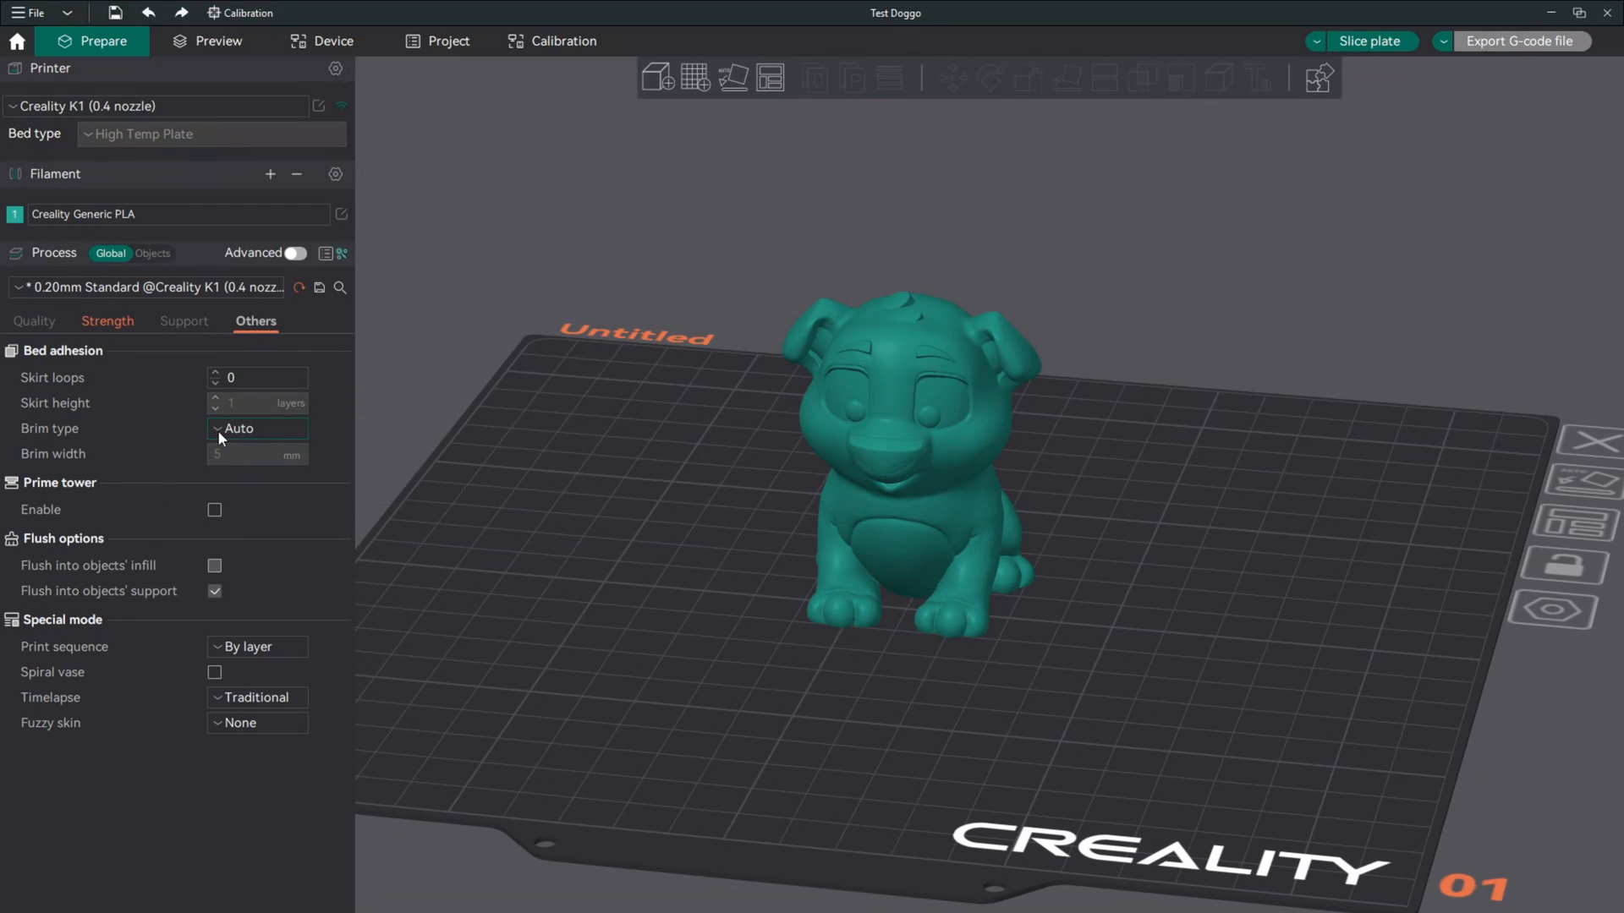
click(257, 428)
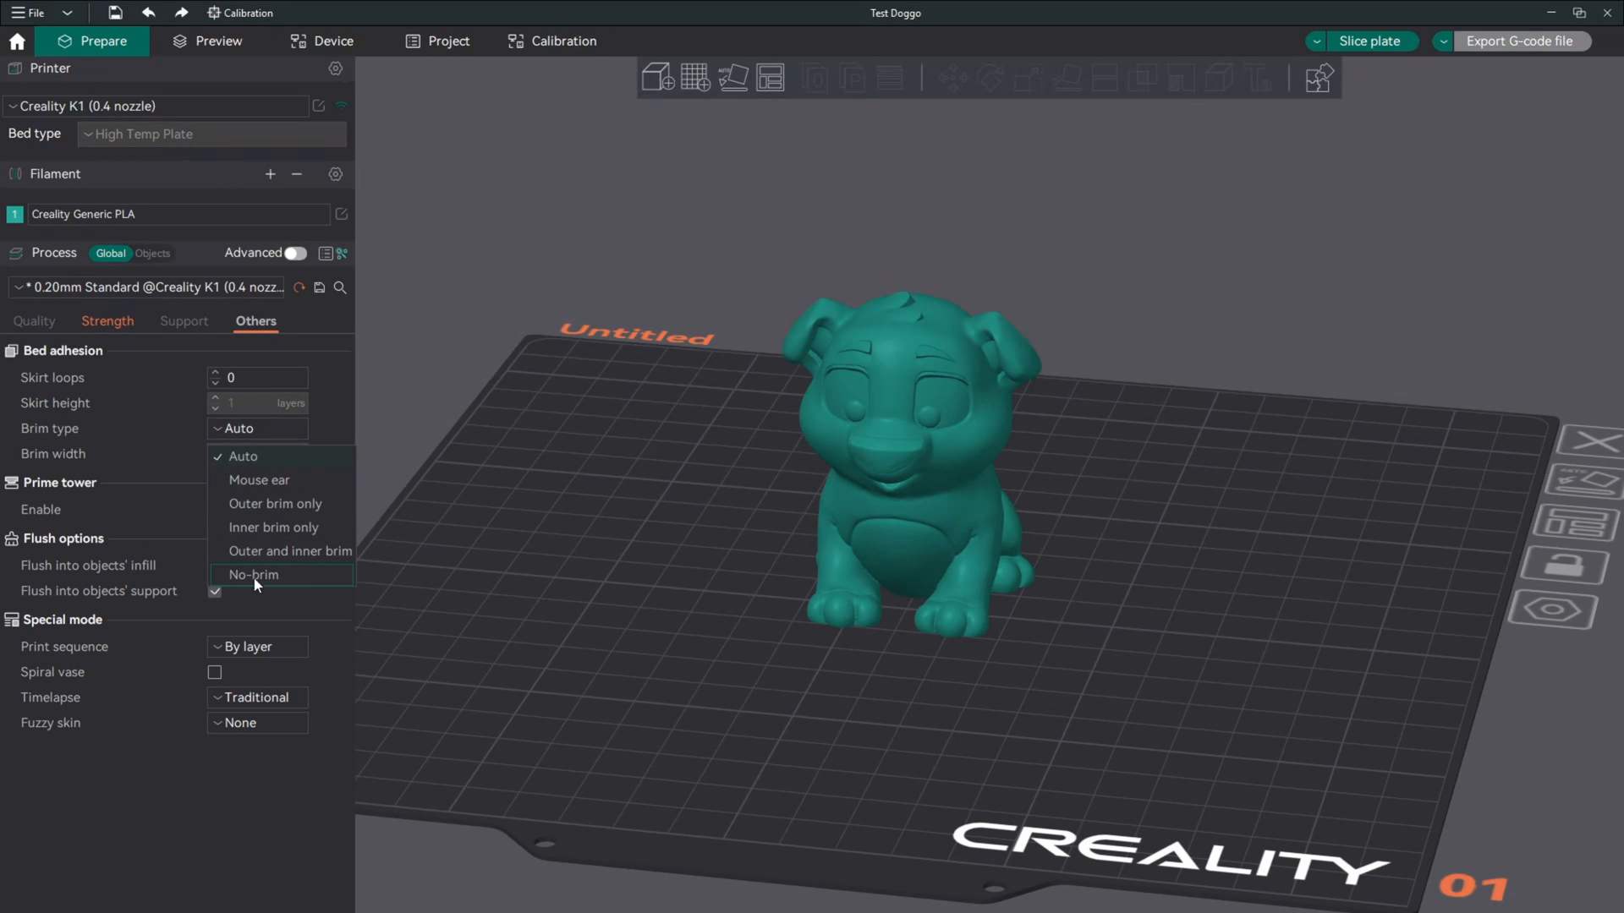
click(253, 575)
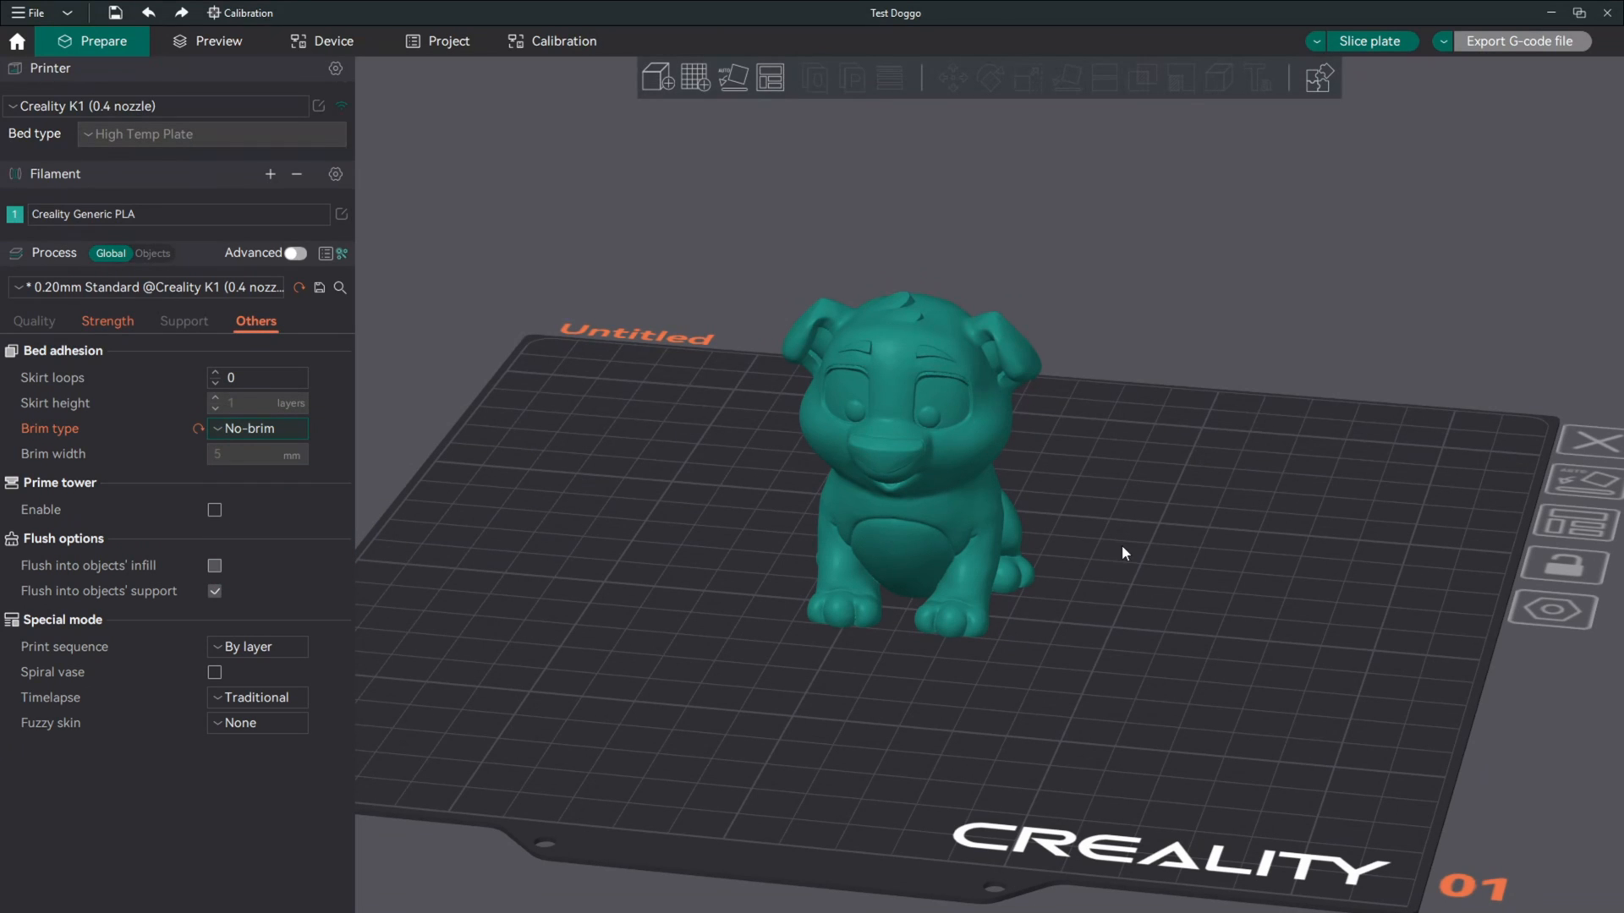
drag(1124, 551, 1137, 619)
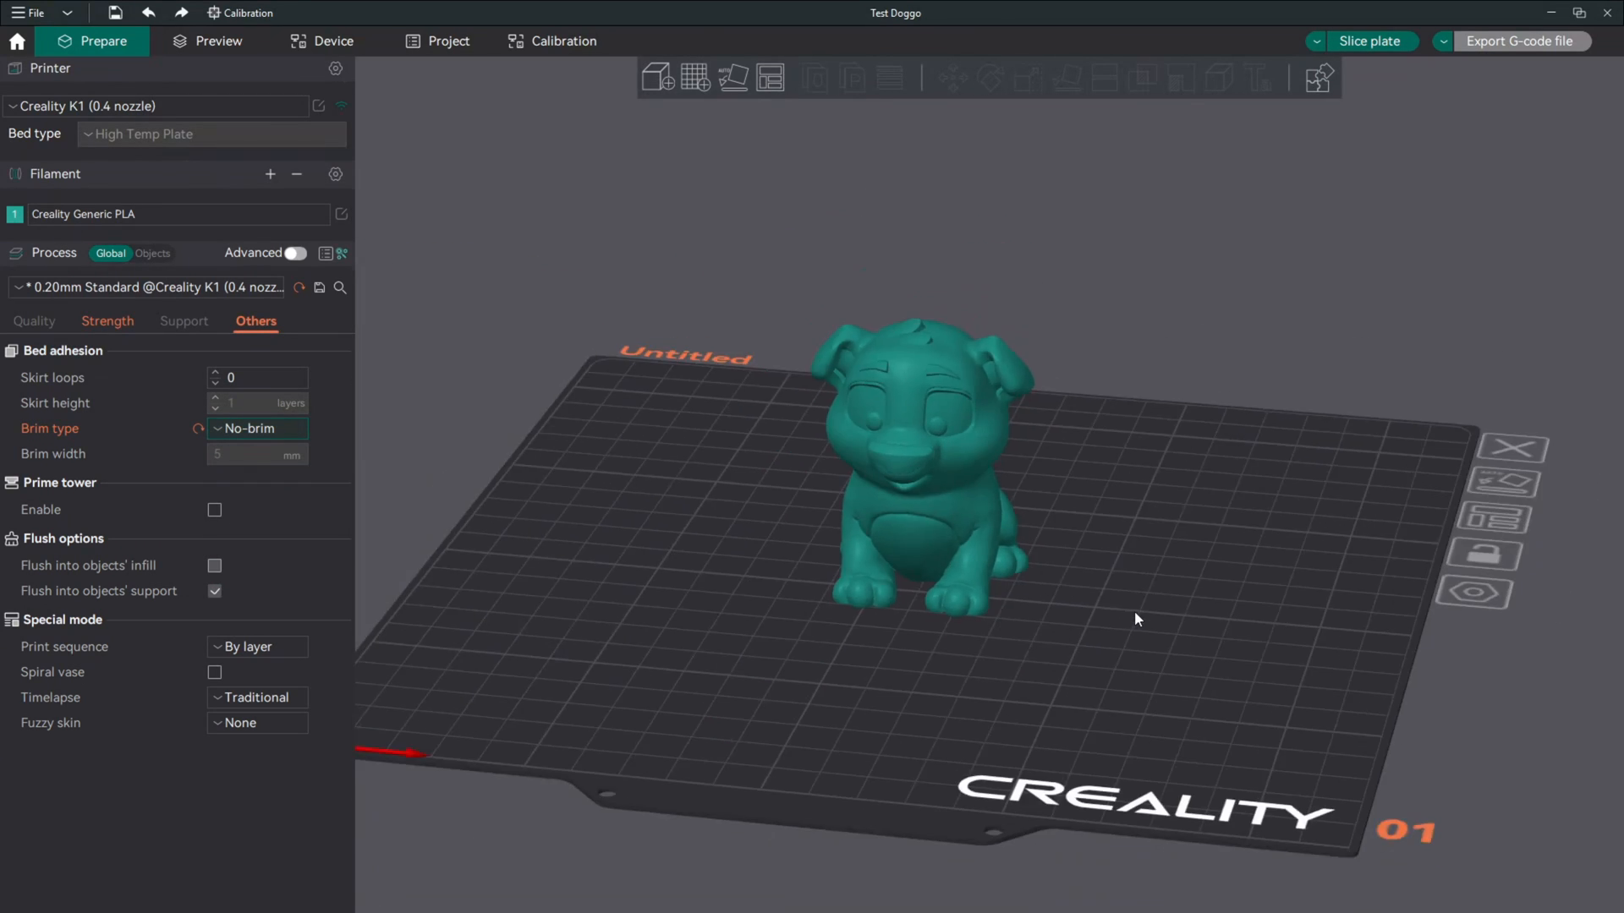
Scale the dog uniformly to 105% with the Scale tool, then deselect it.
click(957, 491)
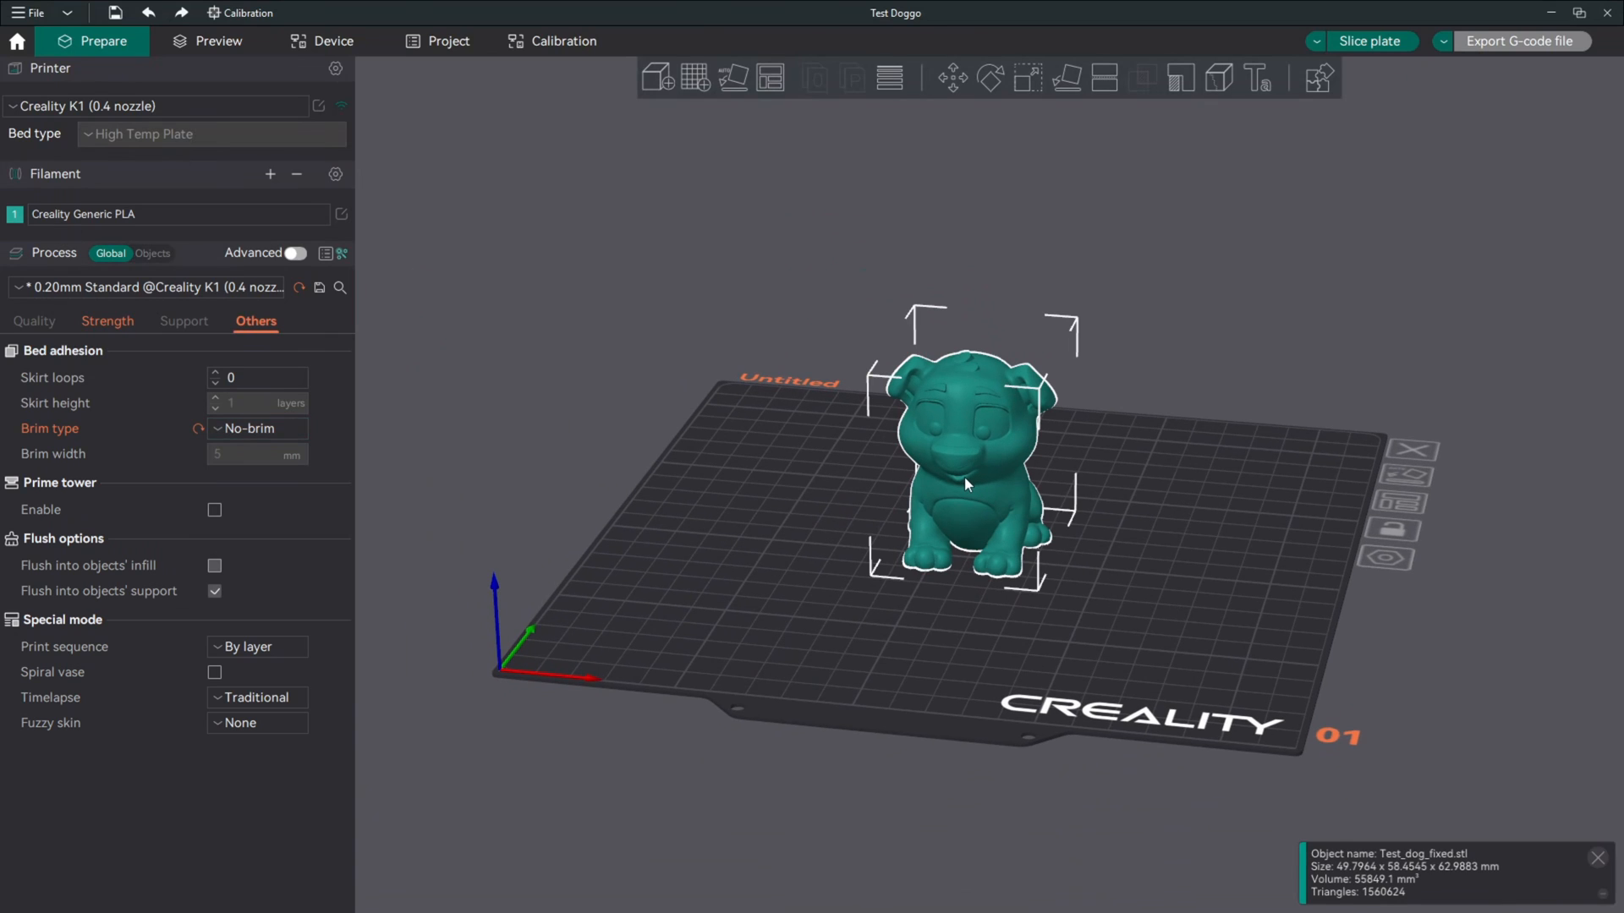
mouse_move(1027, 78)
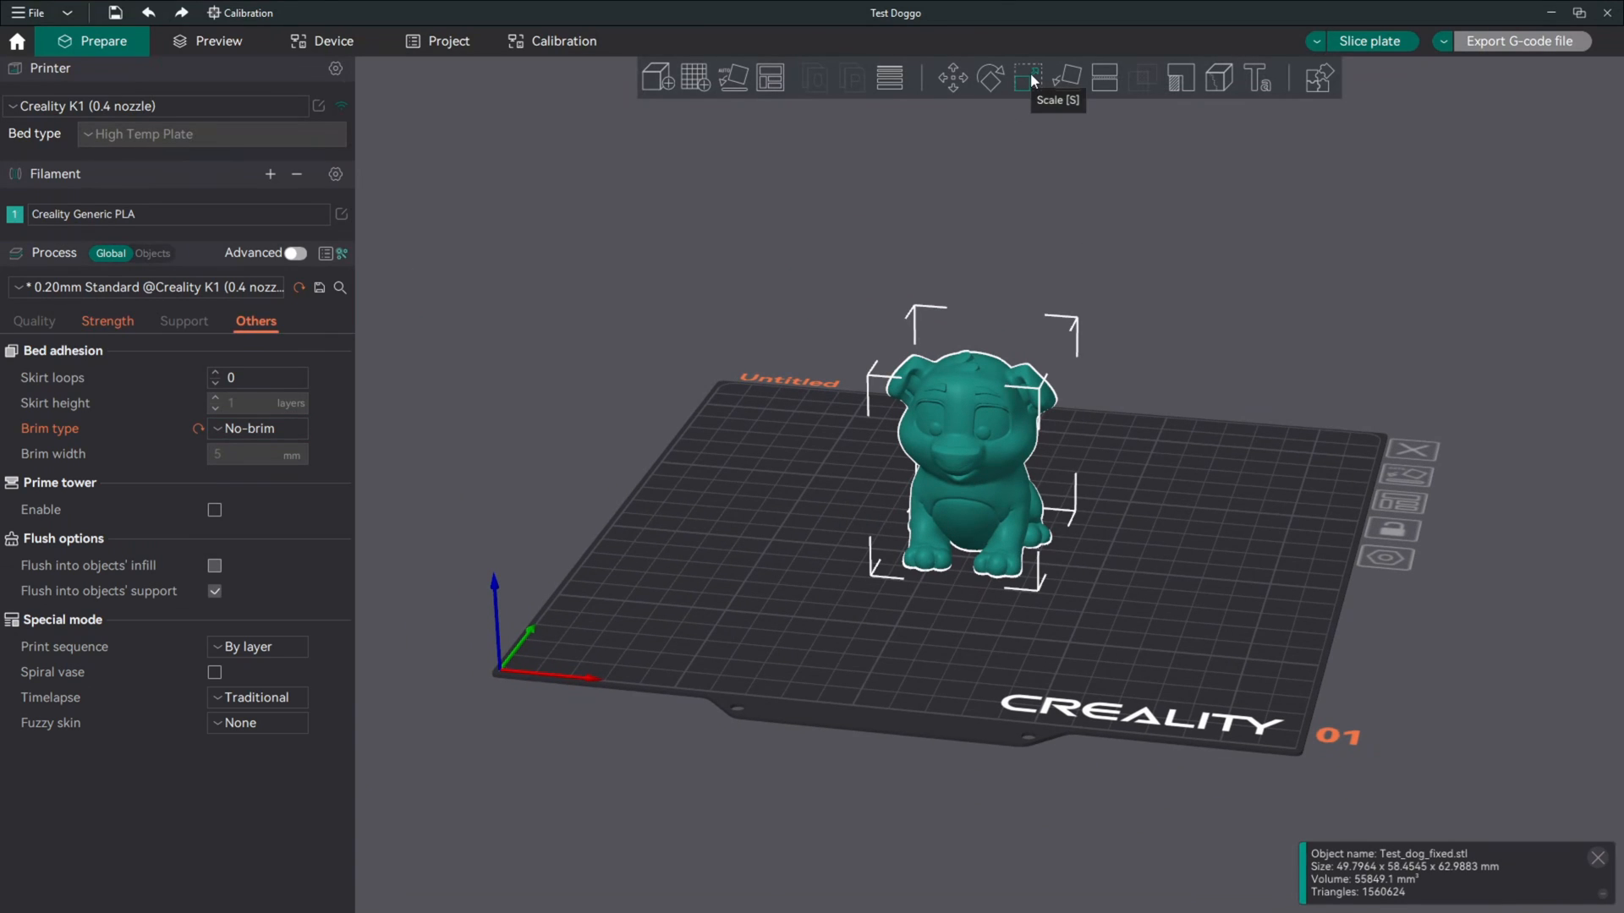
click(1028, 78)
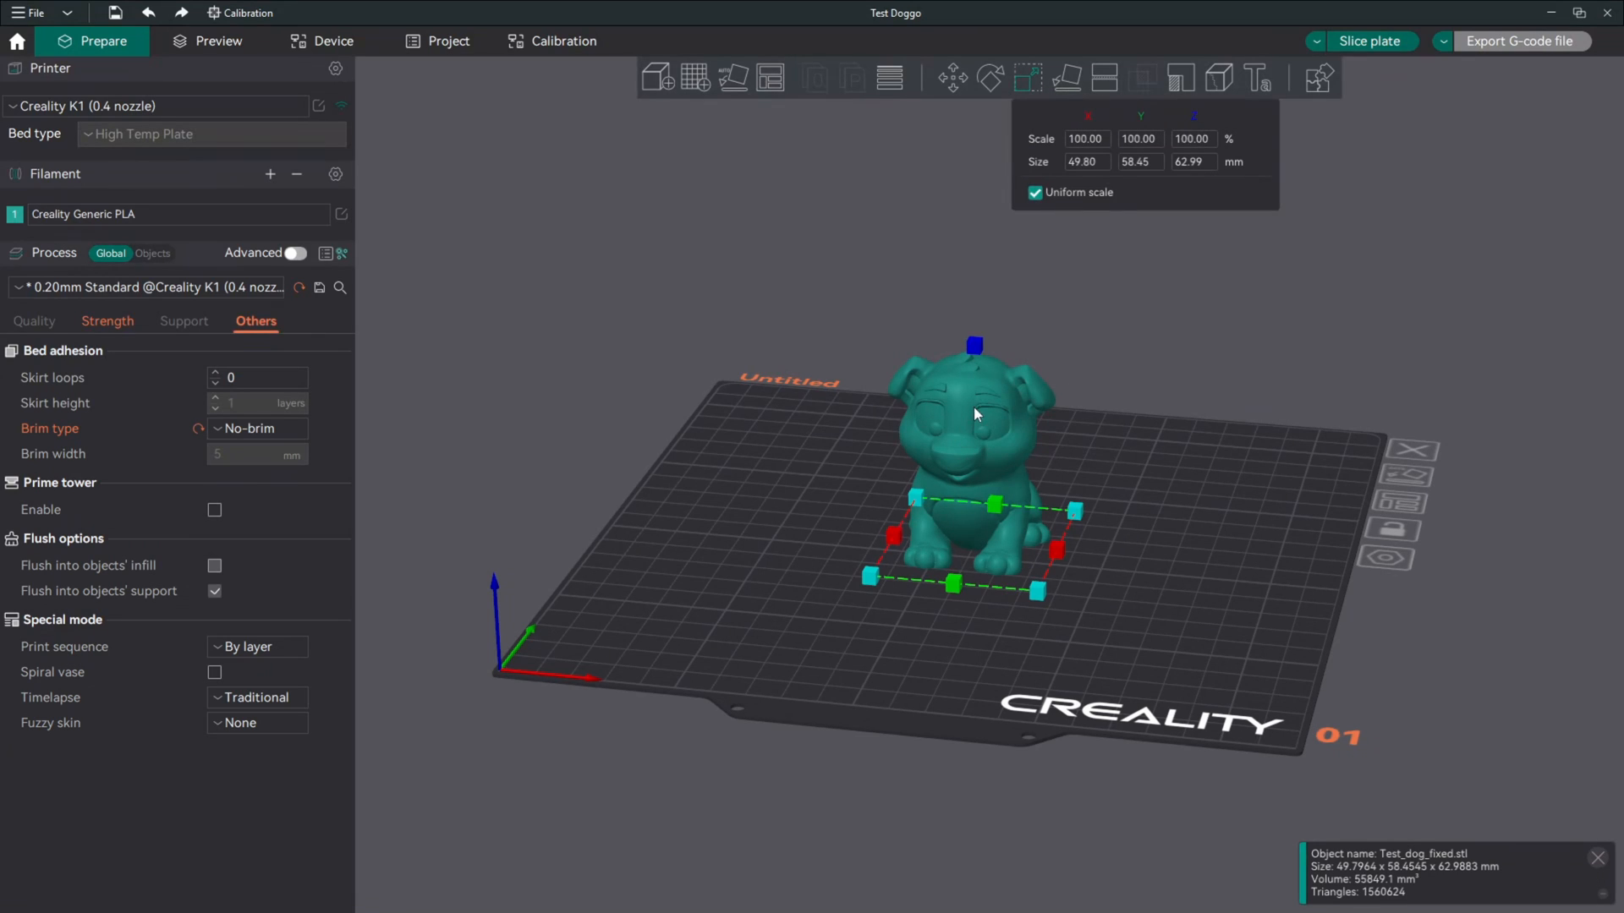
click(1195, 139)
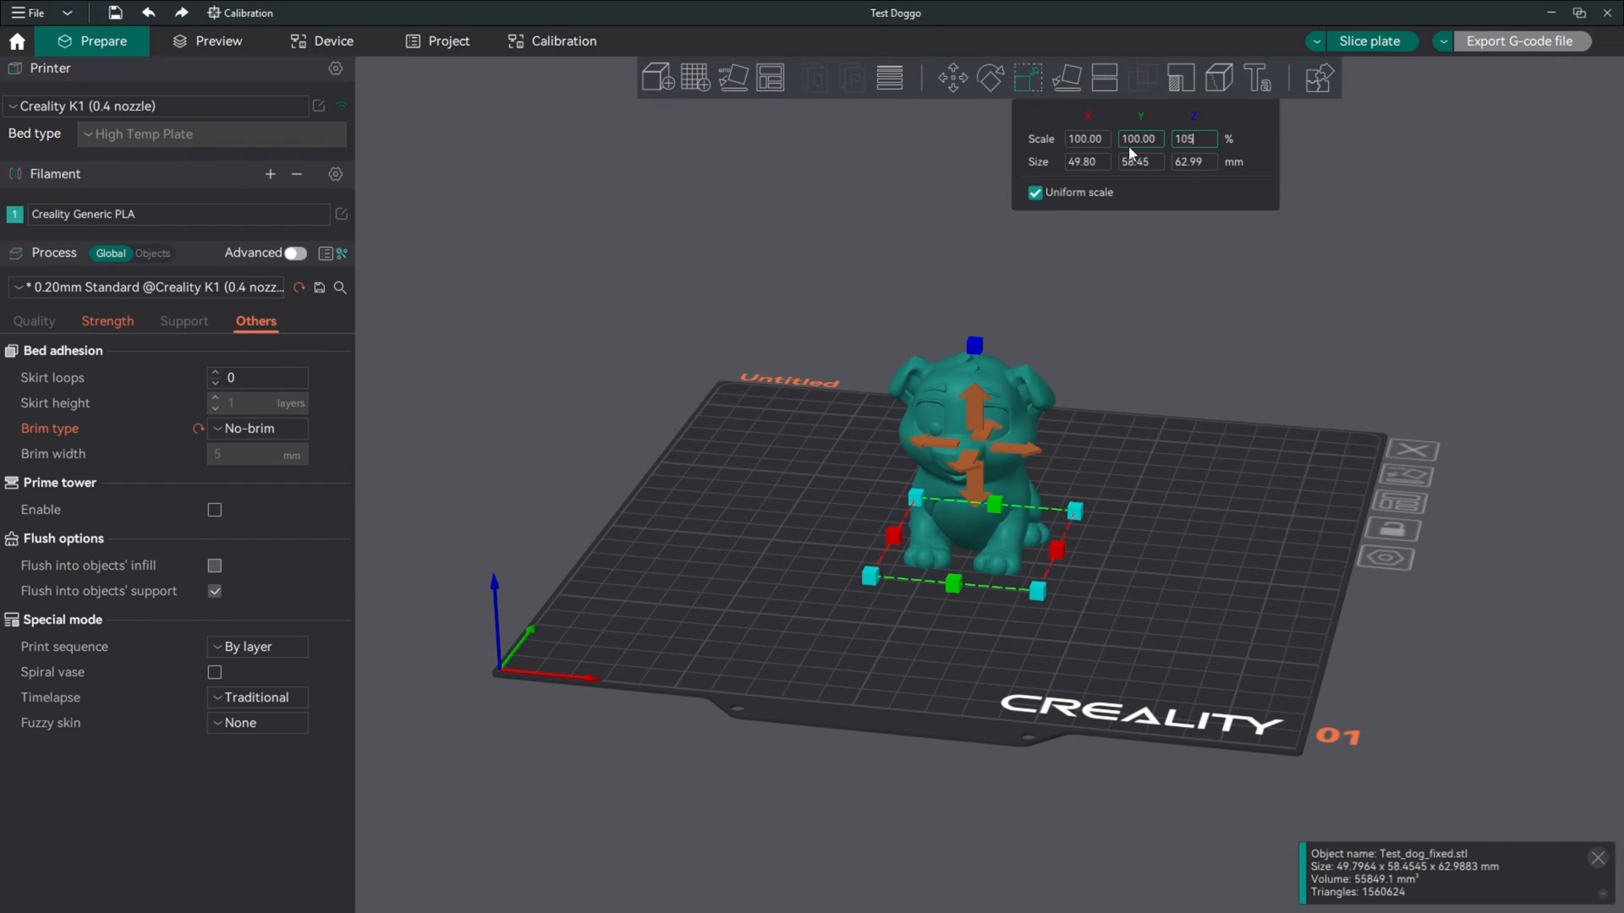
text(105)
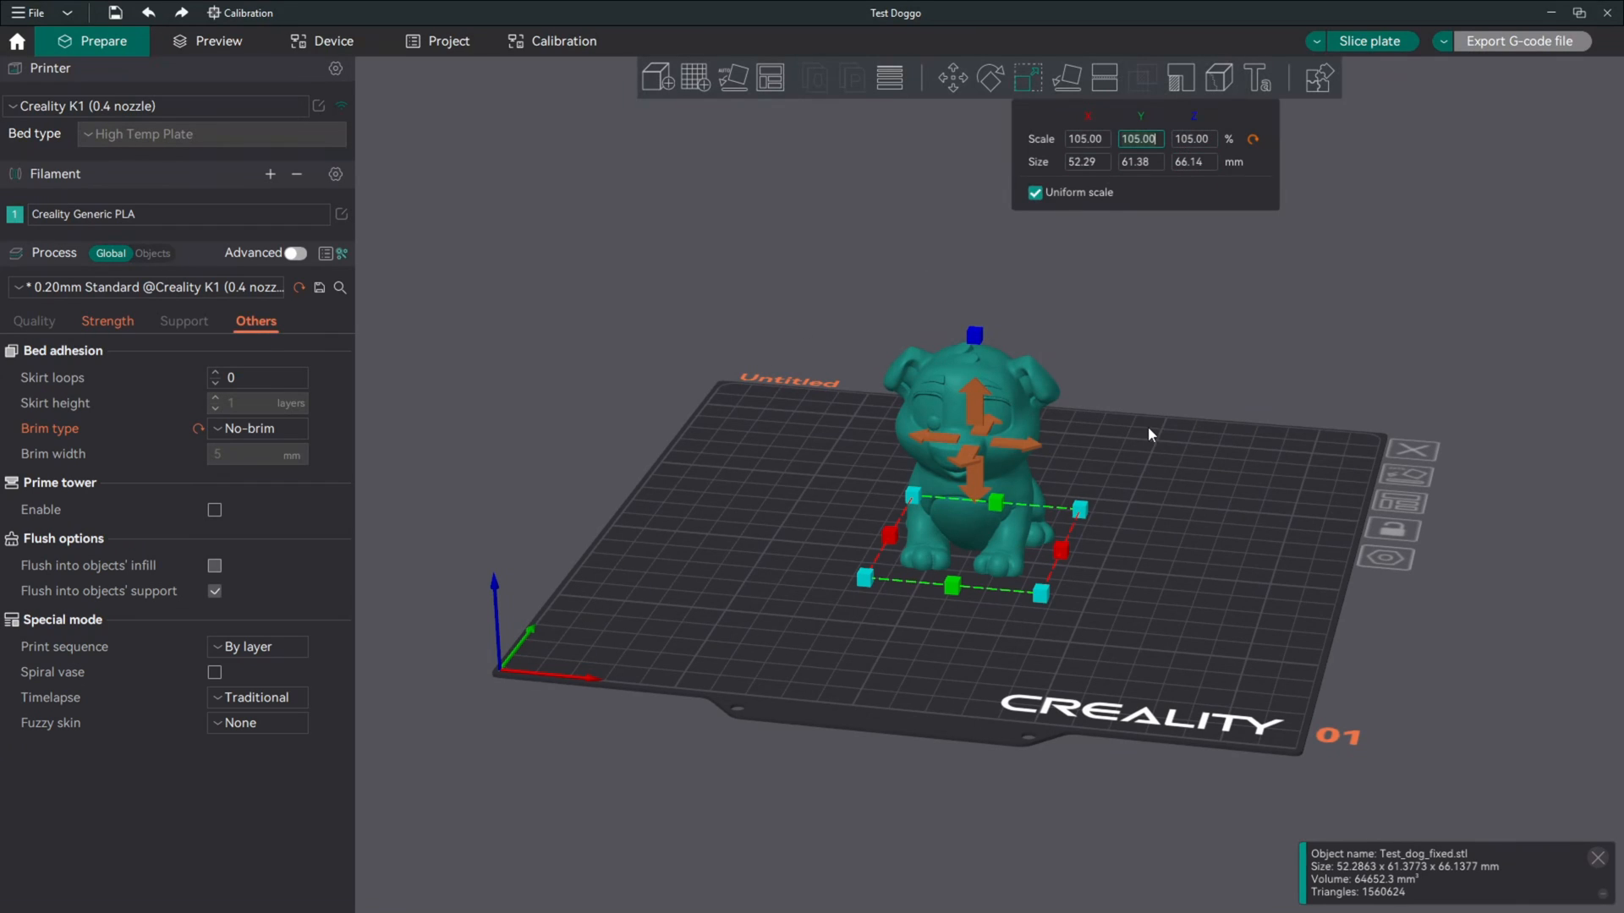
mouse_move(1167, 533)
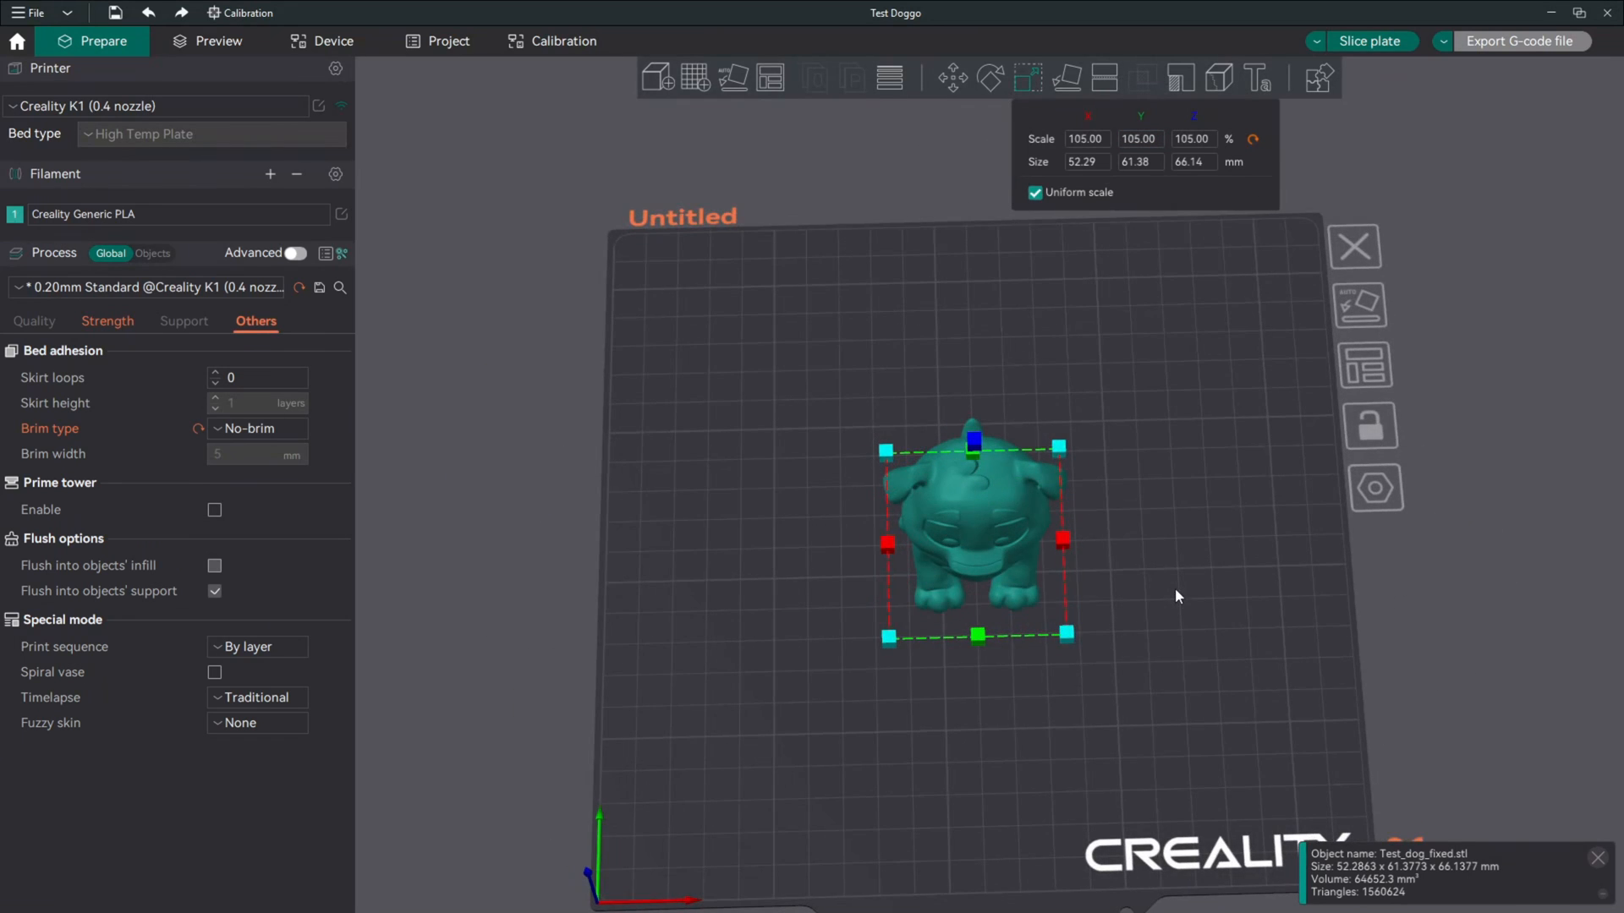
drag(1175, 598, 994, 572)
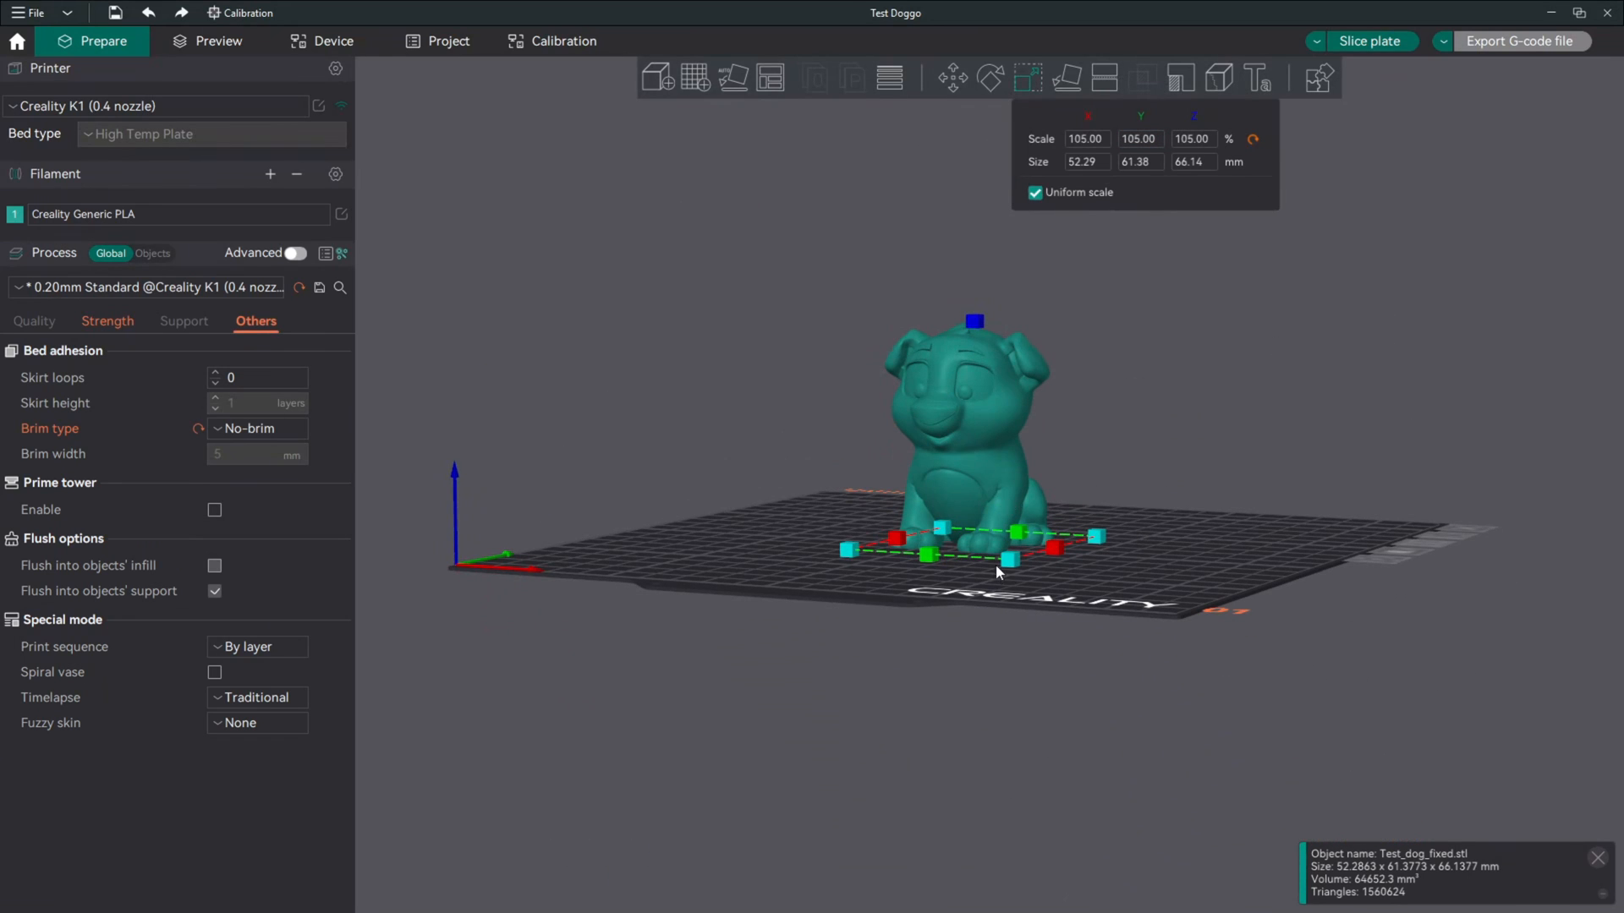
click(1245, 538)
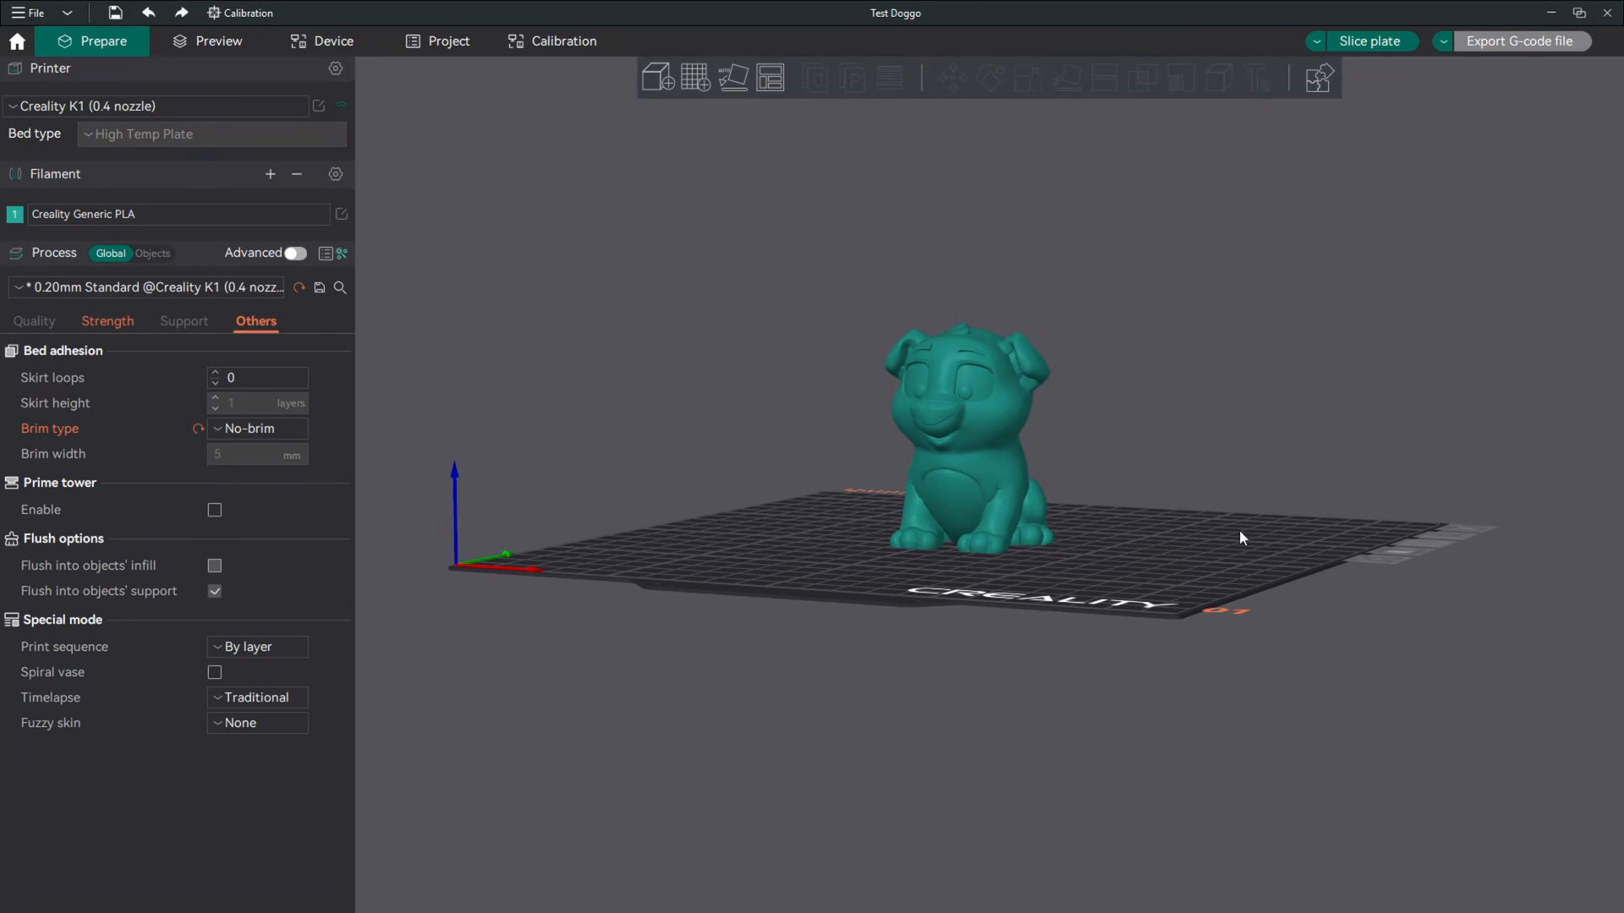
Slice the plate and change the seam position from Aligned to Back, inspecting the result.
click(1372, 40)
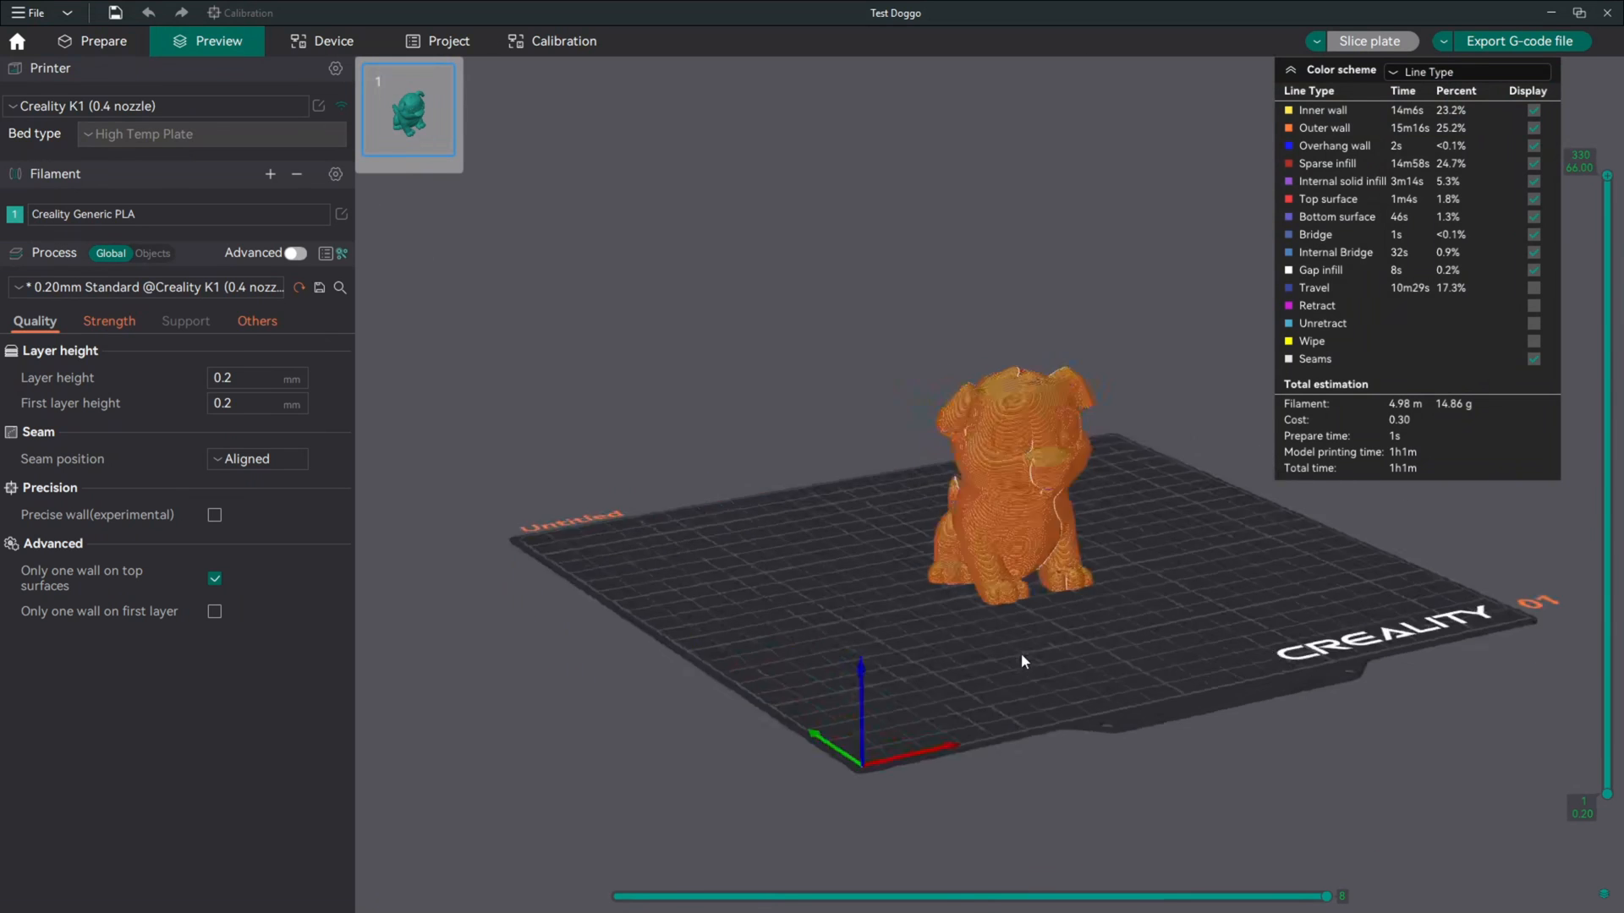
drag(1020, 658, 984, 657)
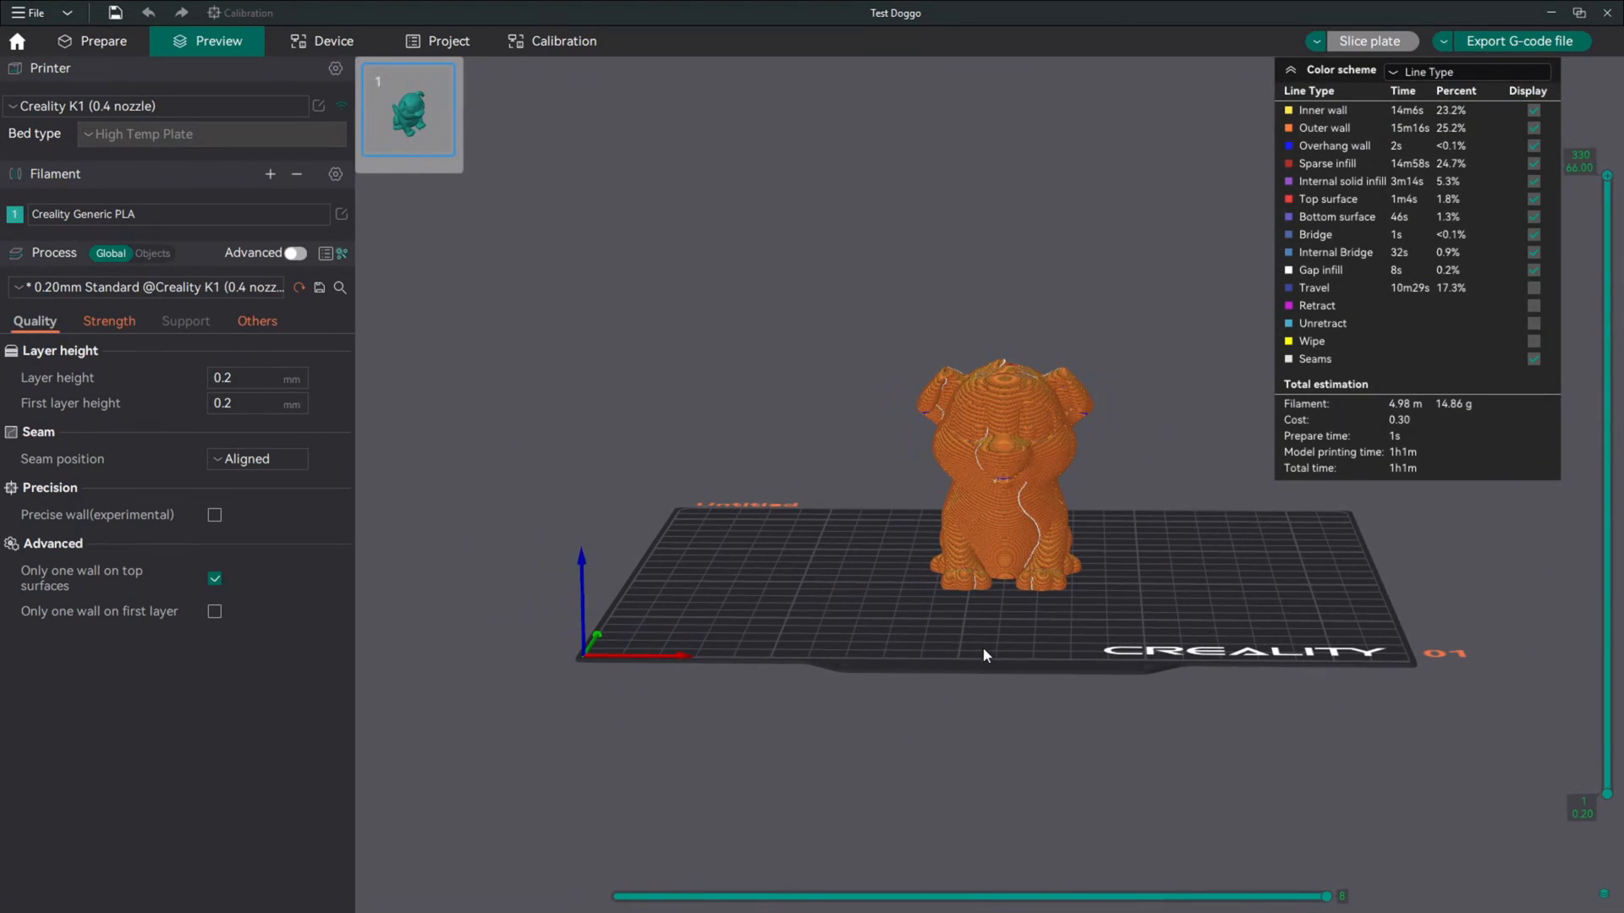
mouse_move(132, 341)
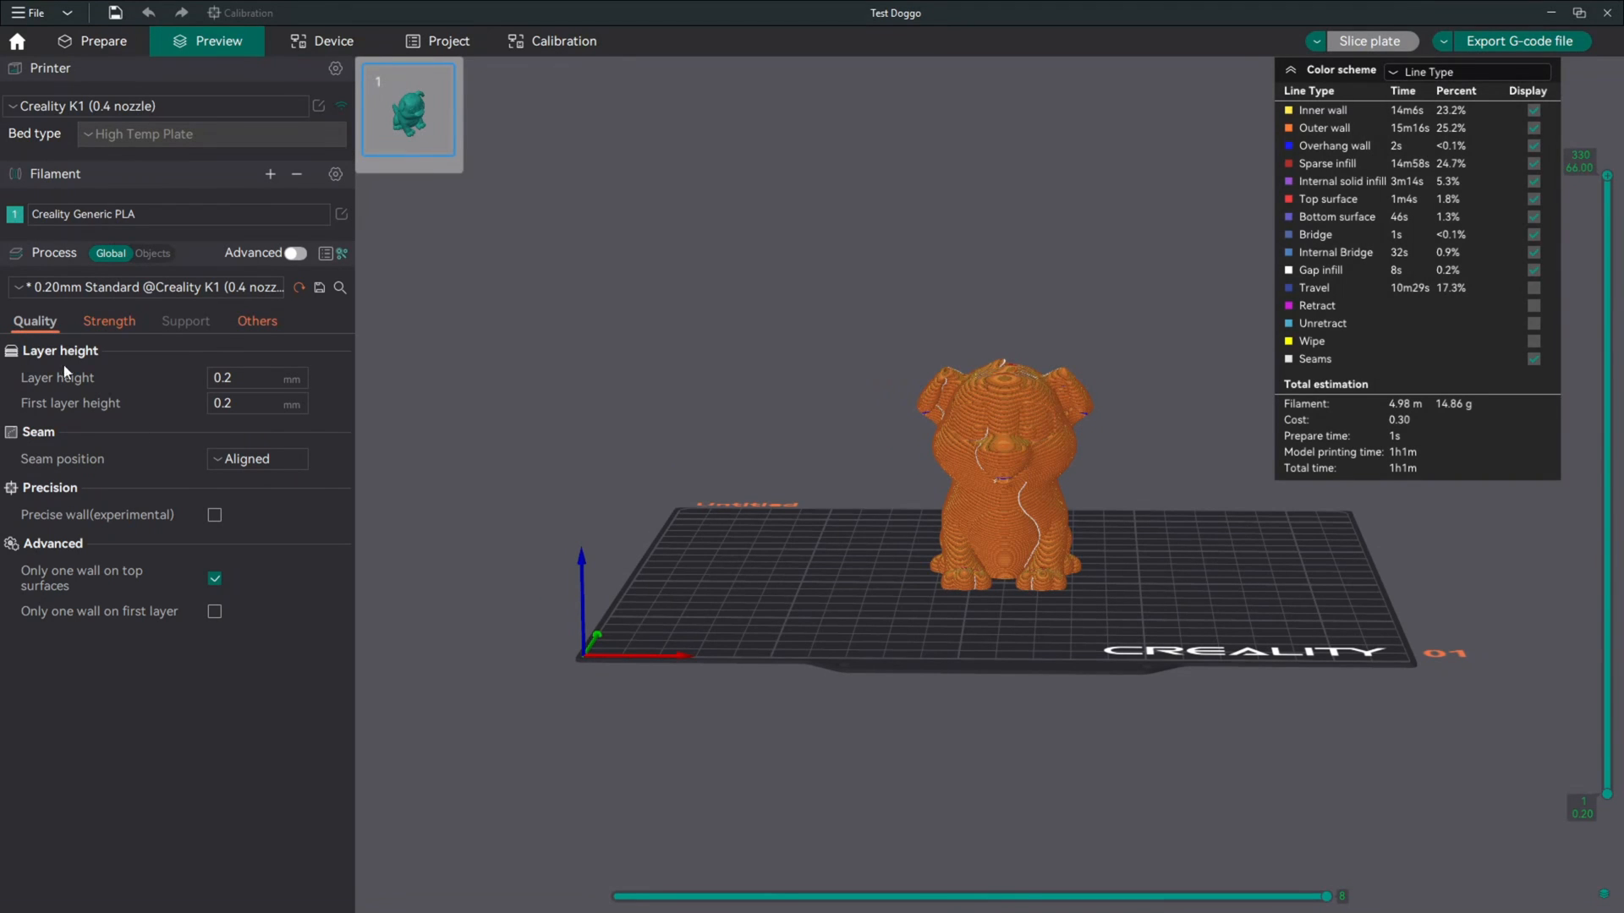
click(257, 460)
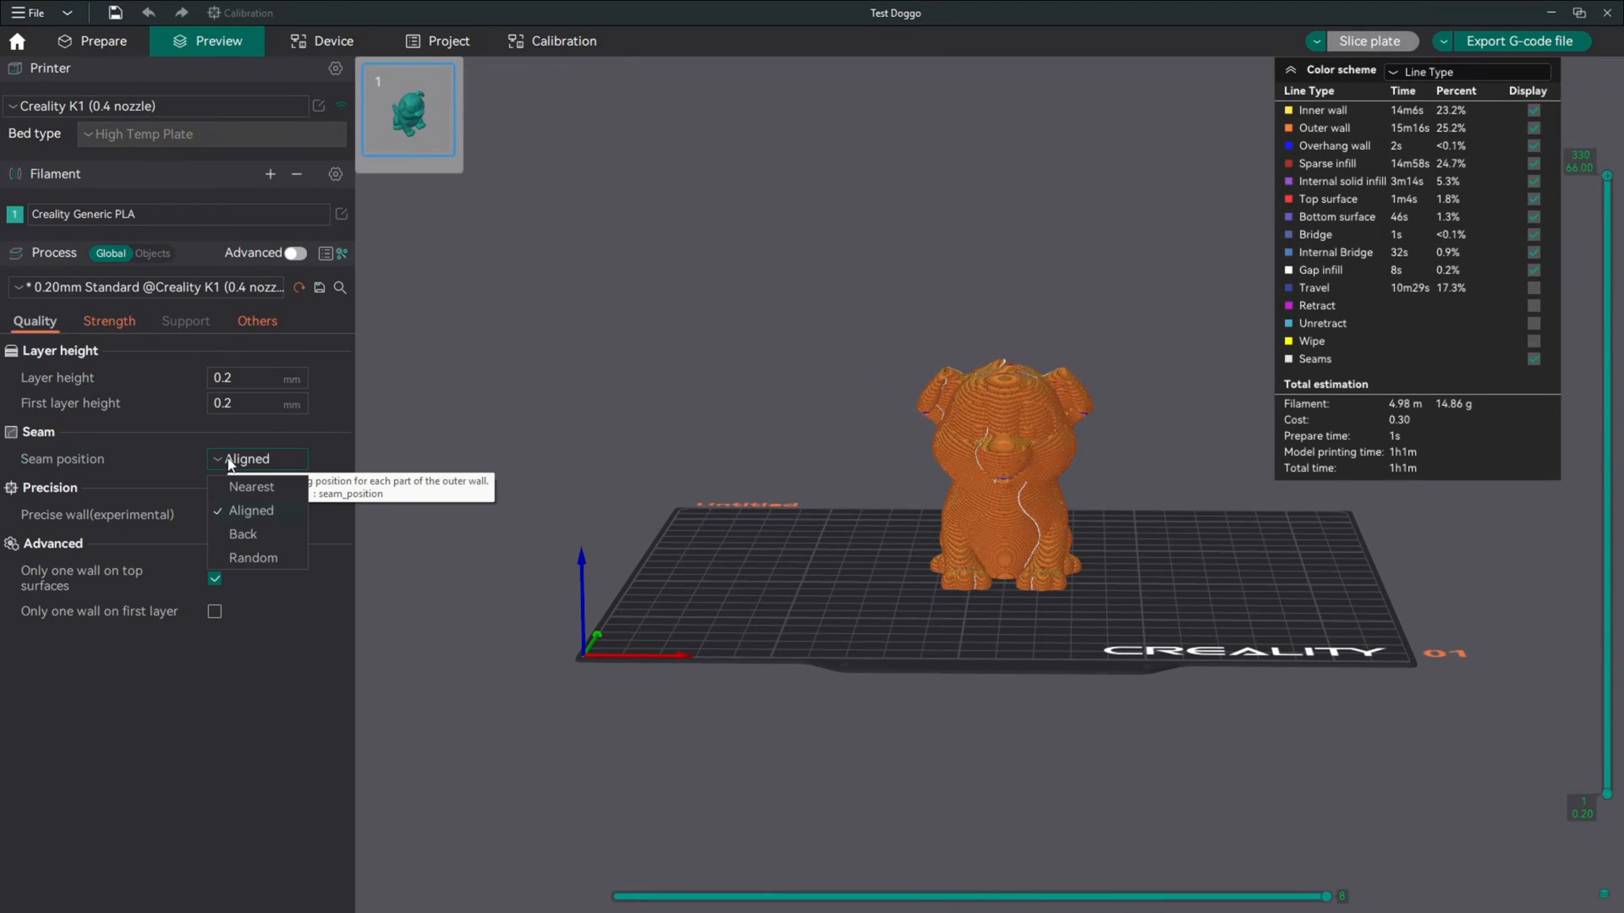
click(244, 533)
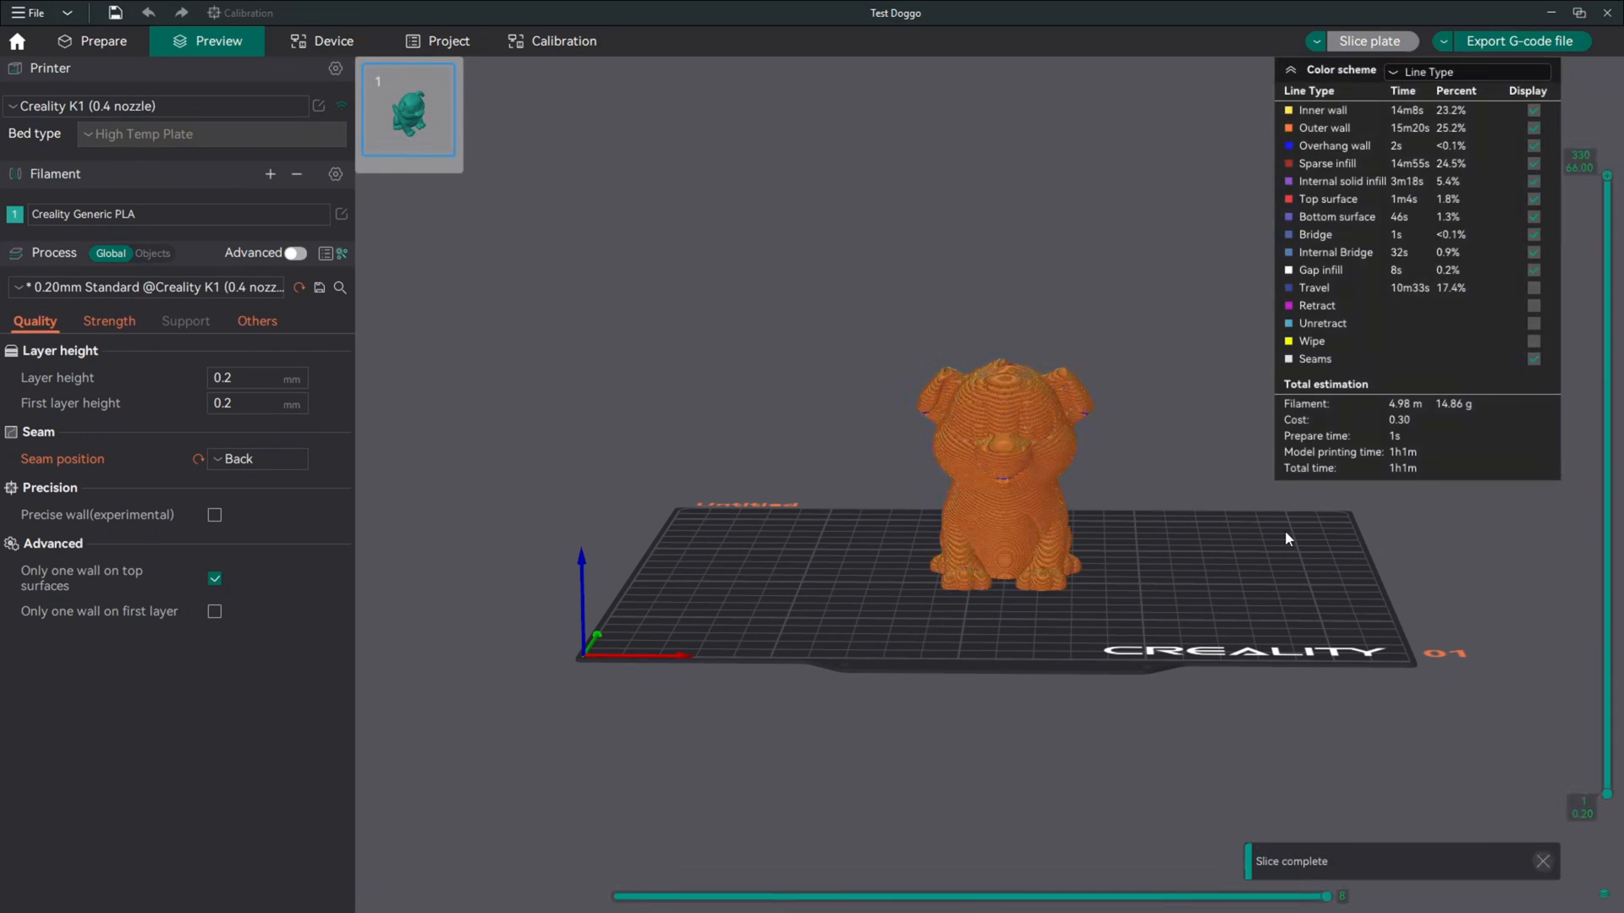
drag(1288, 538, 1040, 649)
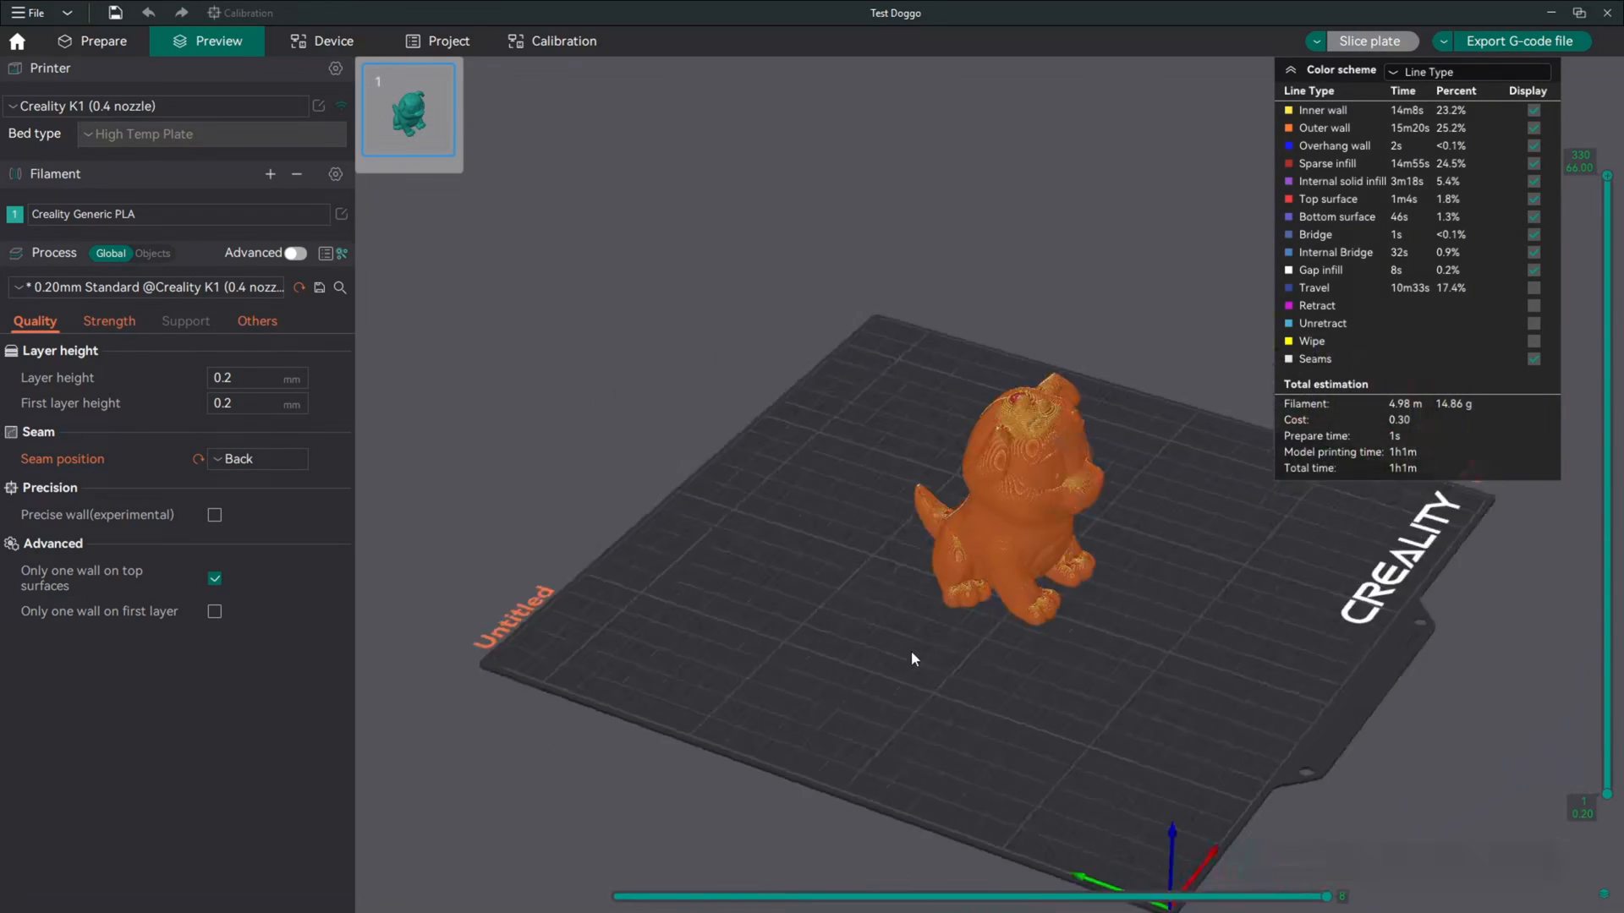
drag(915, 658, 856, 631)
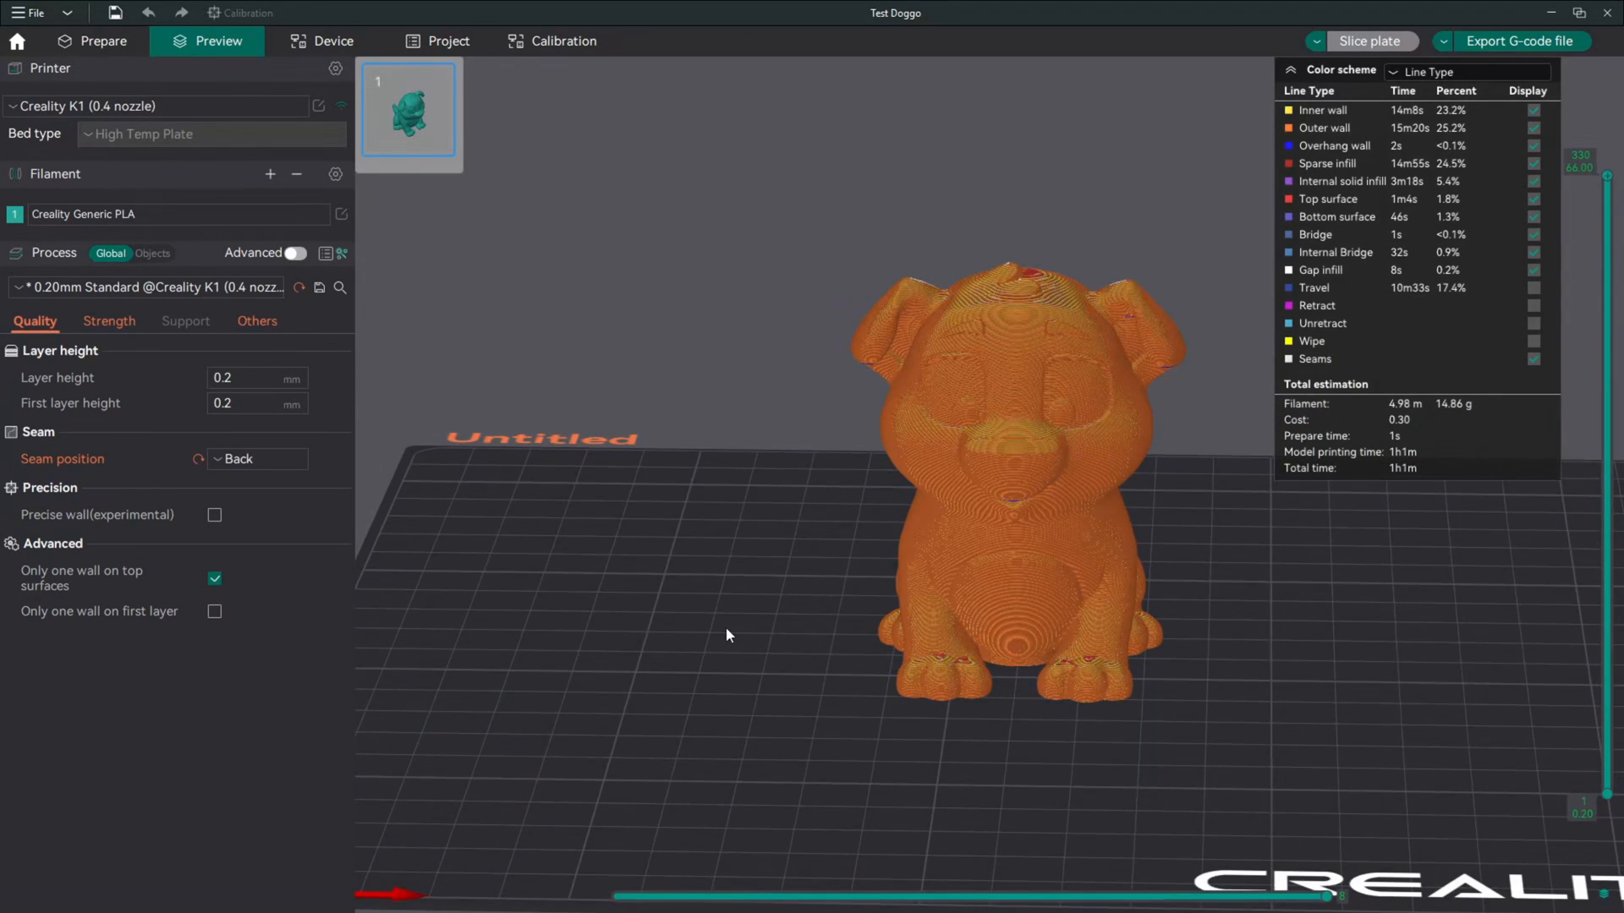
drag(725, 634, 807, 648)
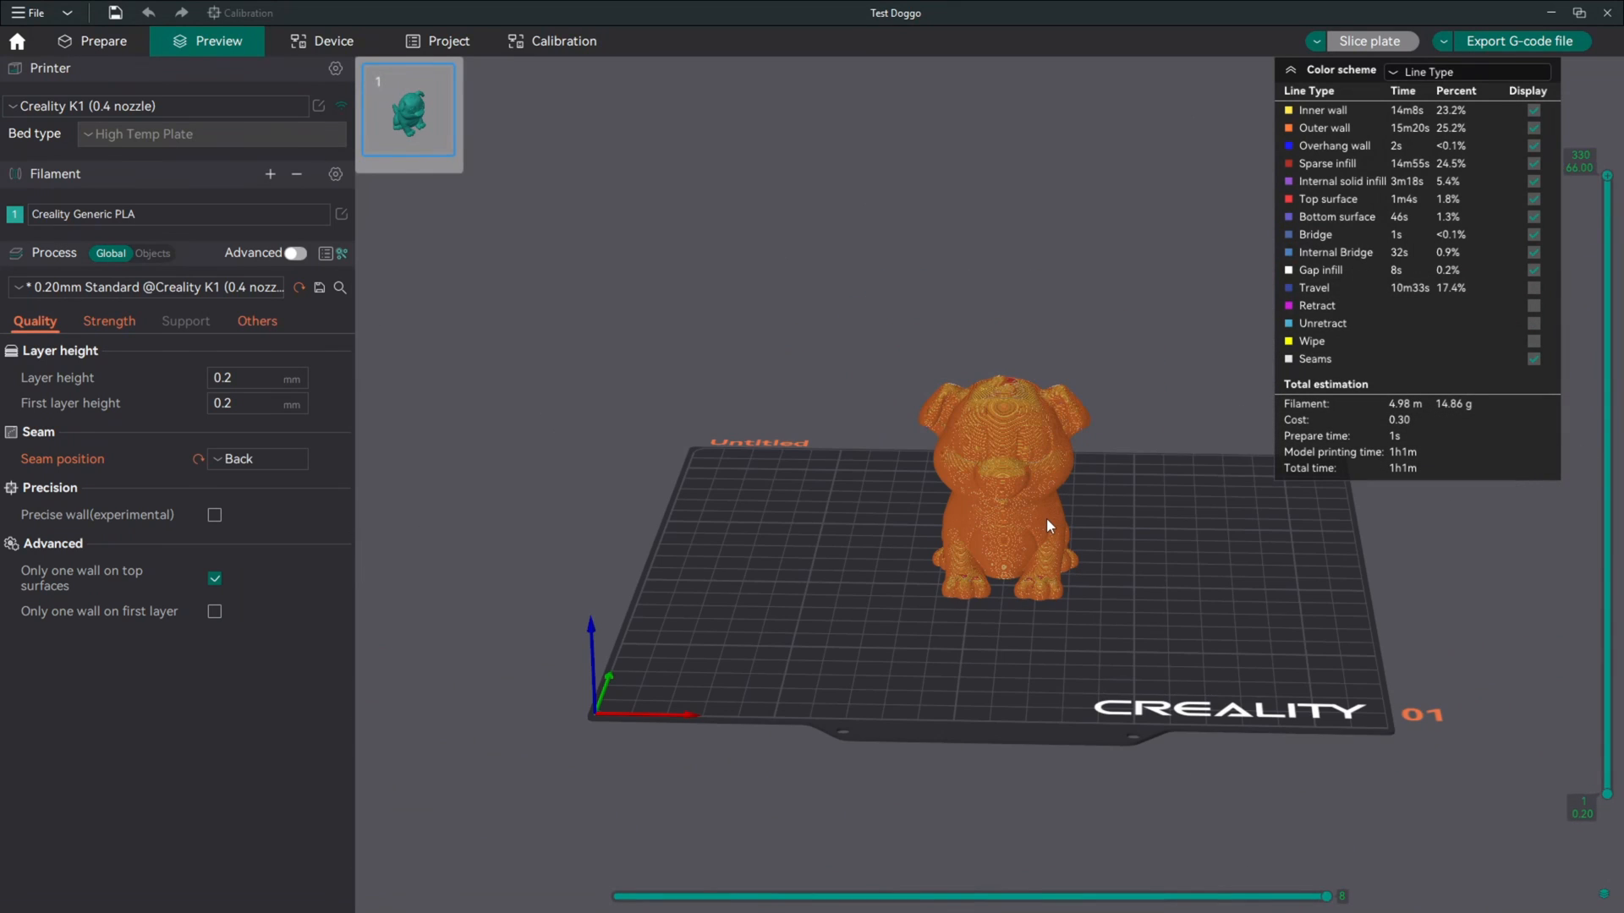
mouse_move(173, 213)
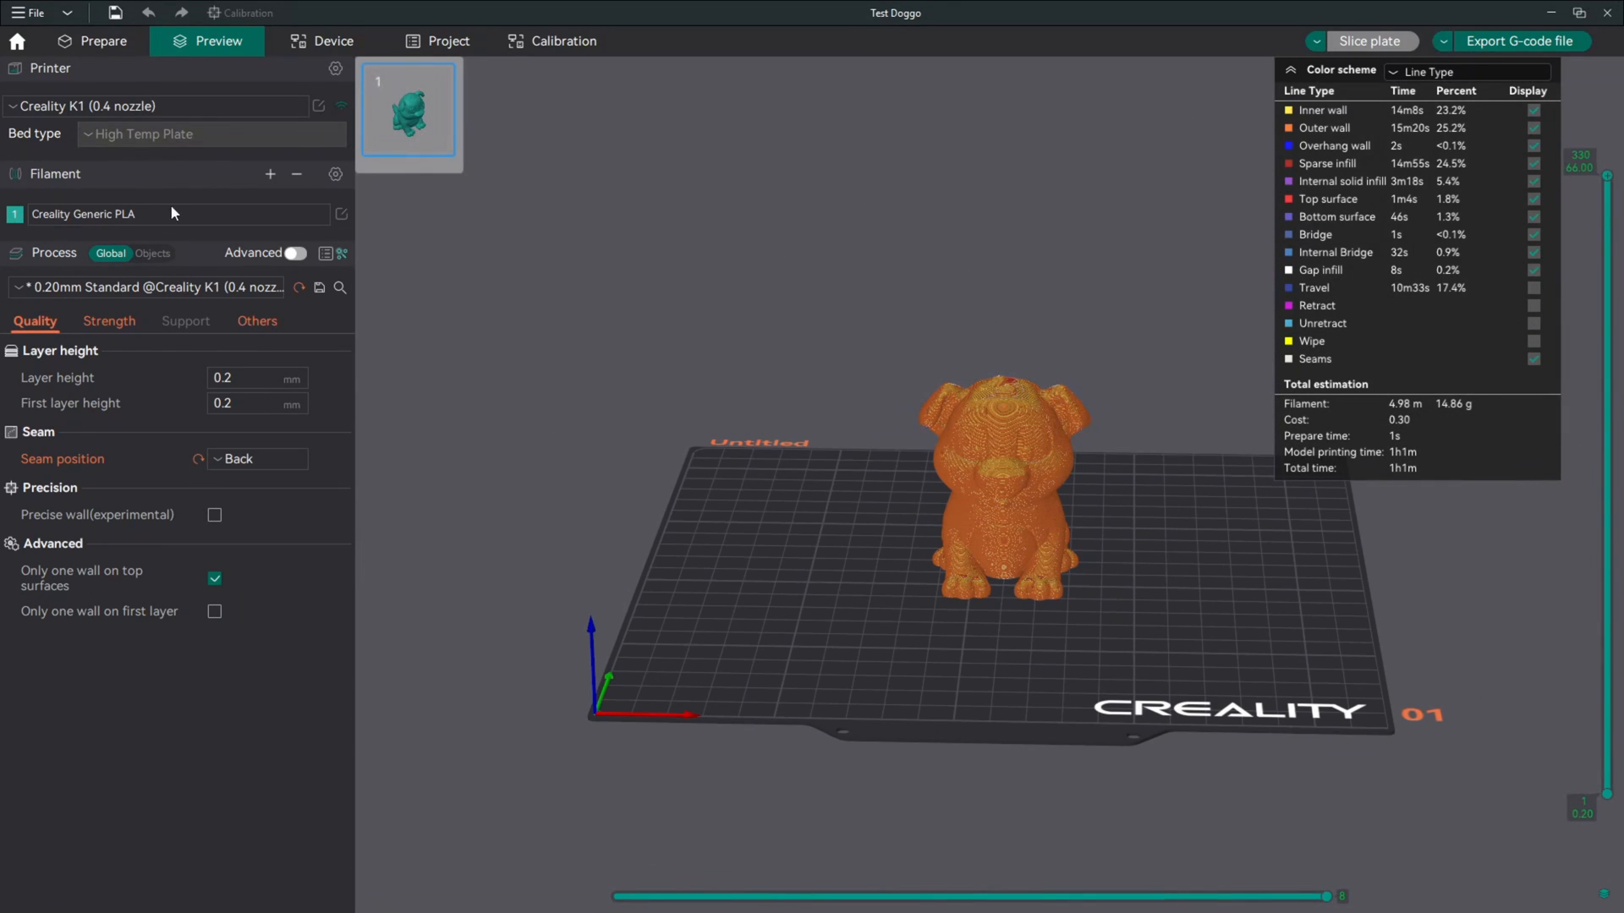
In Prepare, rotate the dog around its Z axis to about 312° with the Rotate tool.
click(103, 40)
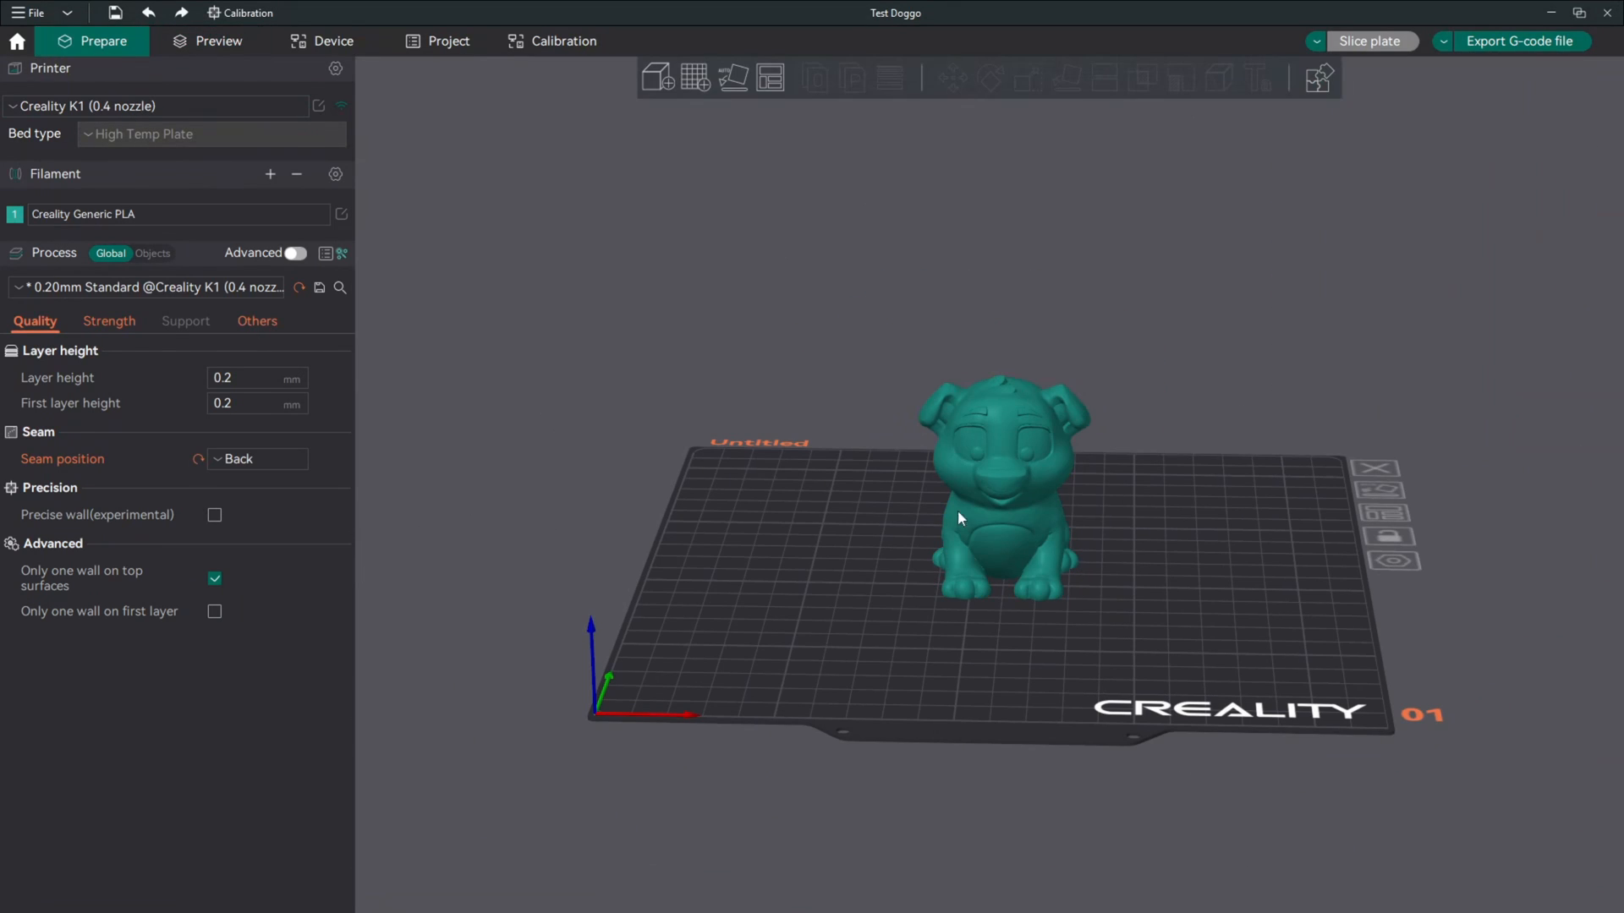
click(963, 516)
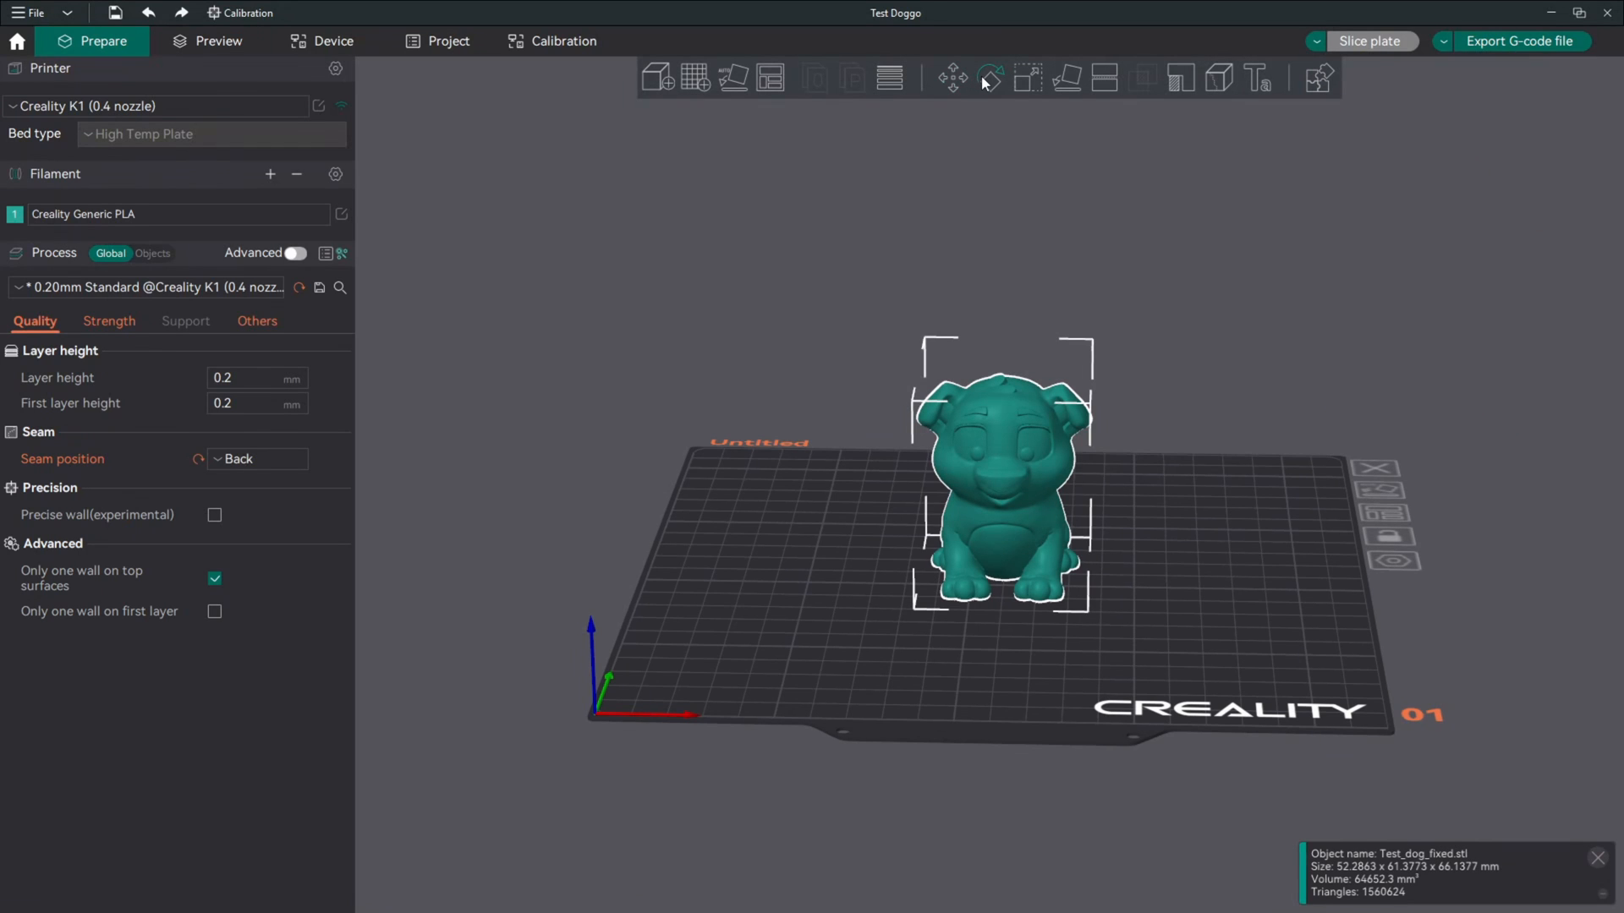
click(991, 78)
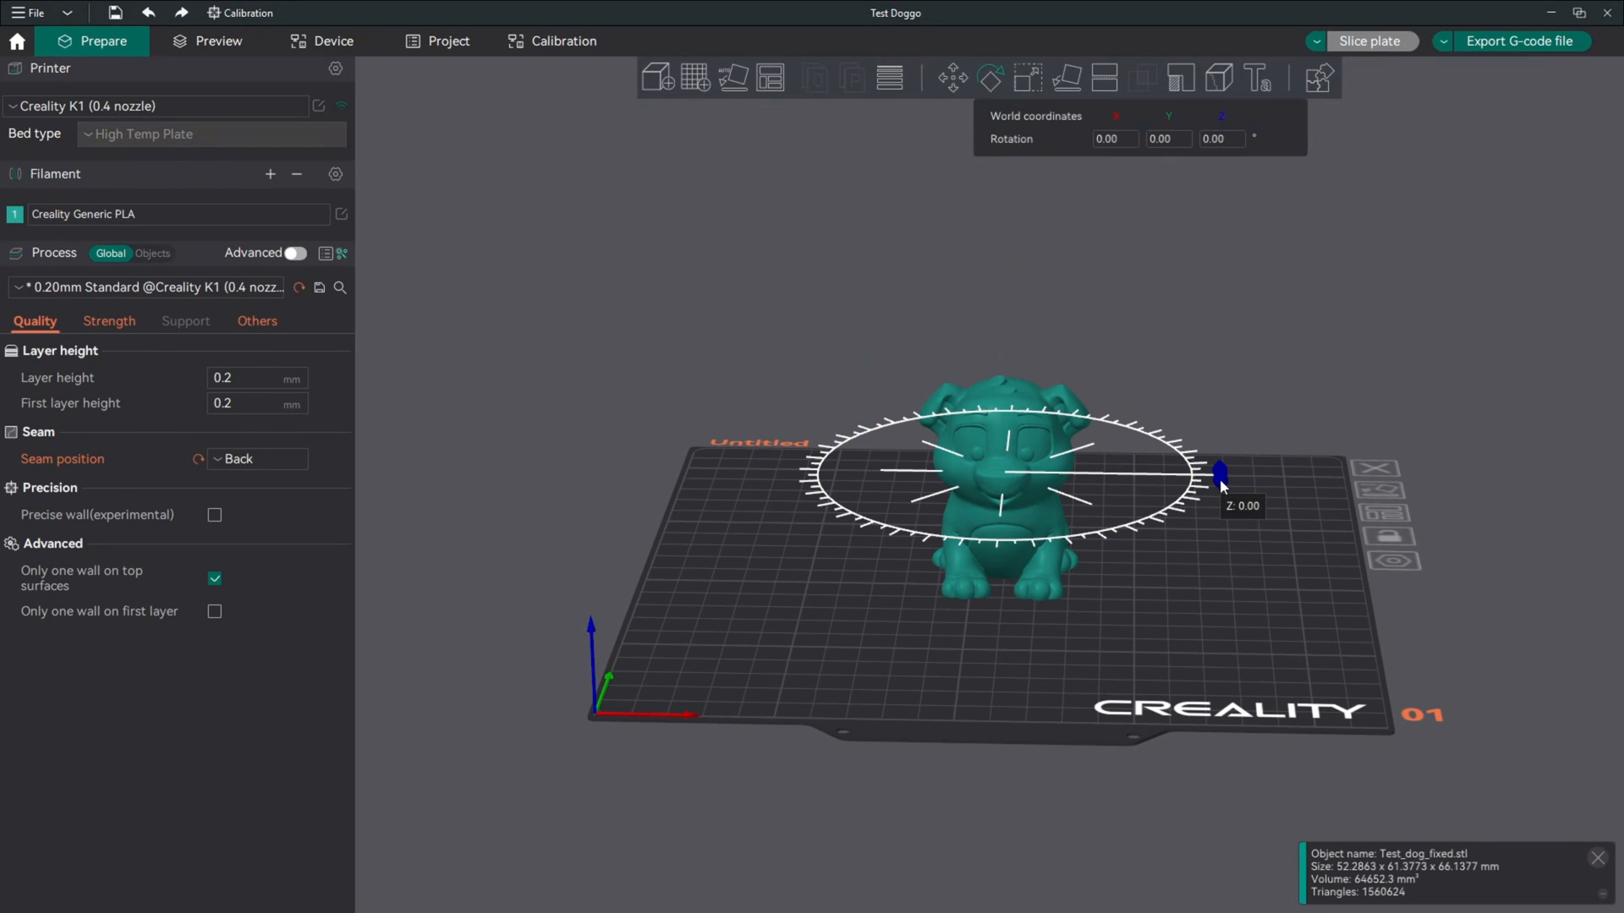
drag(1219, 468, 1152, 523)
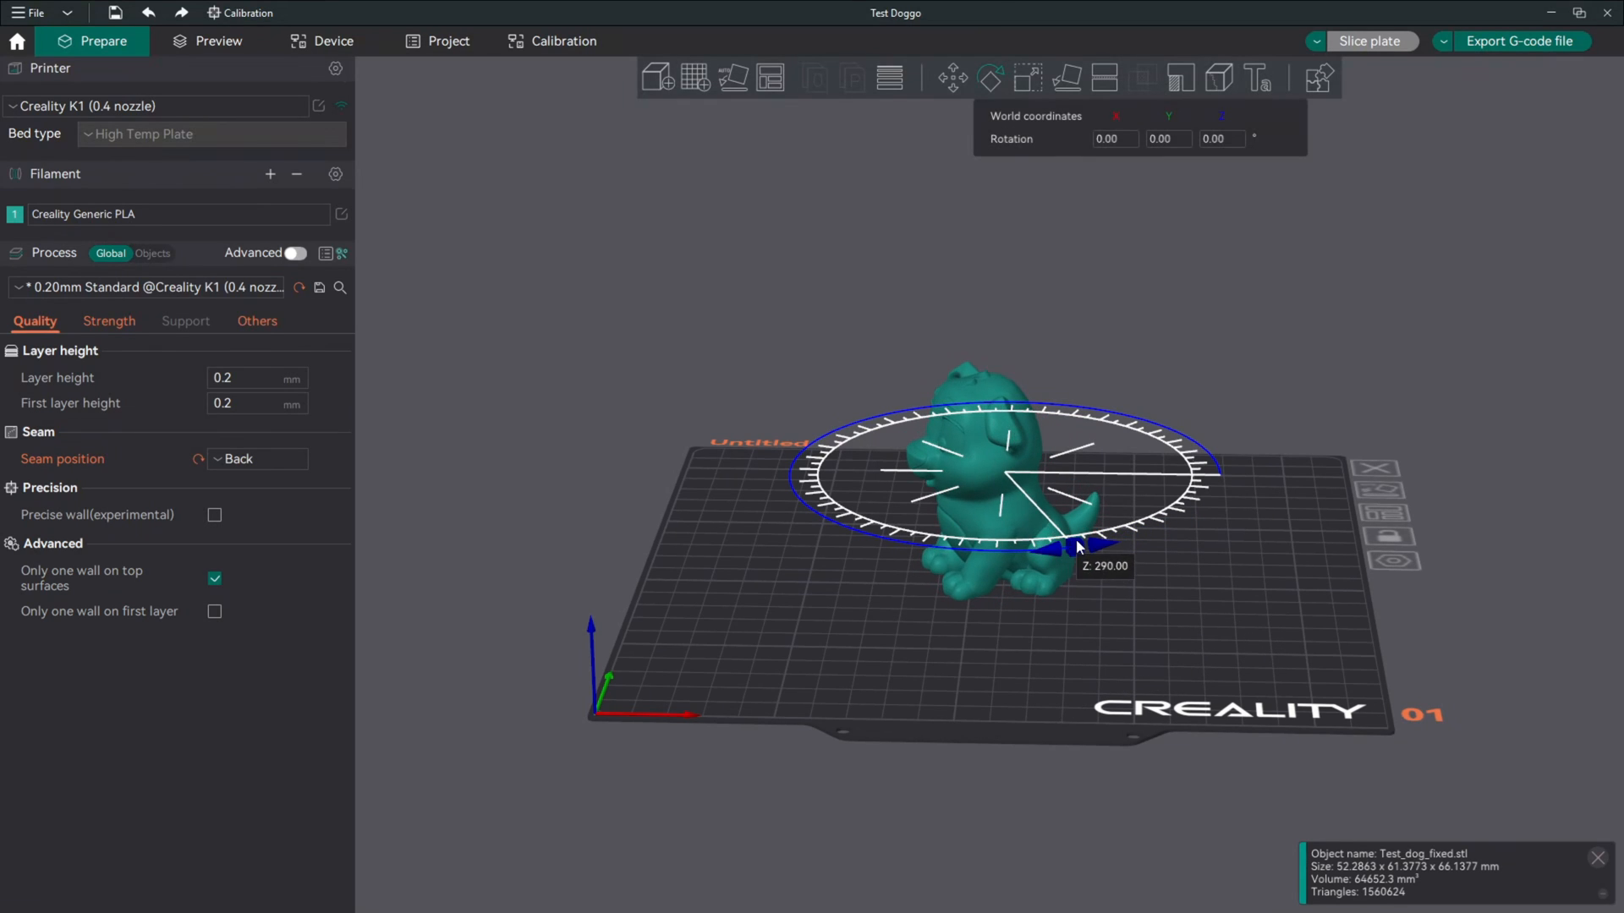
drag(1078, 546, 1138, 536)
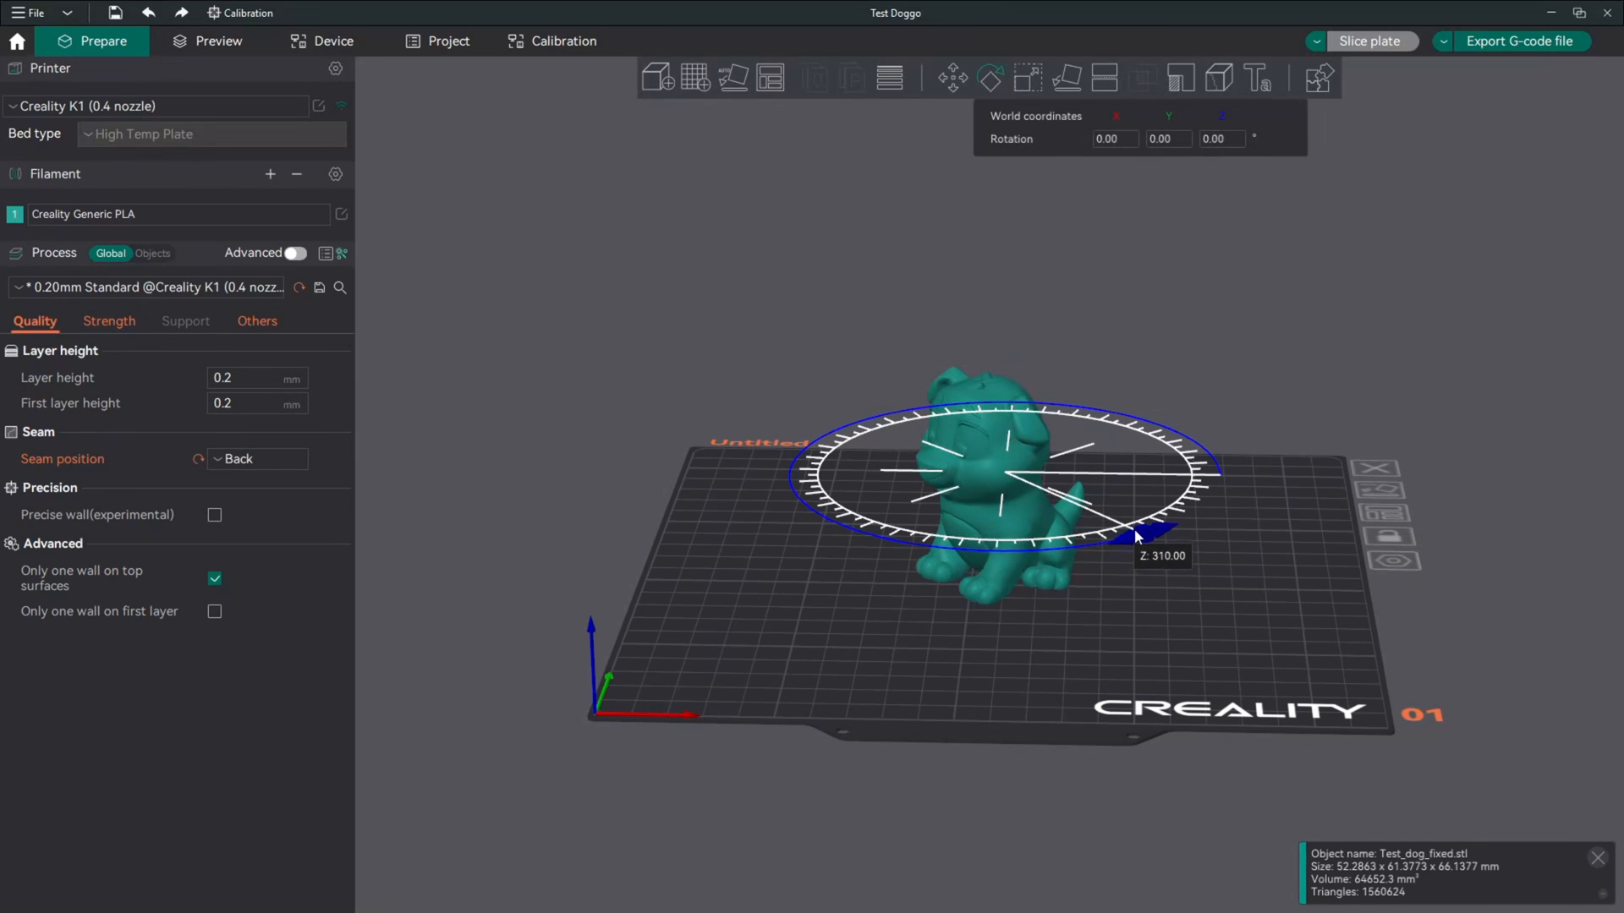
drag(1134, 533, 1126, 528)
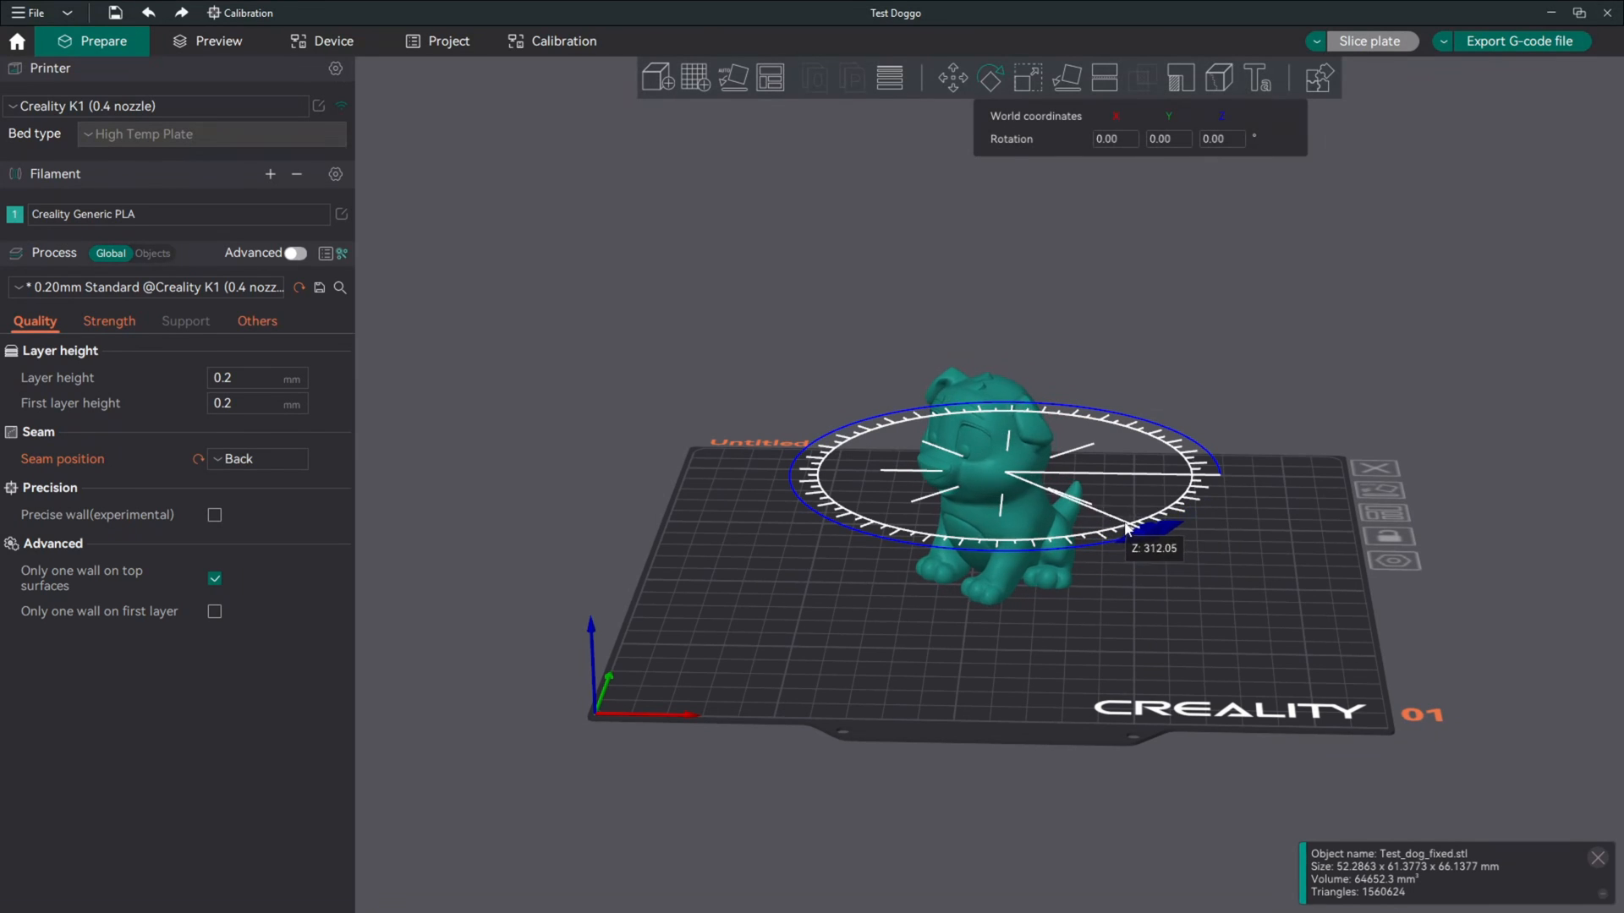
drag(1126, 528, 1072, 547)
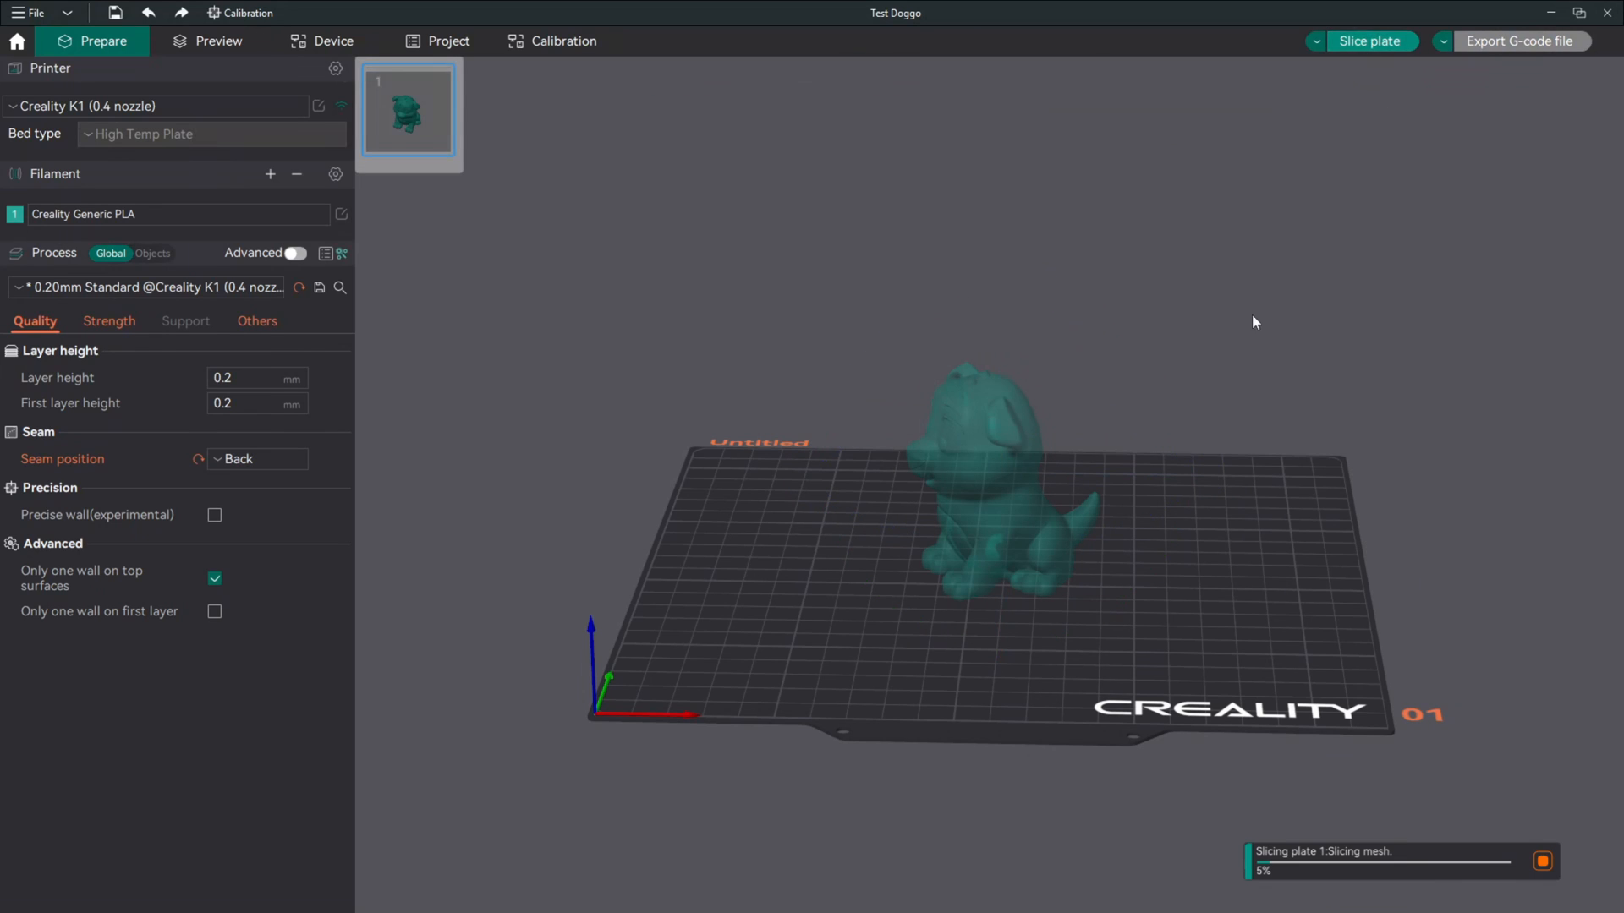
Inspect the re-sliced rotated dog in Preview from several angles, then go back to Prepare.
click(220, 40)
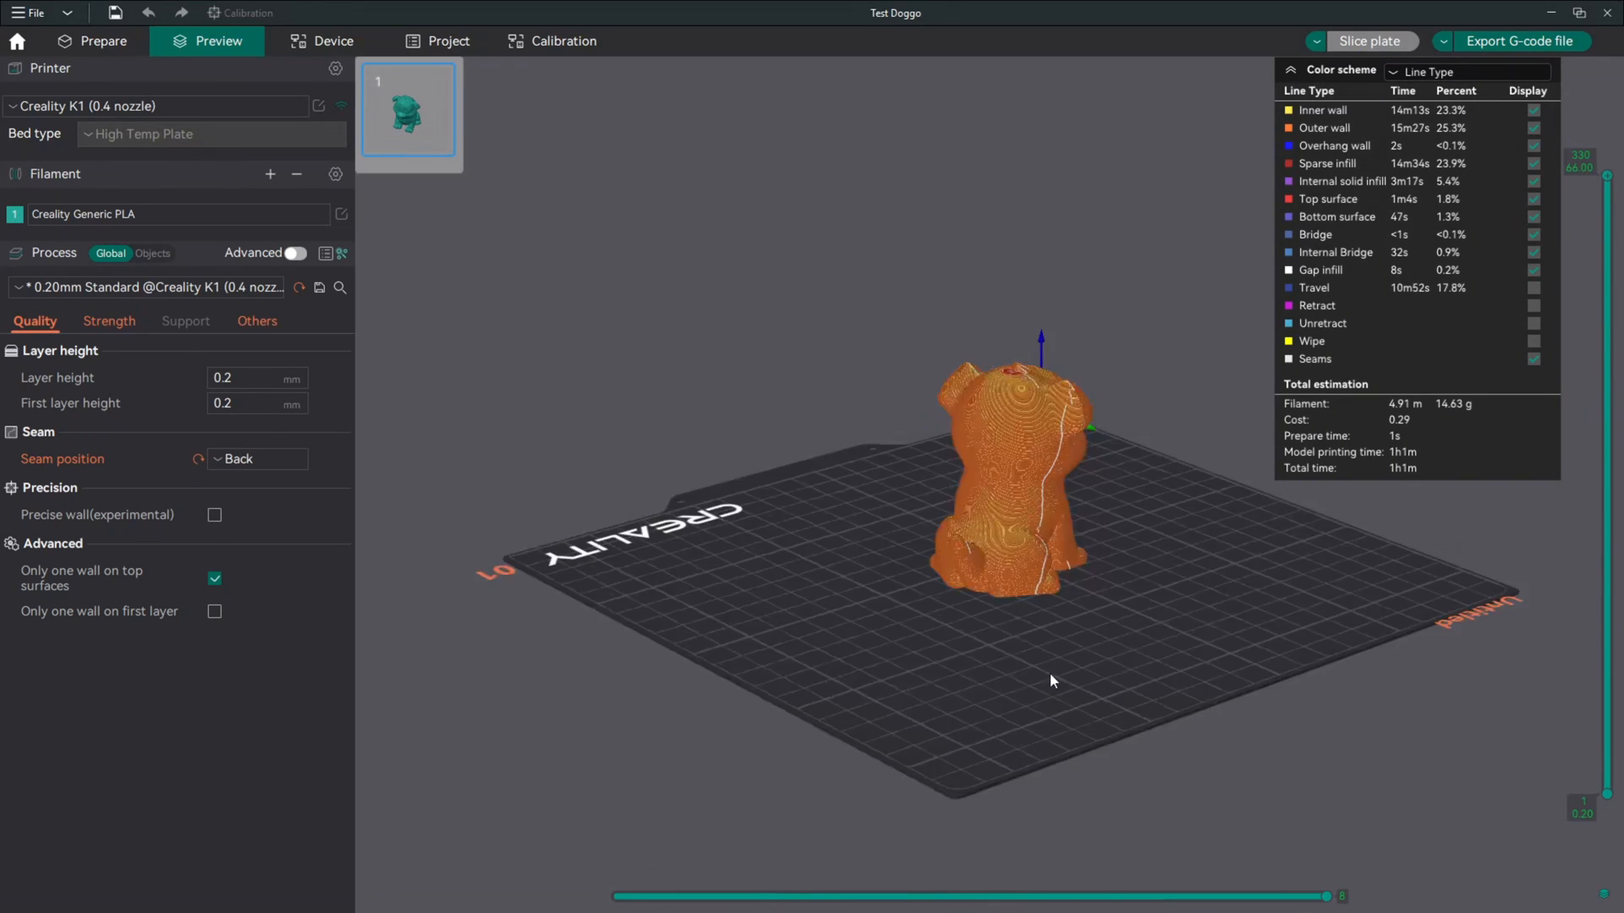
drag(1050, 680, 882, 658)
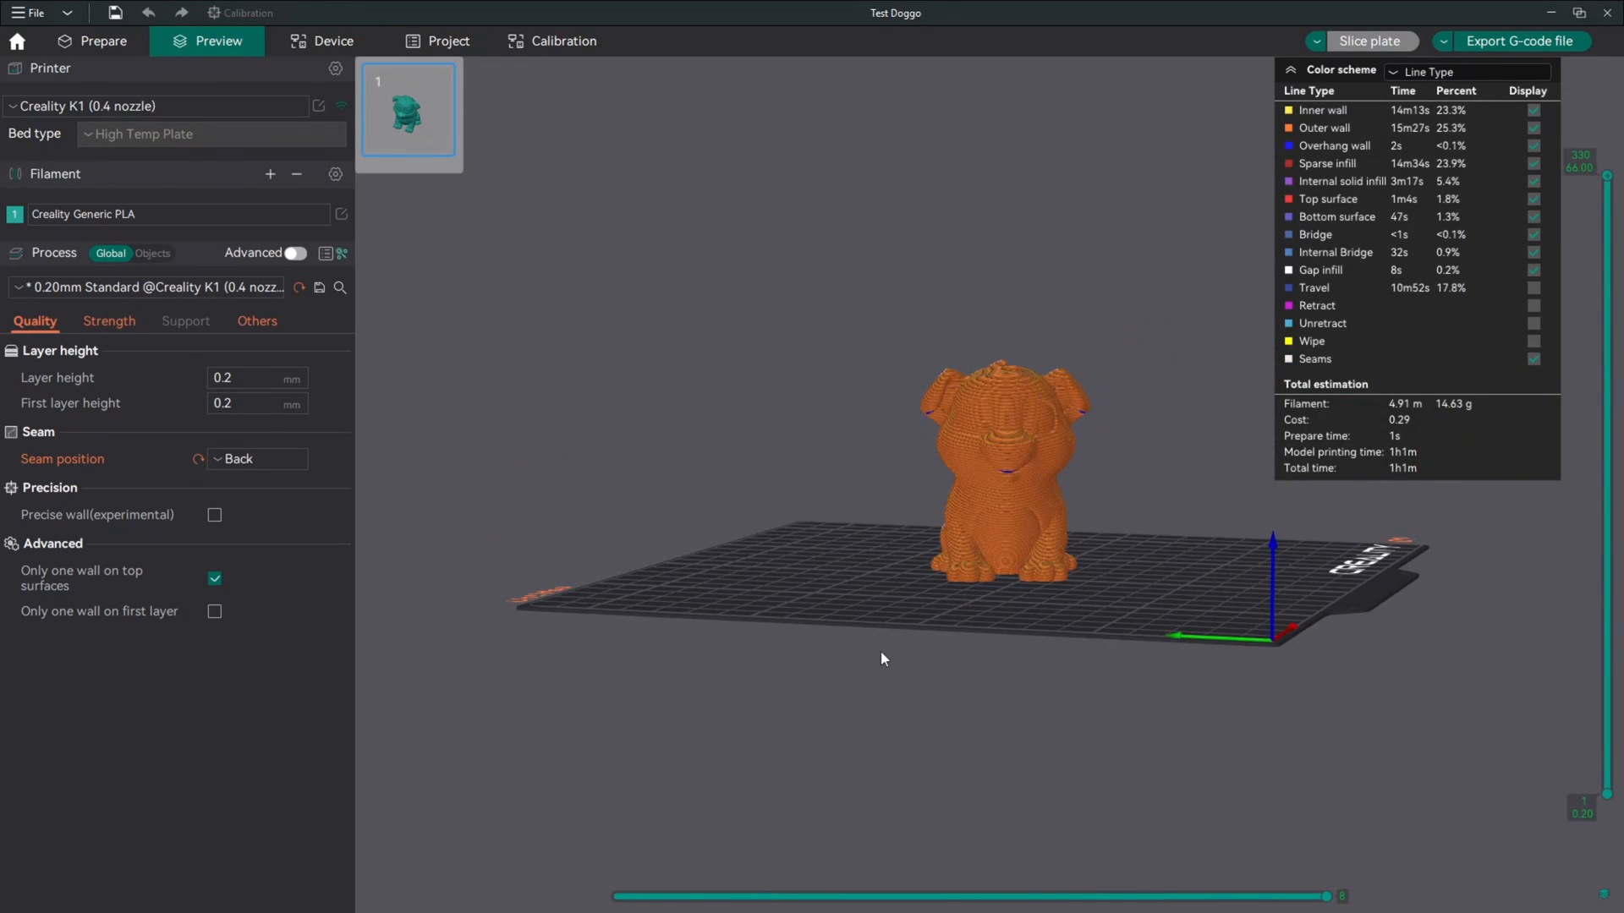
drag(883, 658, 902, 706)
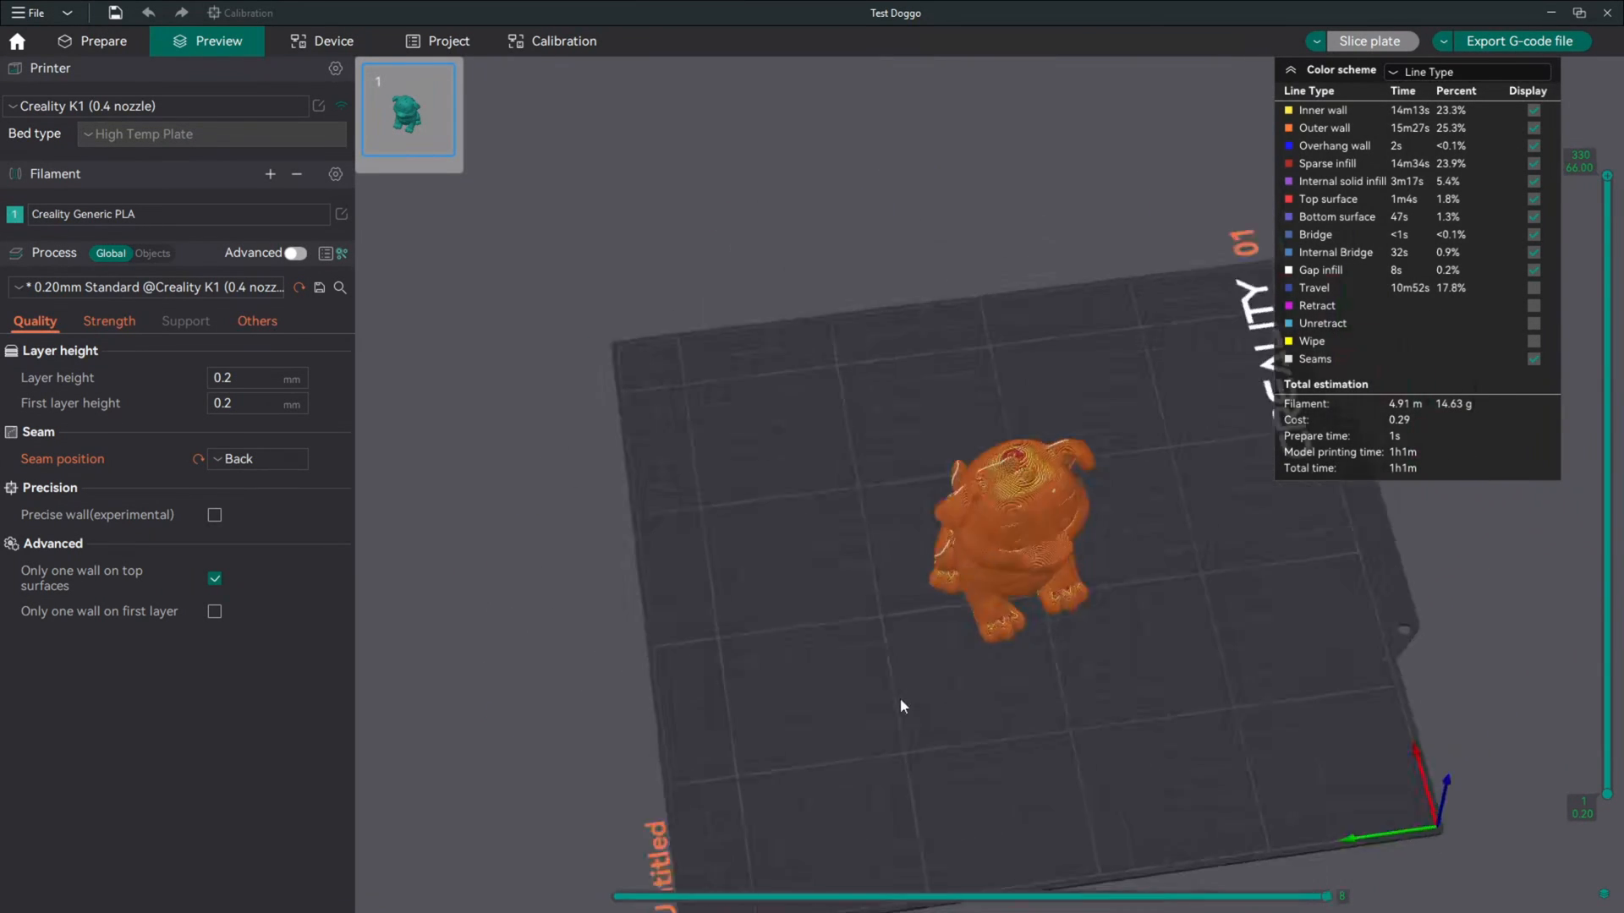
drag(902, 706, 1105, 644)
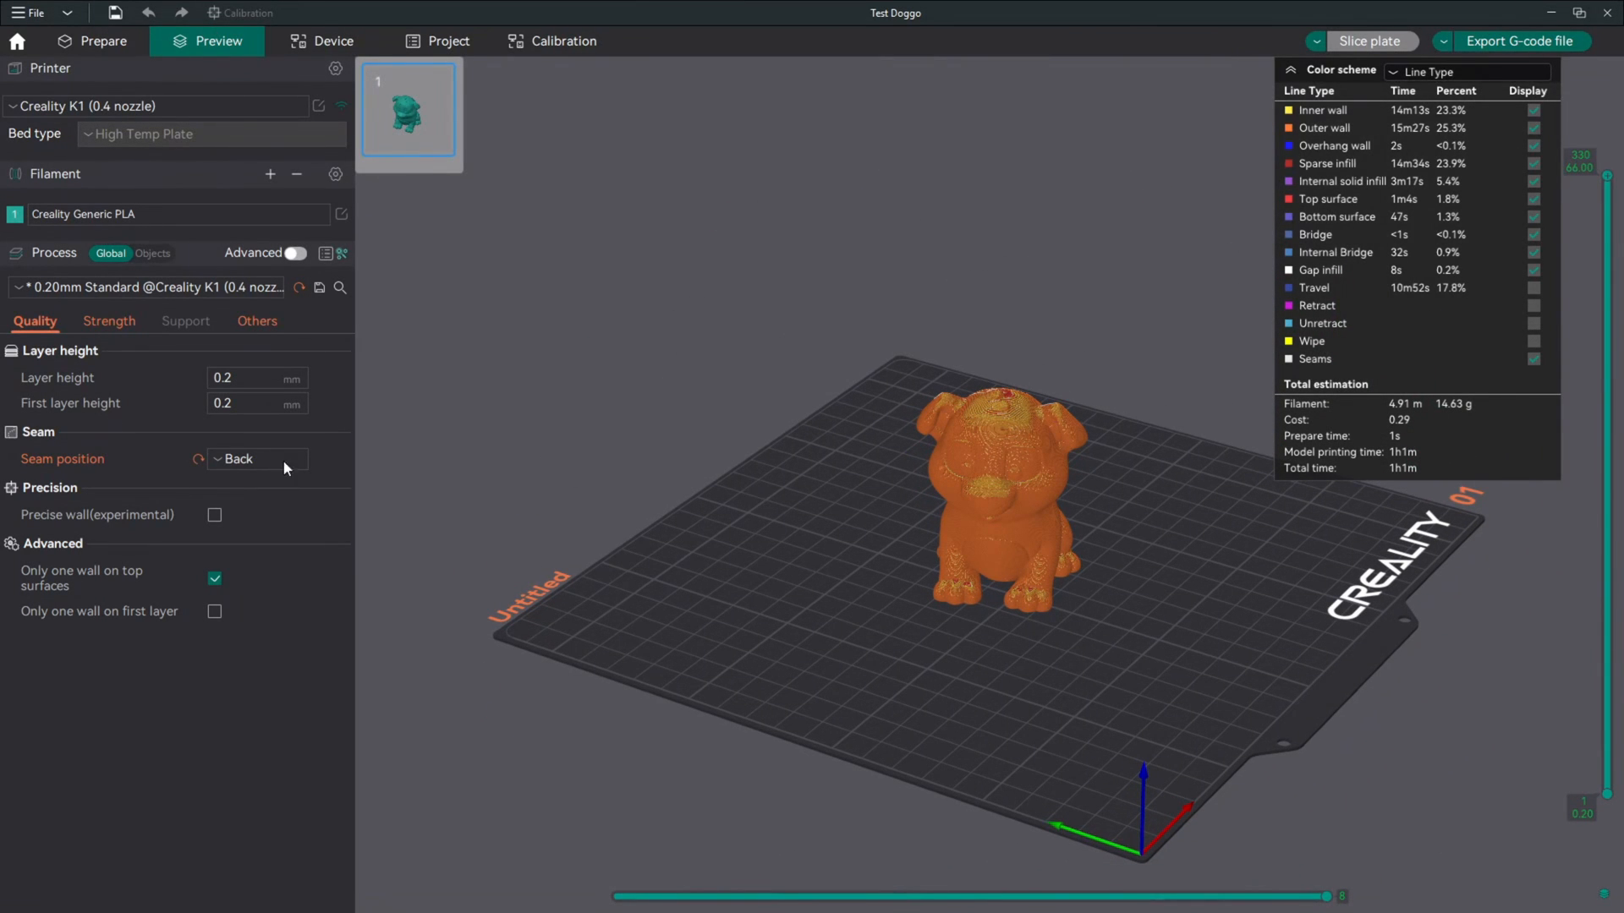
click(105, 40)
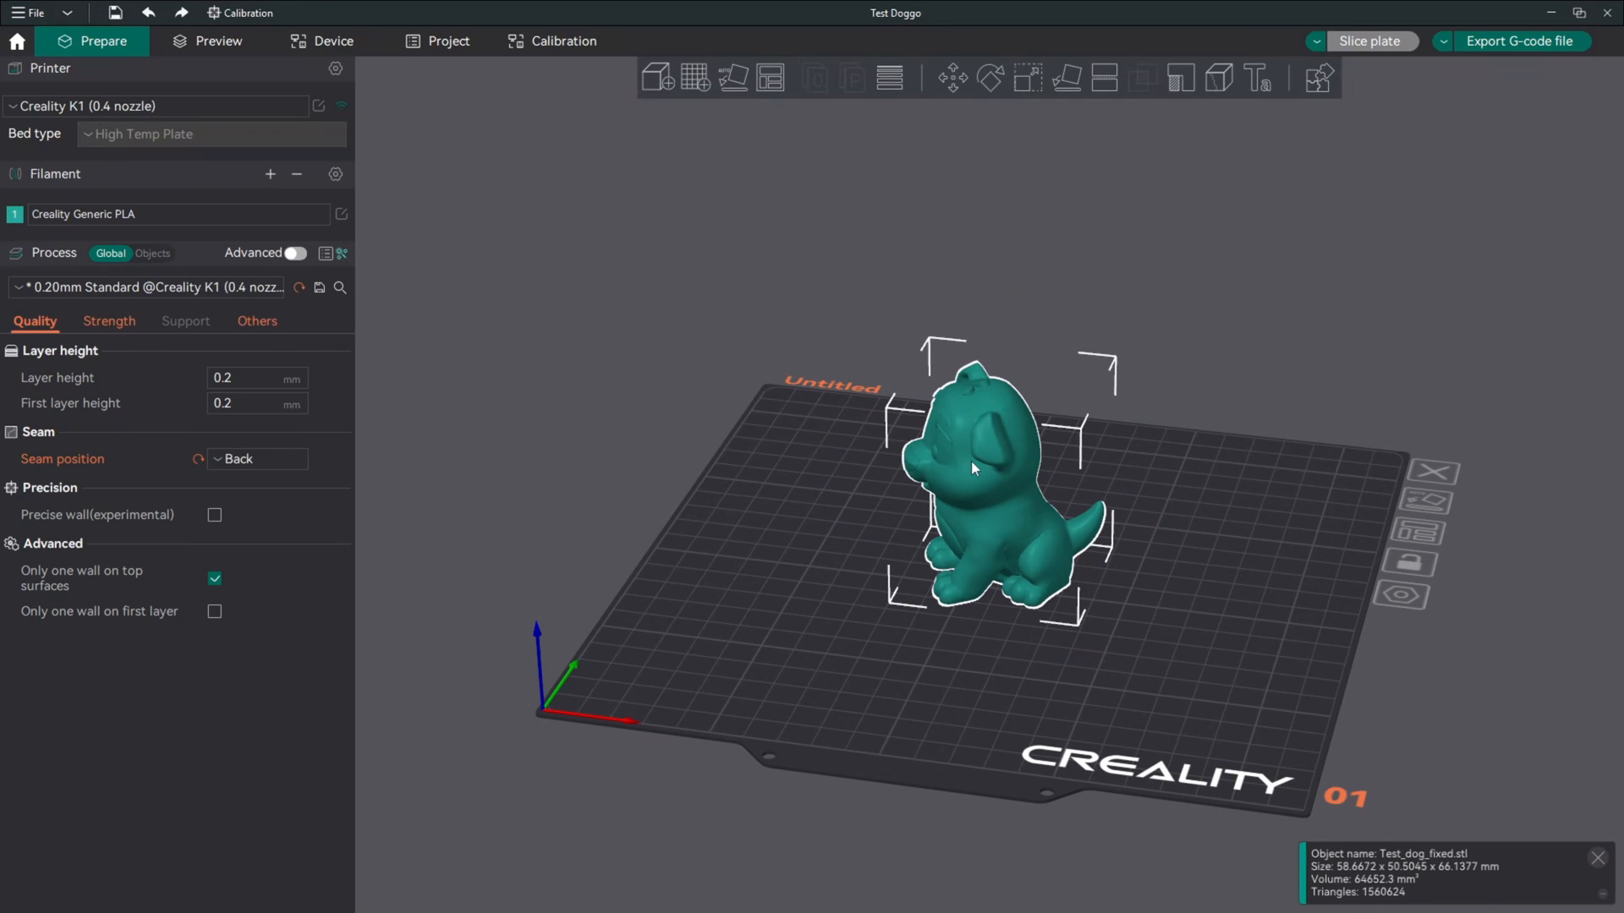
mouse_move(991, 77)
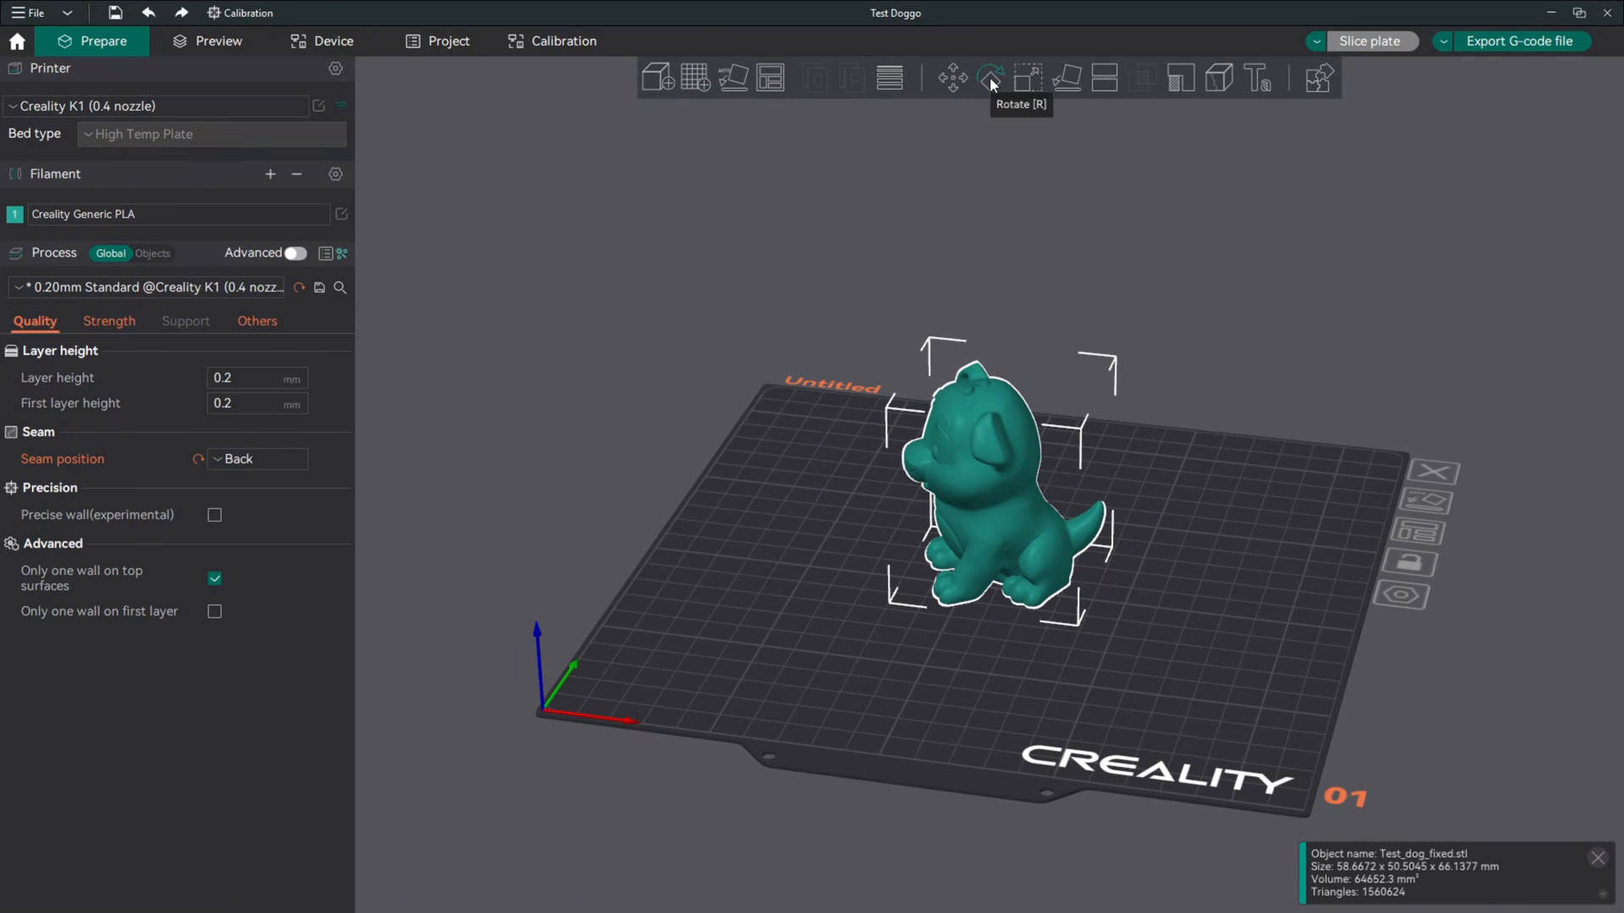
Reset the dog's rotation to 0° with the Rotate tool, re-slice the plate, and return to Prepare.
click(988, 78)
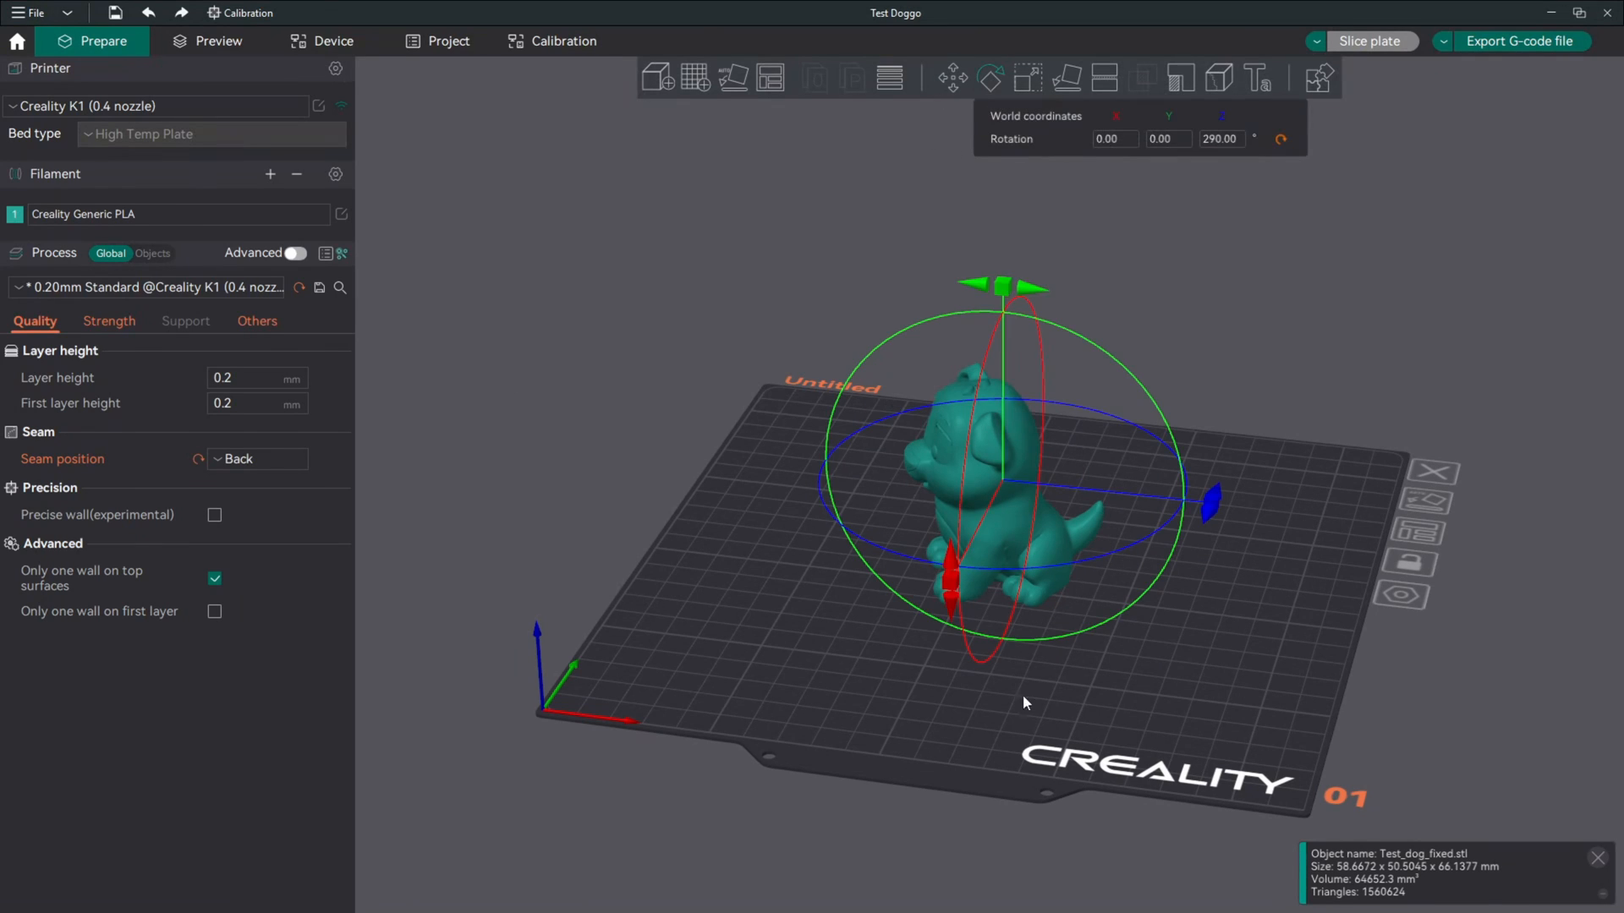
mouse_move(1285, 142)
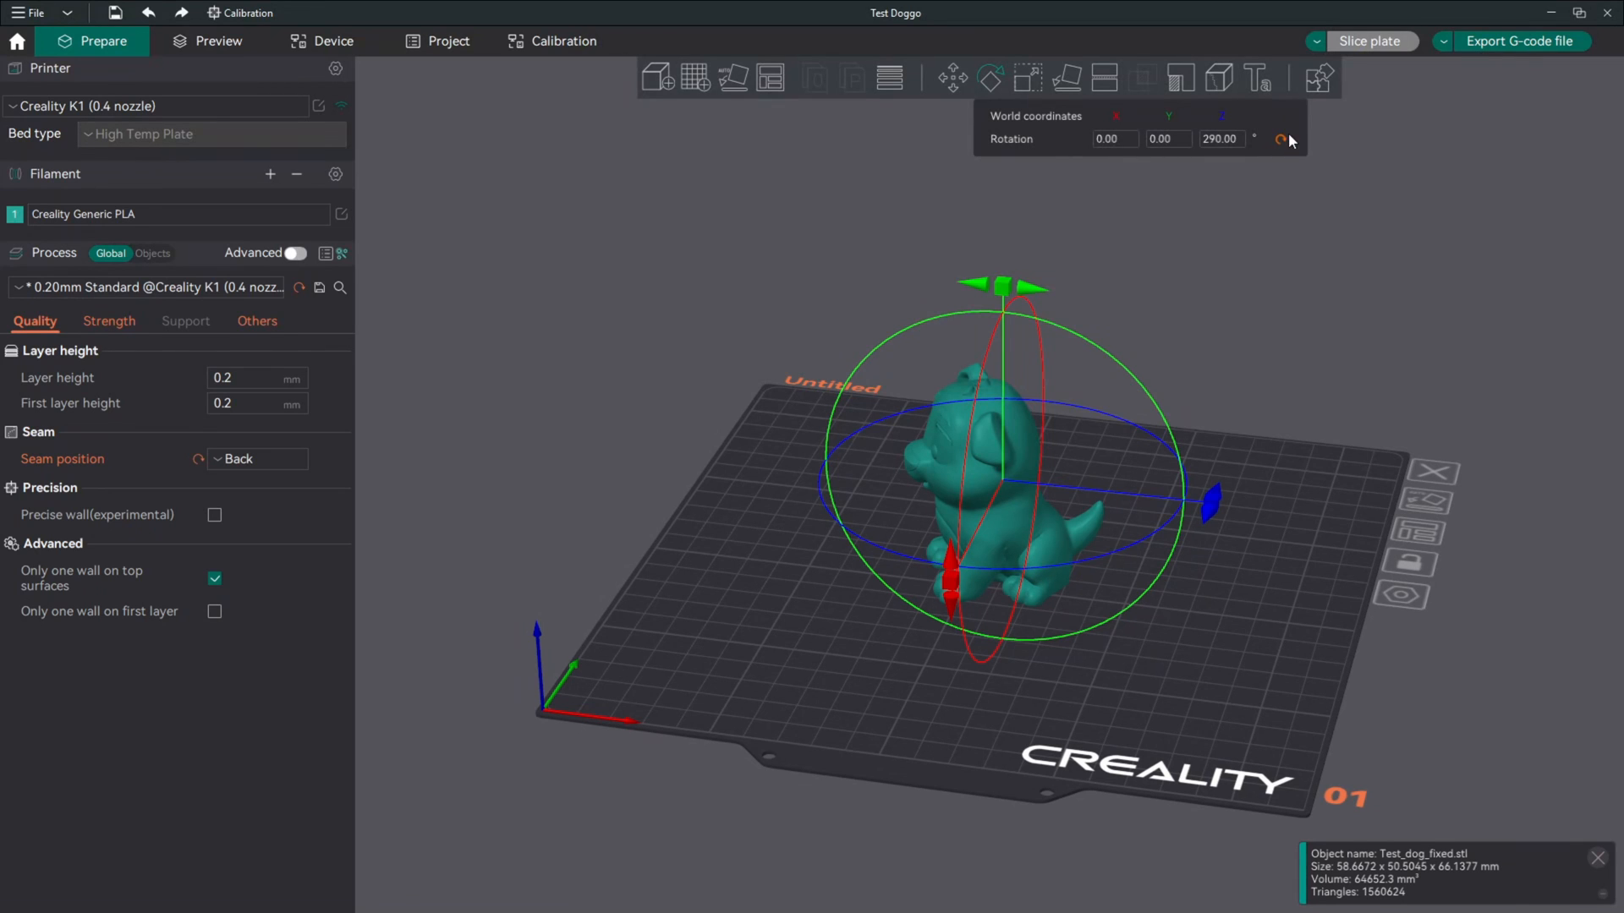
click(1279, 138)
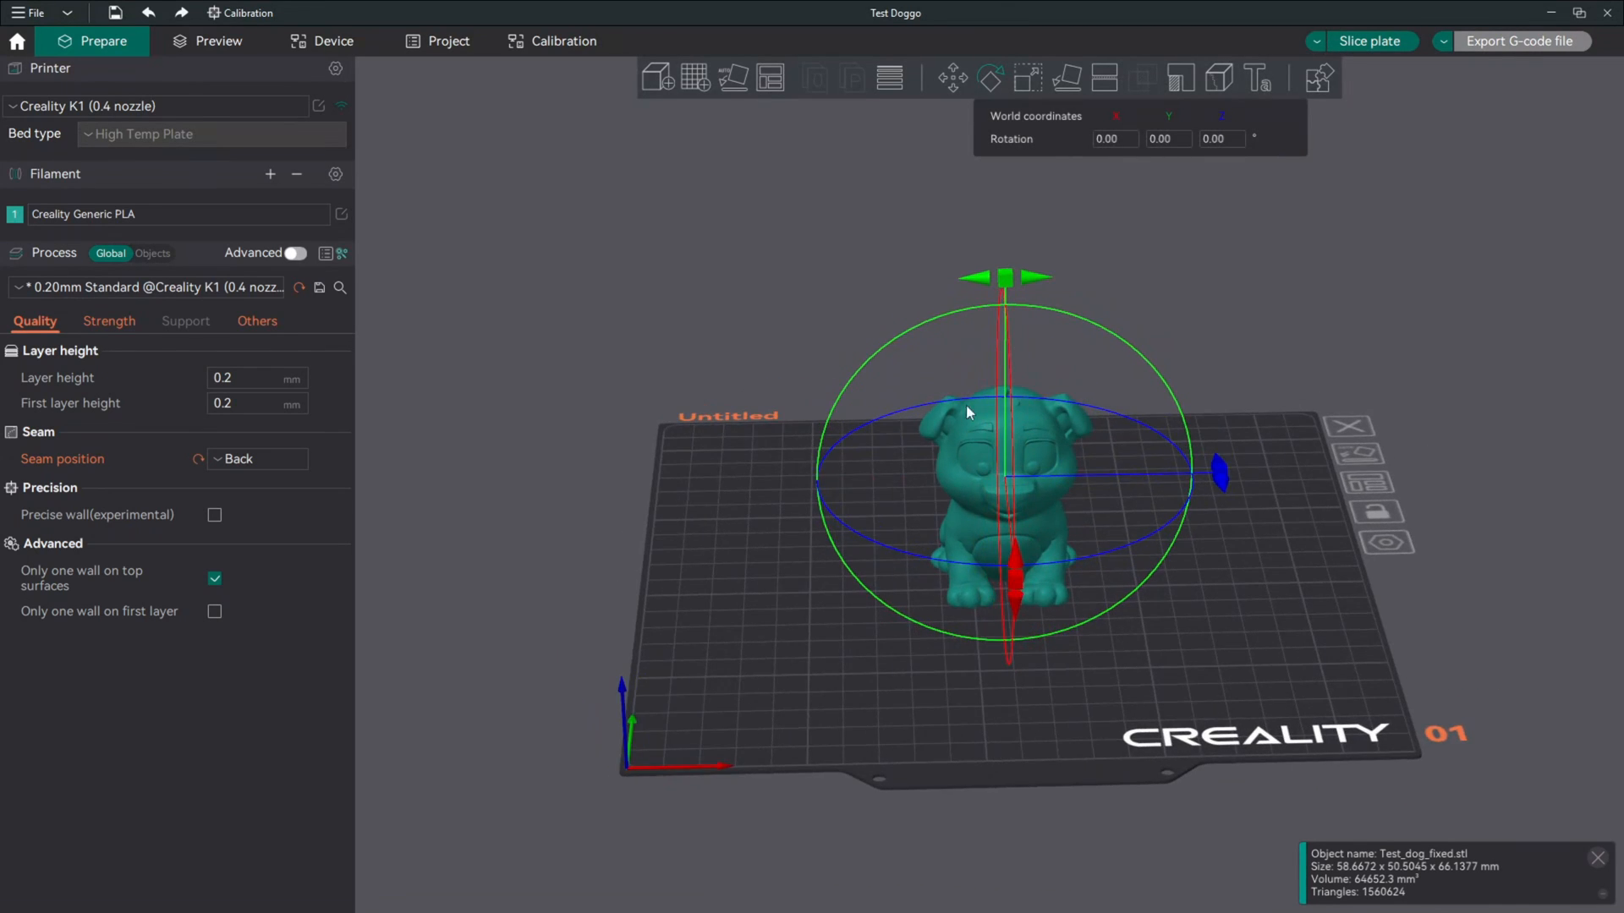
mouse_move(678, 687)
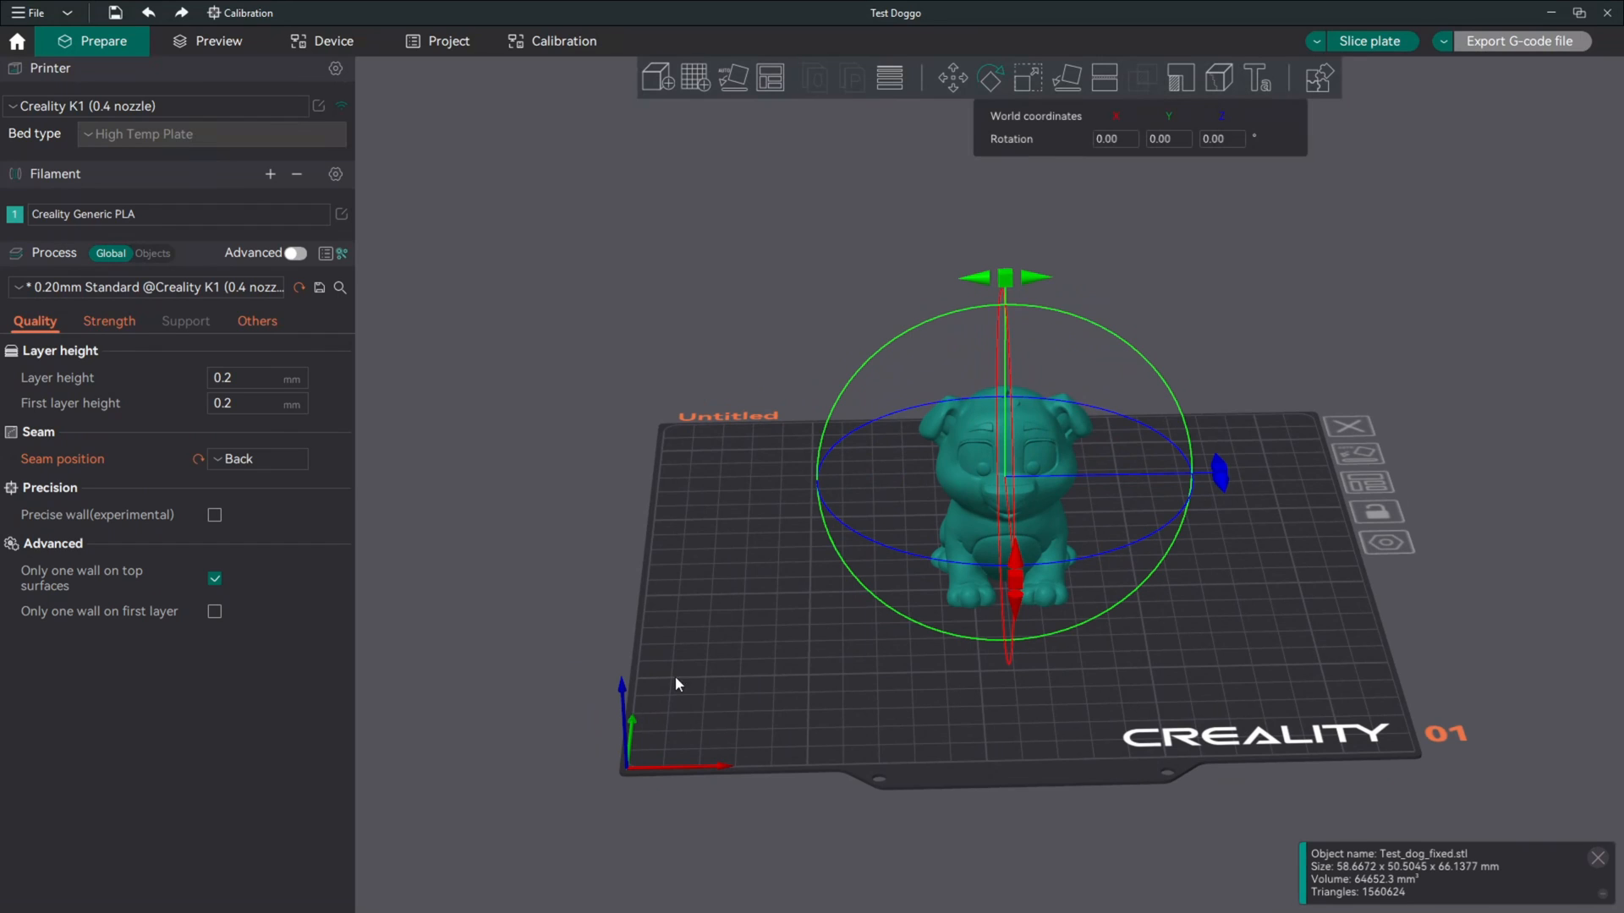
mouse_move(1475, 134)
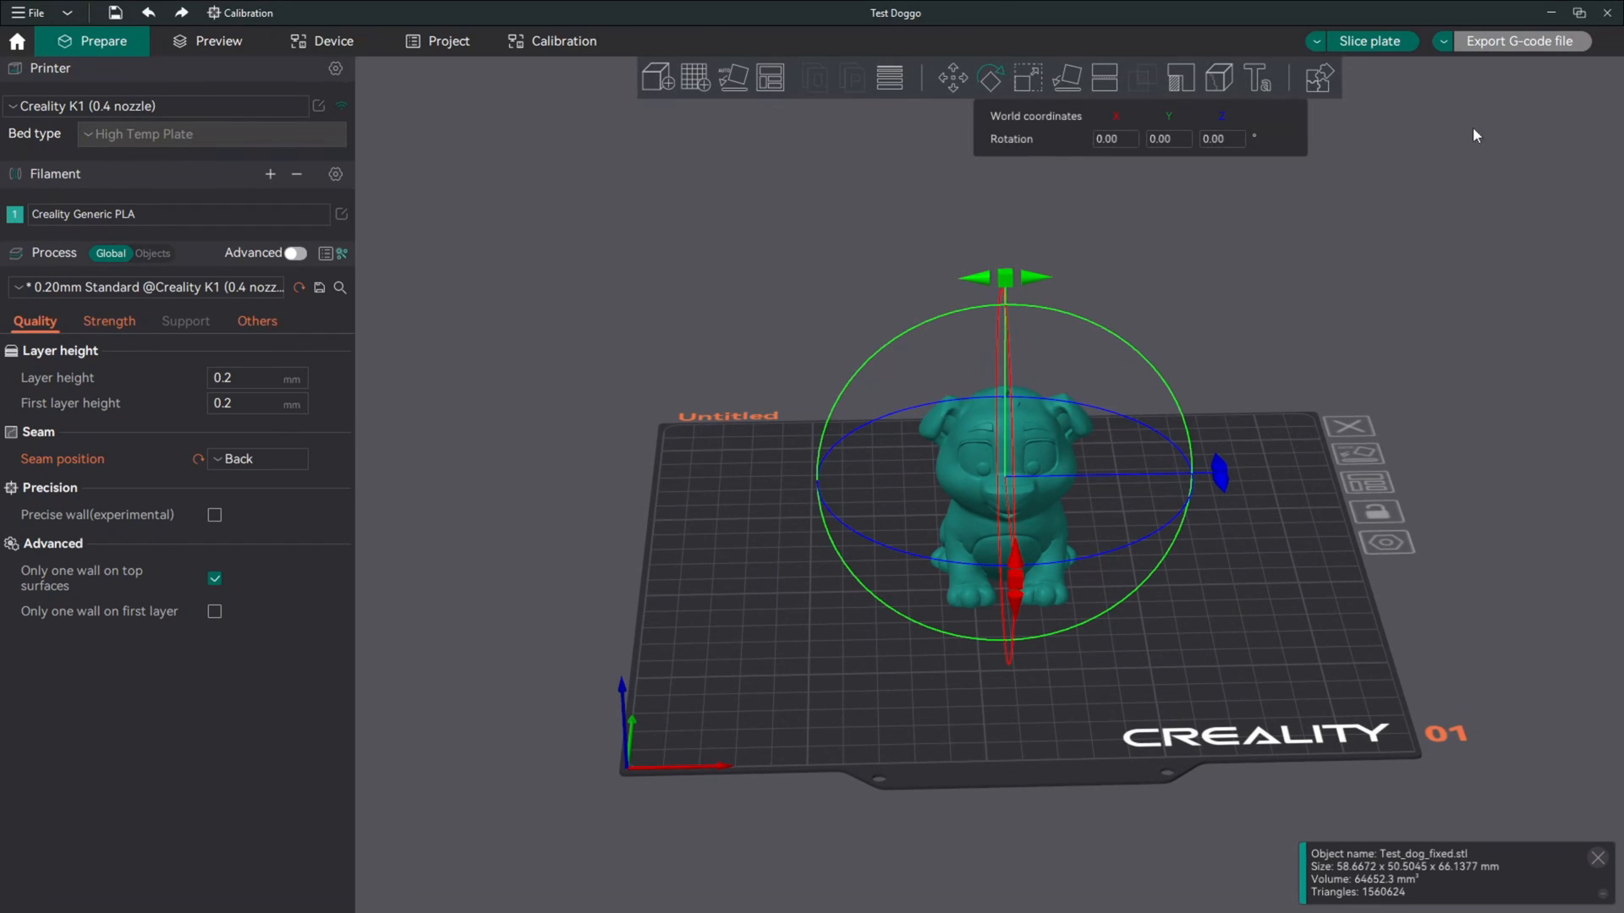
click(220, 41)
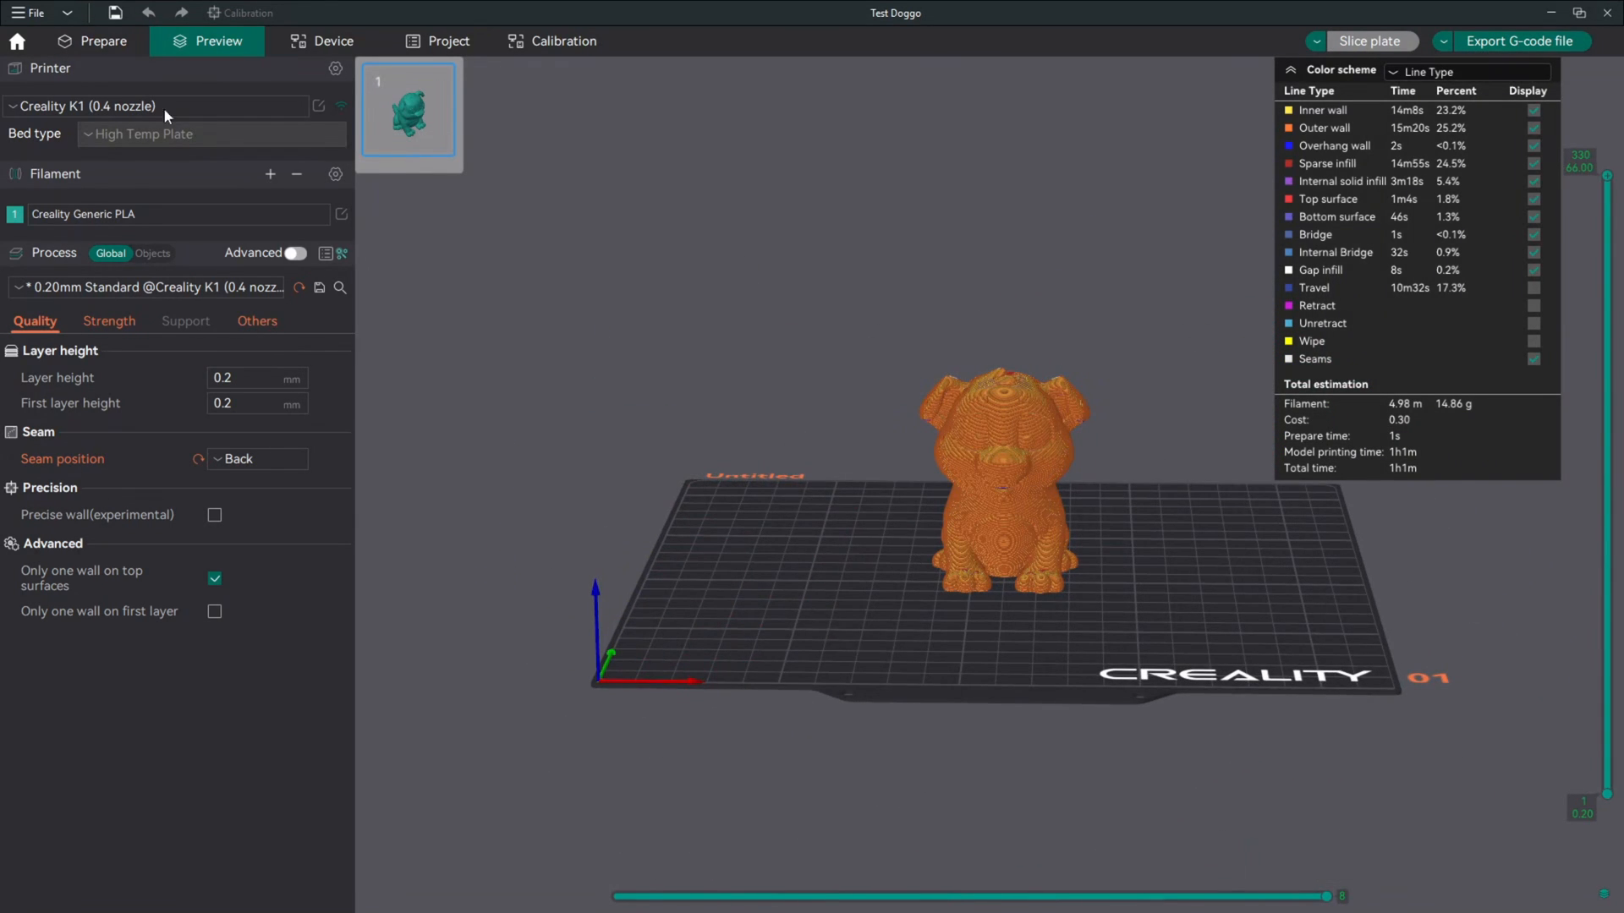
click(105, 40)
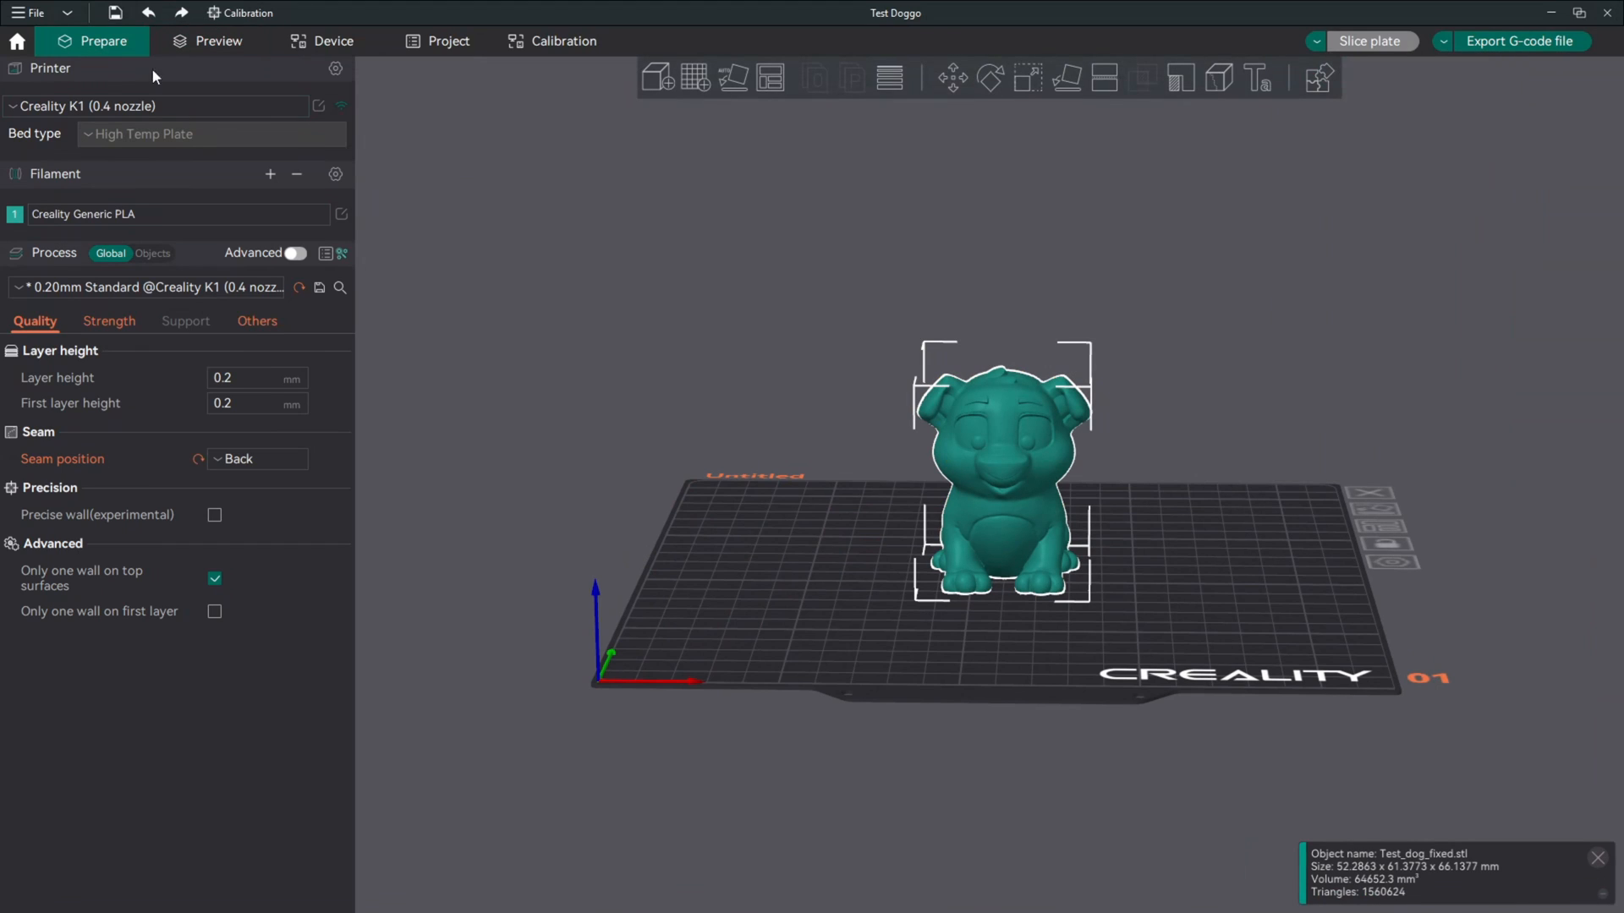
mouse_move(340, 259)
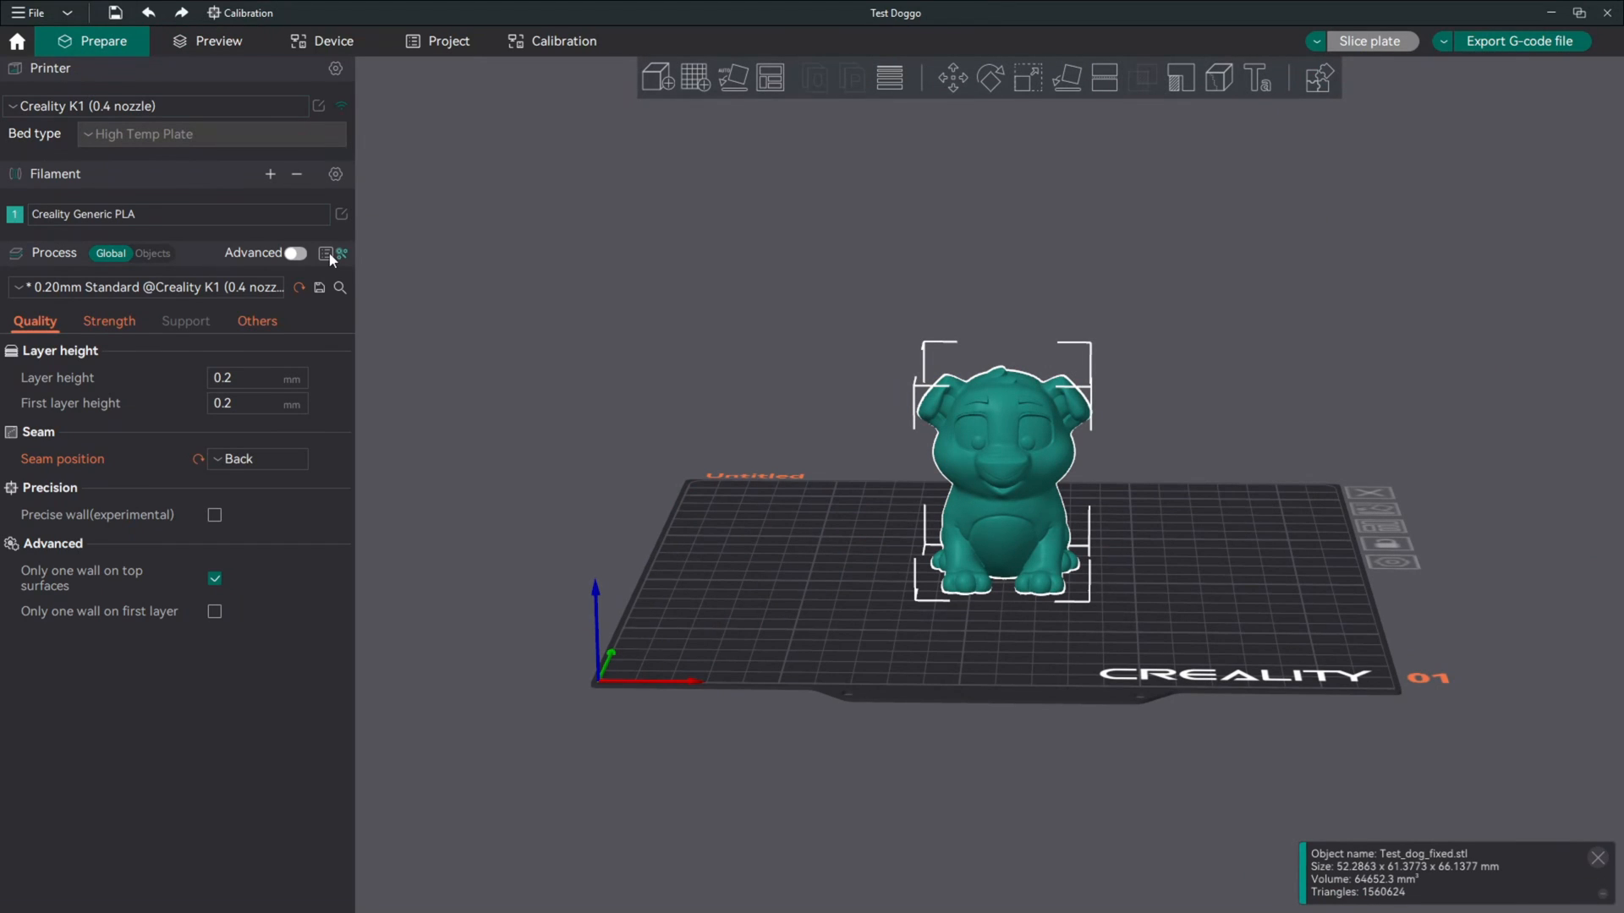
mouse_move(328, 257)
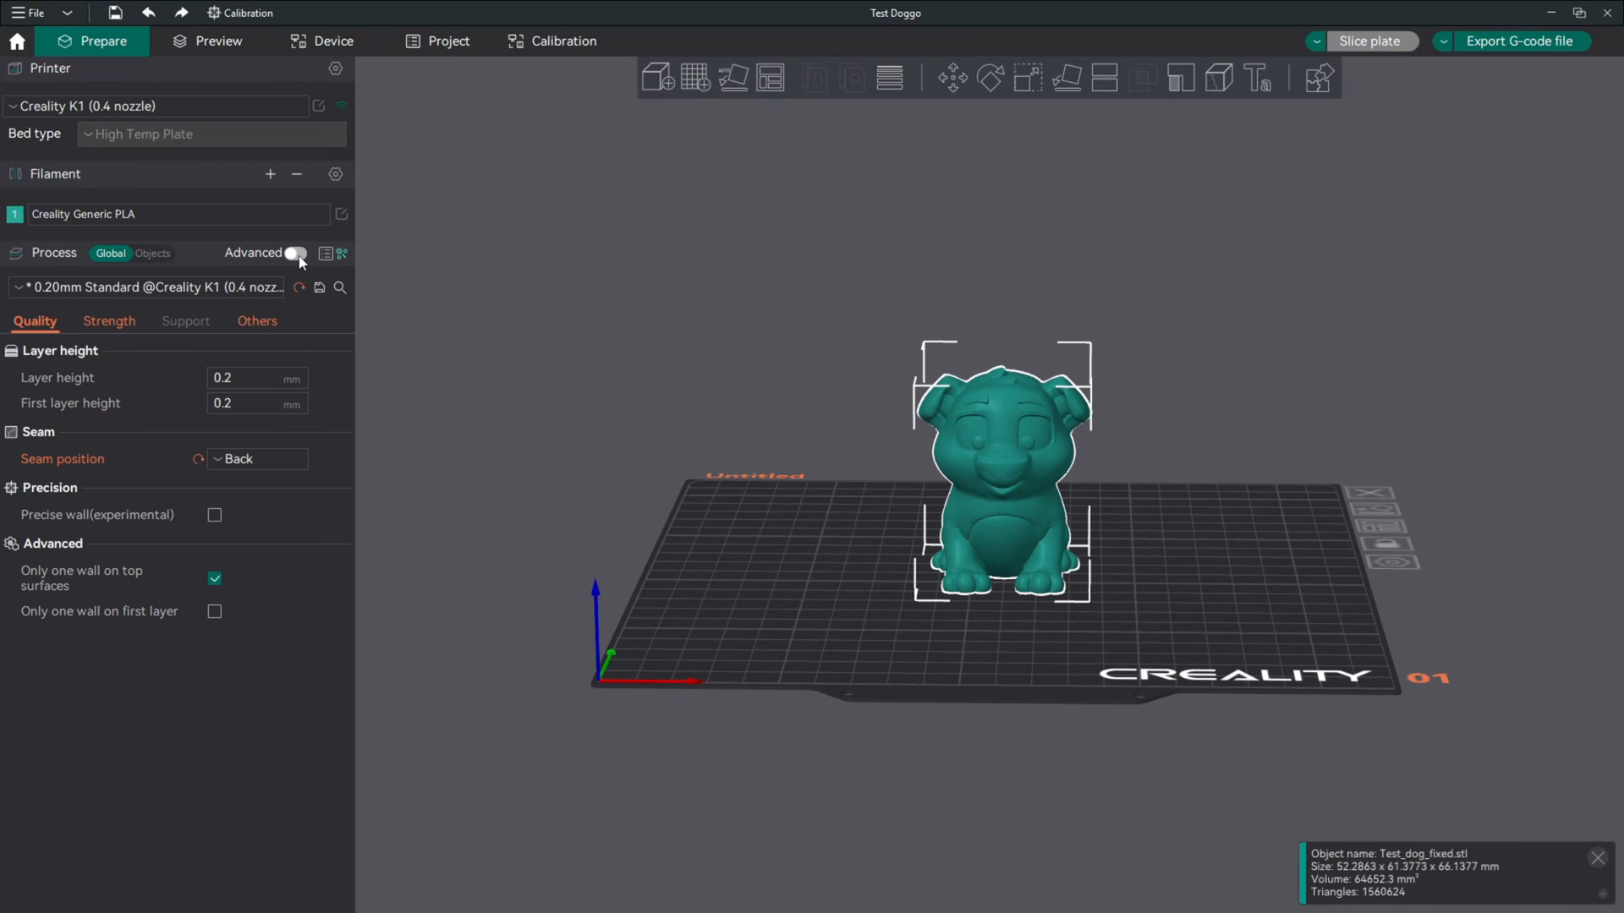
Reveal the advanced process settings and bring up the Speed settings.
click(295, 254)
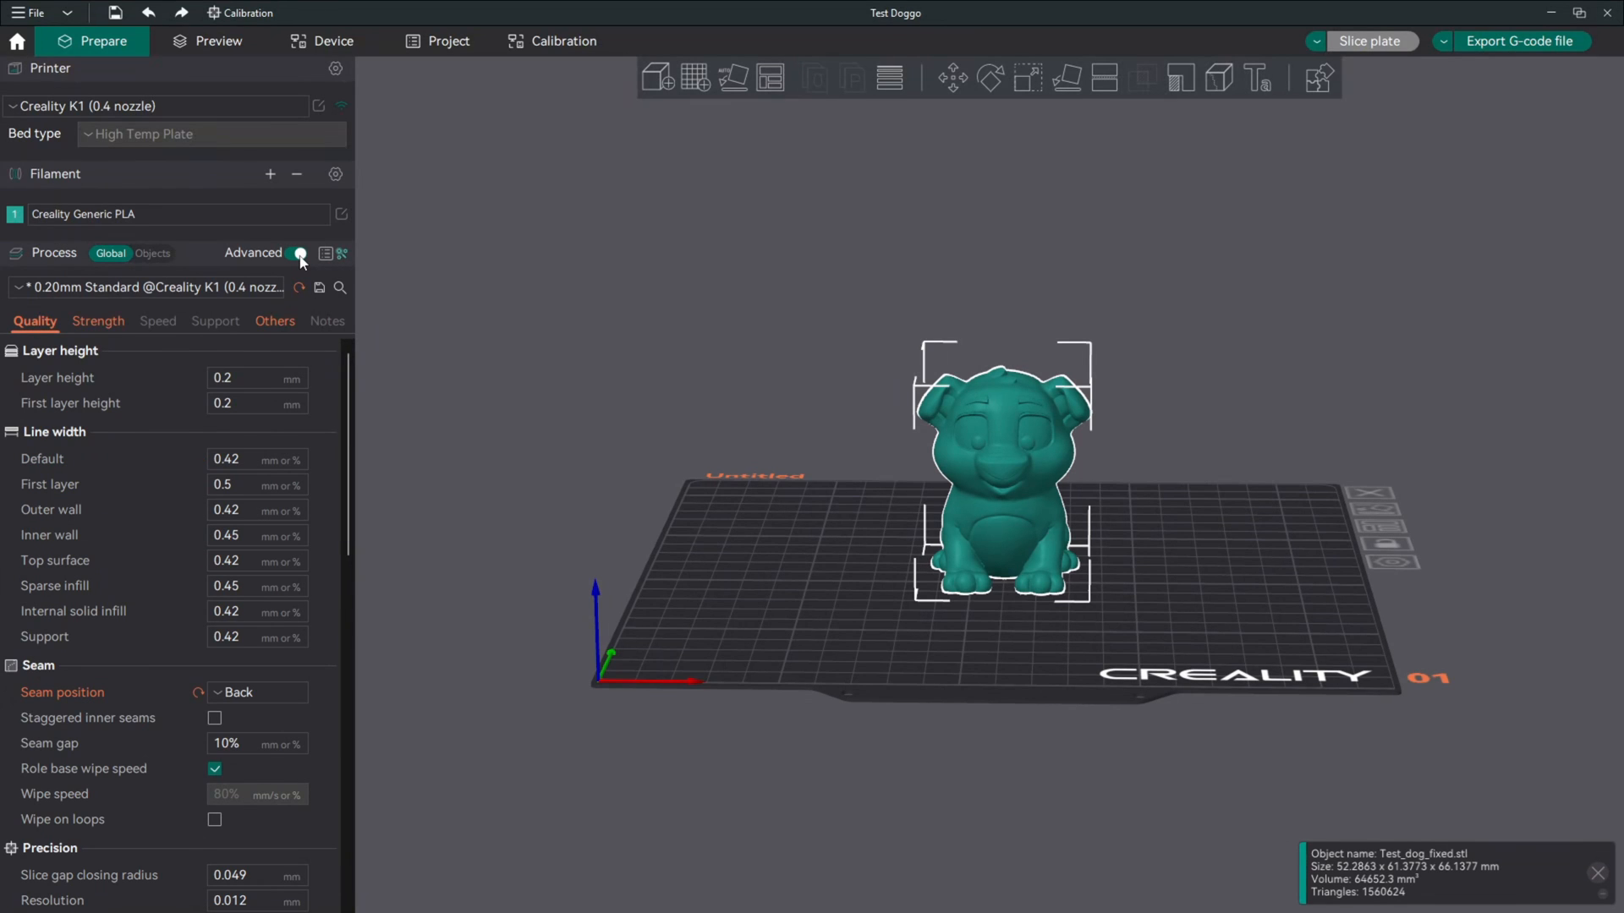
click(294, 254)
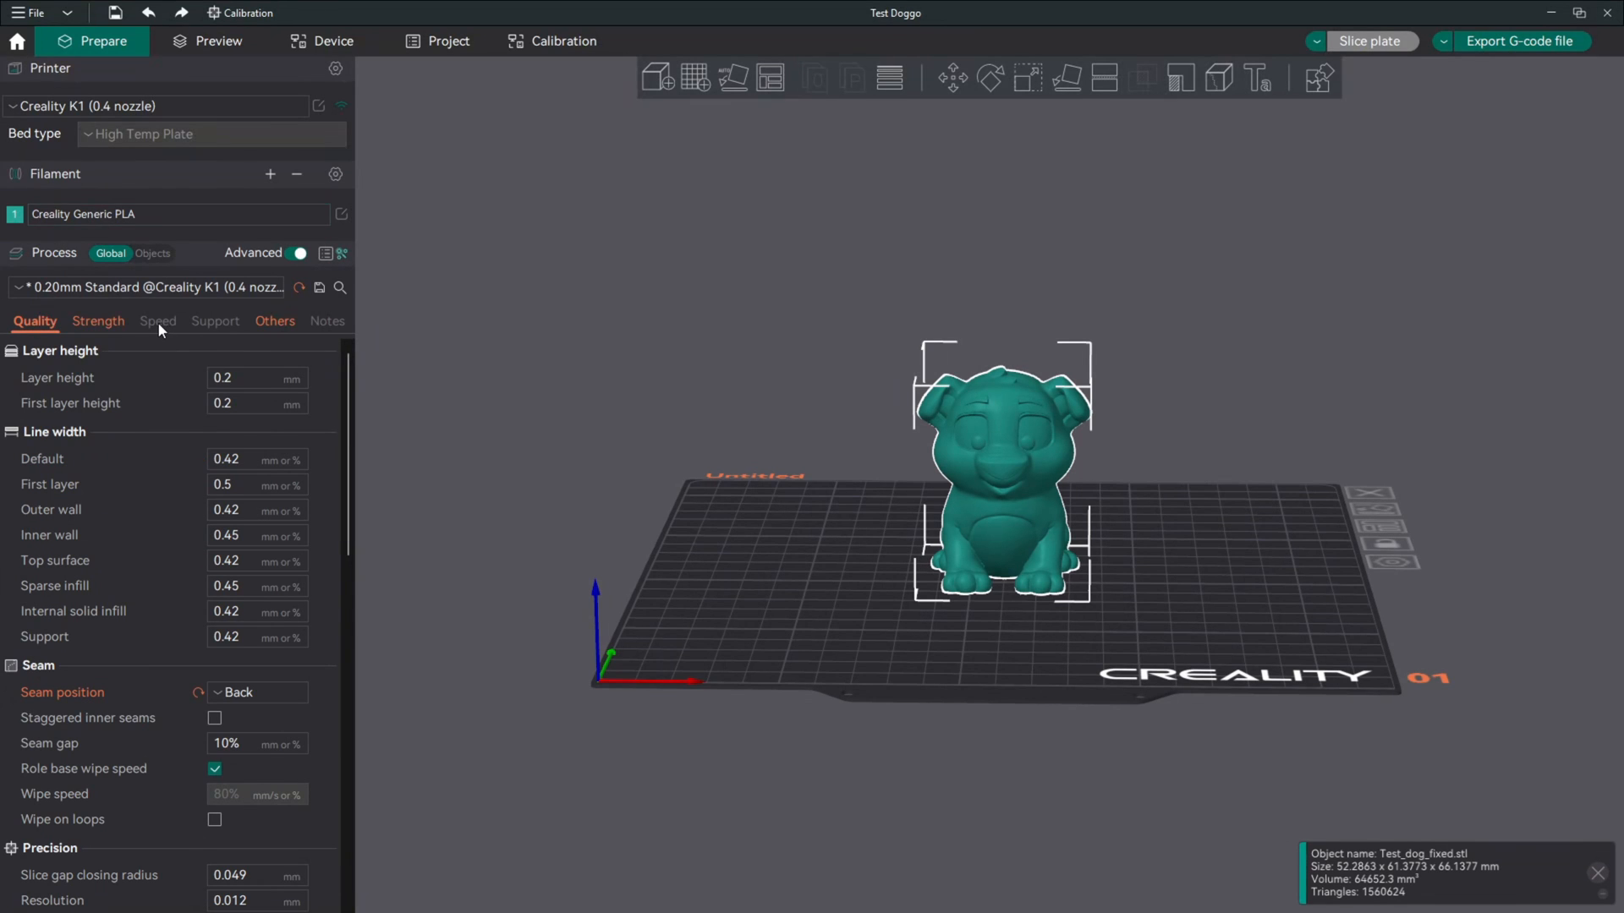
click(97, 321)
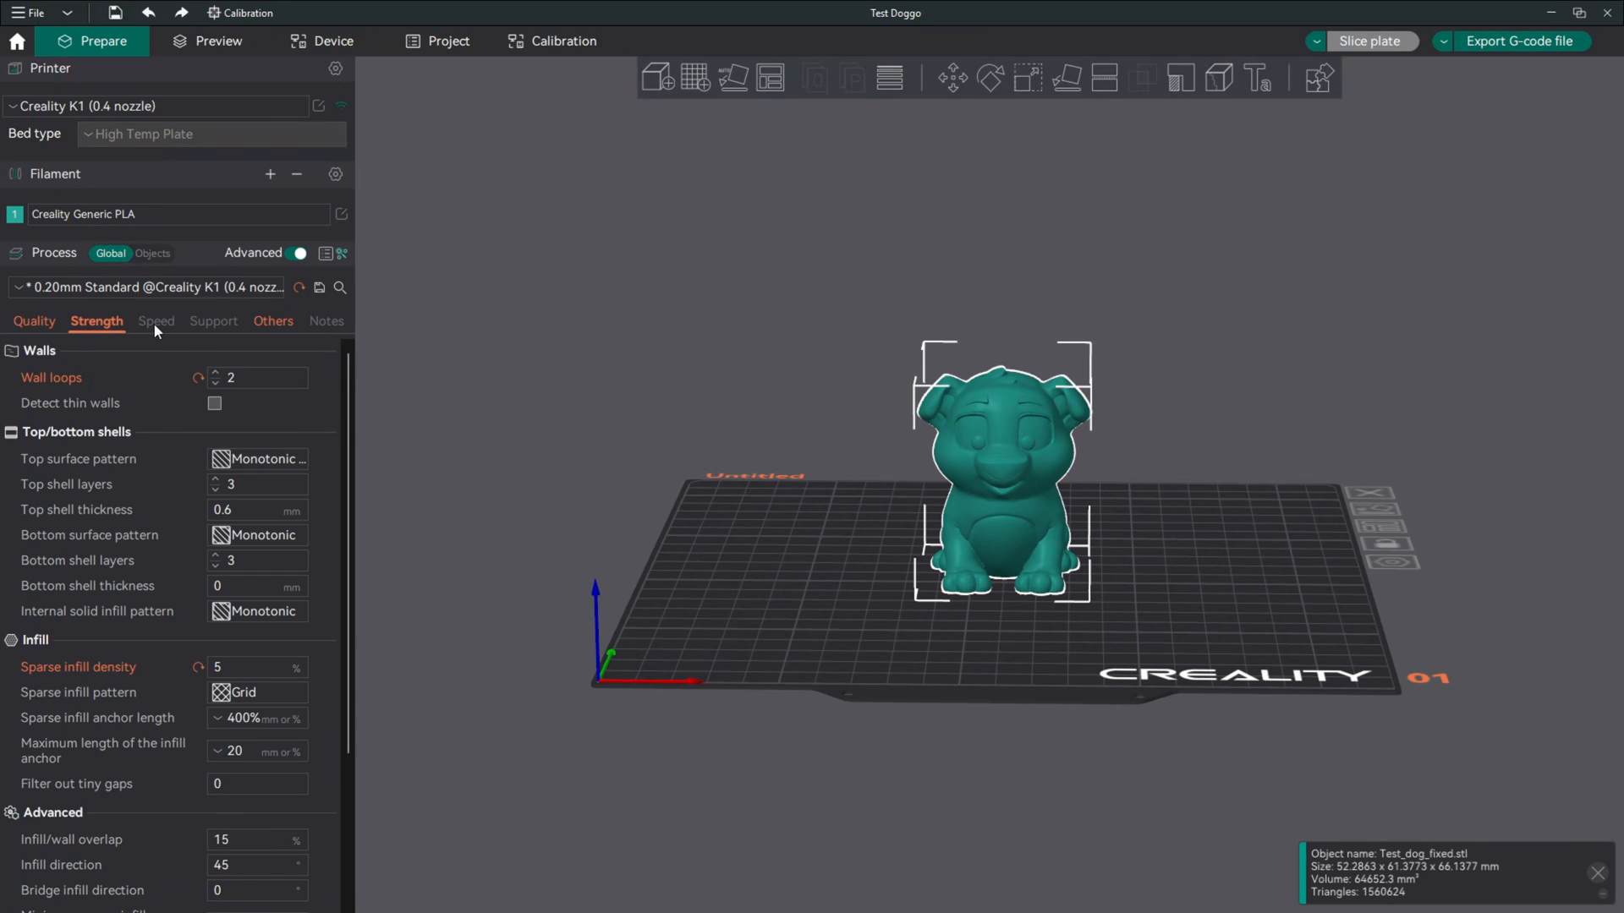
click(156, 322)
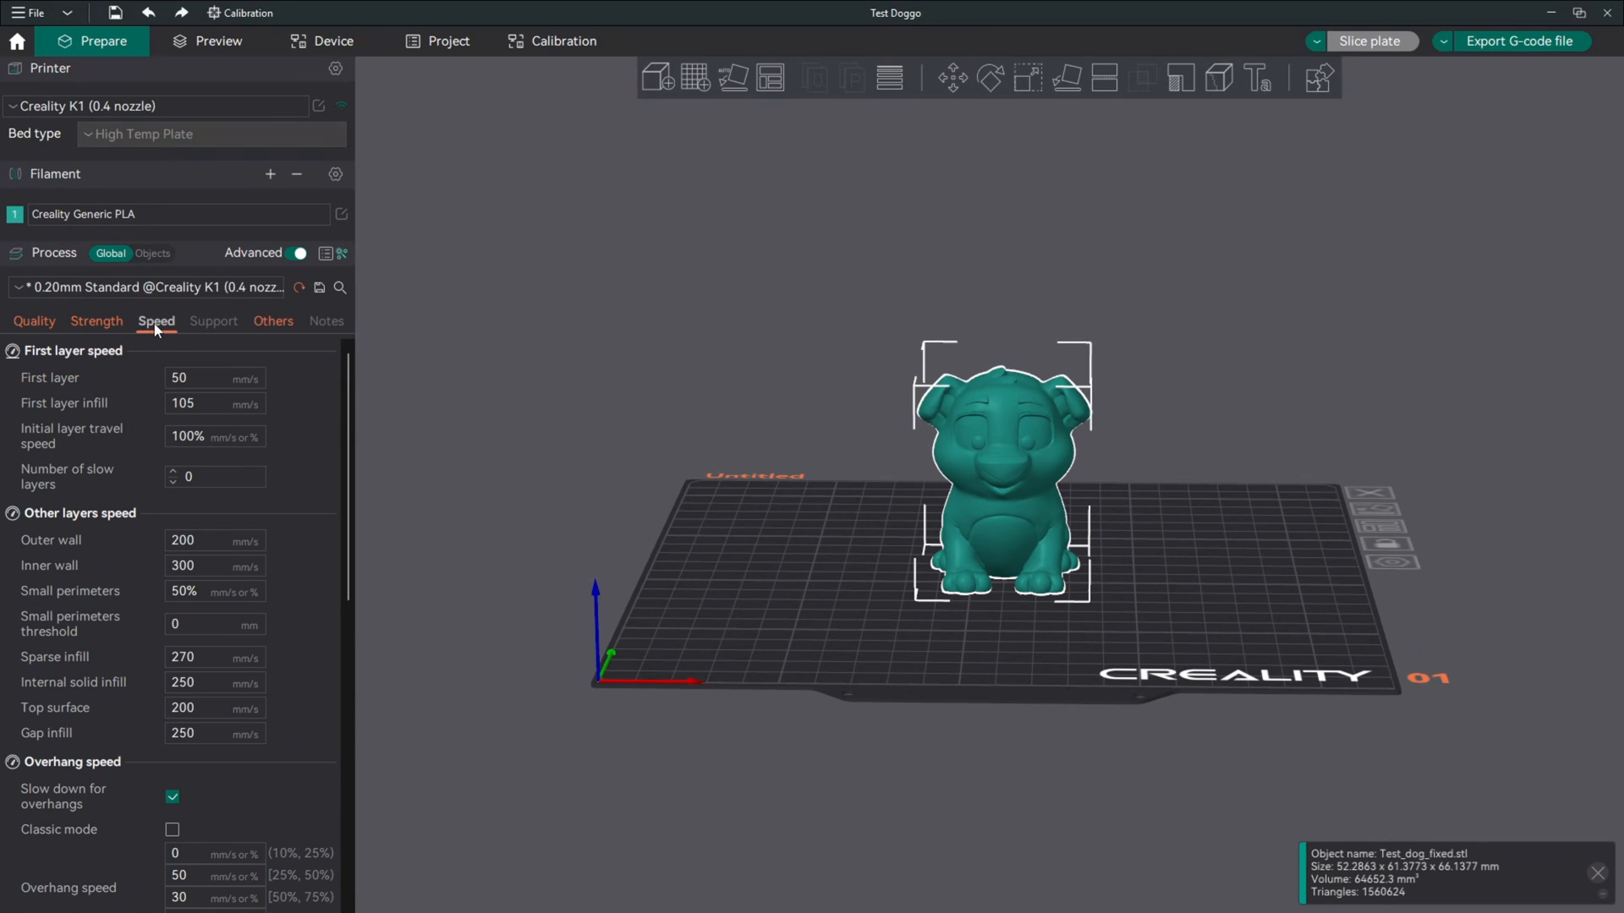
mouse_move(169, 460)
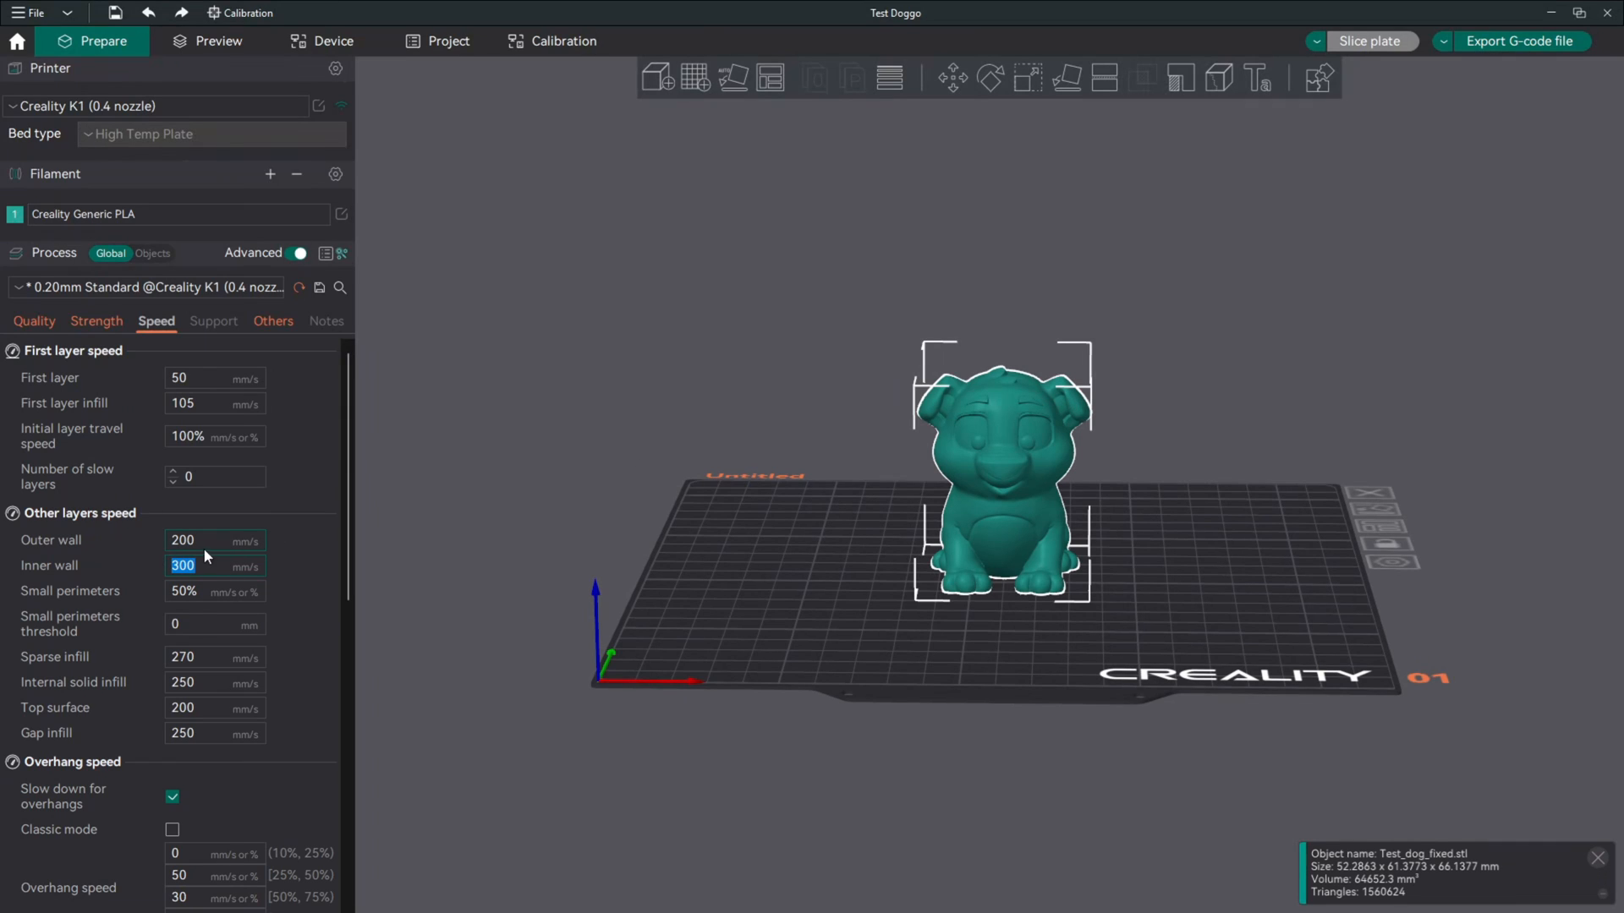
Lower the speeds, inner wall and sparse infill to 250 and outer wall to 170 mm/s.
text(250)
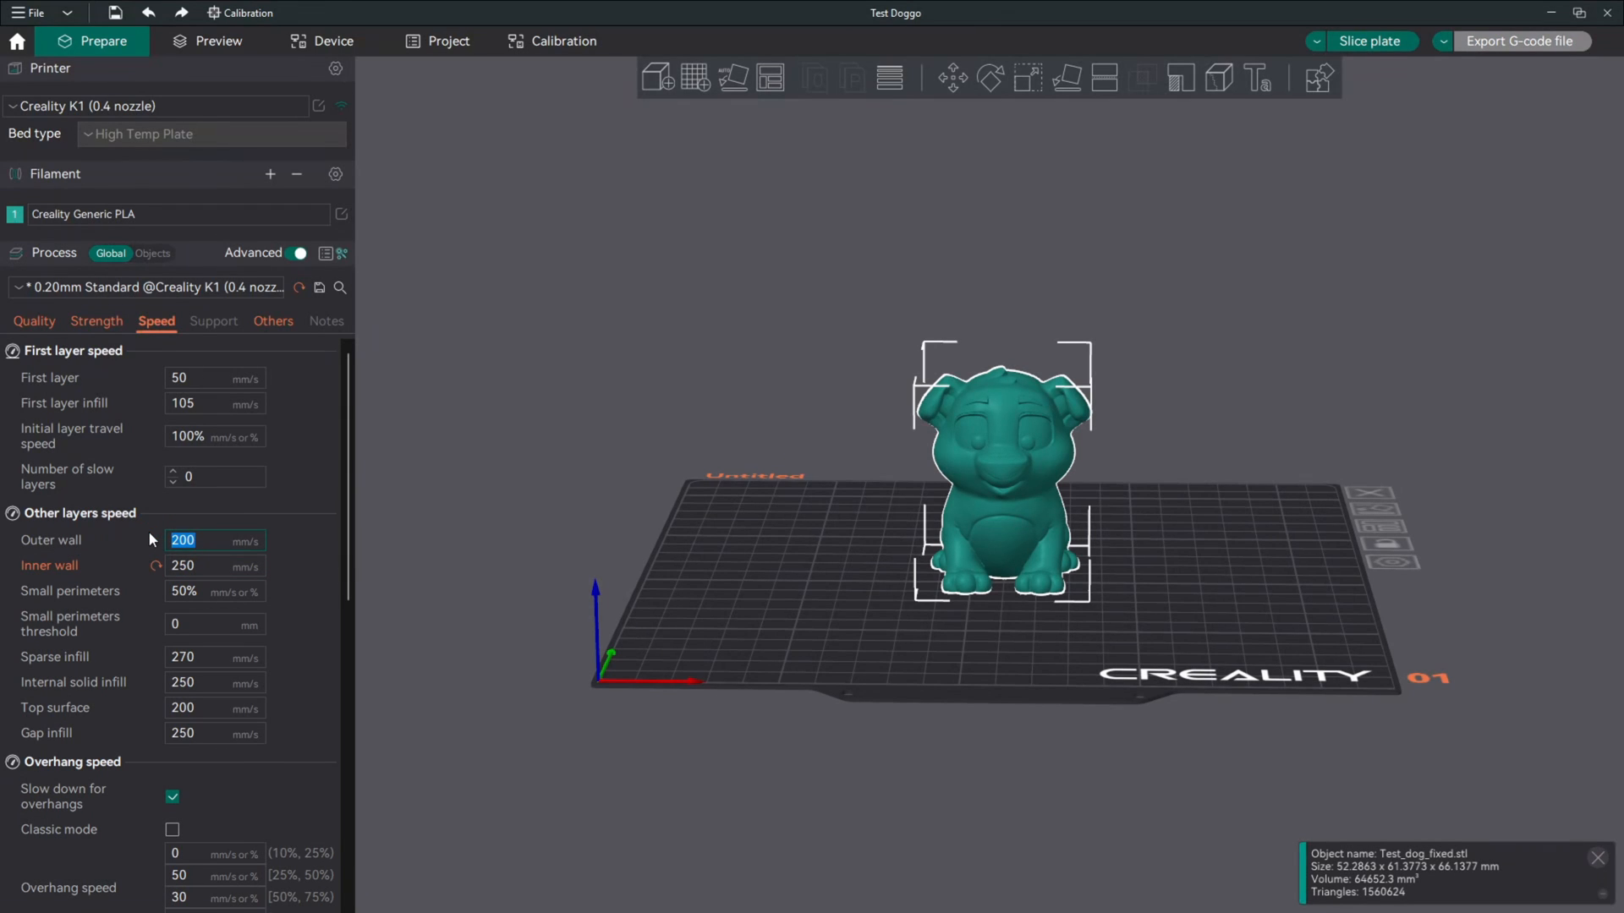
text(170)
click(217, 734)
text(230)
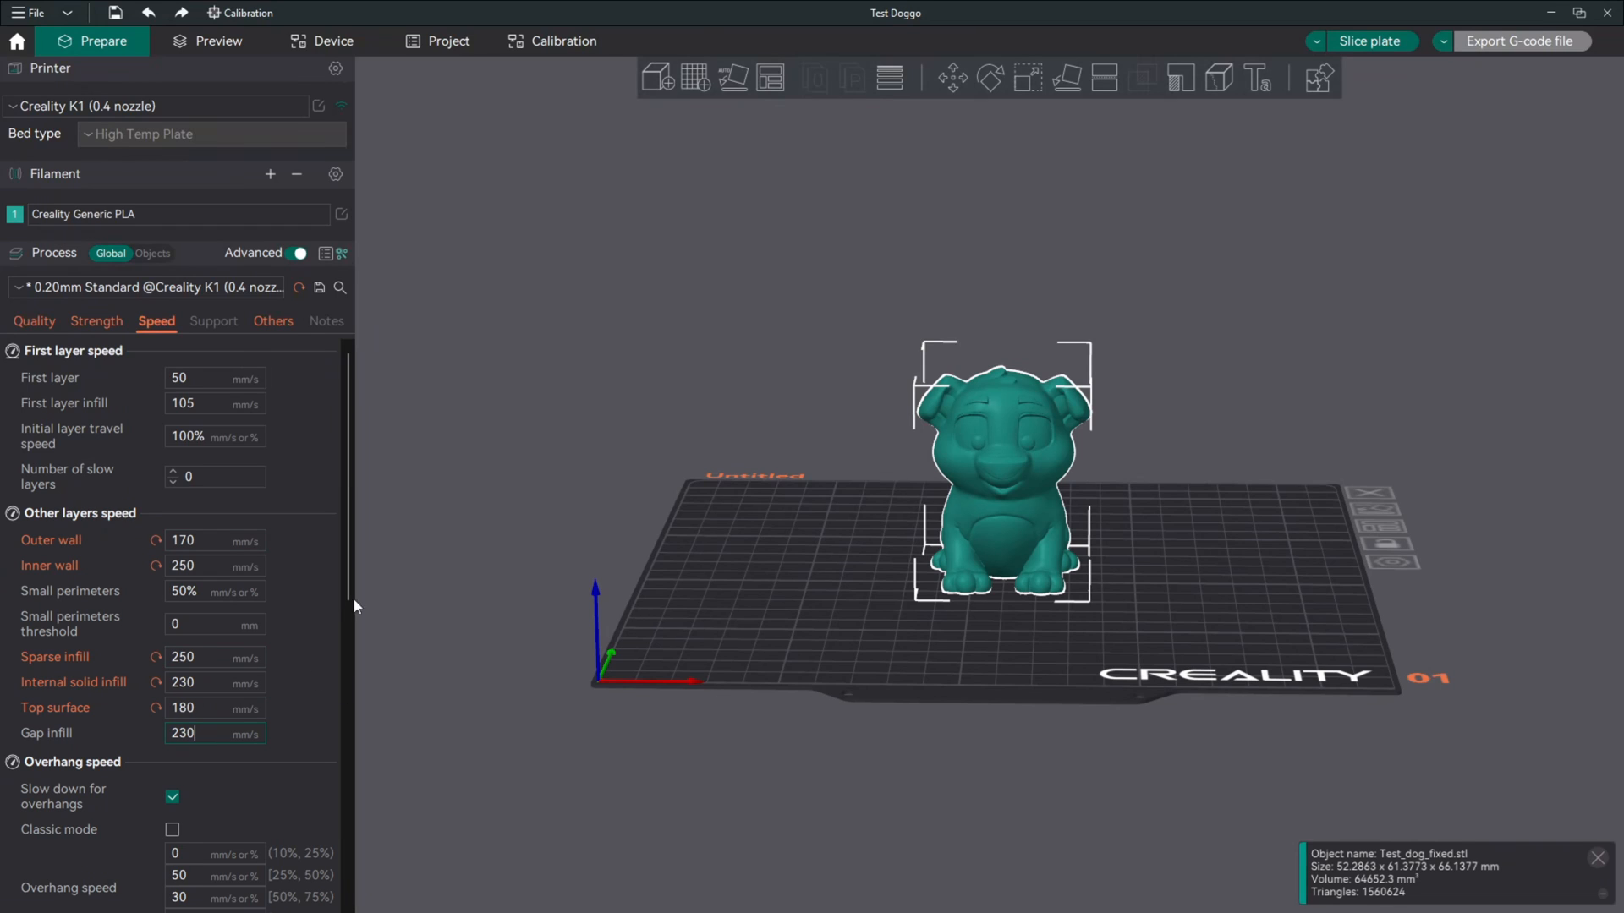
mouse_move(314, 572)
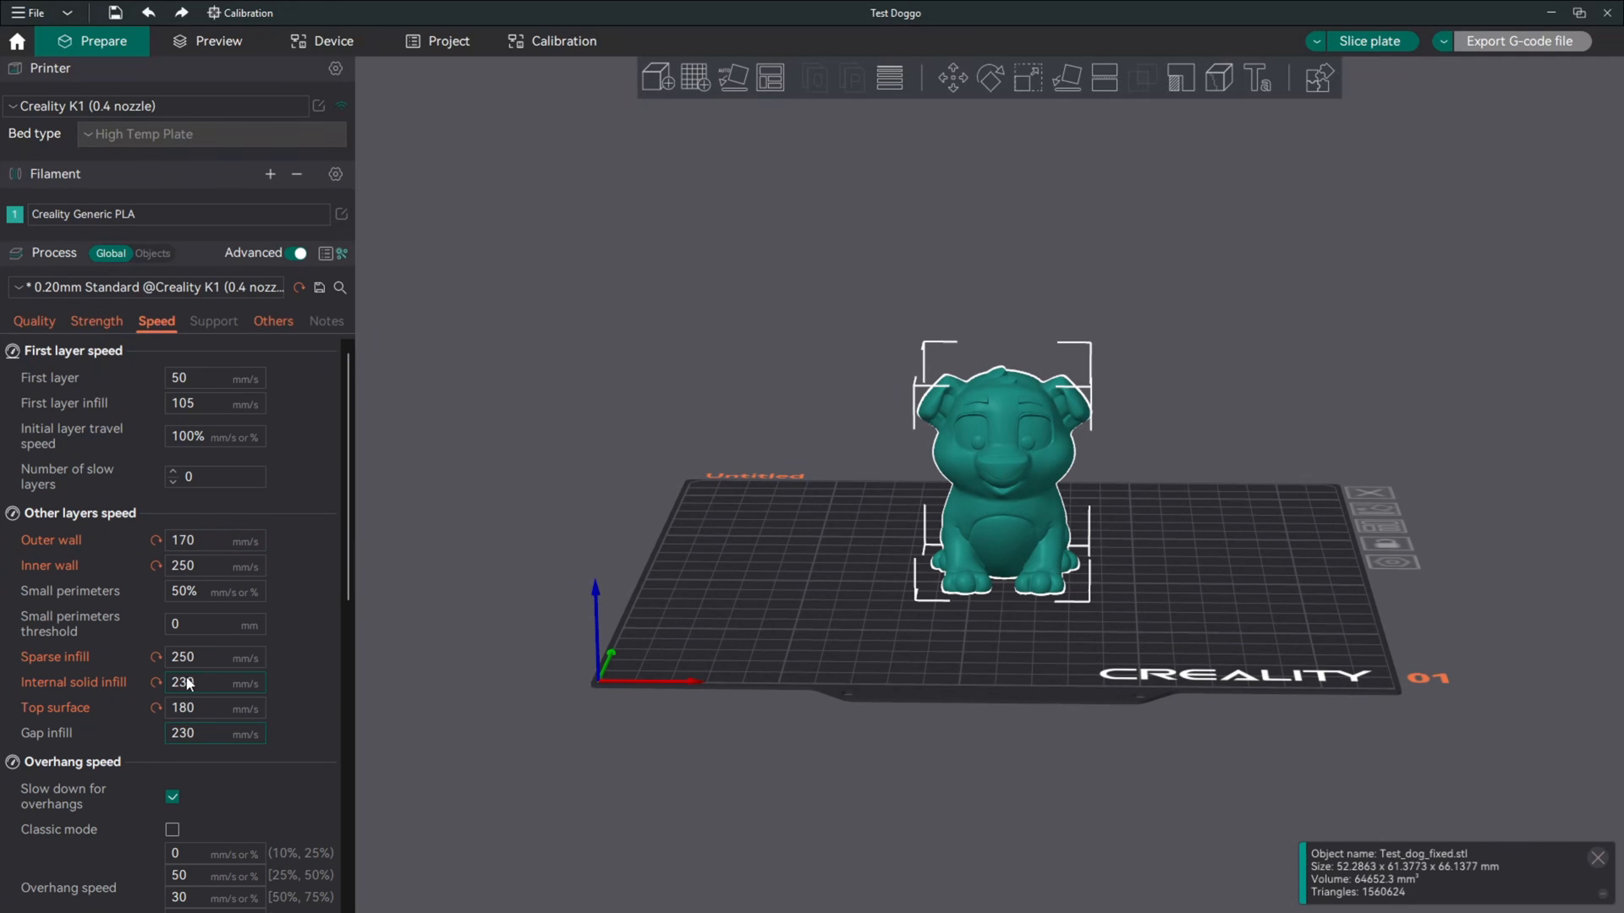
click(220, 41)
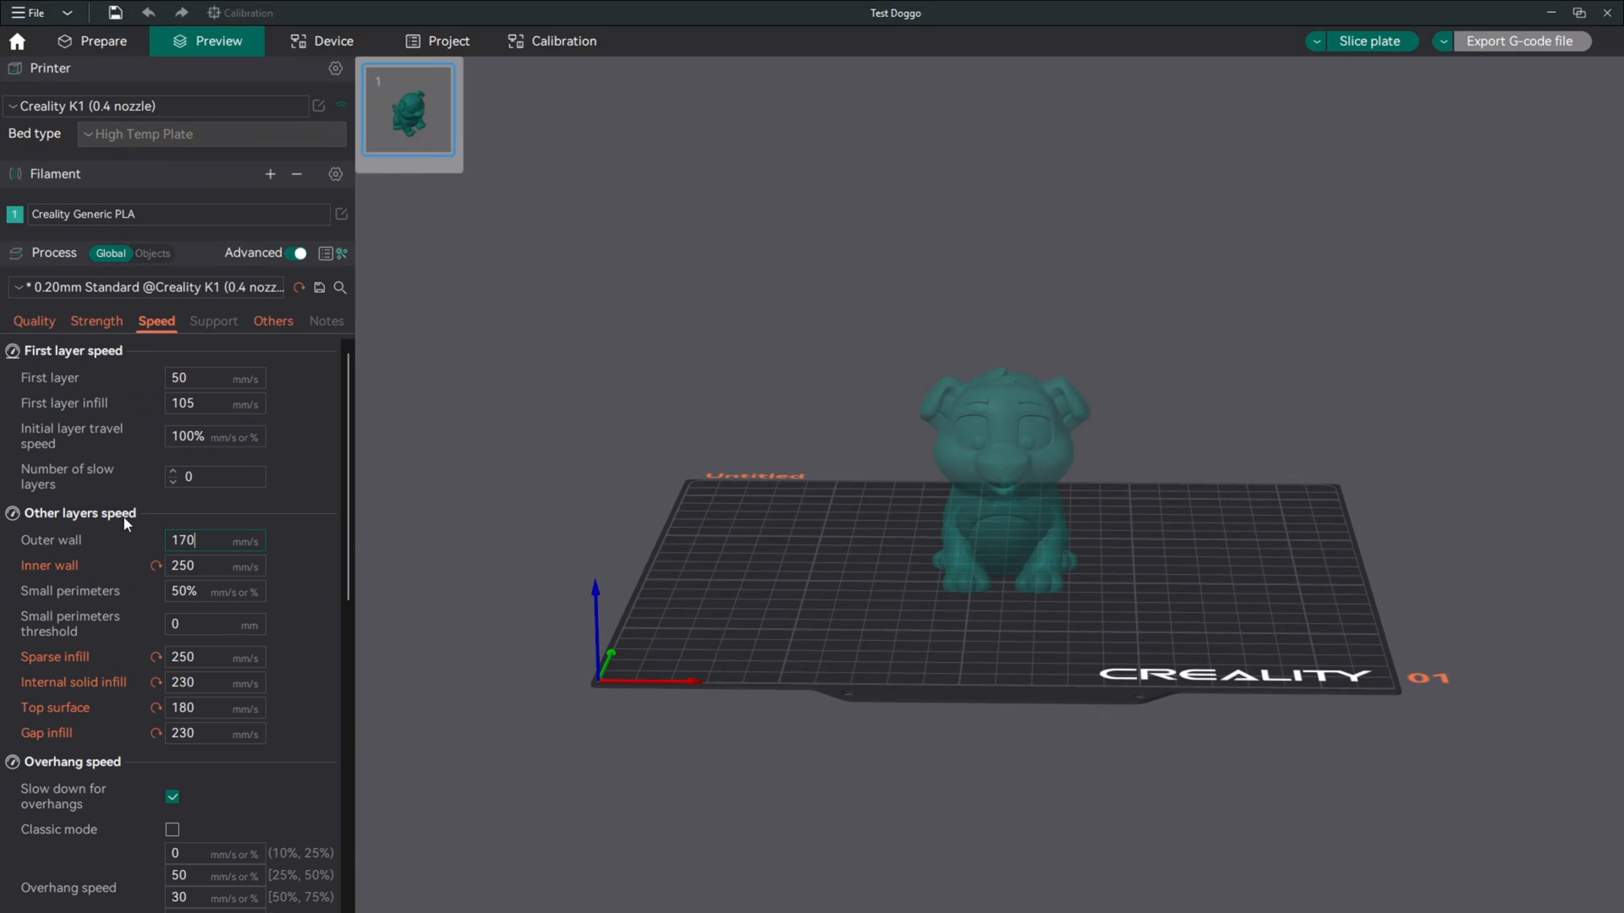
mouse_move(675, 406)
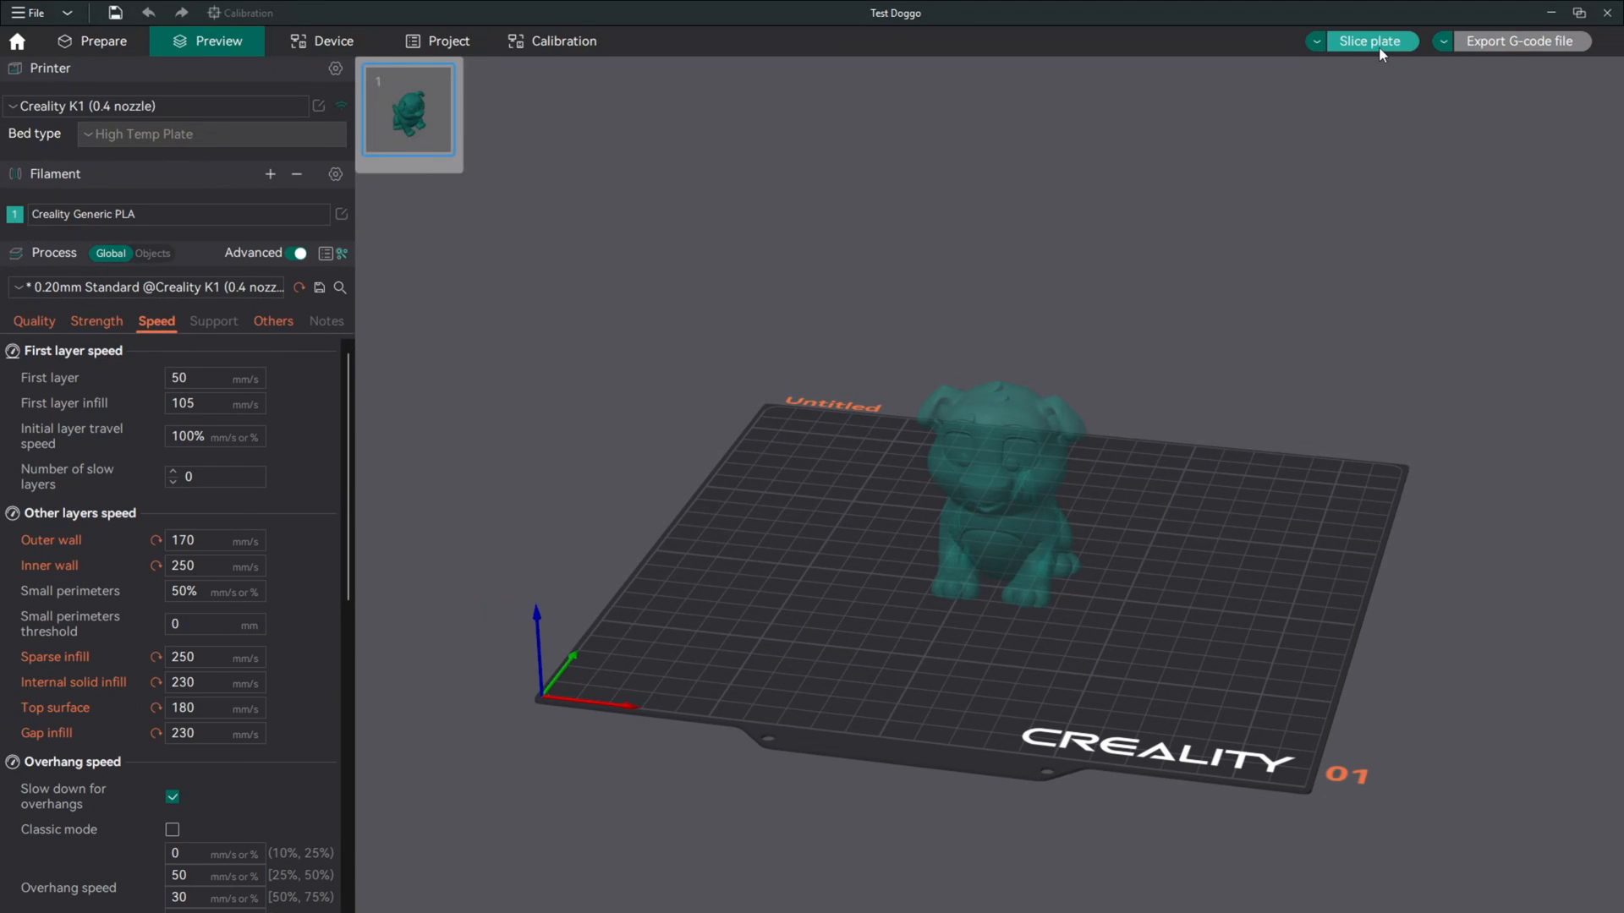
Re-slice the plate and scrub the layer slider from first layer back to the top.
click(1374, 40)
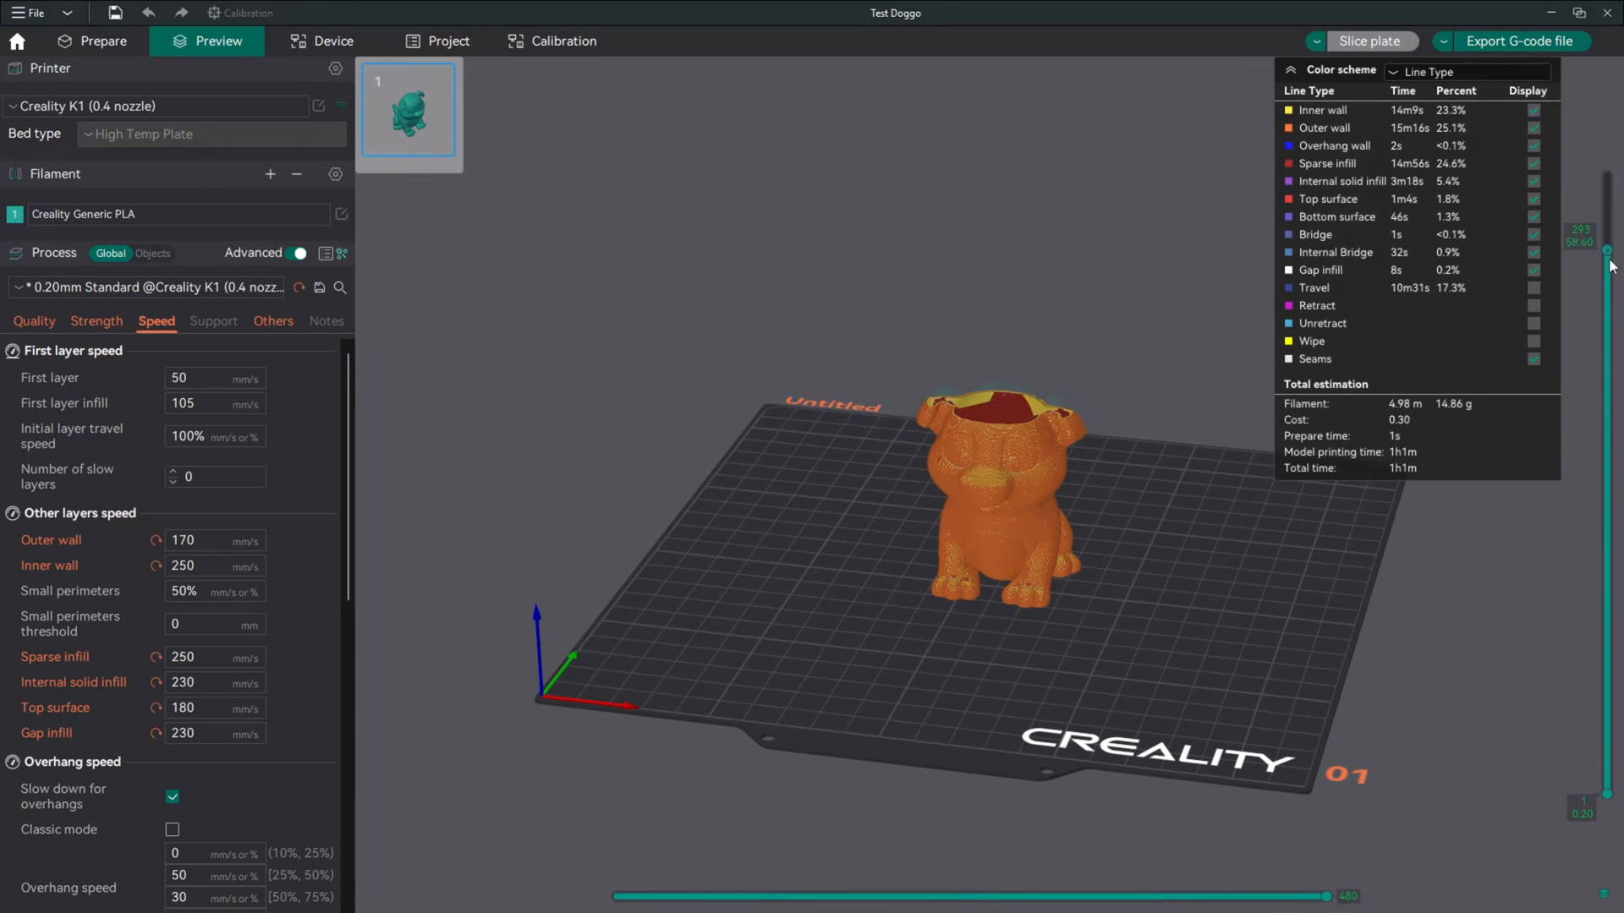
drag(1607, 254, 1607, 482)
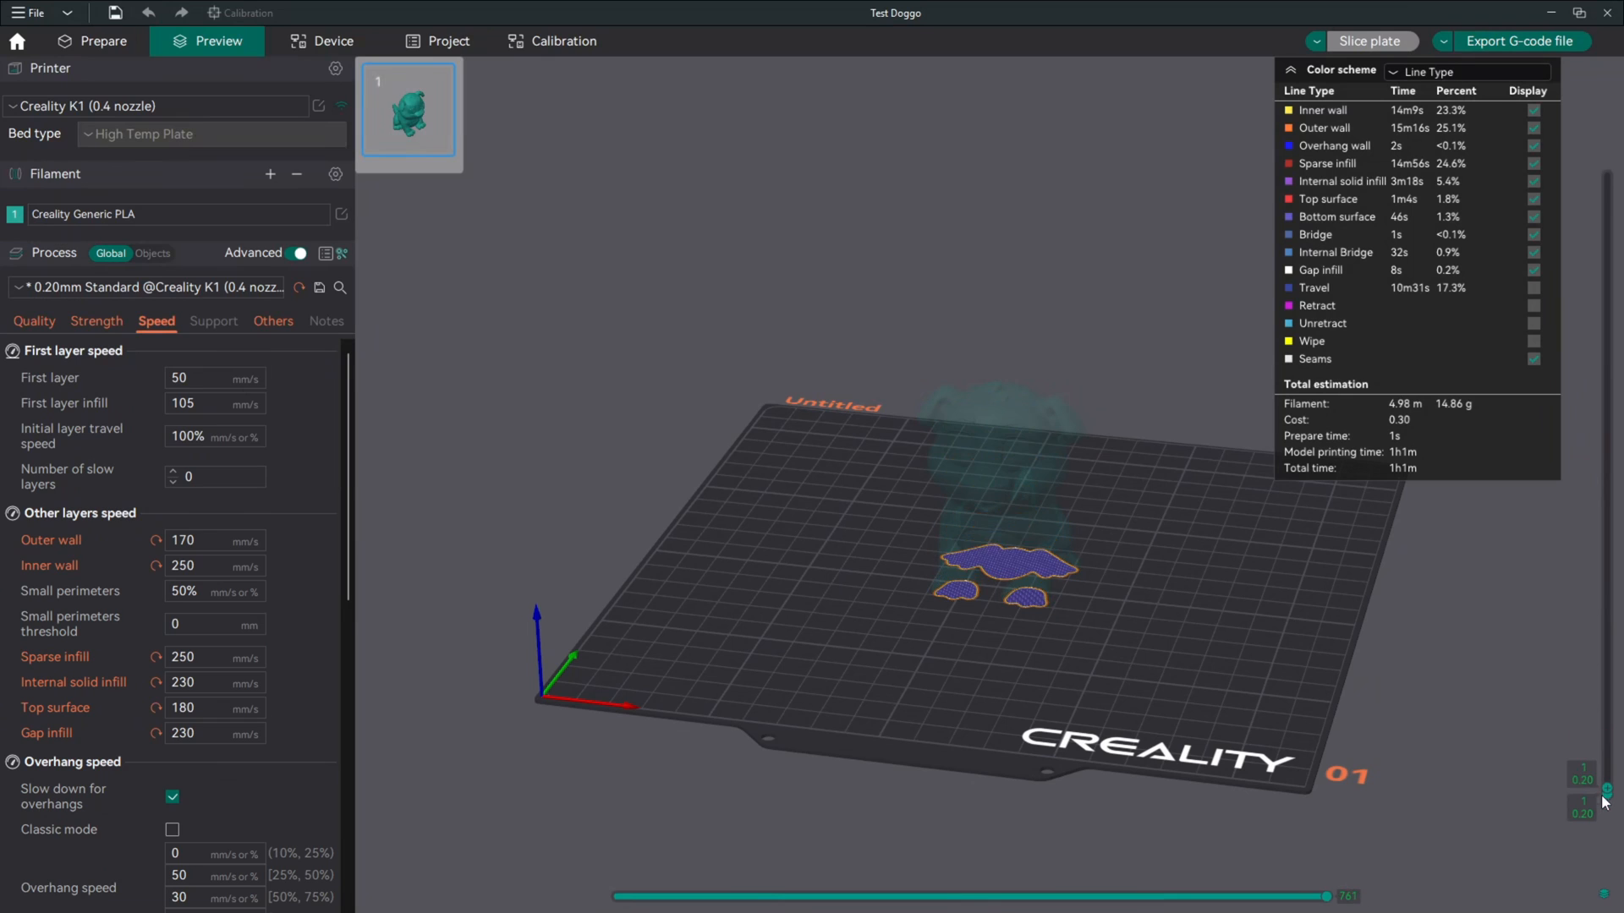
drag(1604, 797, 1603, 565)
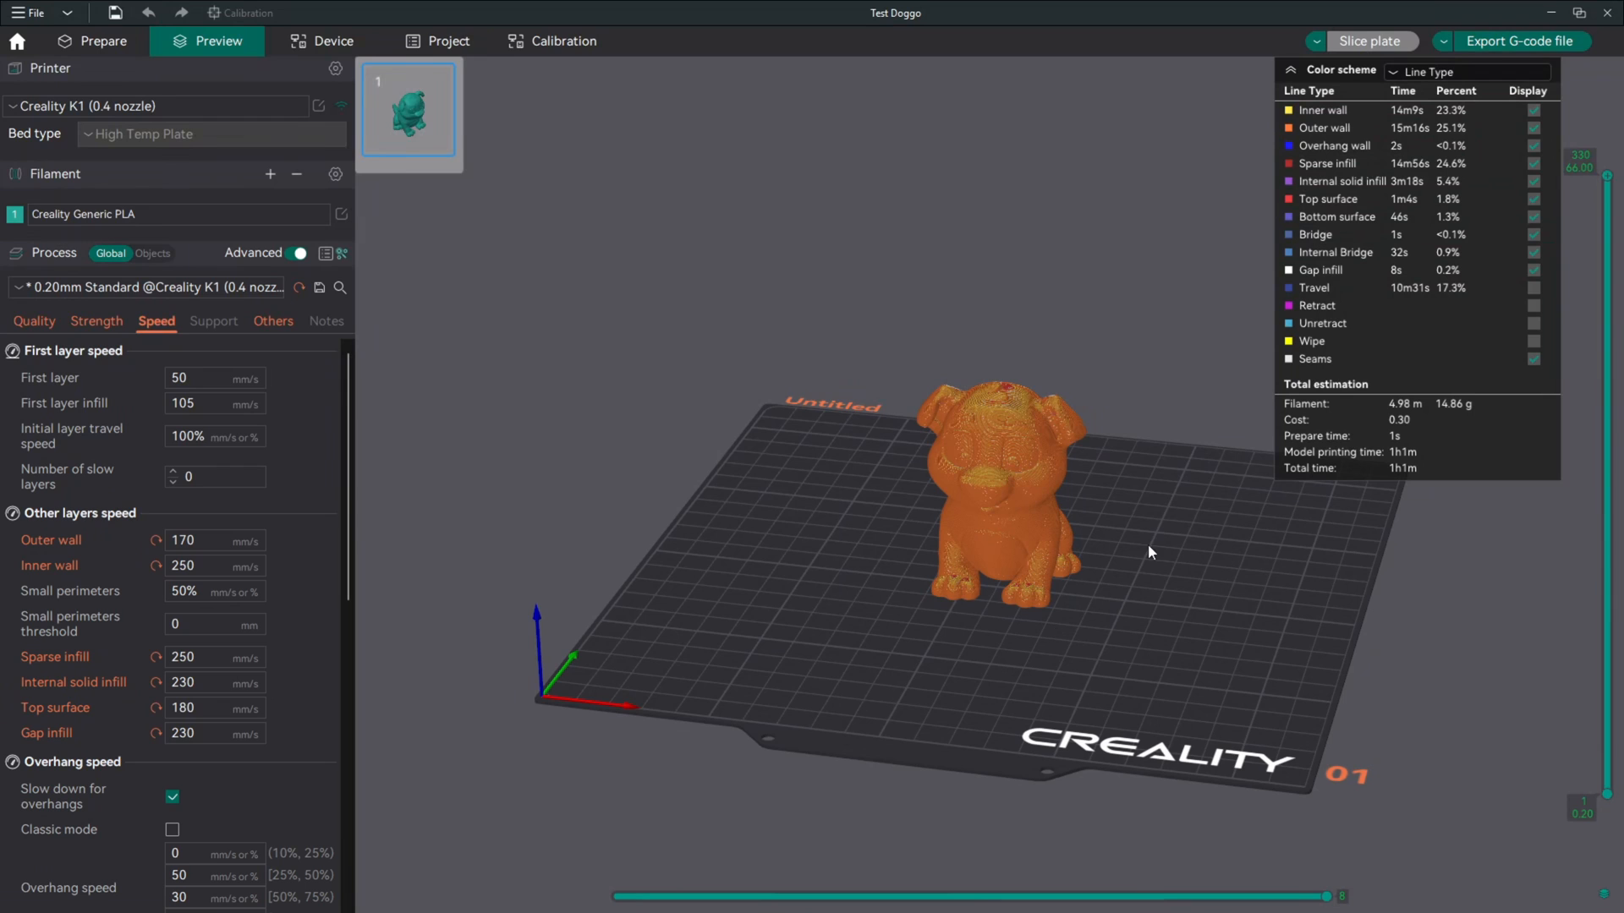
mouse_move(1514, 42)
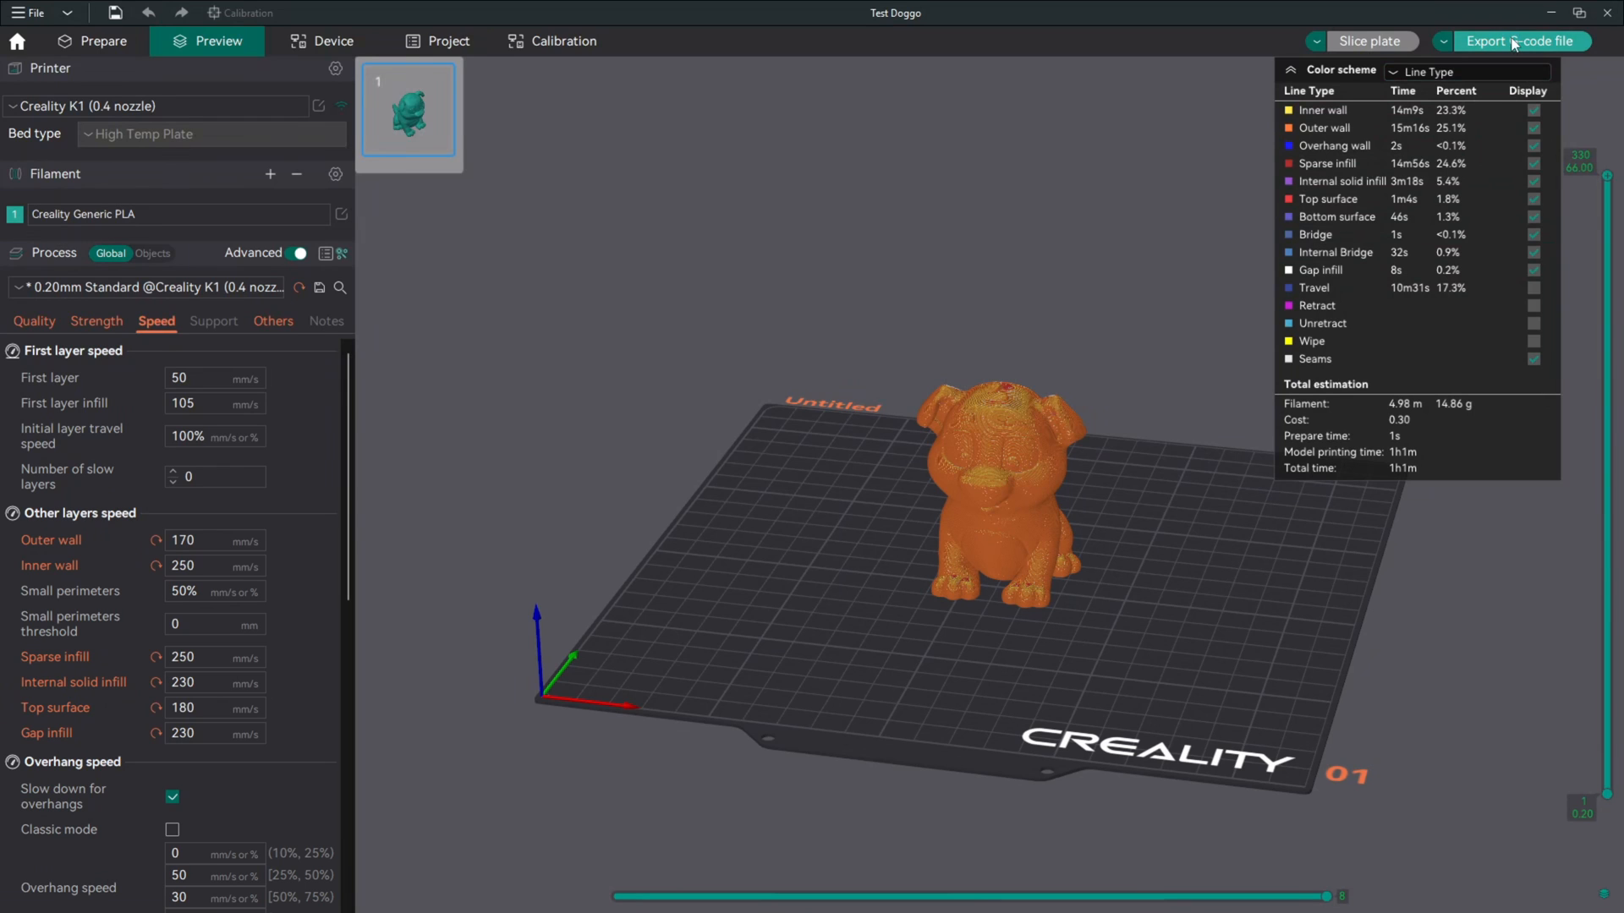
Export the sliced G-code, naming the file 'Test Doggy K1'.
click(1516, 40)
text(Test Doggy K1)
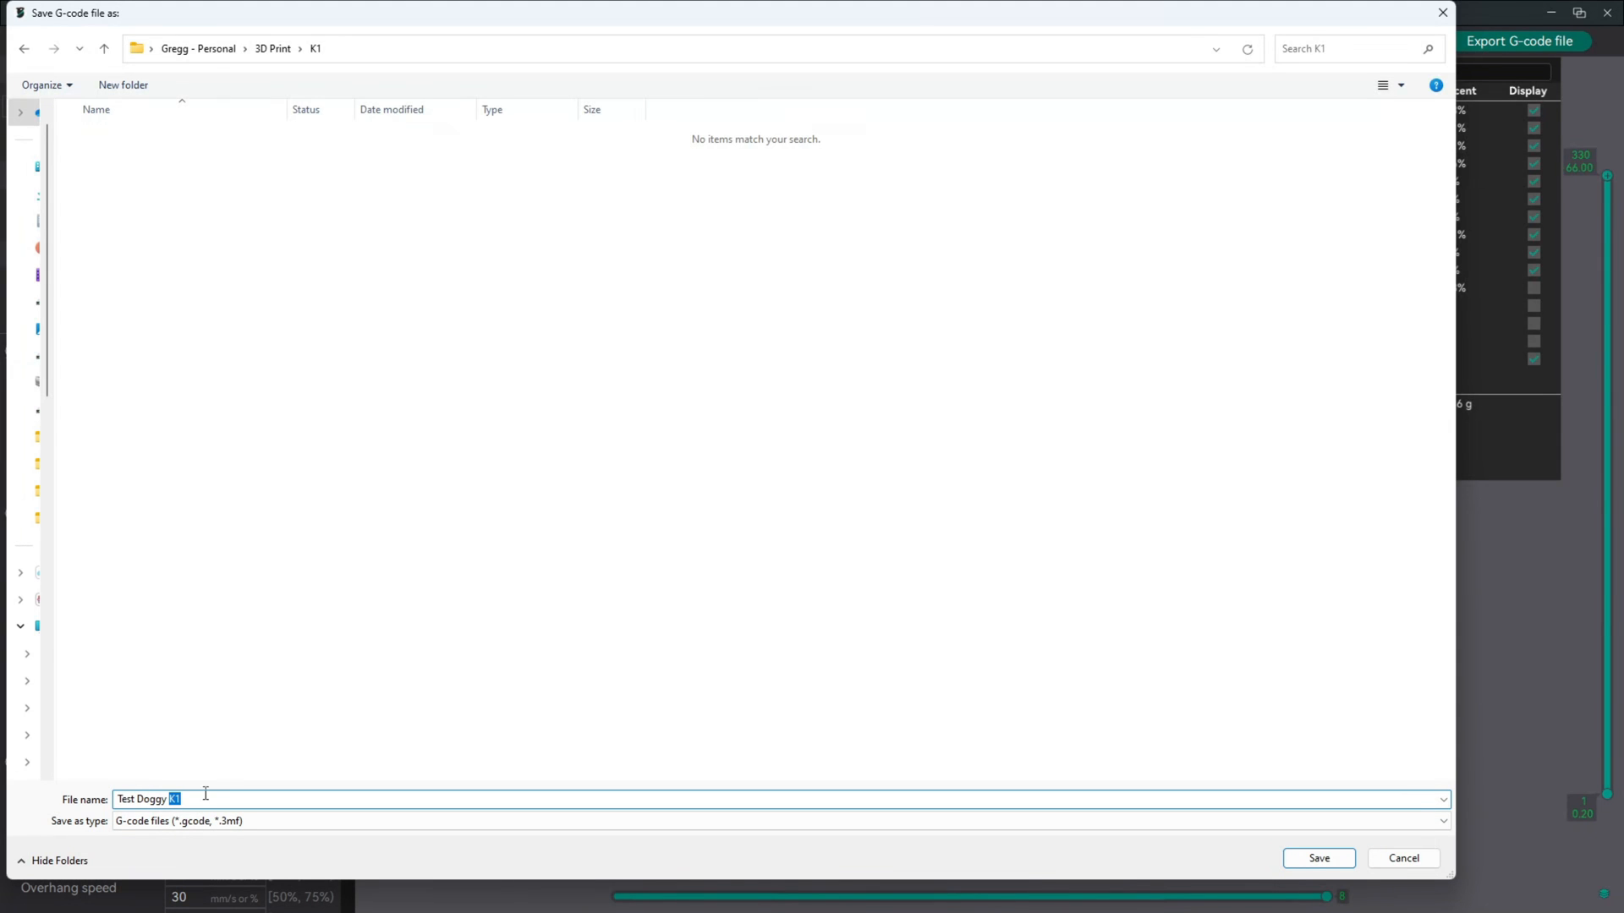
click(1341, 858)
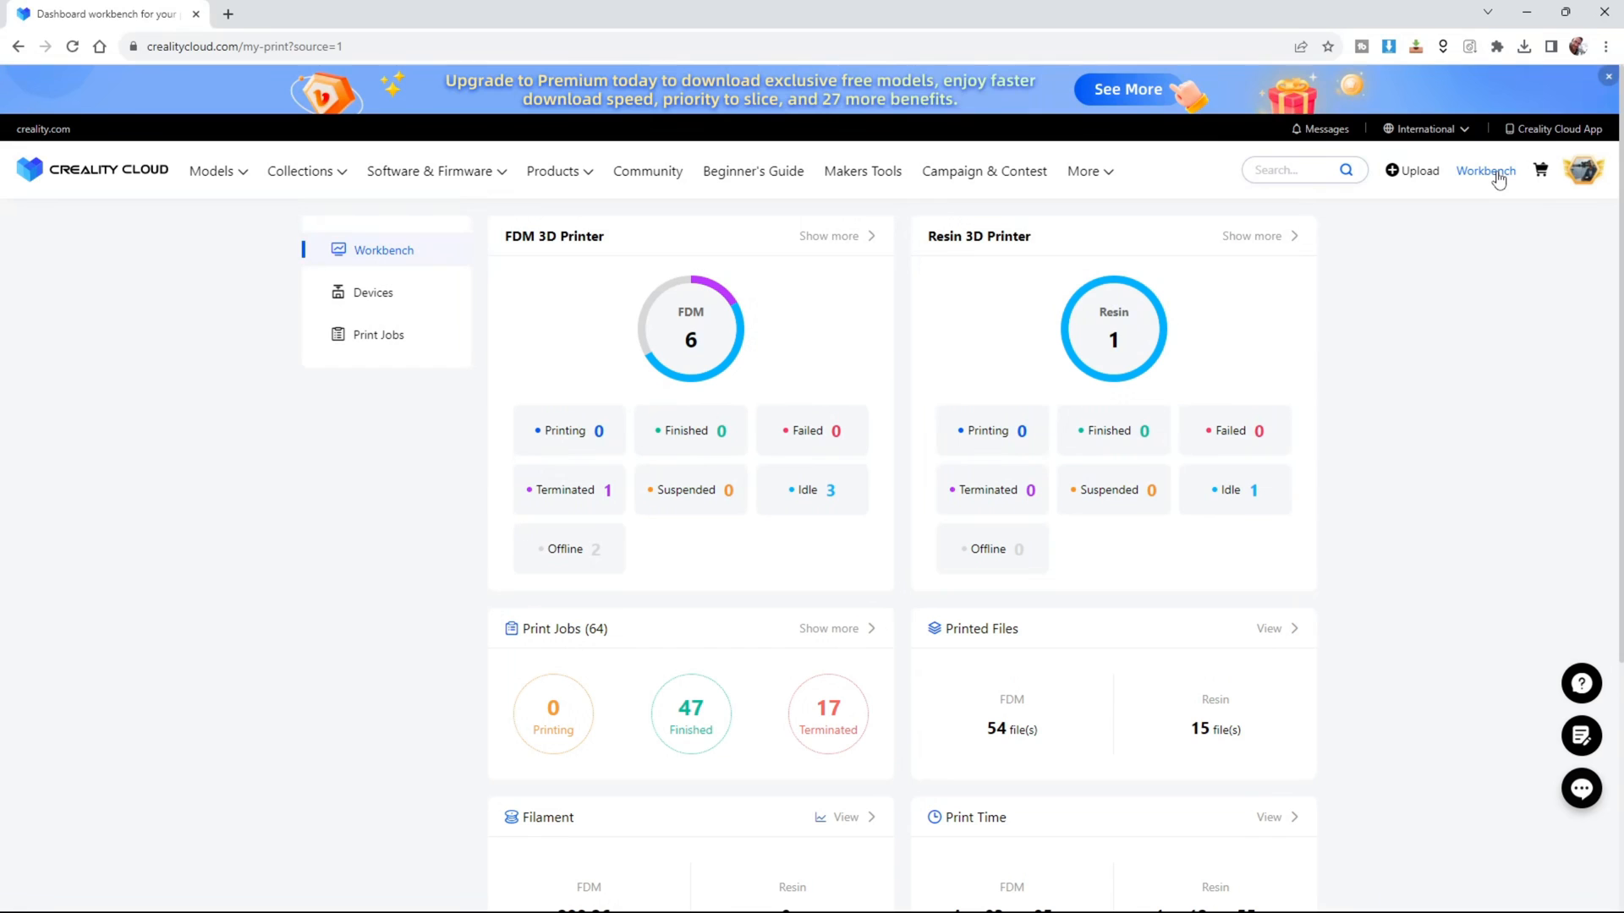
List all registered printers, confirming K1 'Spender' is online, and show the upload choices.
click(372, 291)
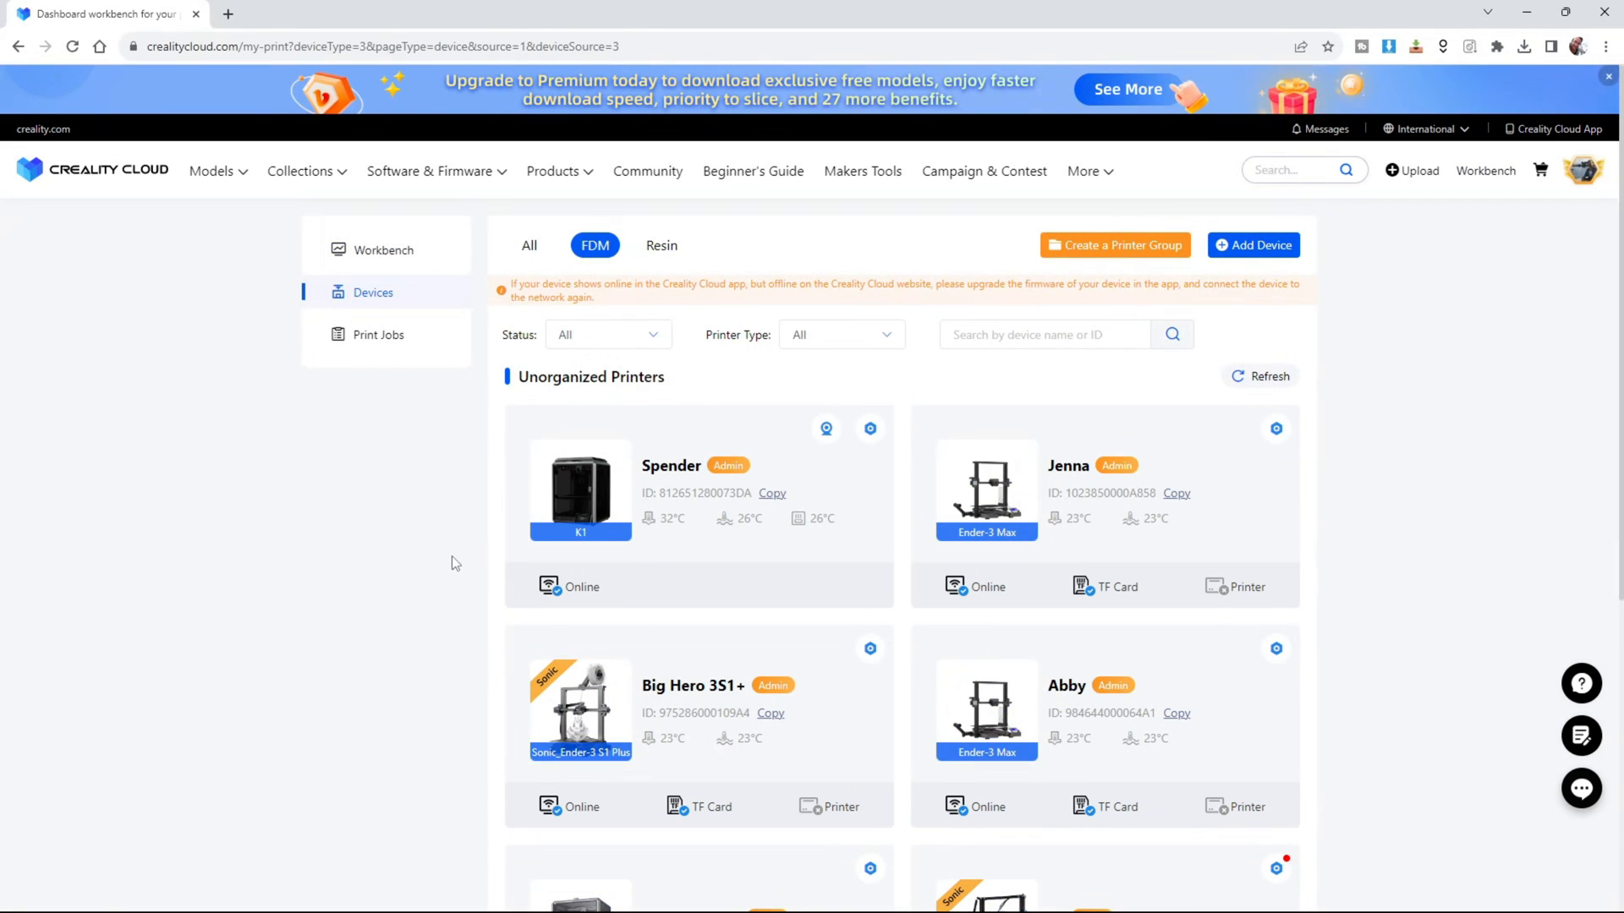
mouse_move(635, 553)
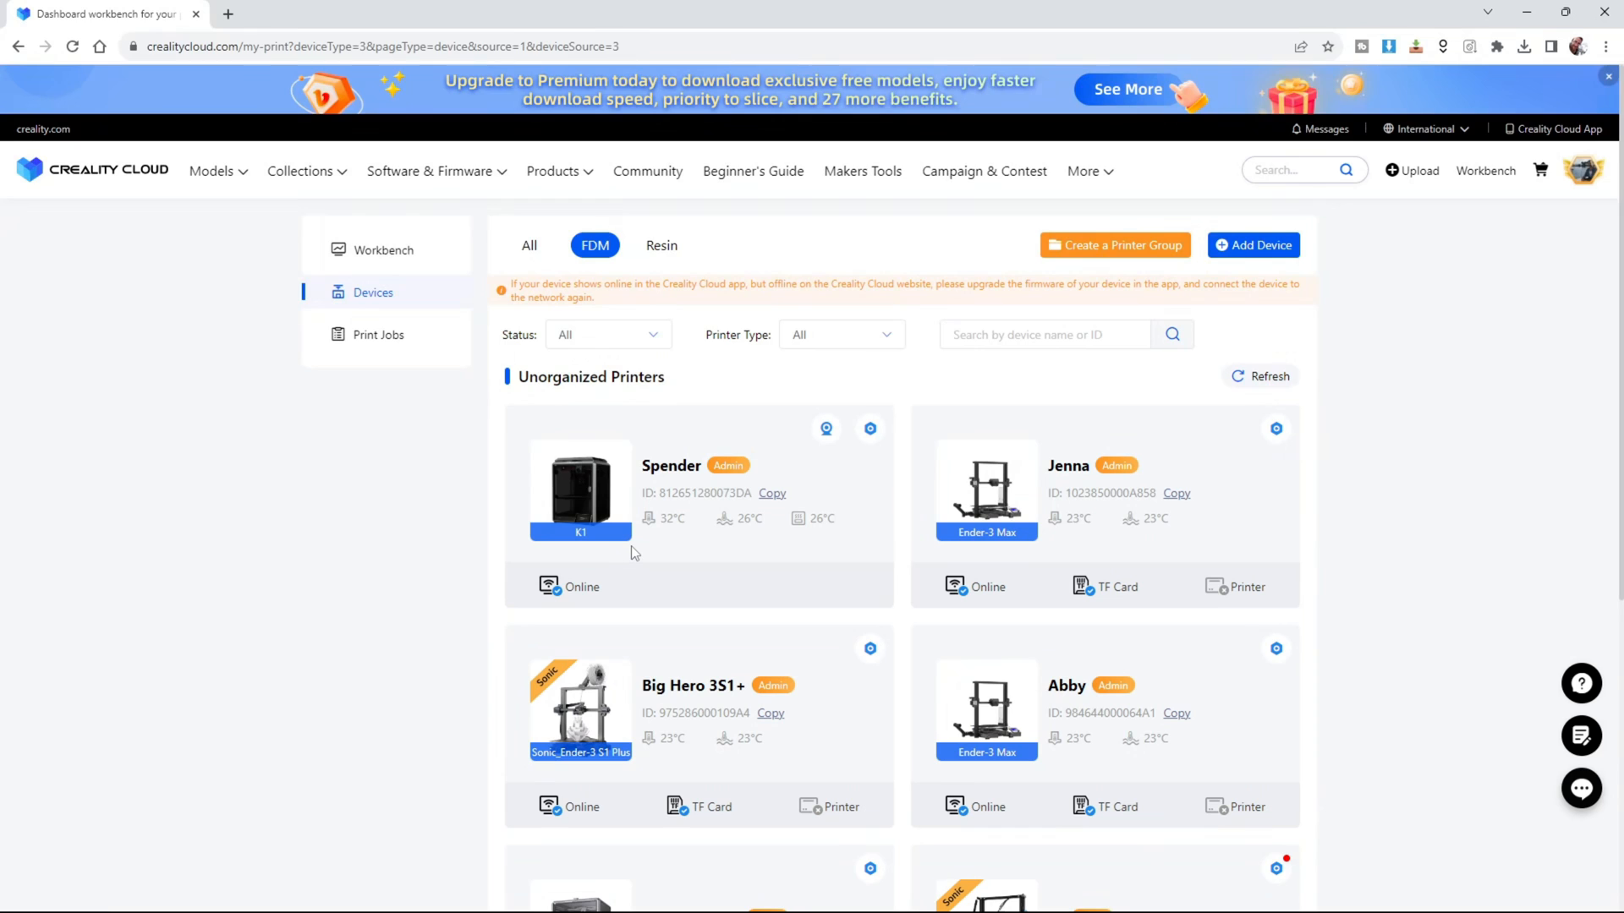
mouse_move(646, 474)
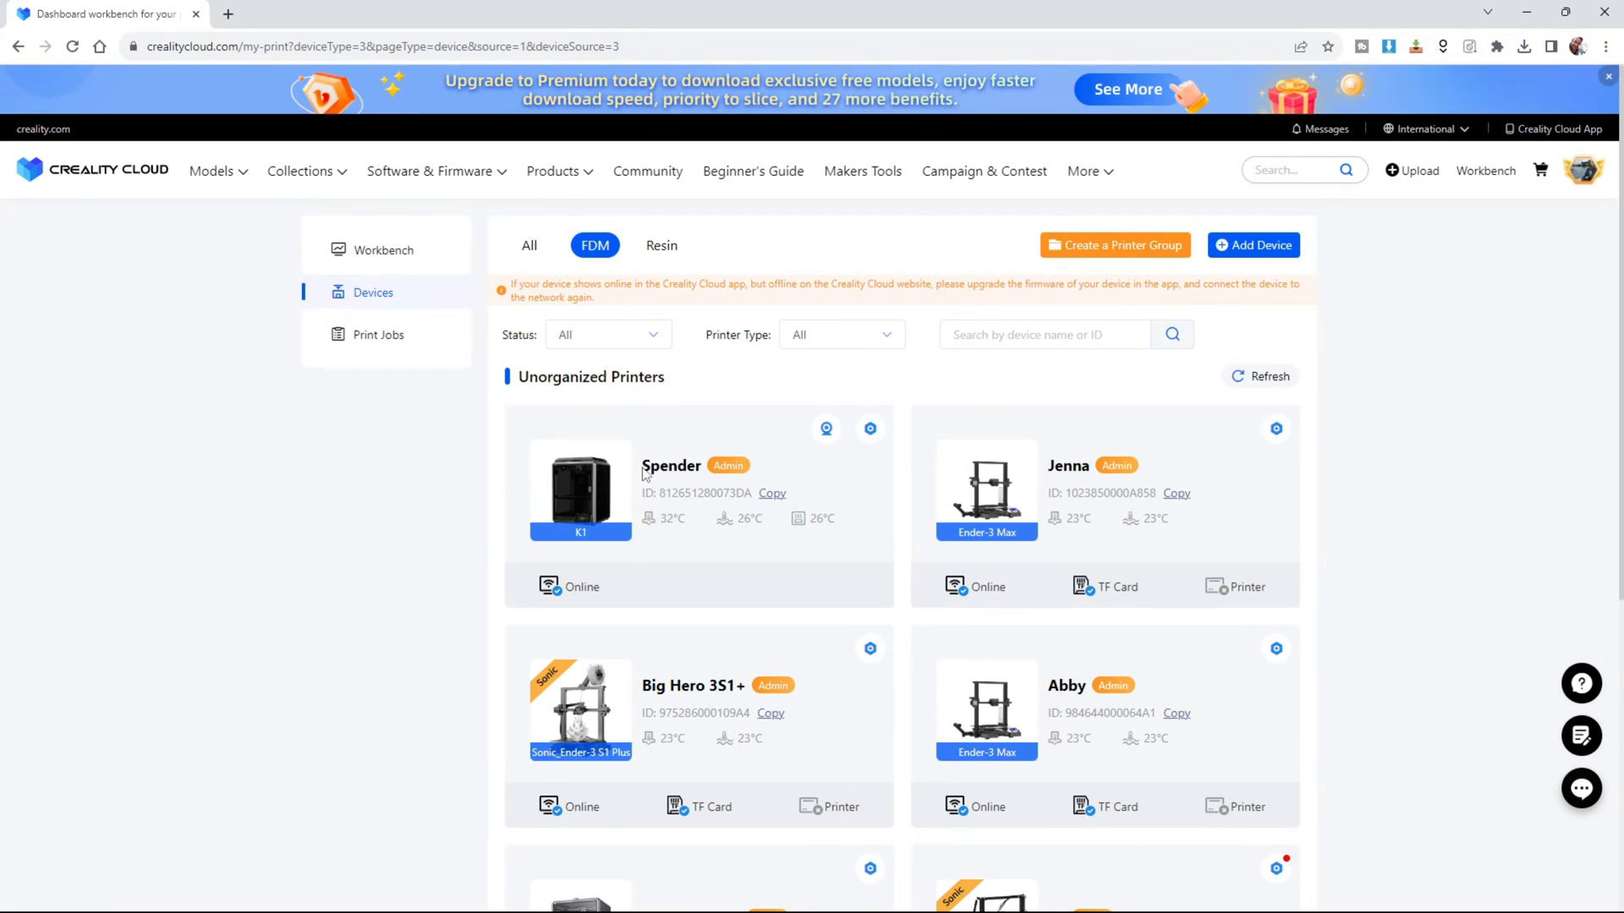
click(528, 246)
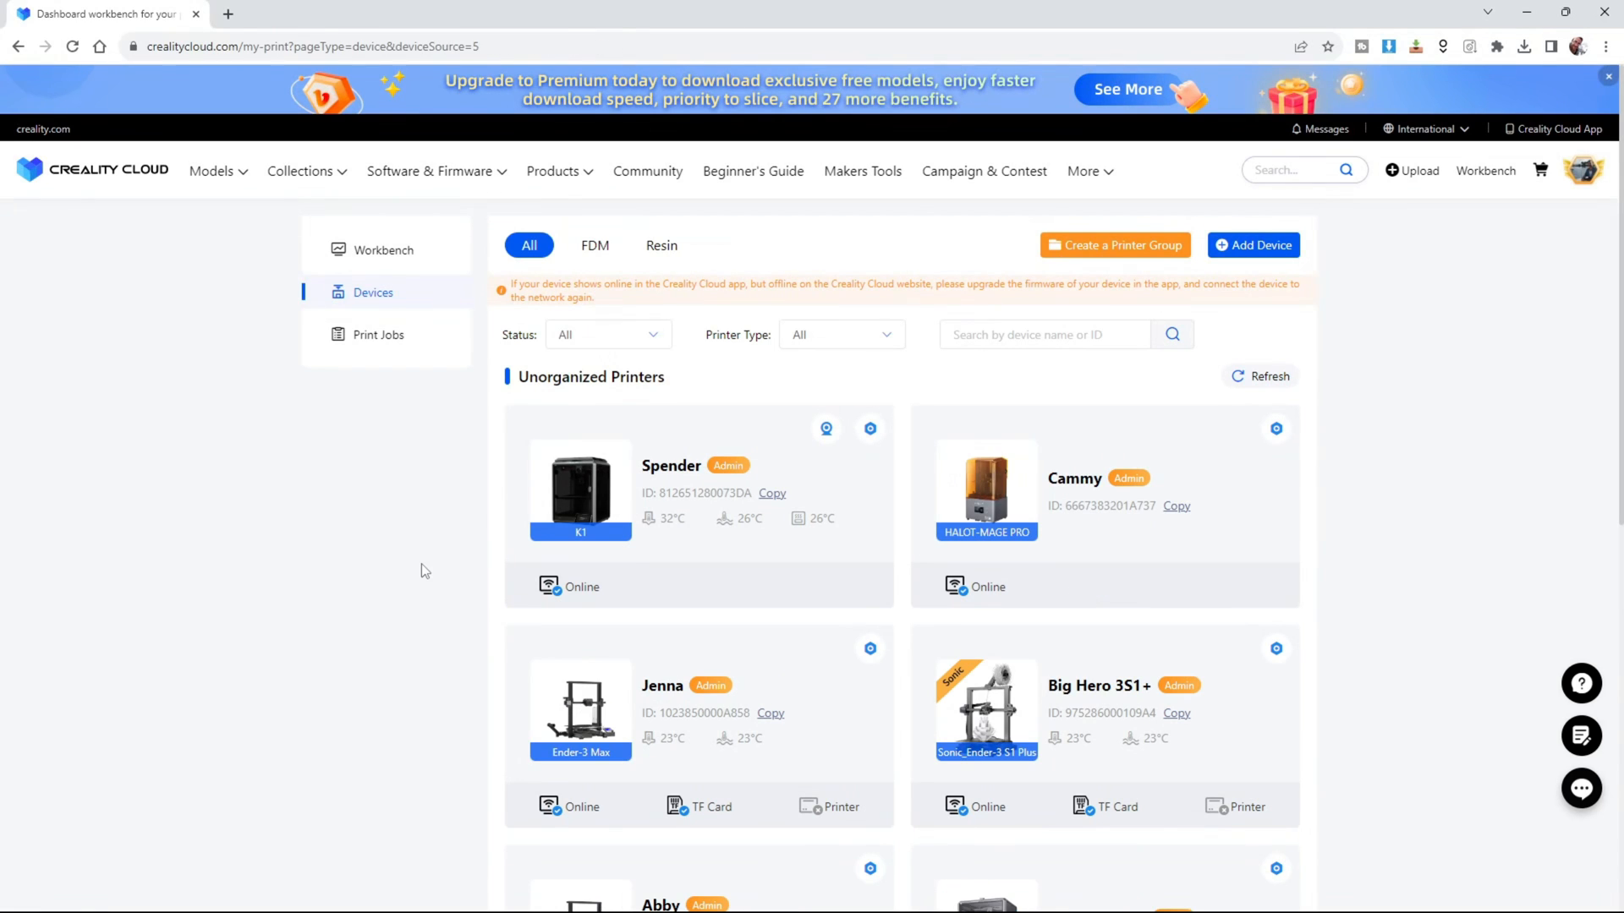
click(1417, 170)
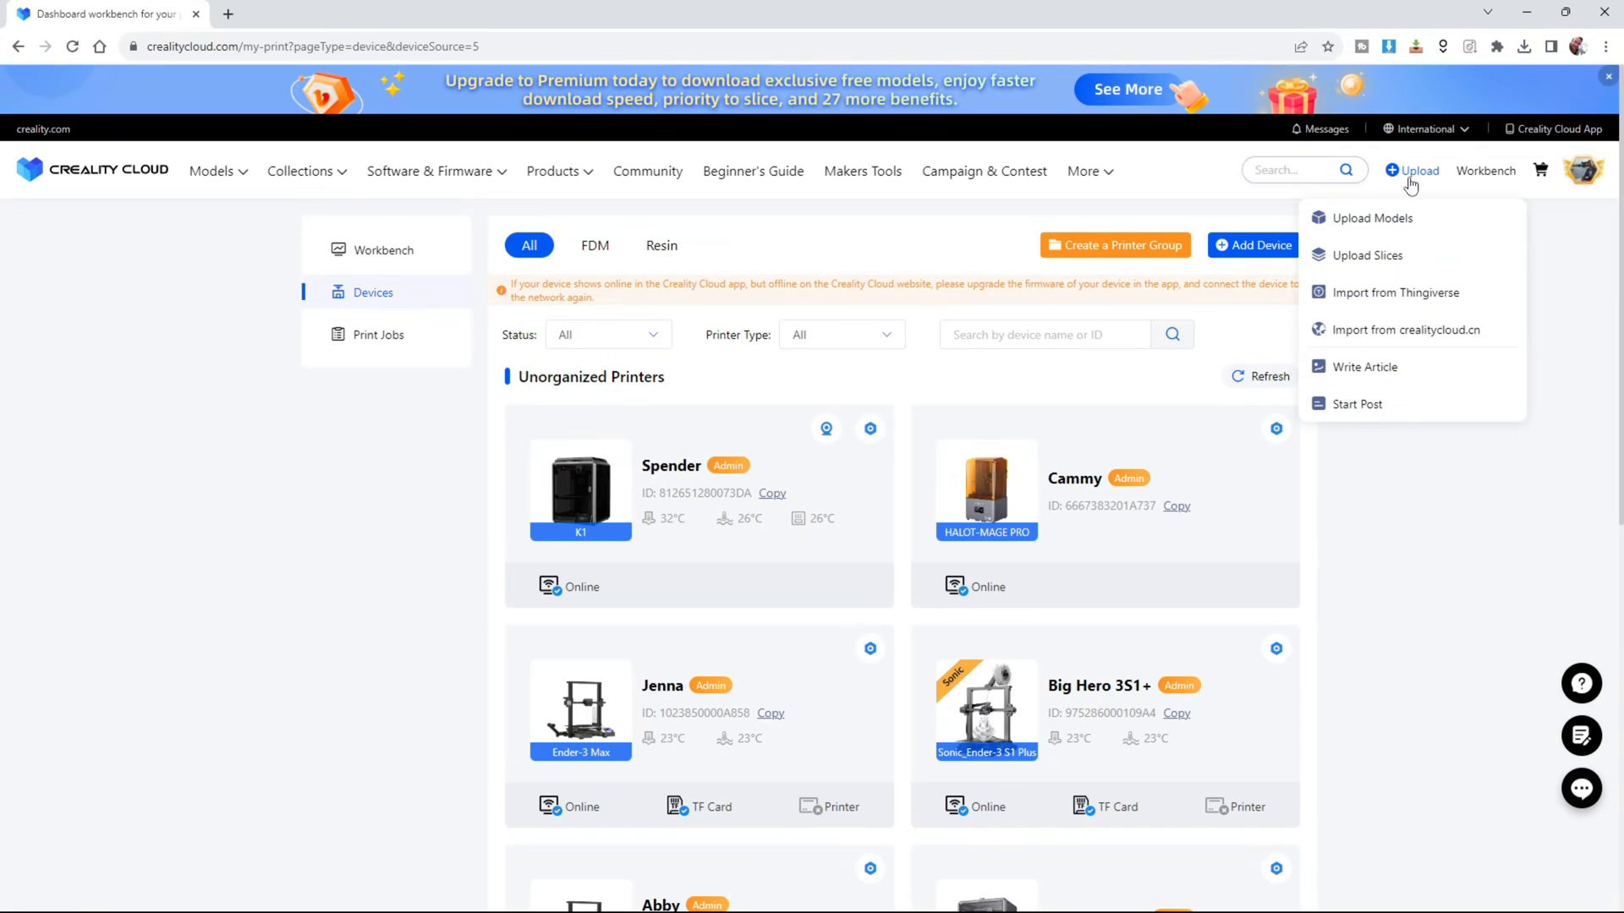
mouse_move(1368, 262)
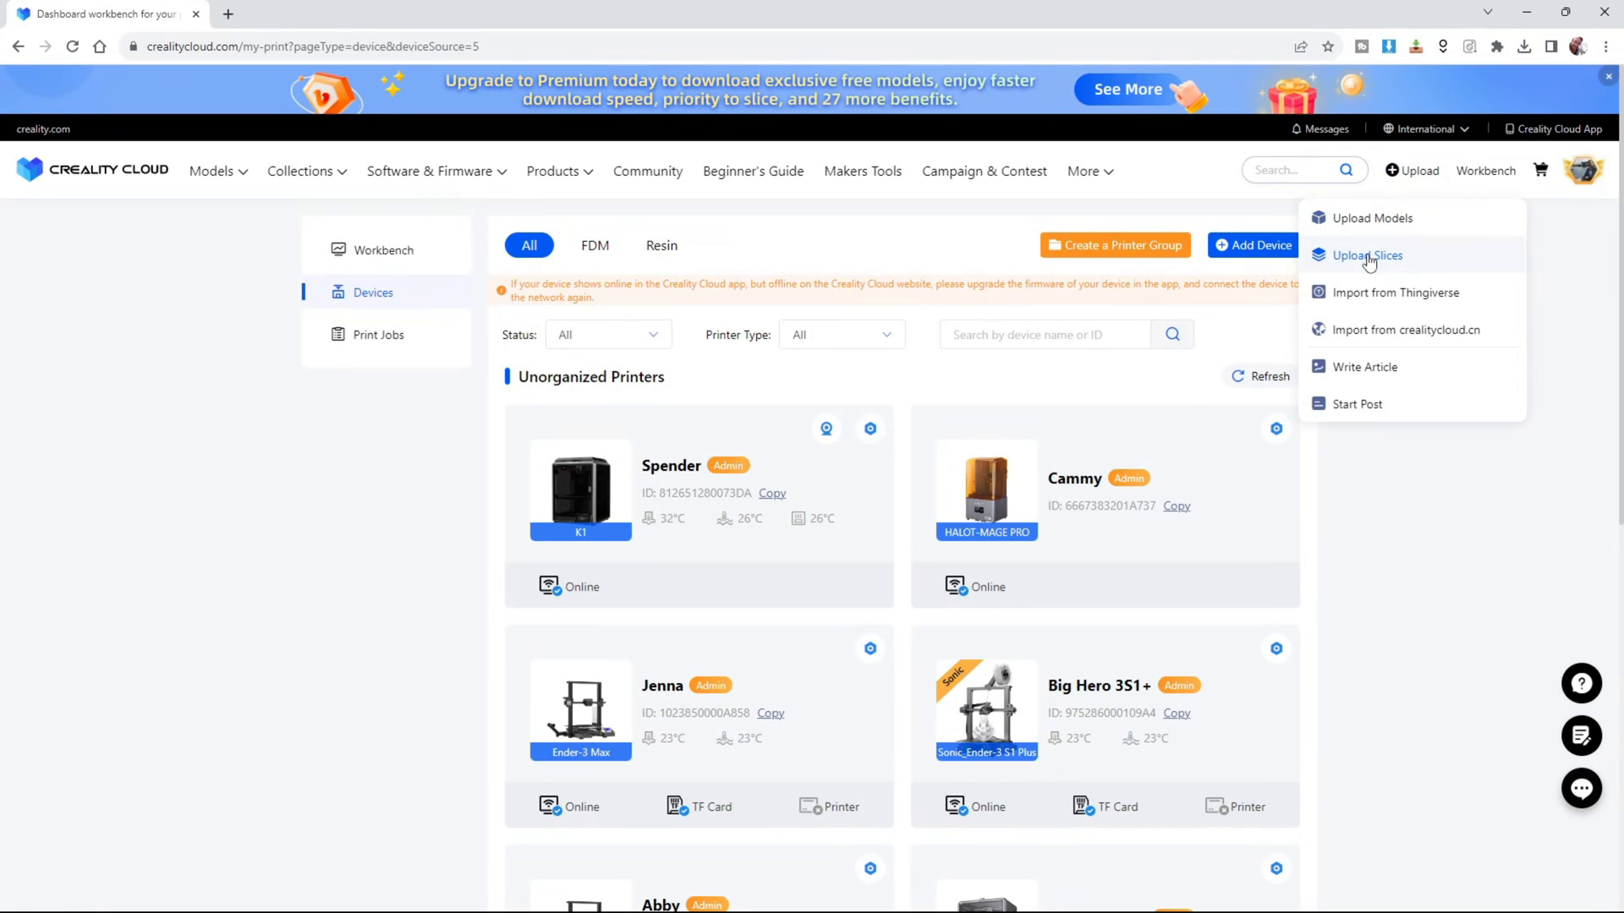
Upload Test Doggy K1.gcode from the computer to My Uploads via Upload Slices.
click(1369, 255)
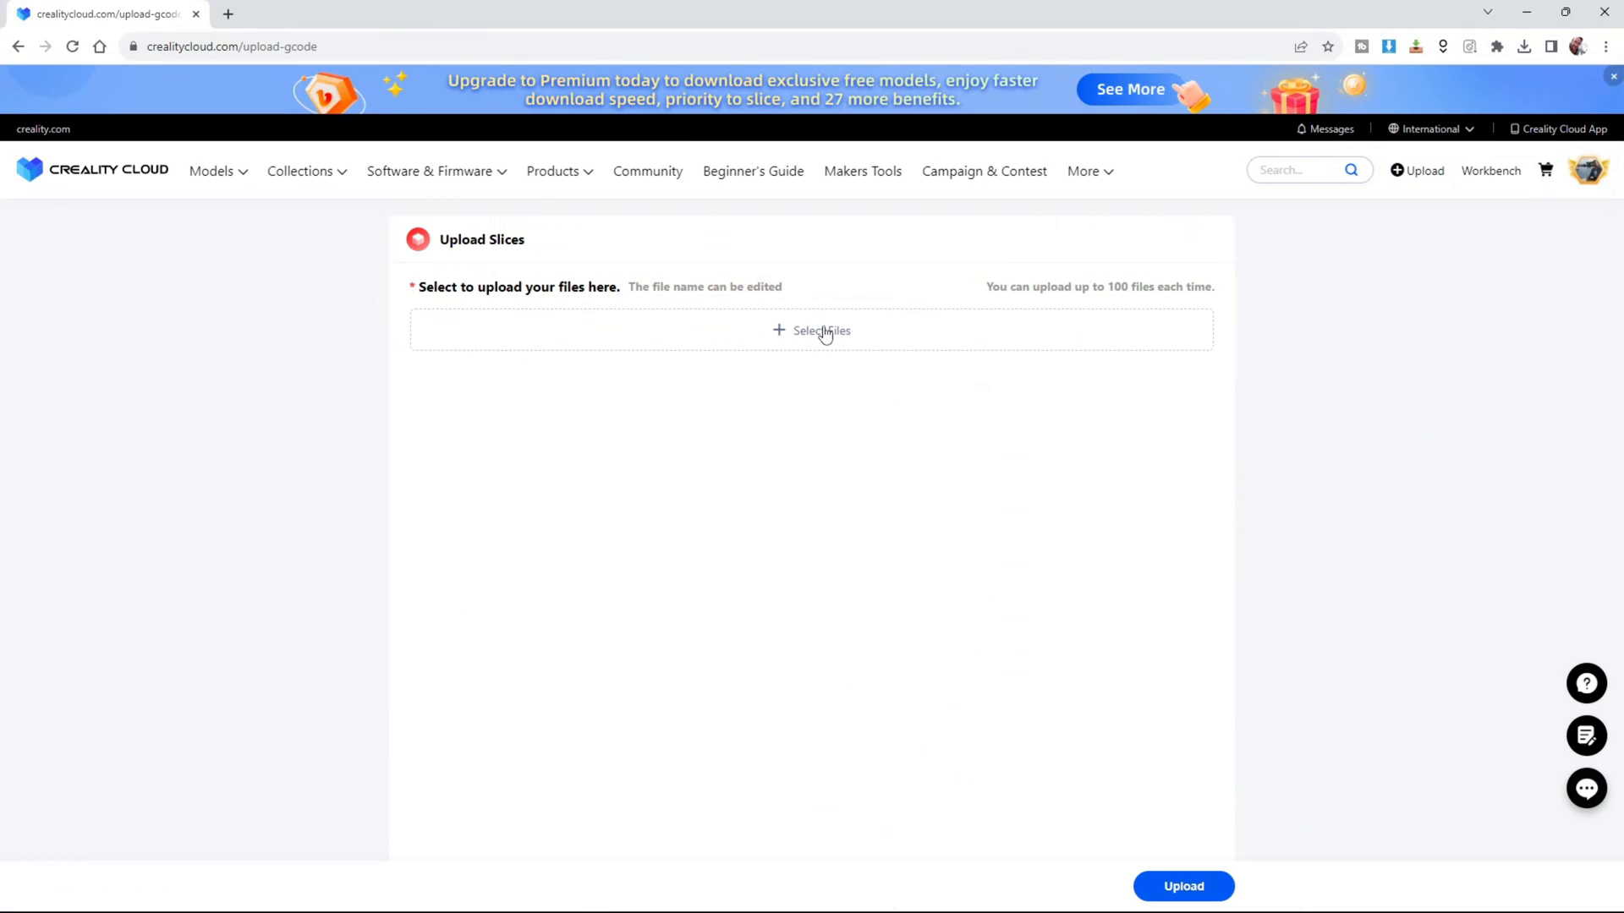
click(820, 332)
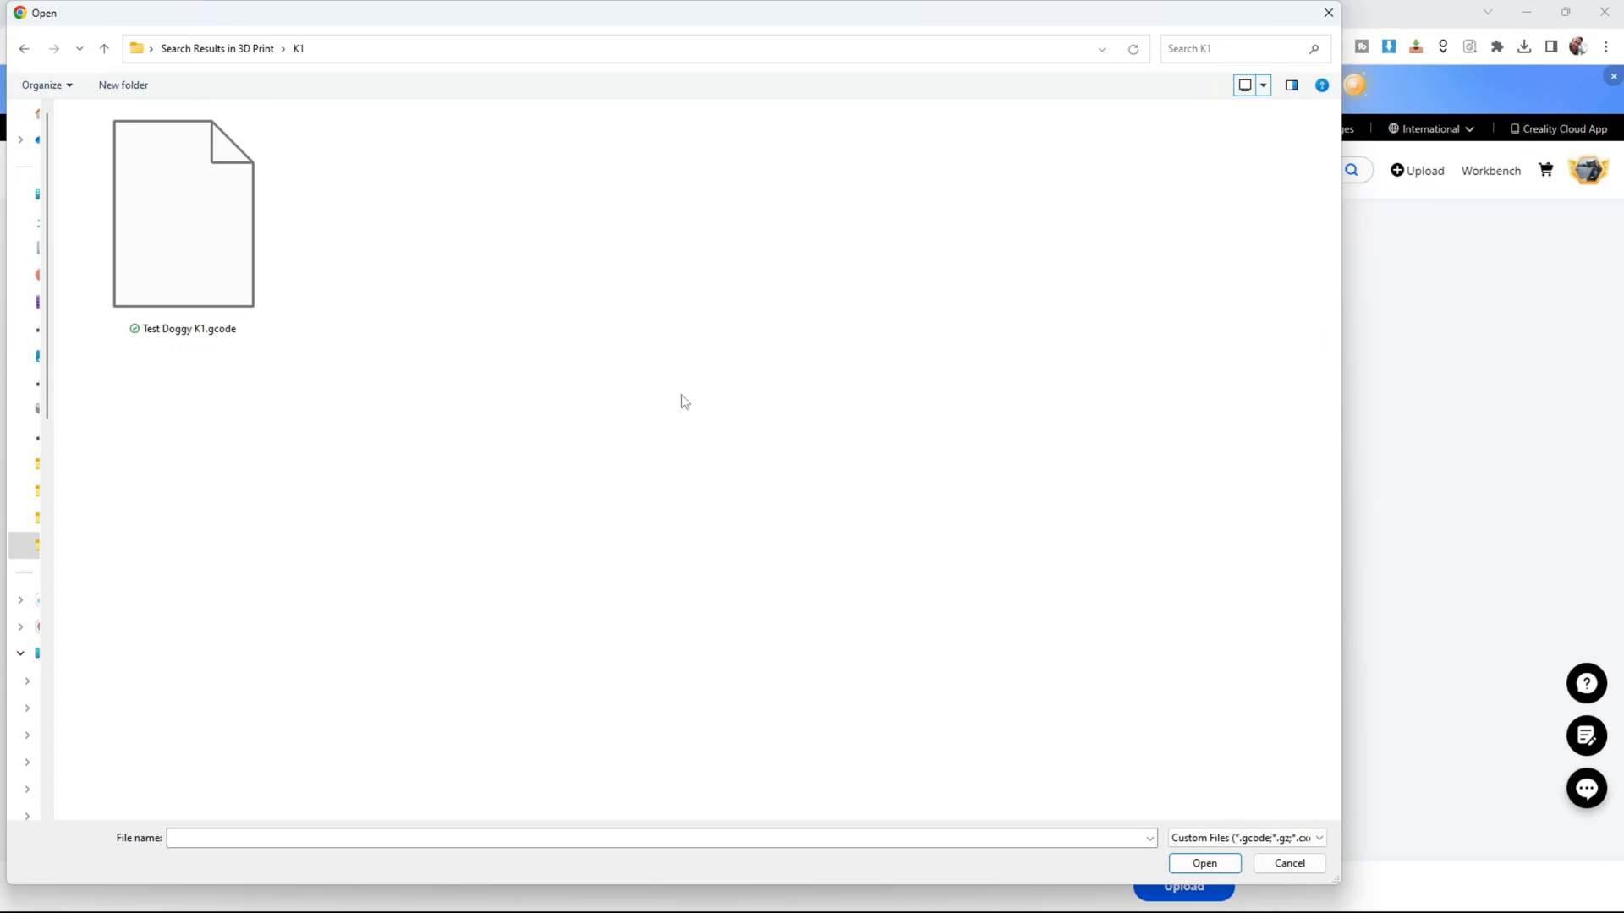
click(183, 225)
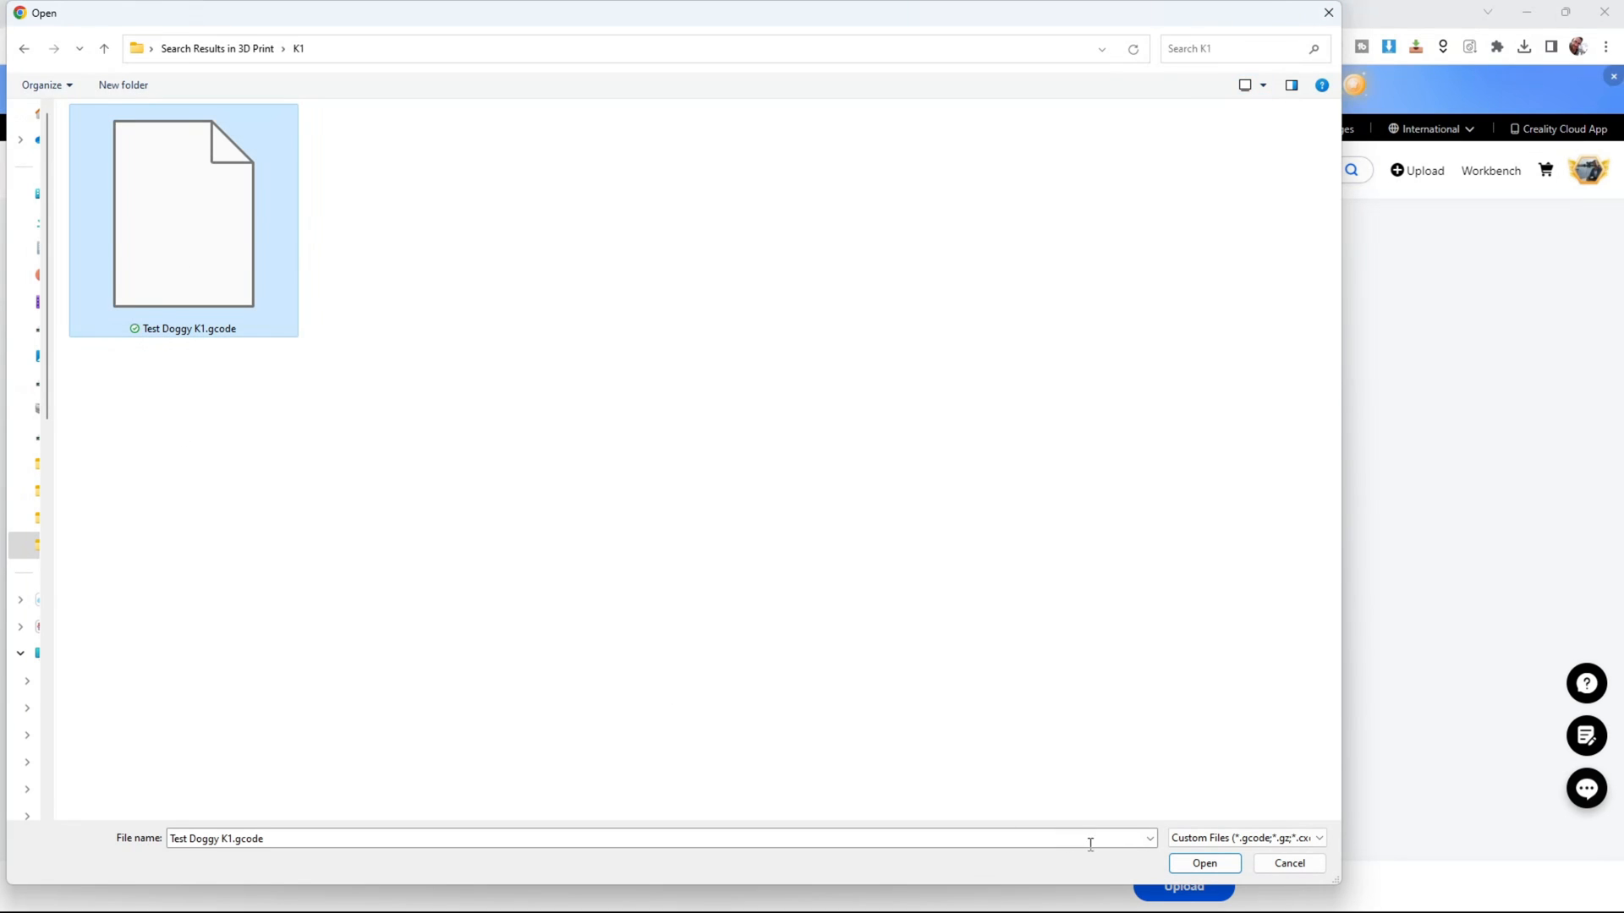
click(1205, 862)
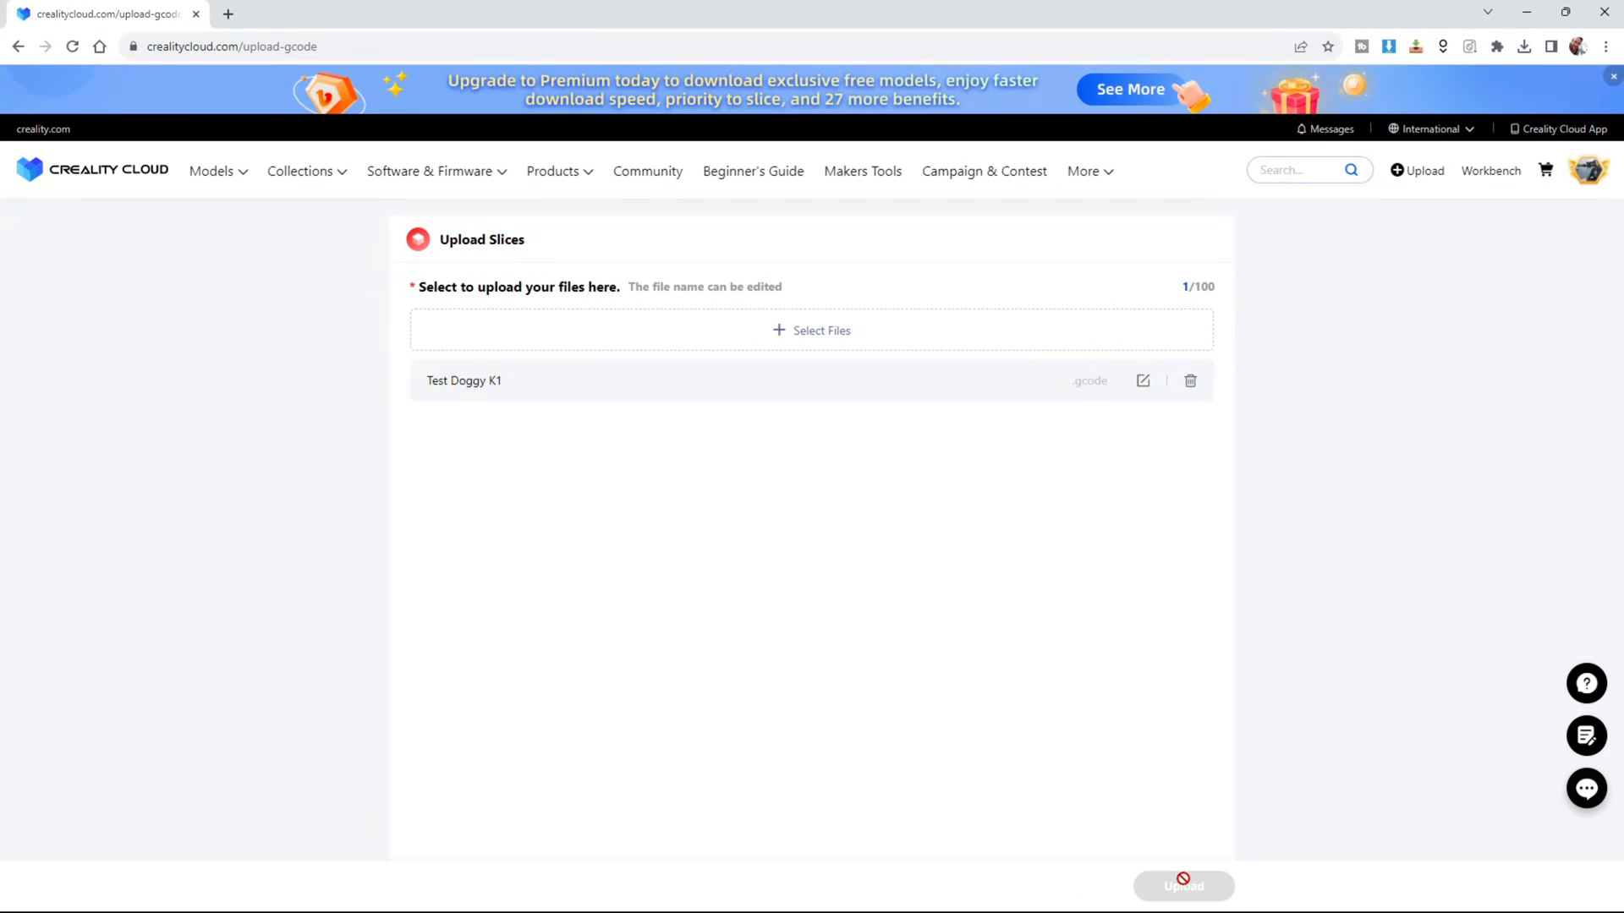
click(1181, 910)
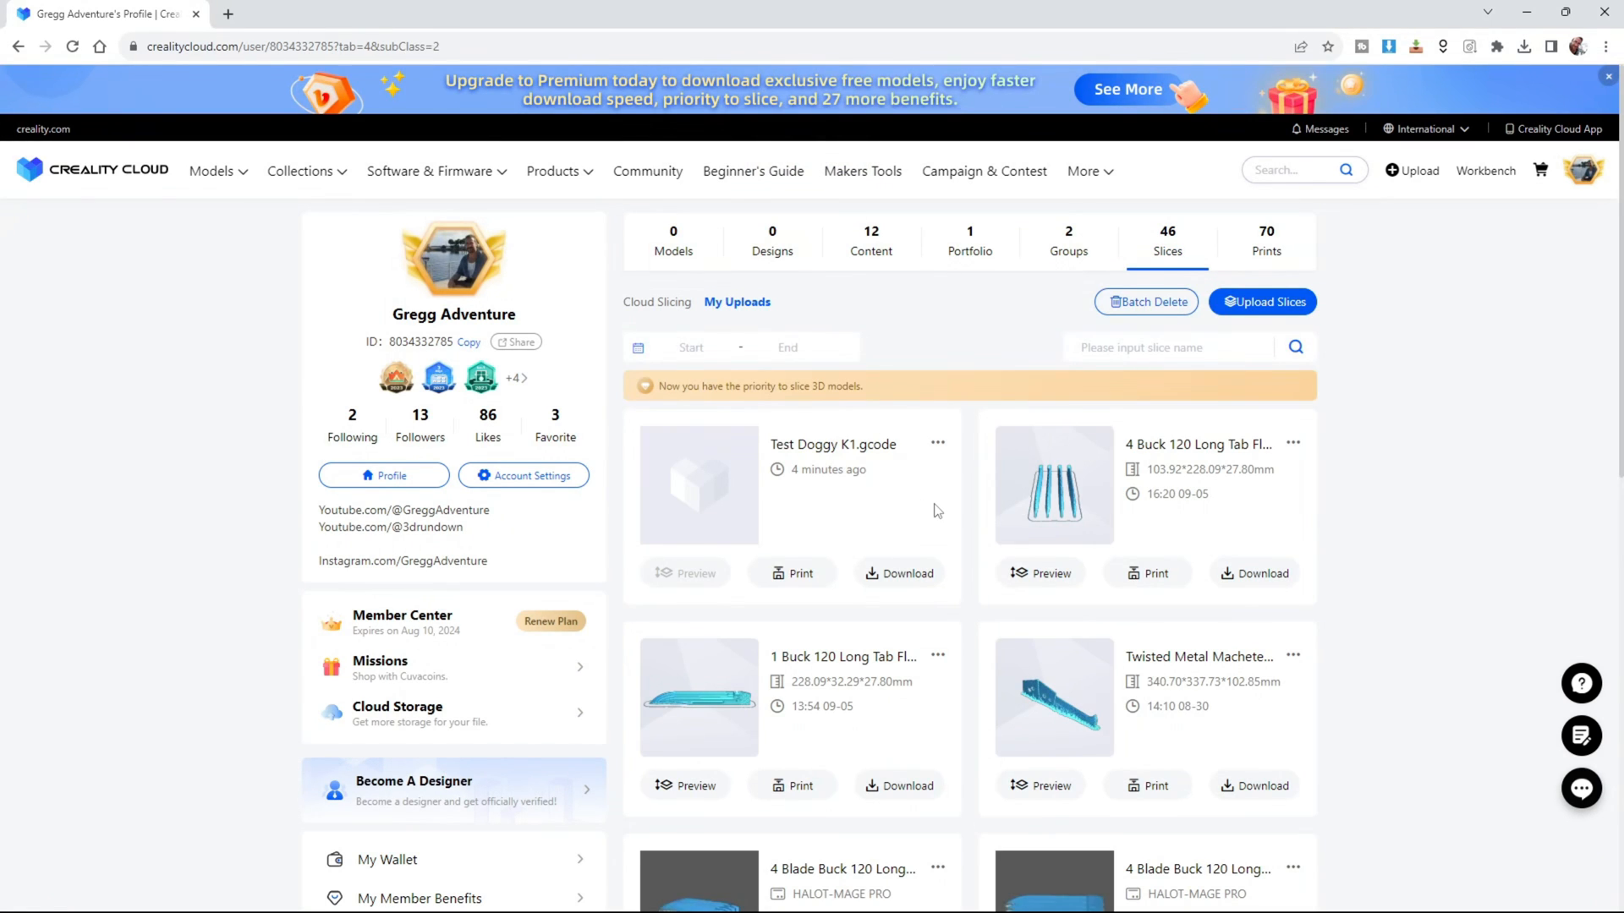
mouse_move(795, 596)
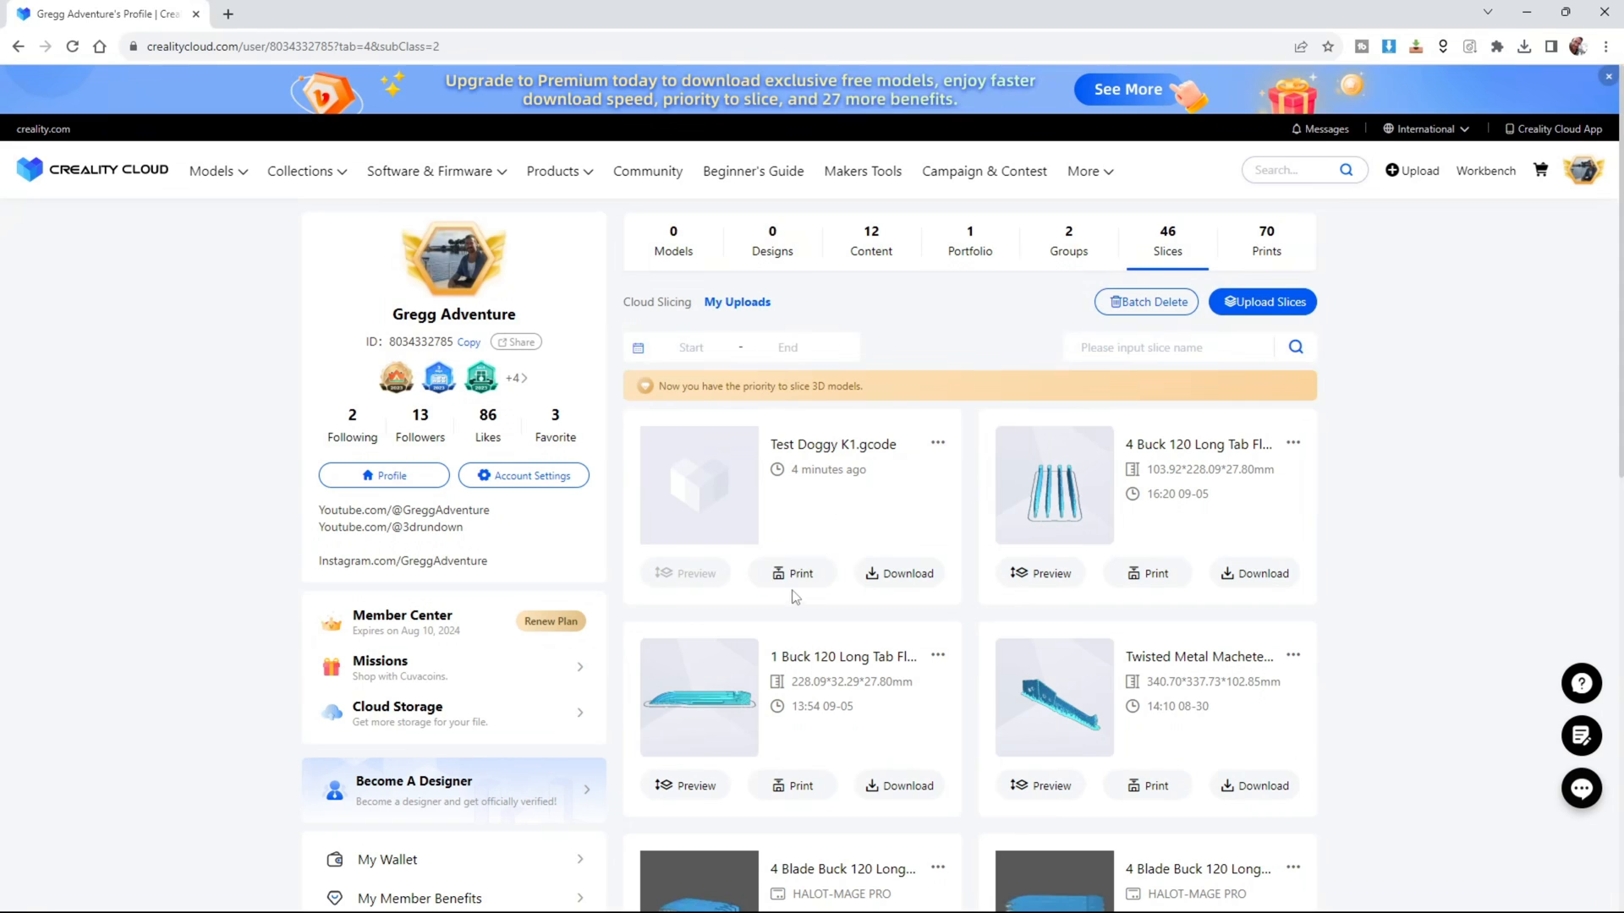
Print the Test Doggy K1 slice on Spender and continue past the printer-mismatch tip.
click(792, 573)
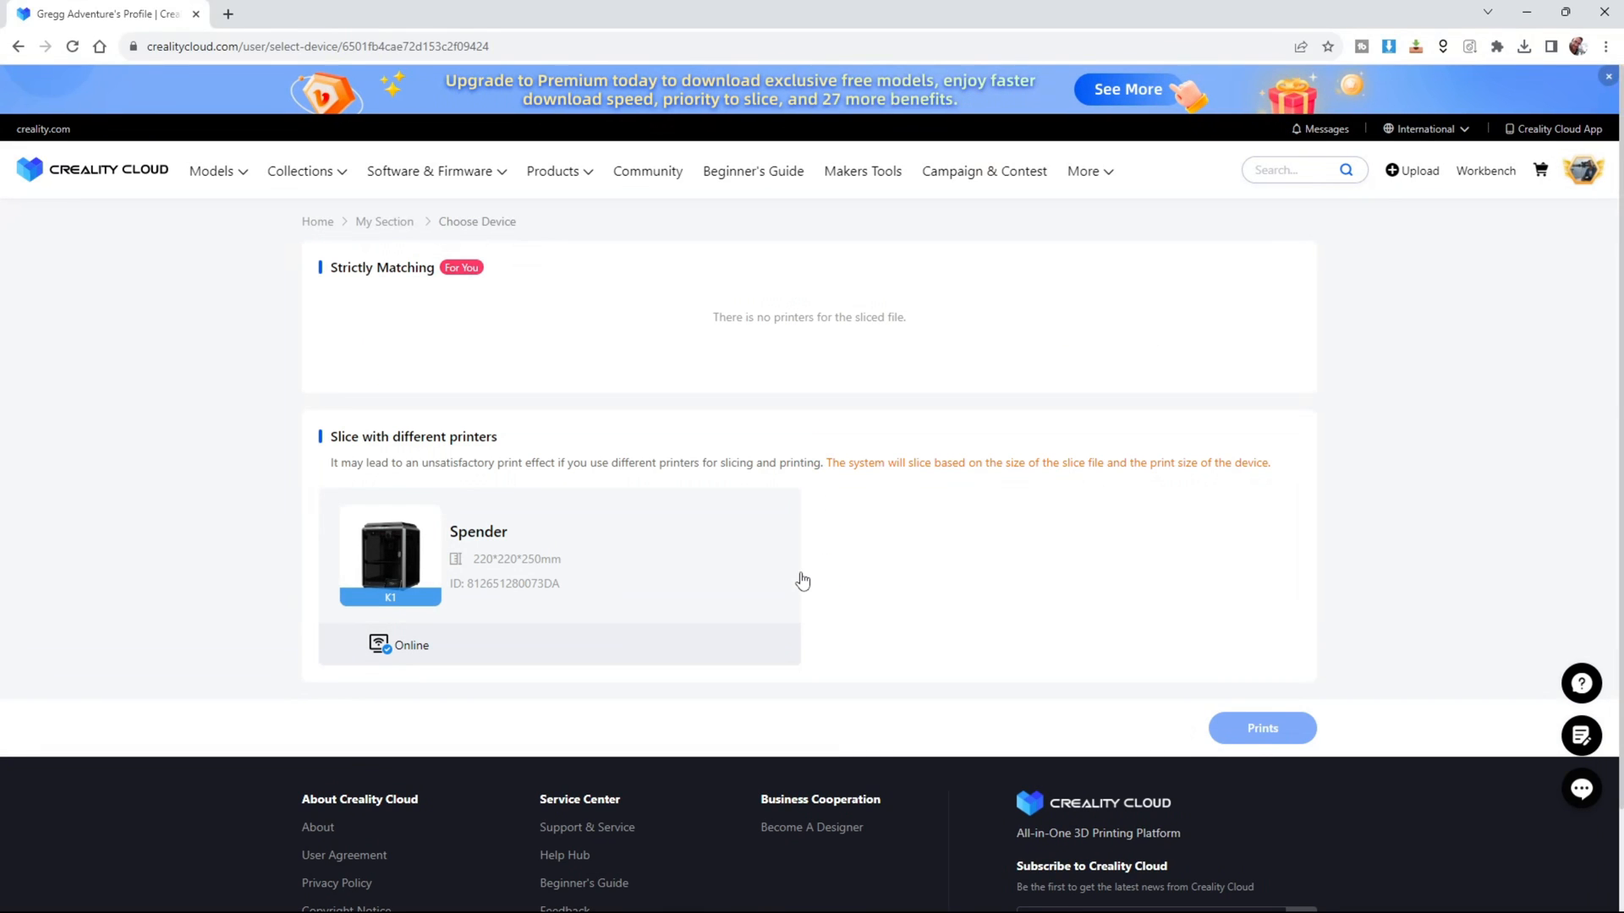
mouse_move(785, 528)
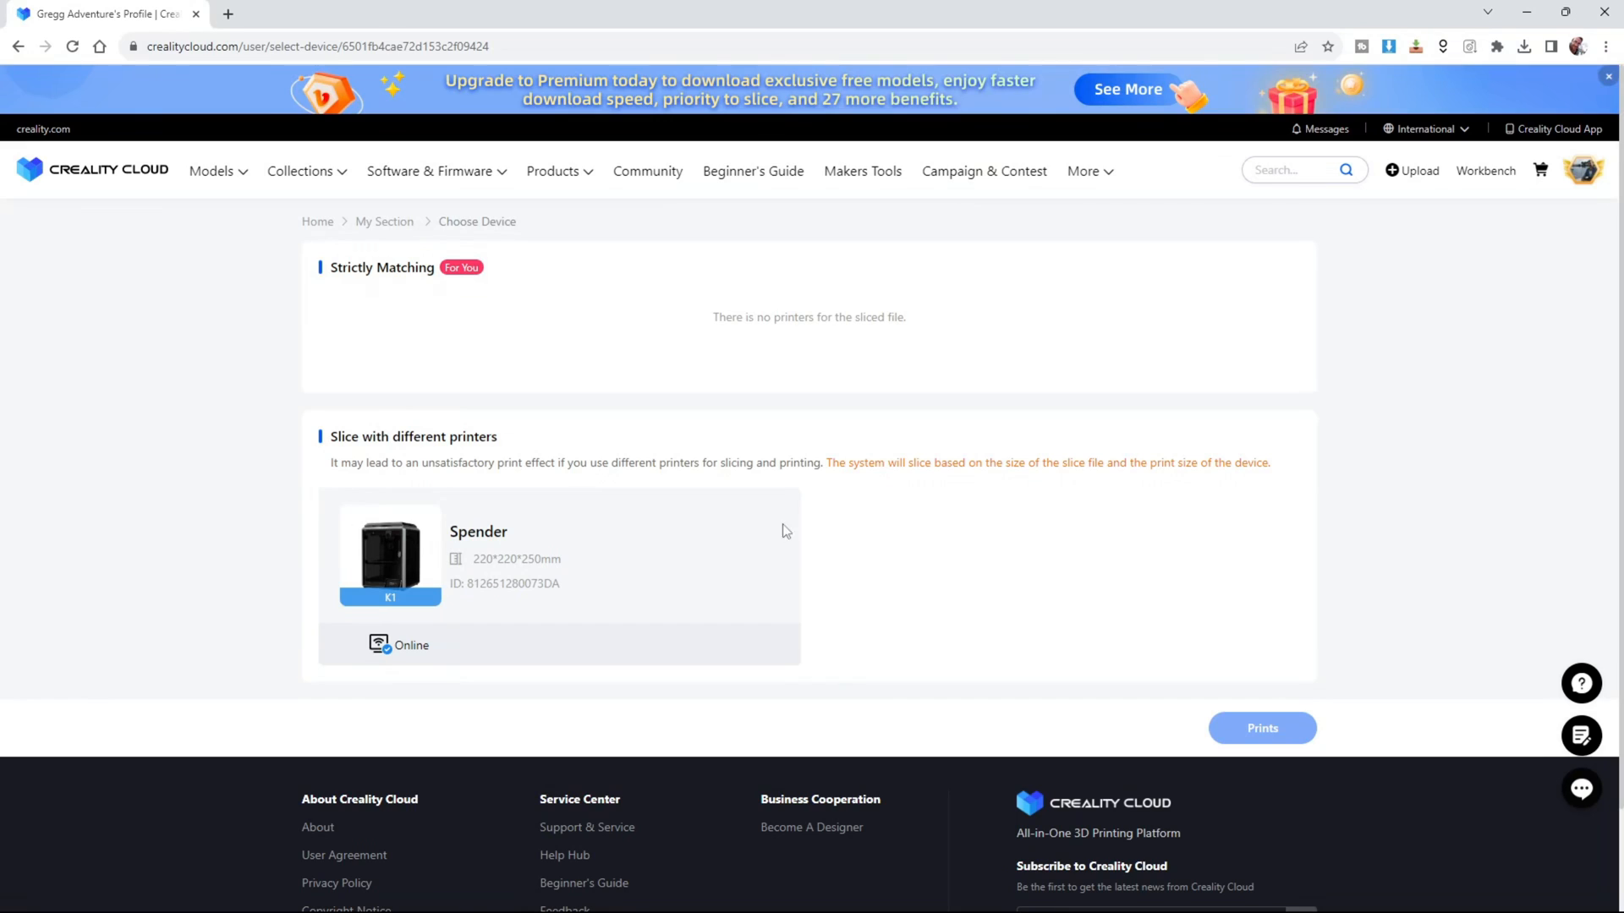
mouse_move(702, 519)
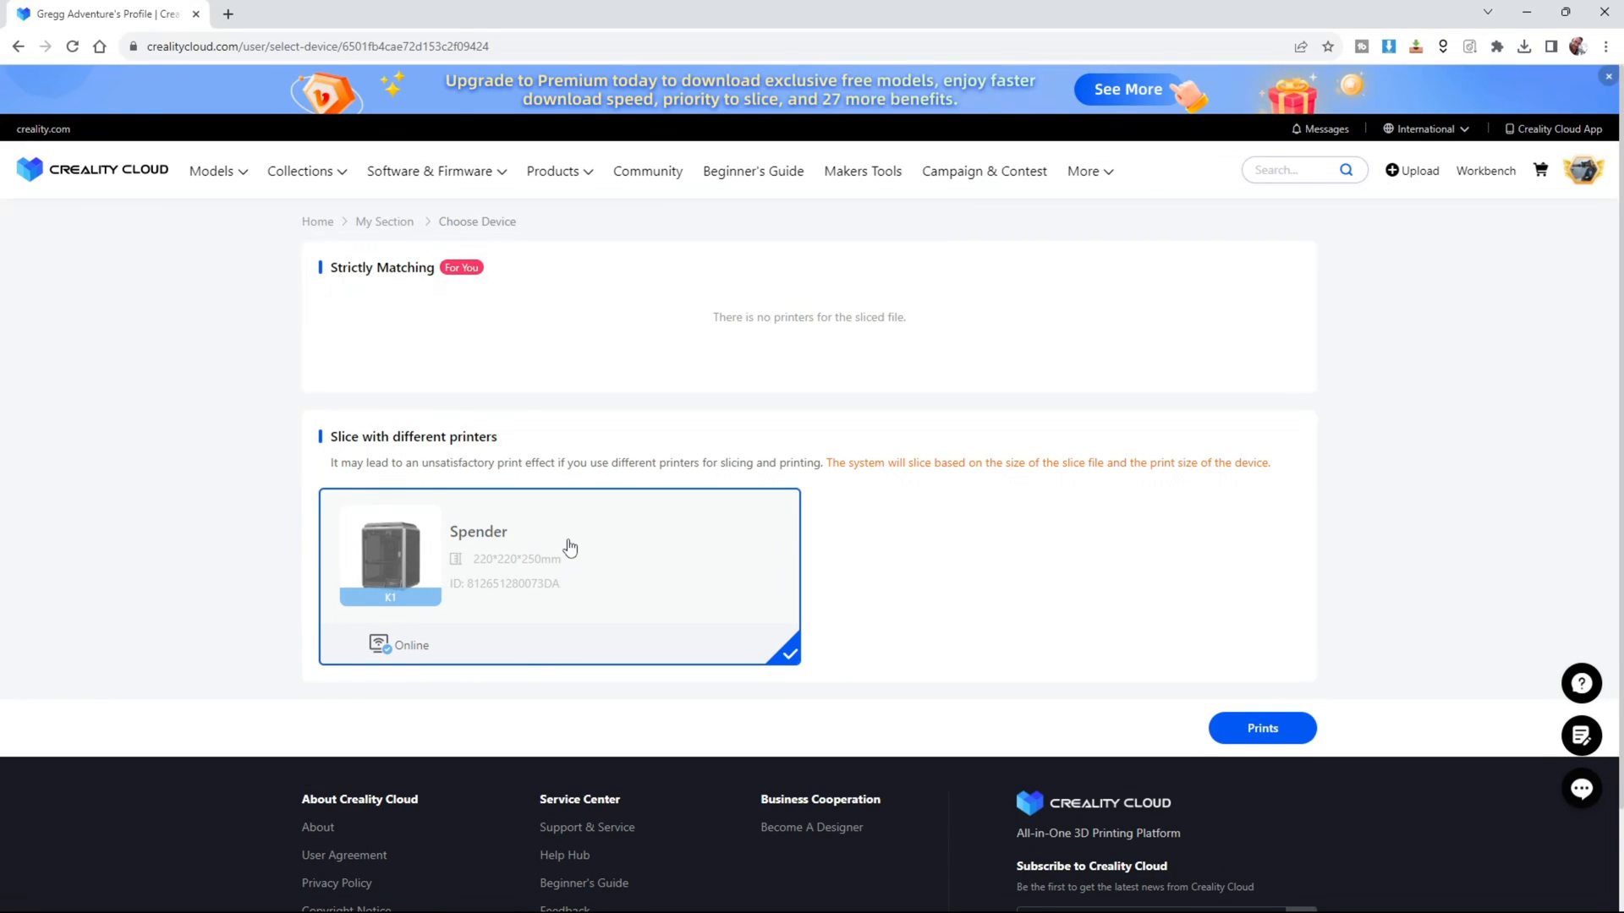
mouse_move(1100, 729)
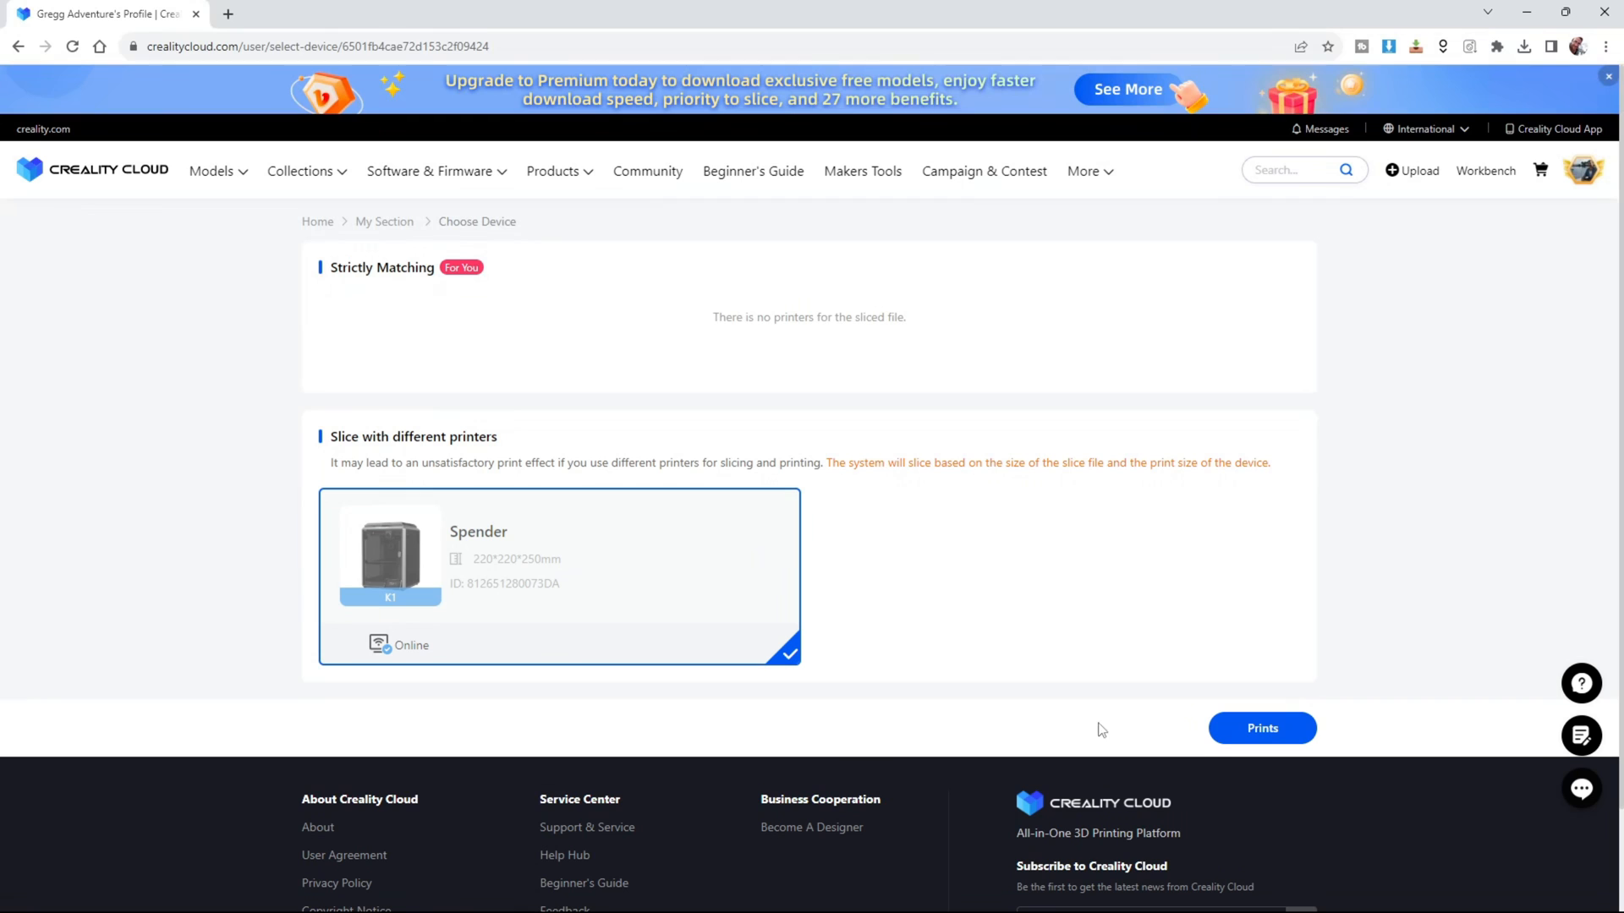
click(1262, 728)
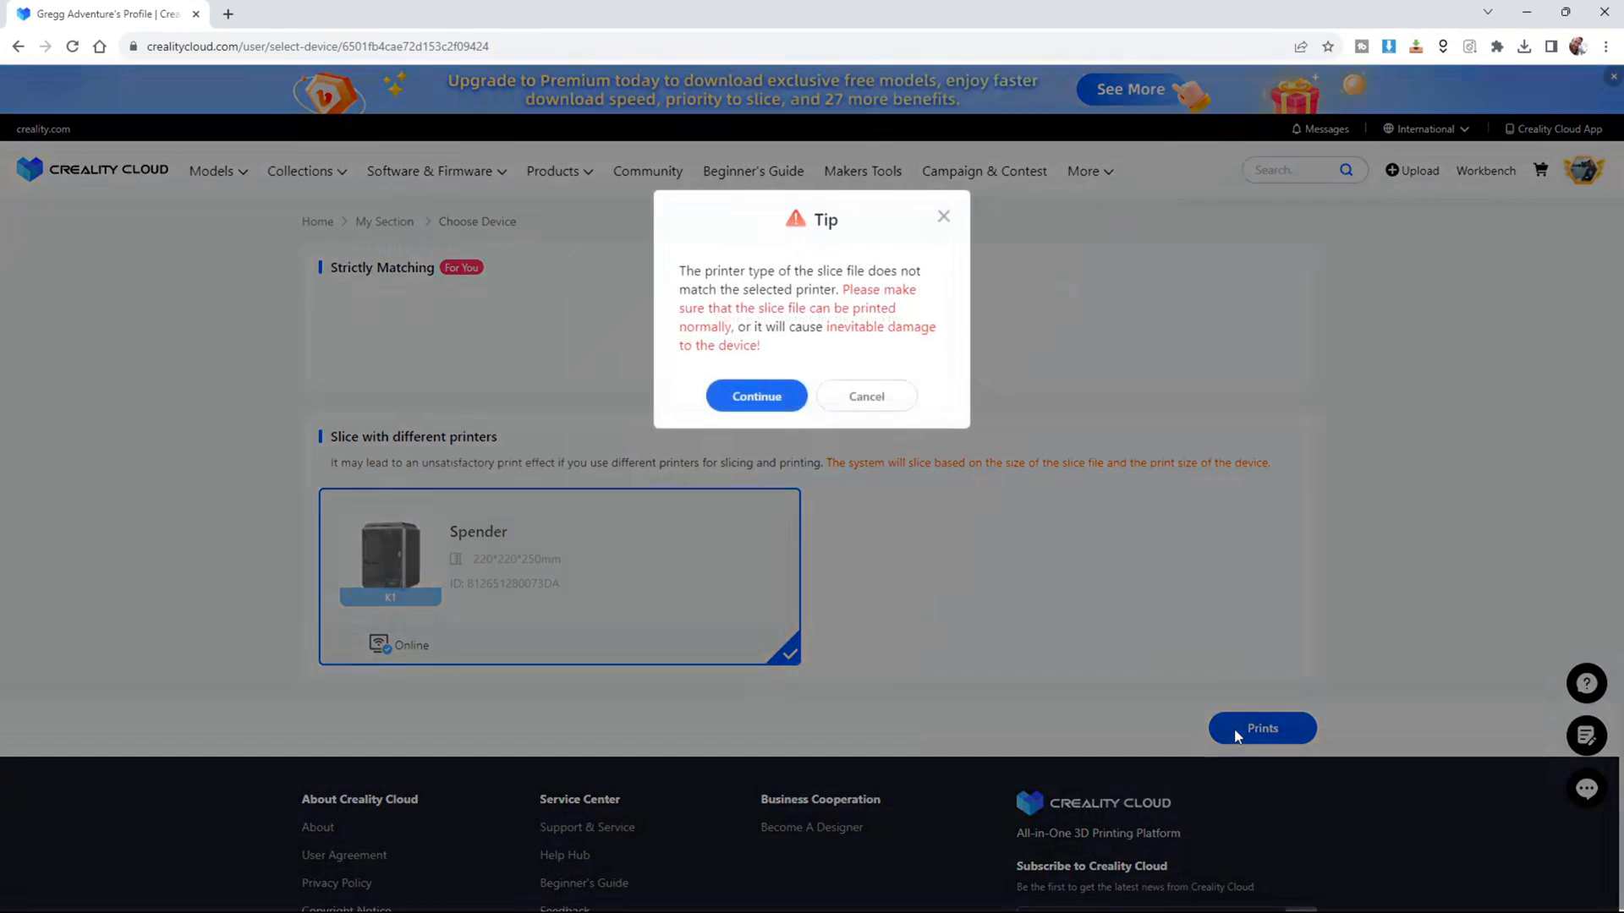
click(756, 396)
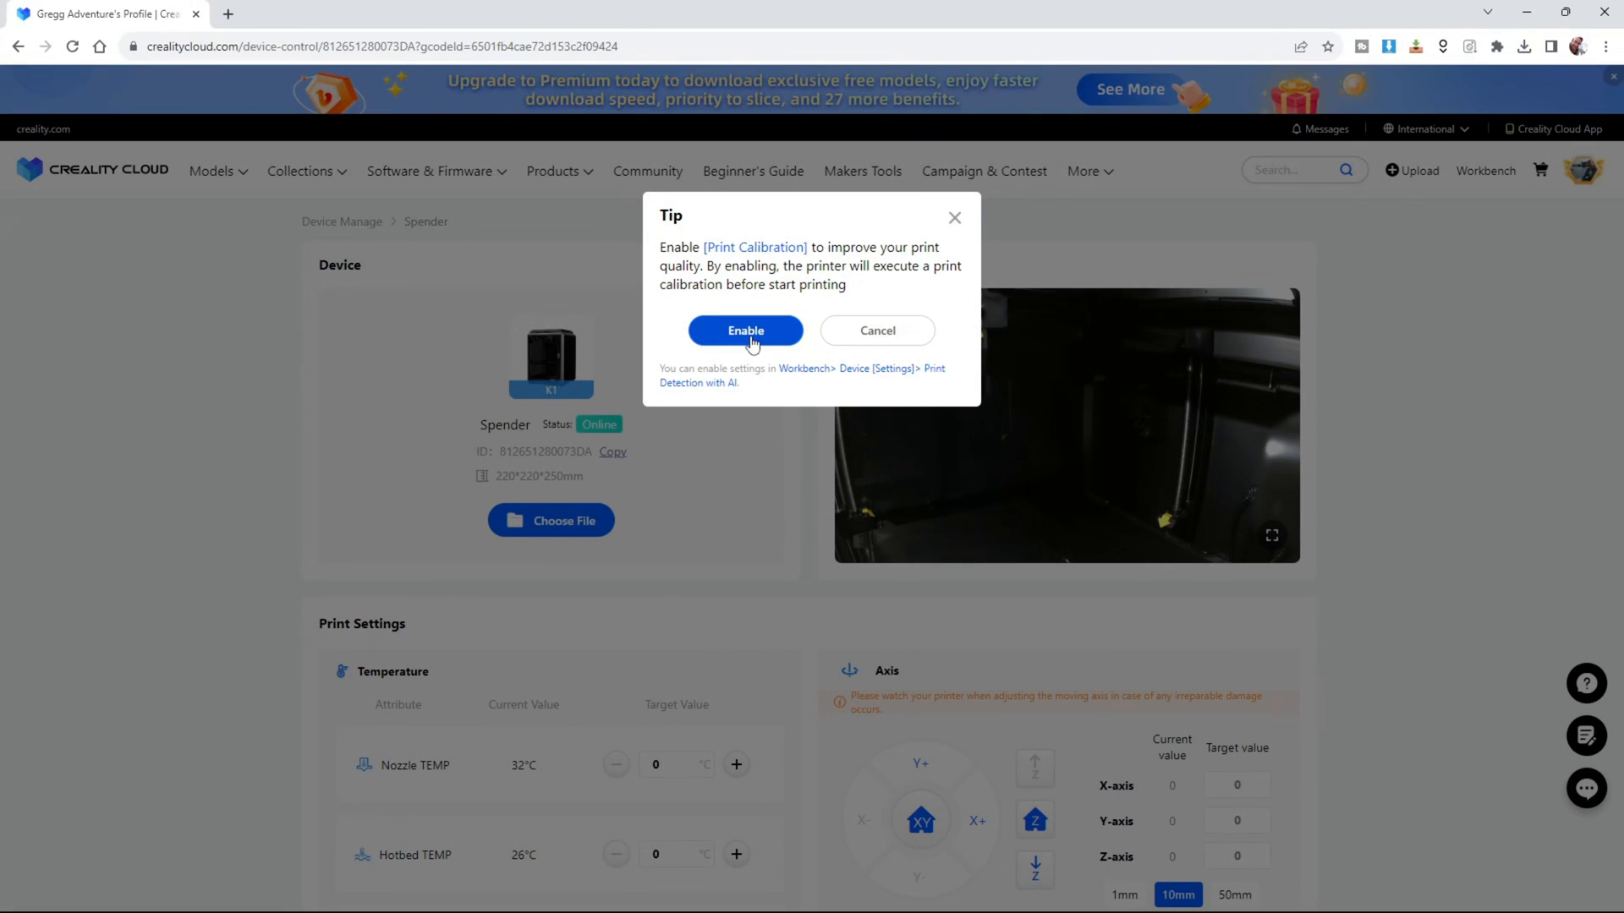
mouse_move(886, 348)
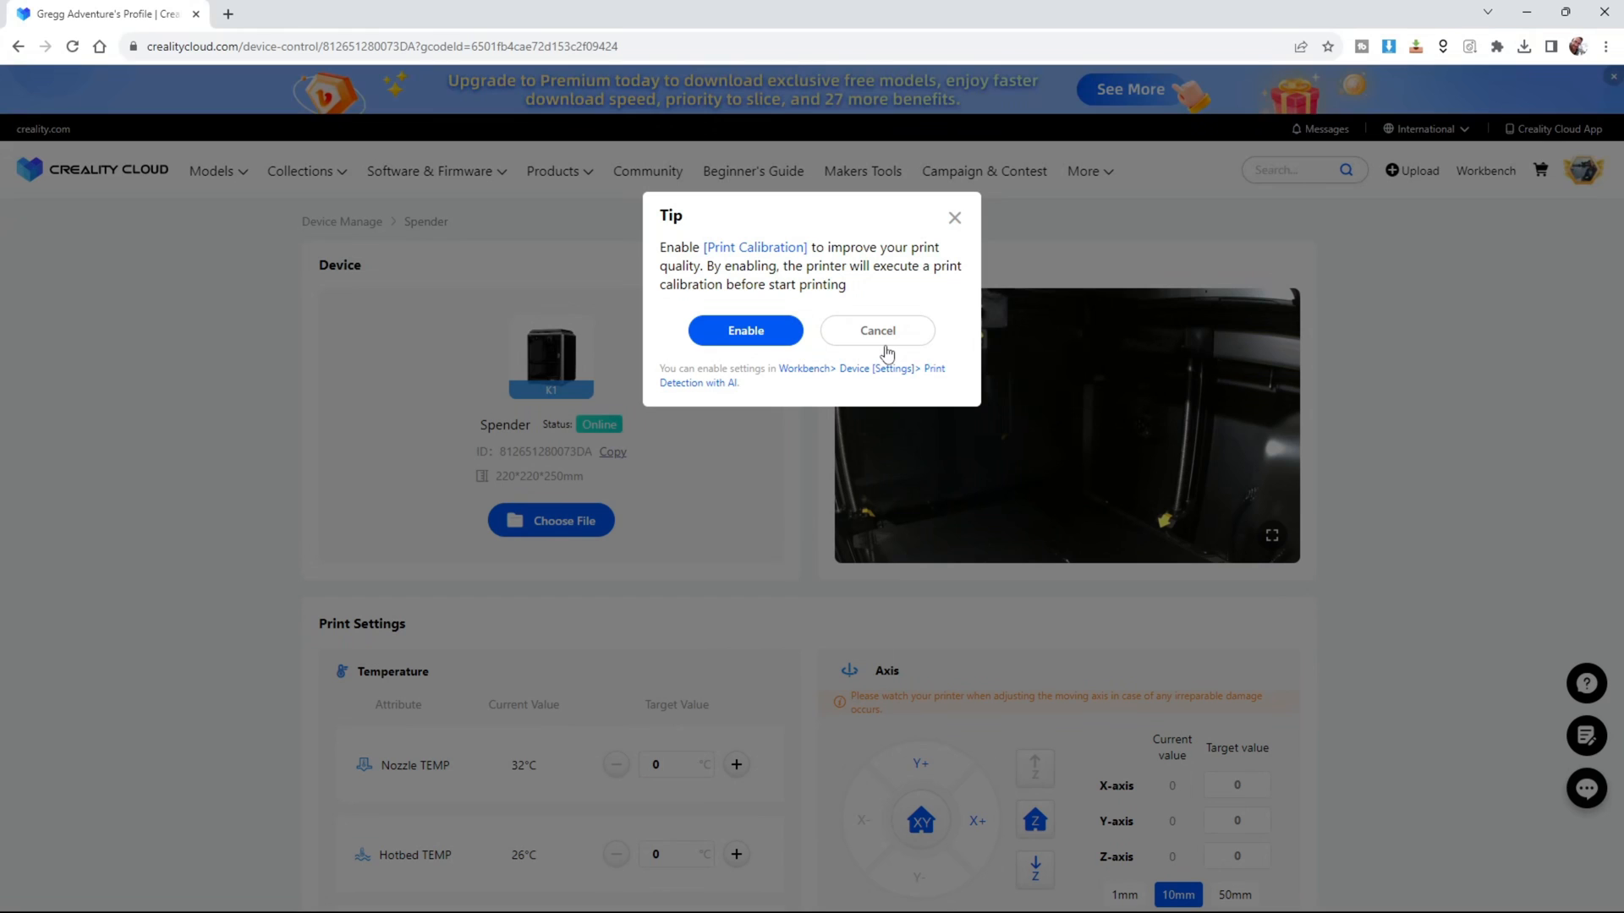
Enable print calibration and confirm the build plate is clear to start the print.
click(744, 332)
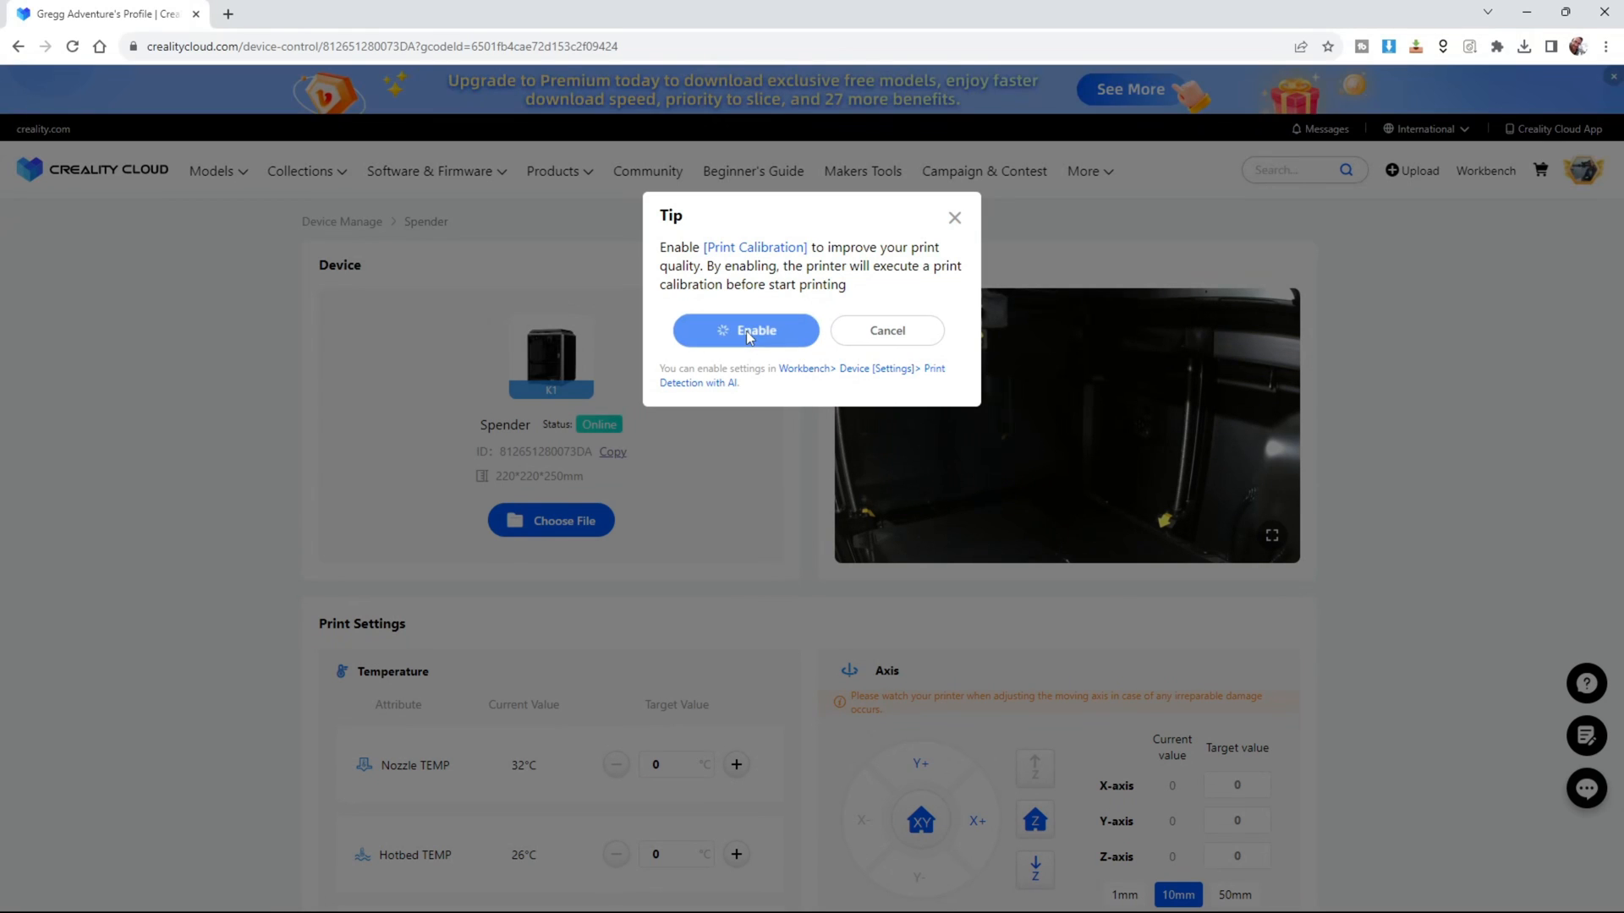
click(746, 332)
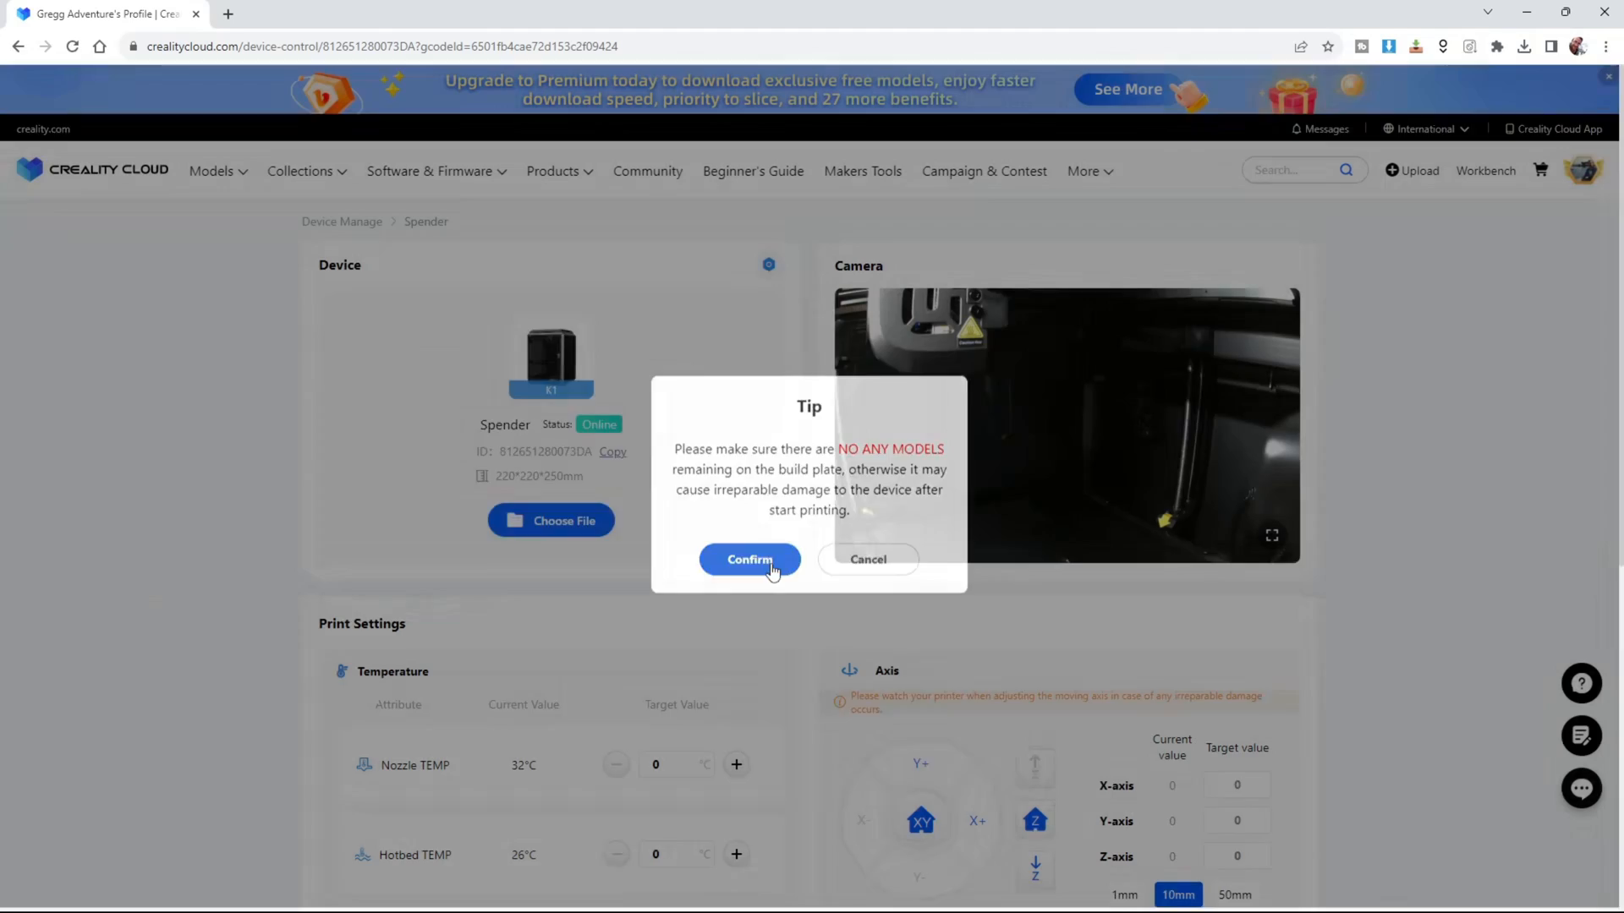
click(750, 560)
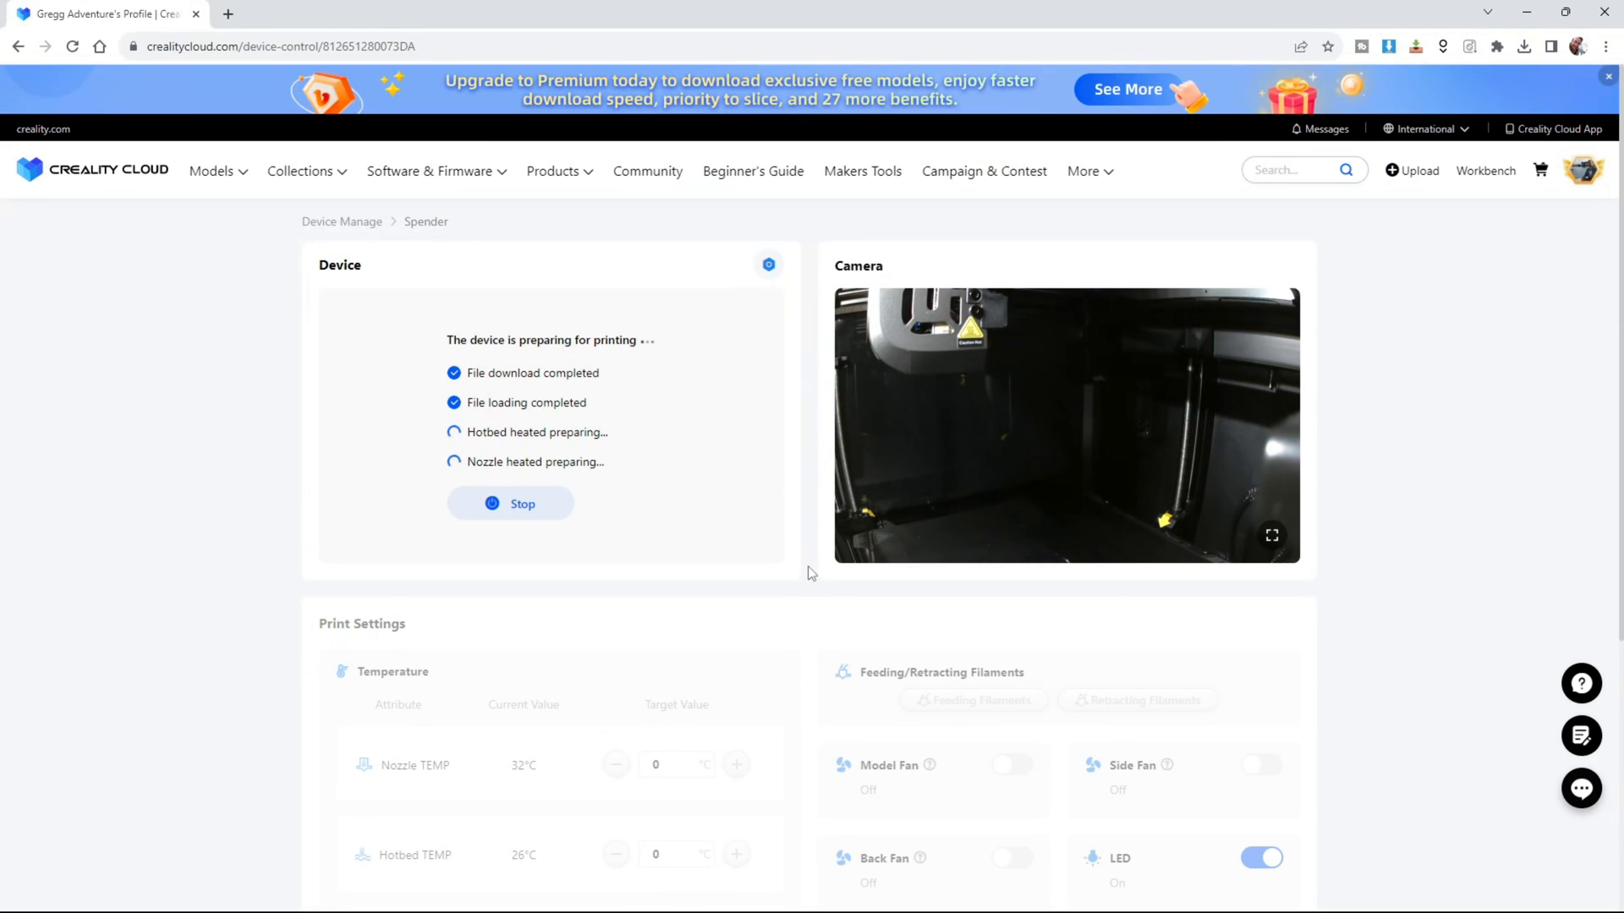
mouse_move(507, 489)
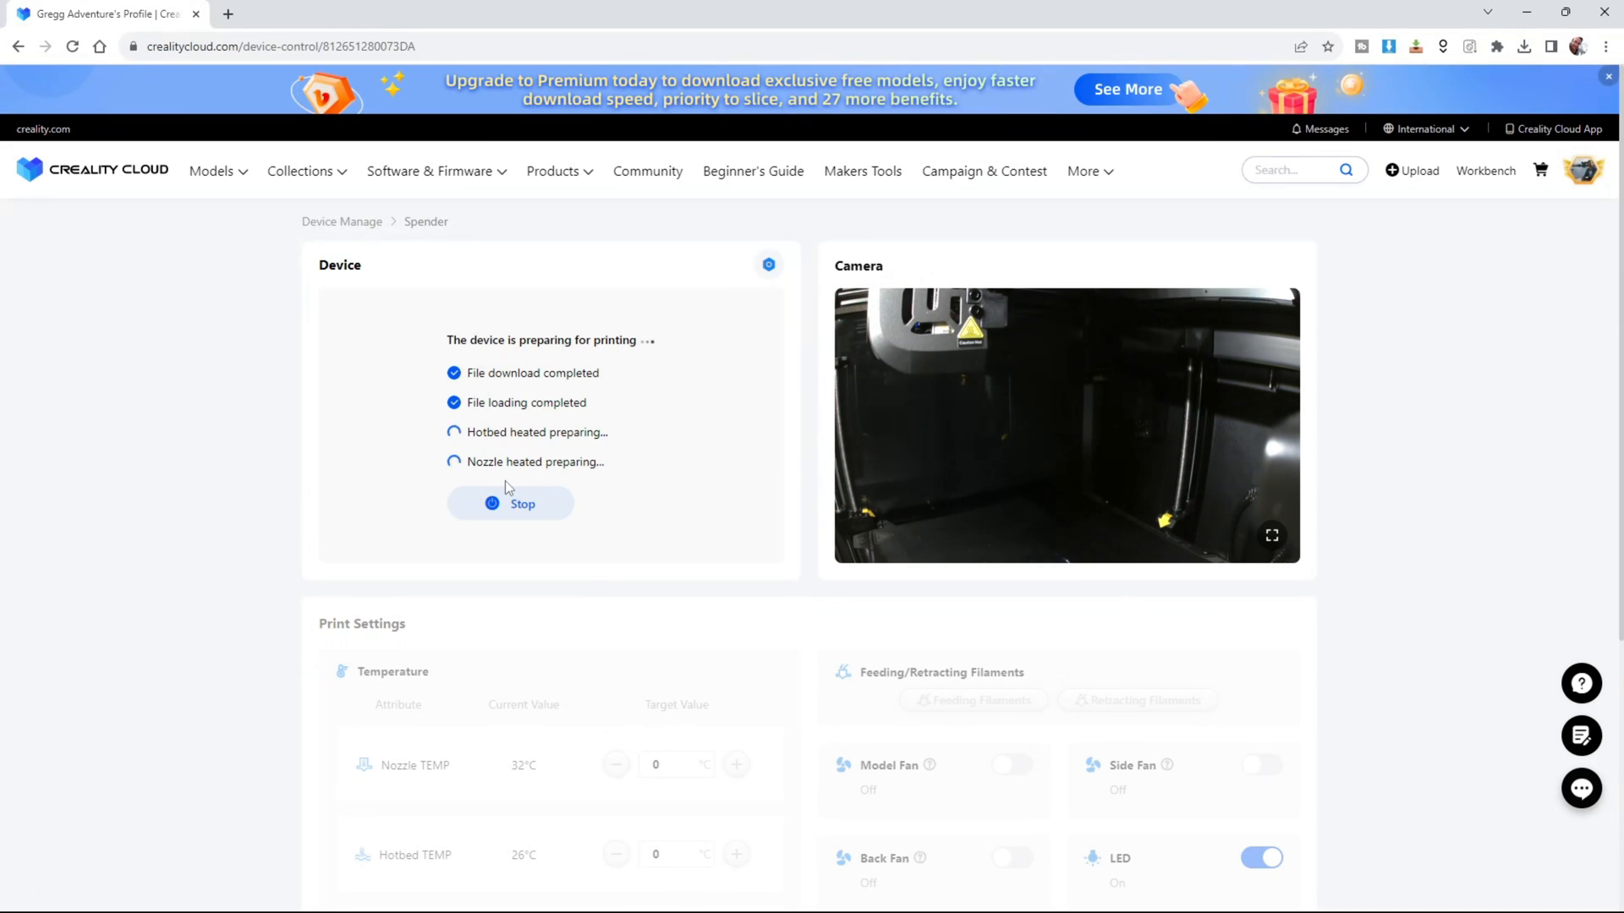